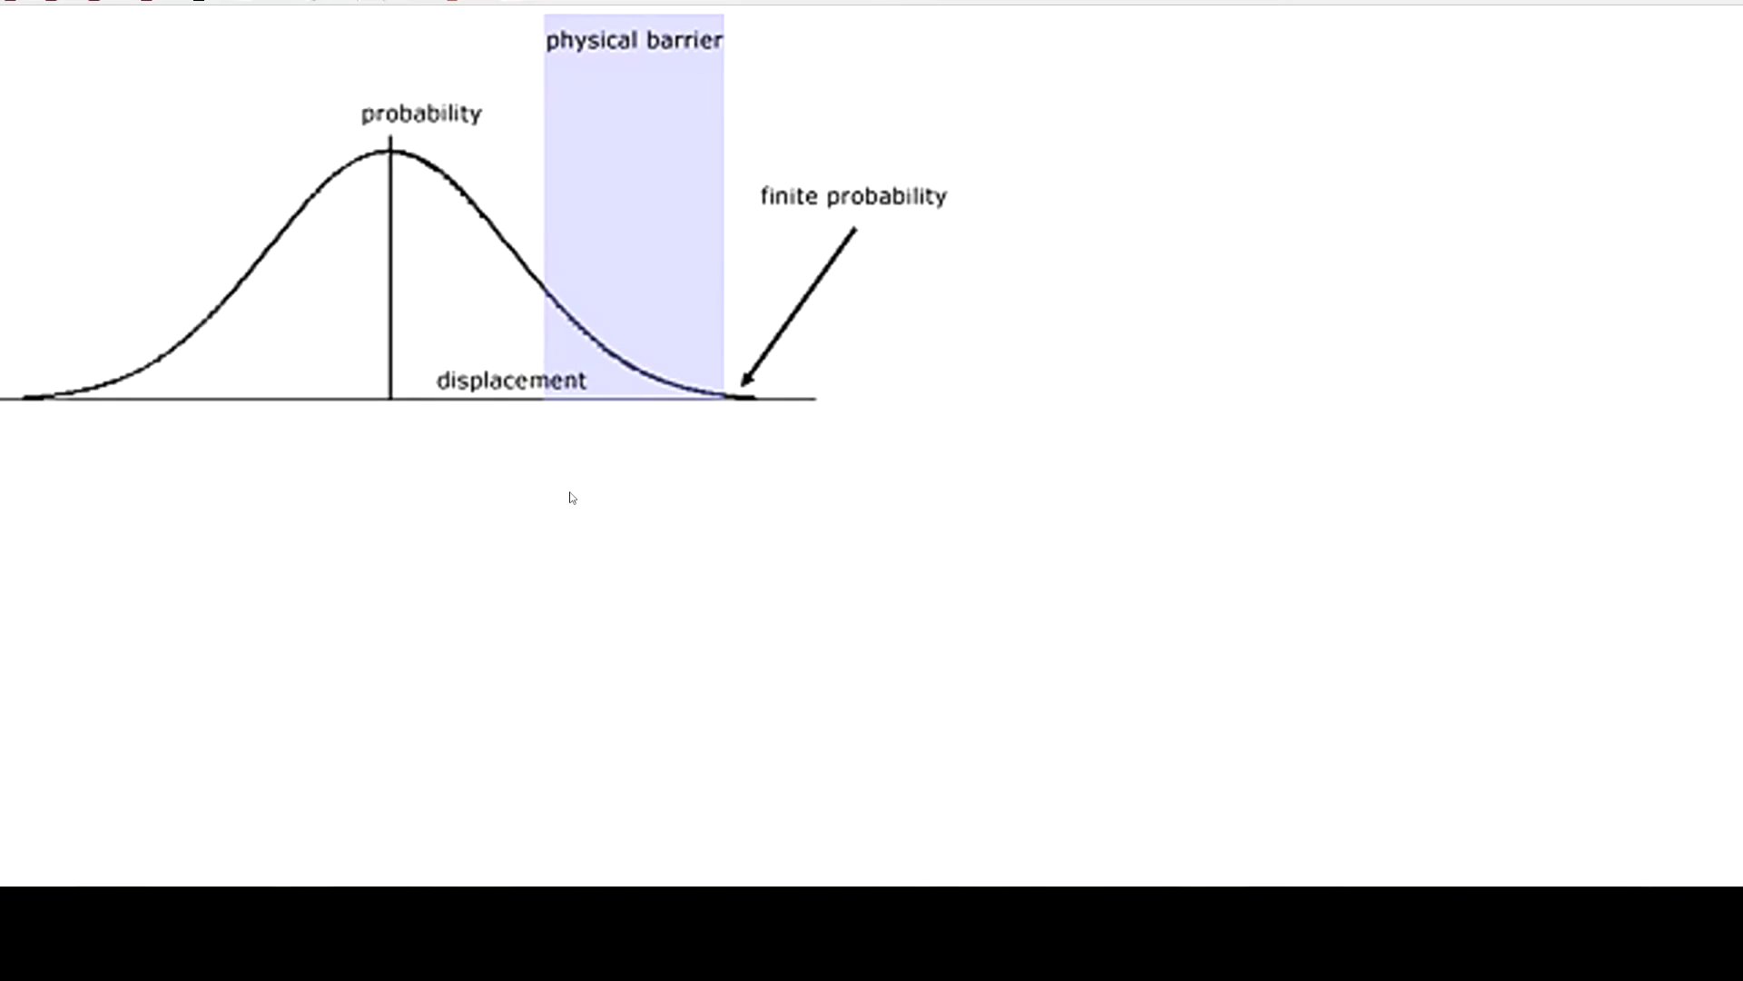
mouse_move(402, 497)
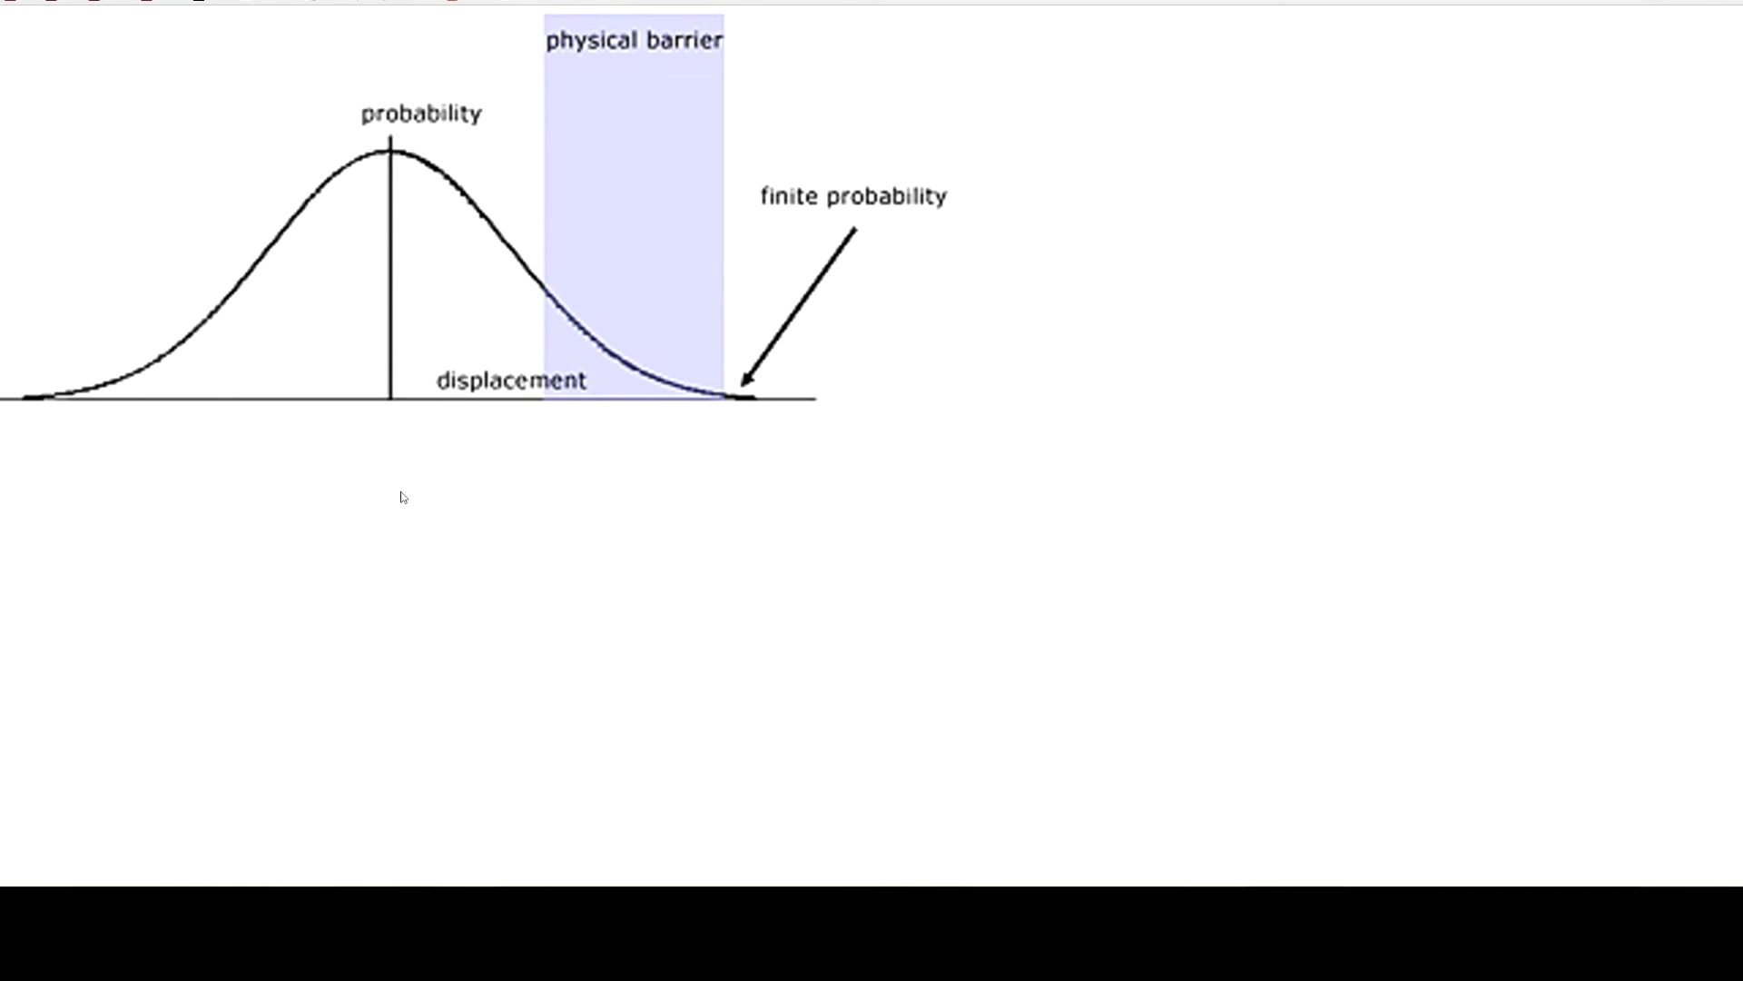
mouse_move(389, 435)
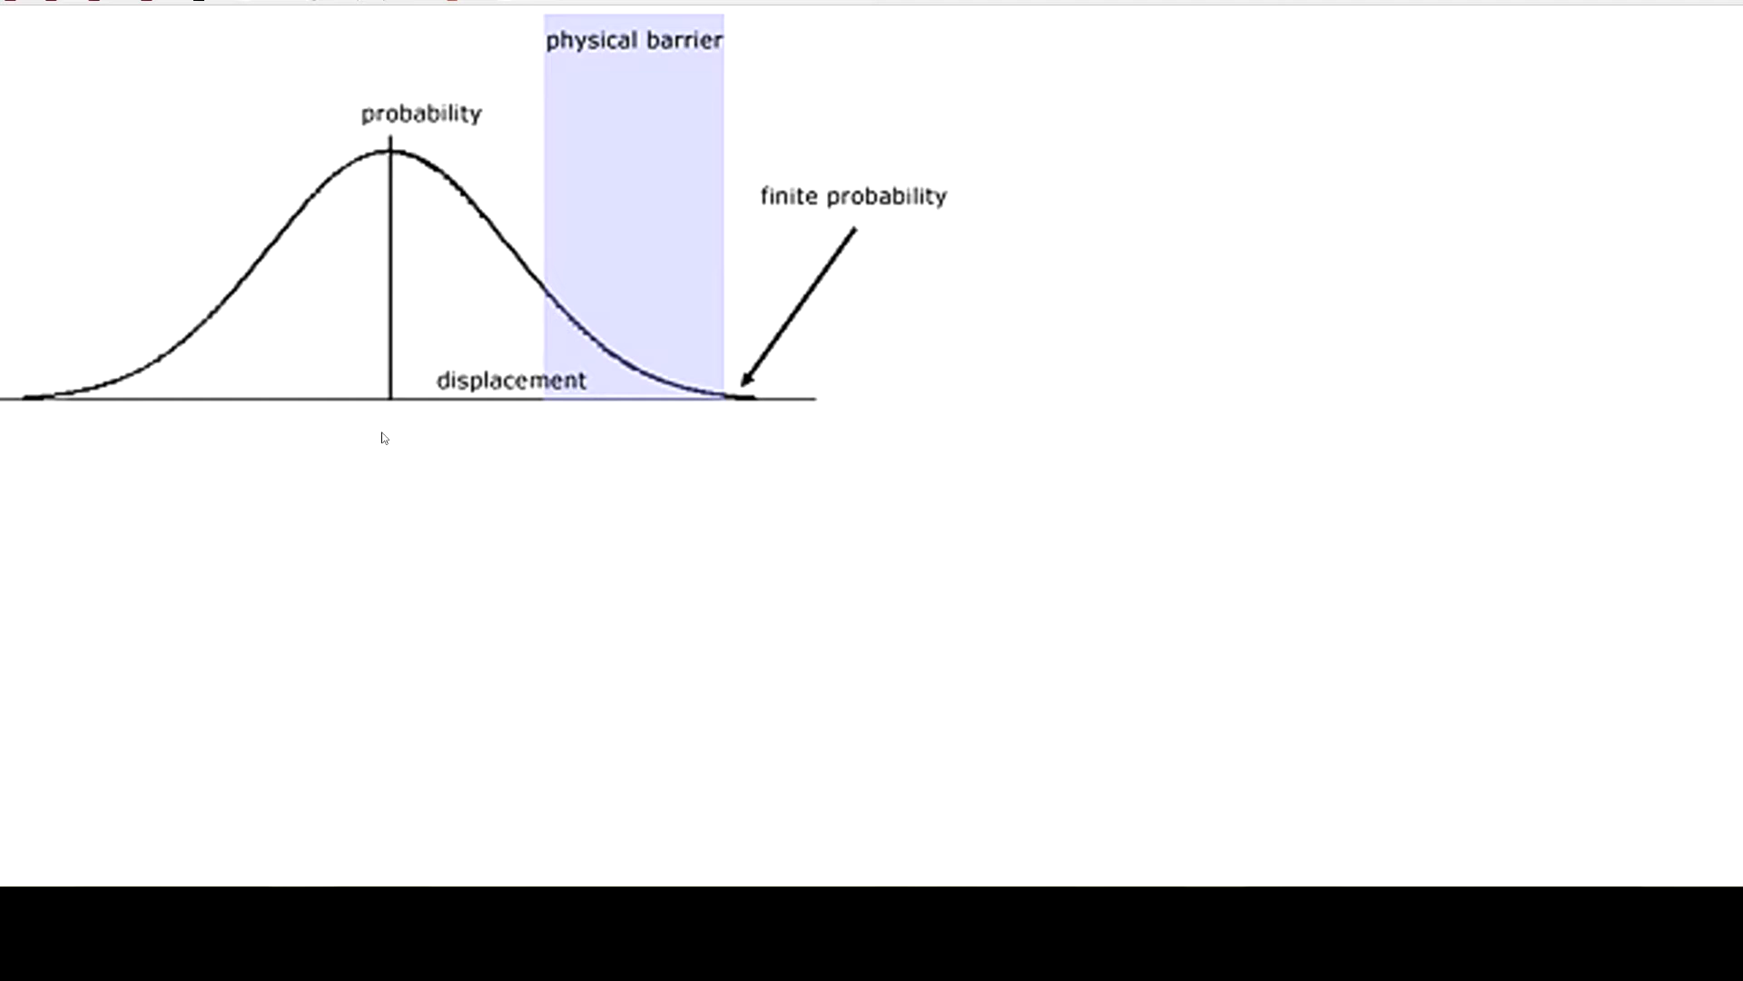
mouse_move(987, 310)
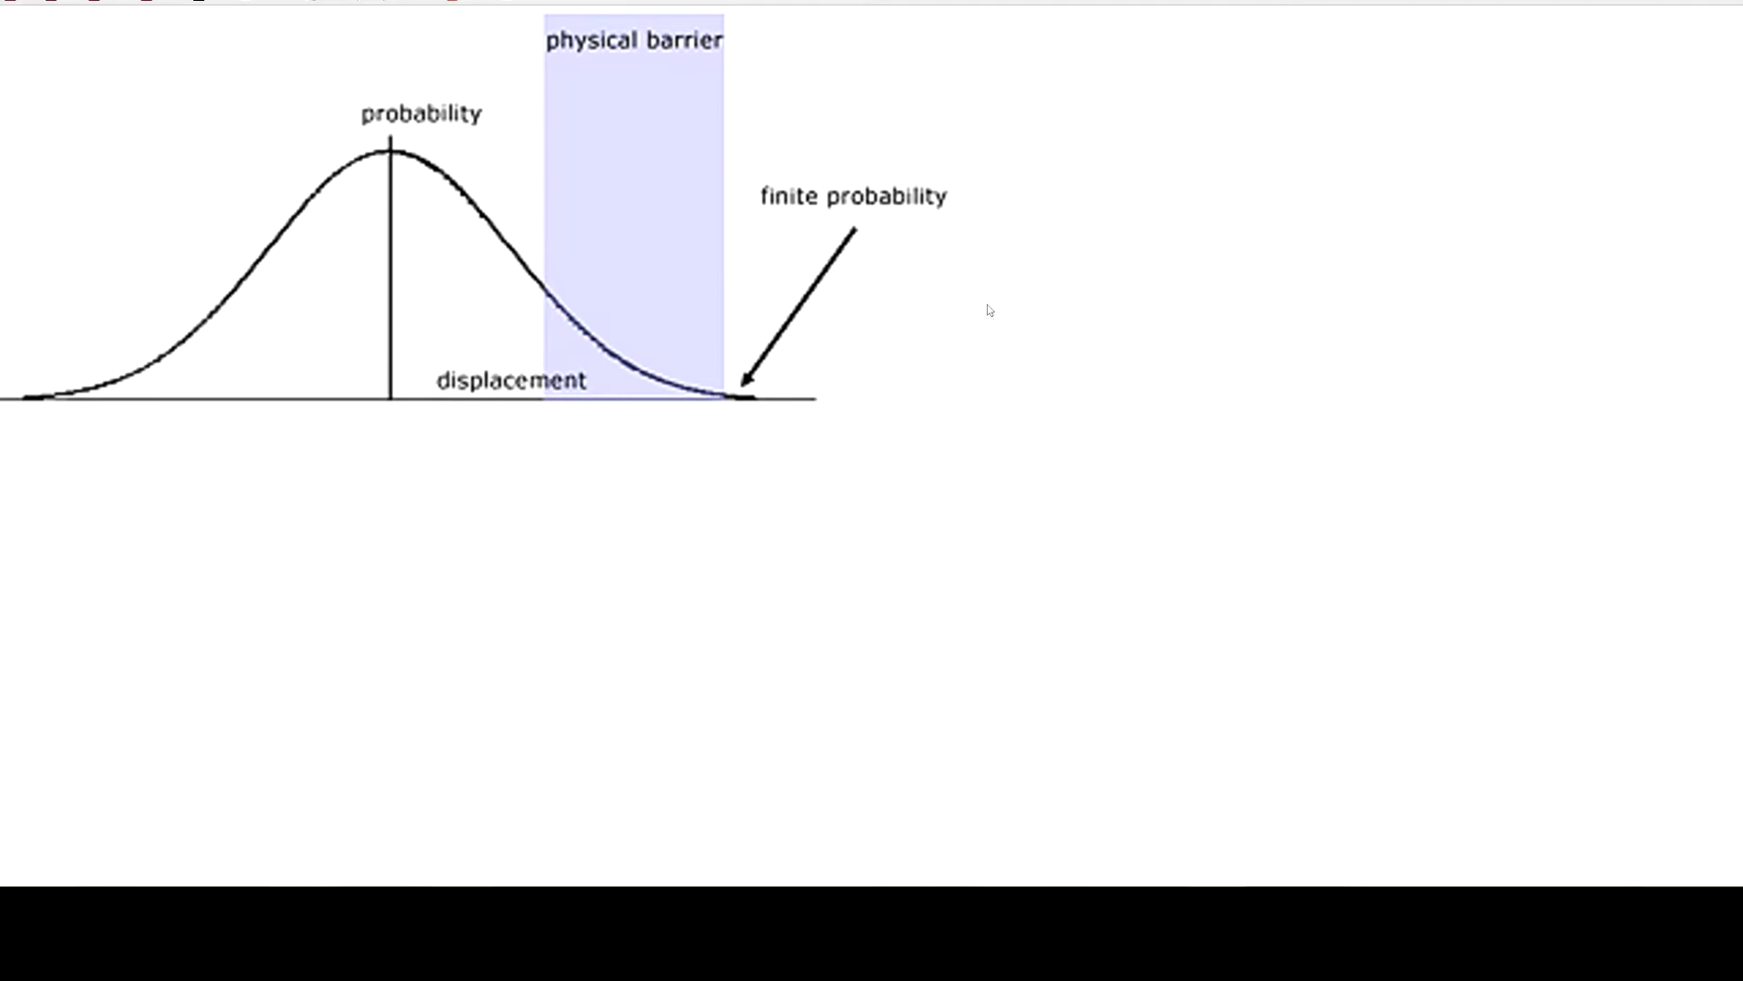
mouse_move(920, 490)
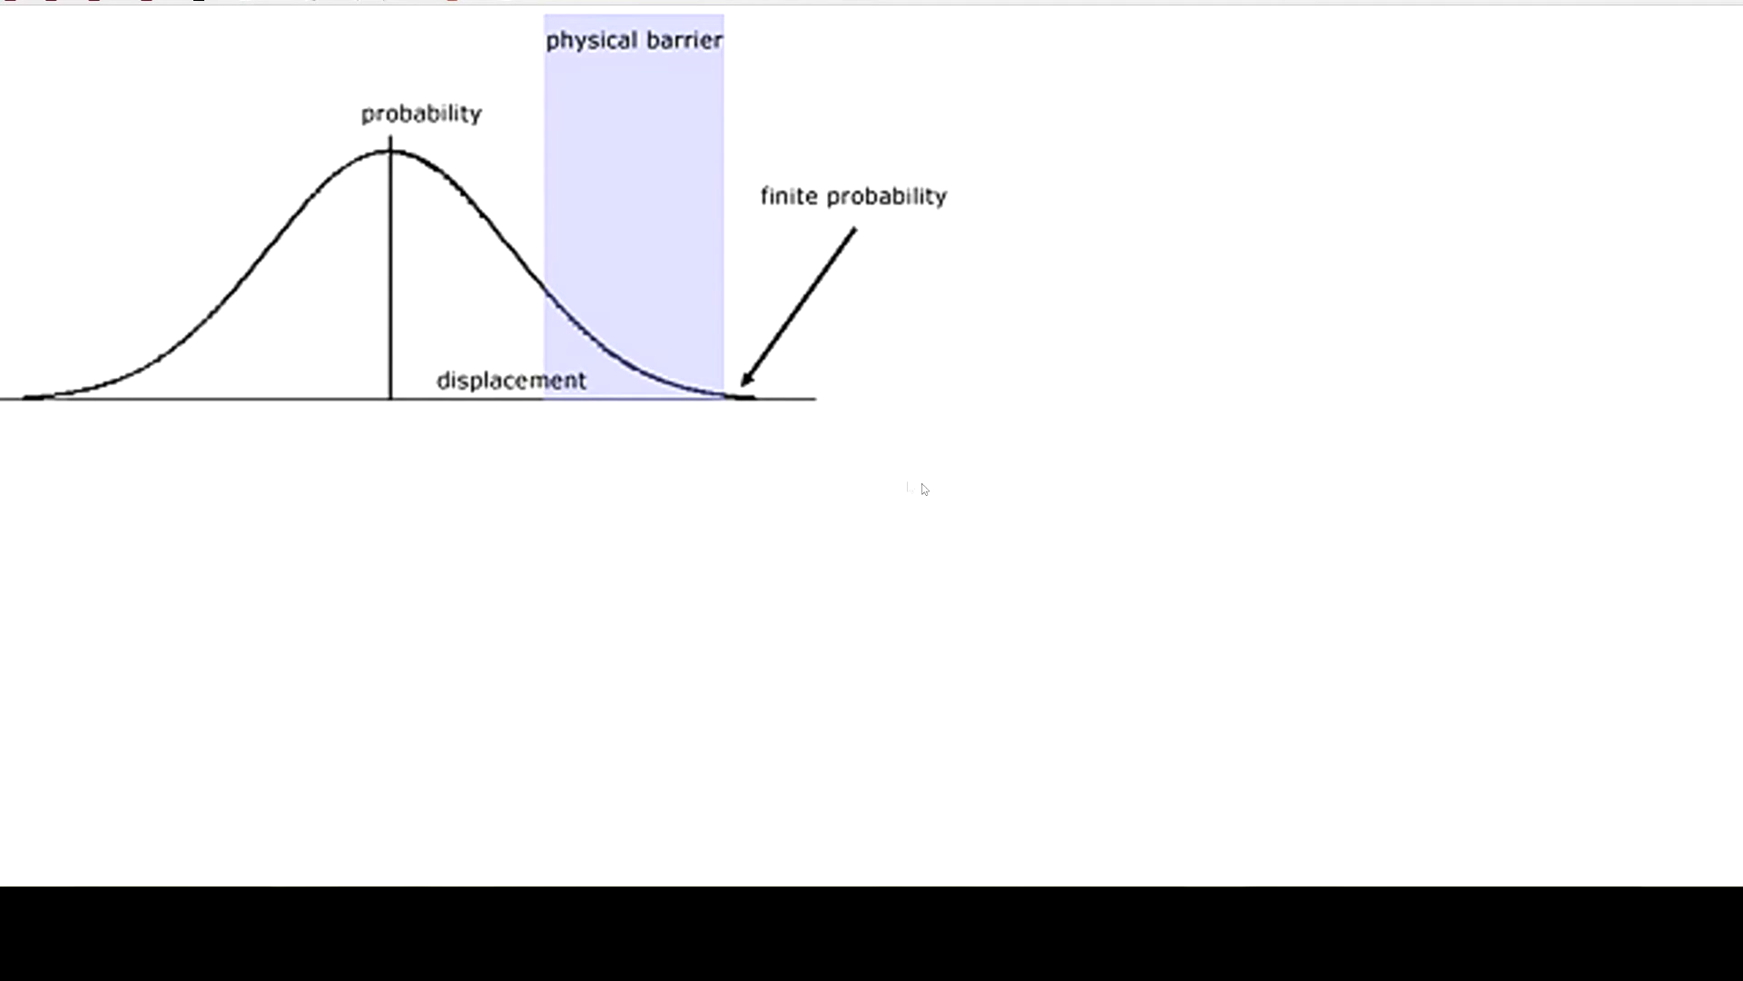
mouse_move(597, 512)
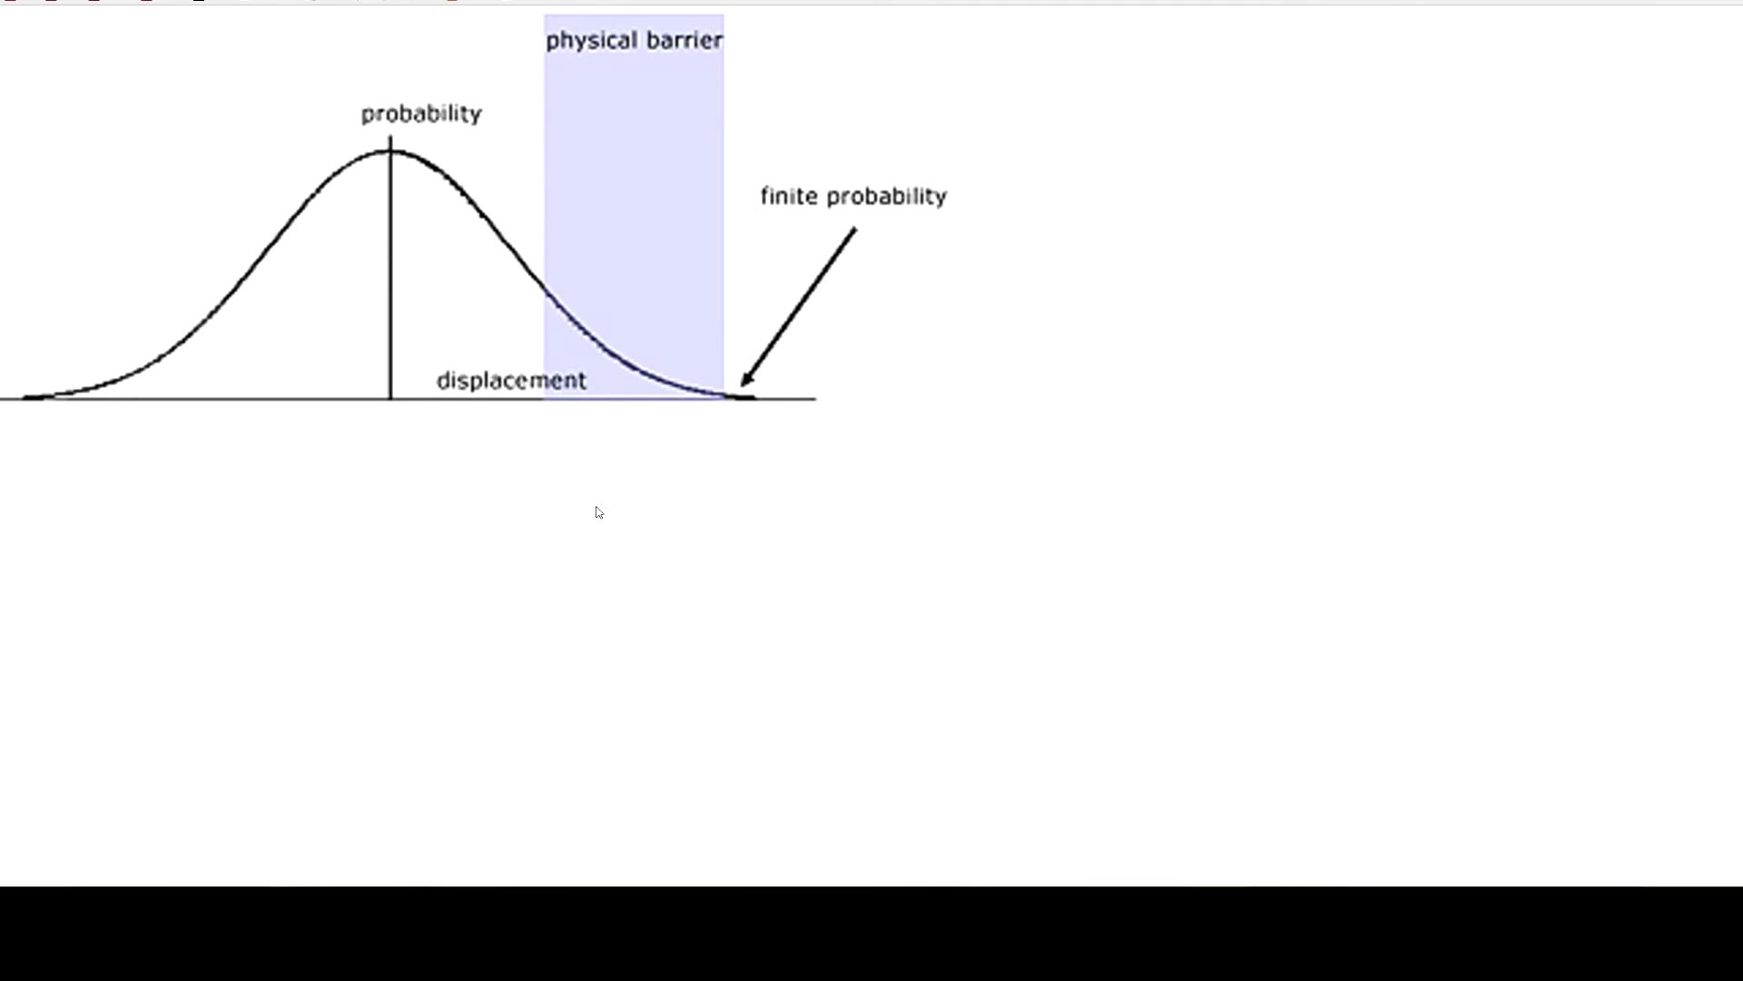
mouse_move(773, 500)
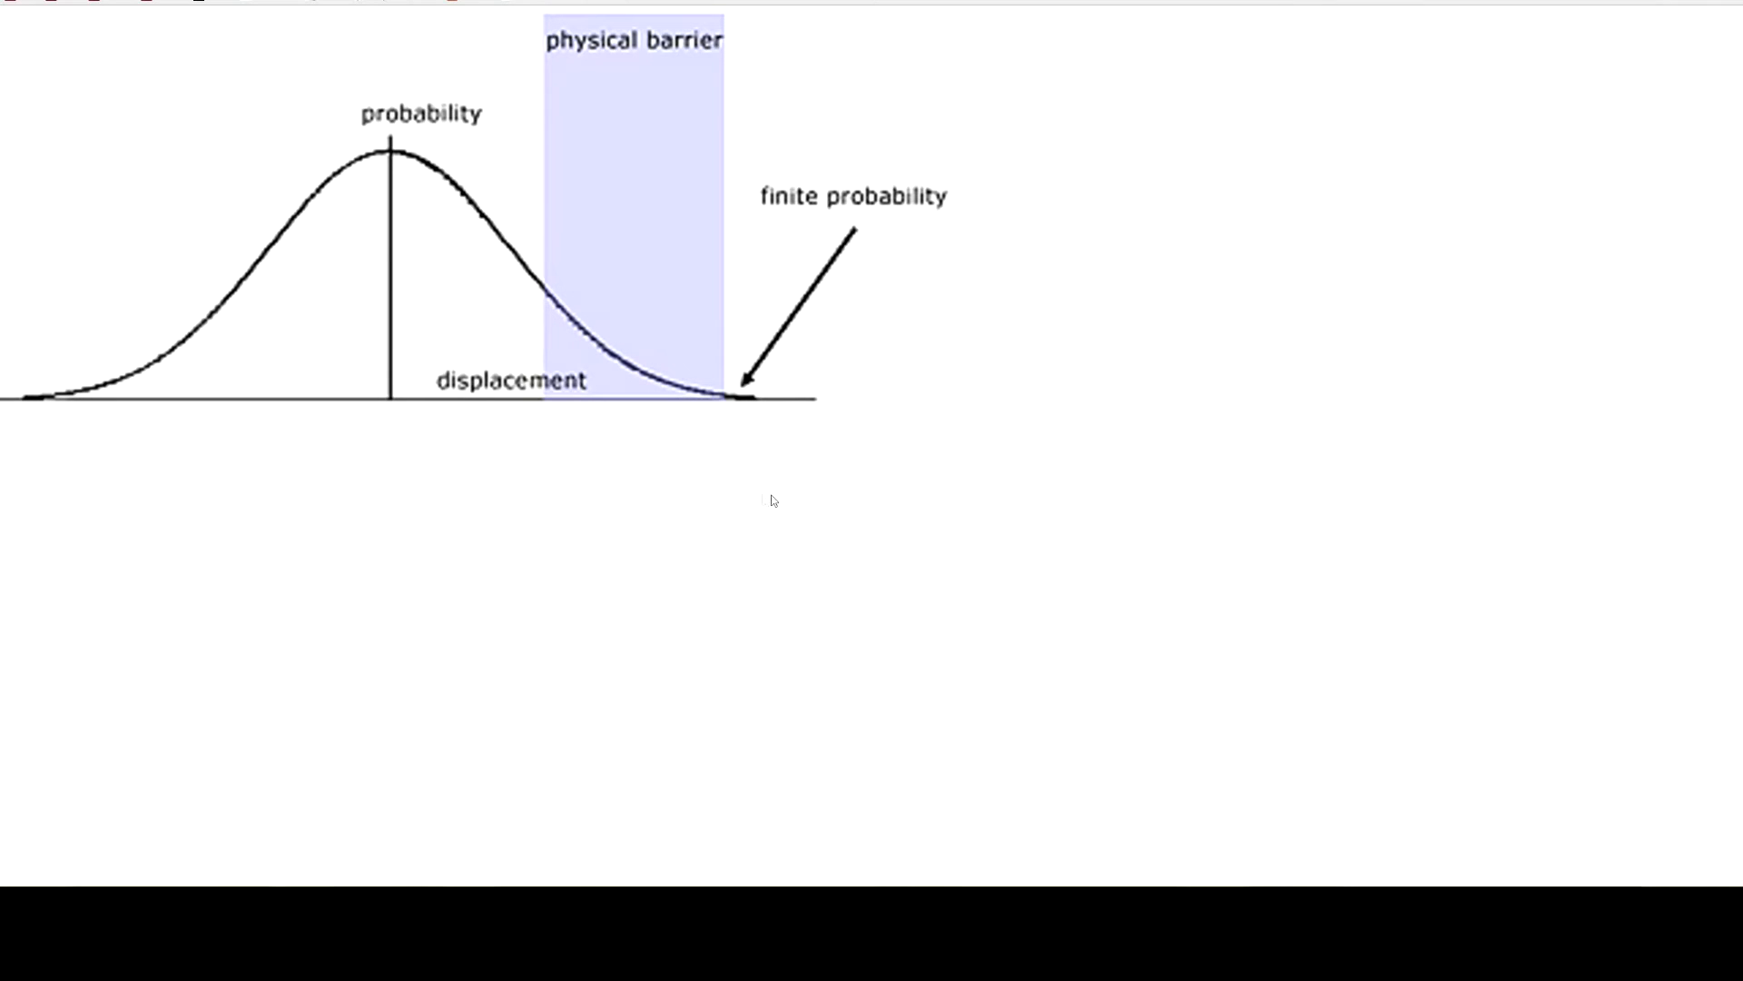
mouse_move(494, 660)
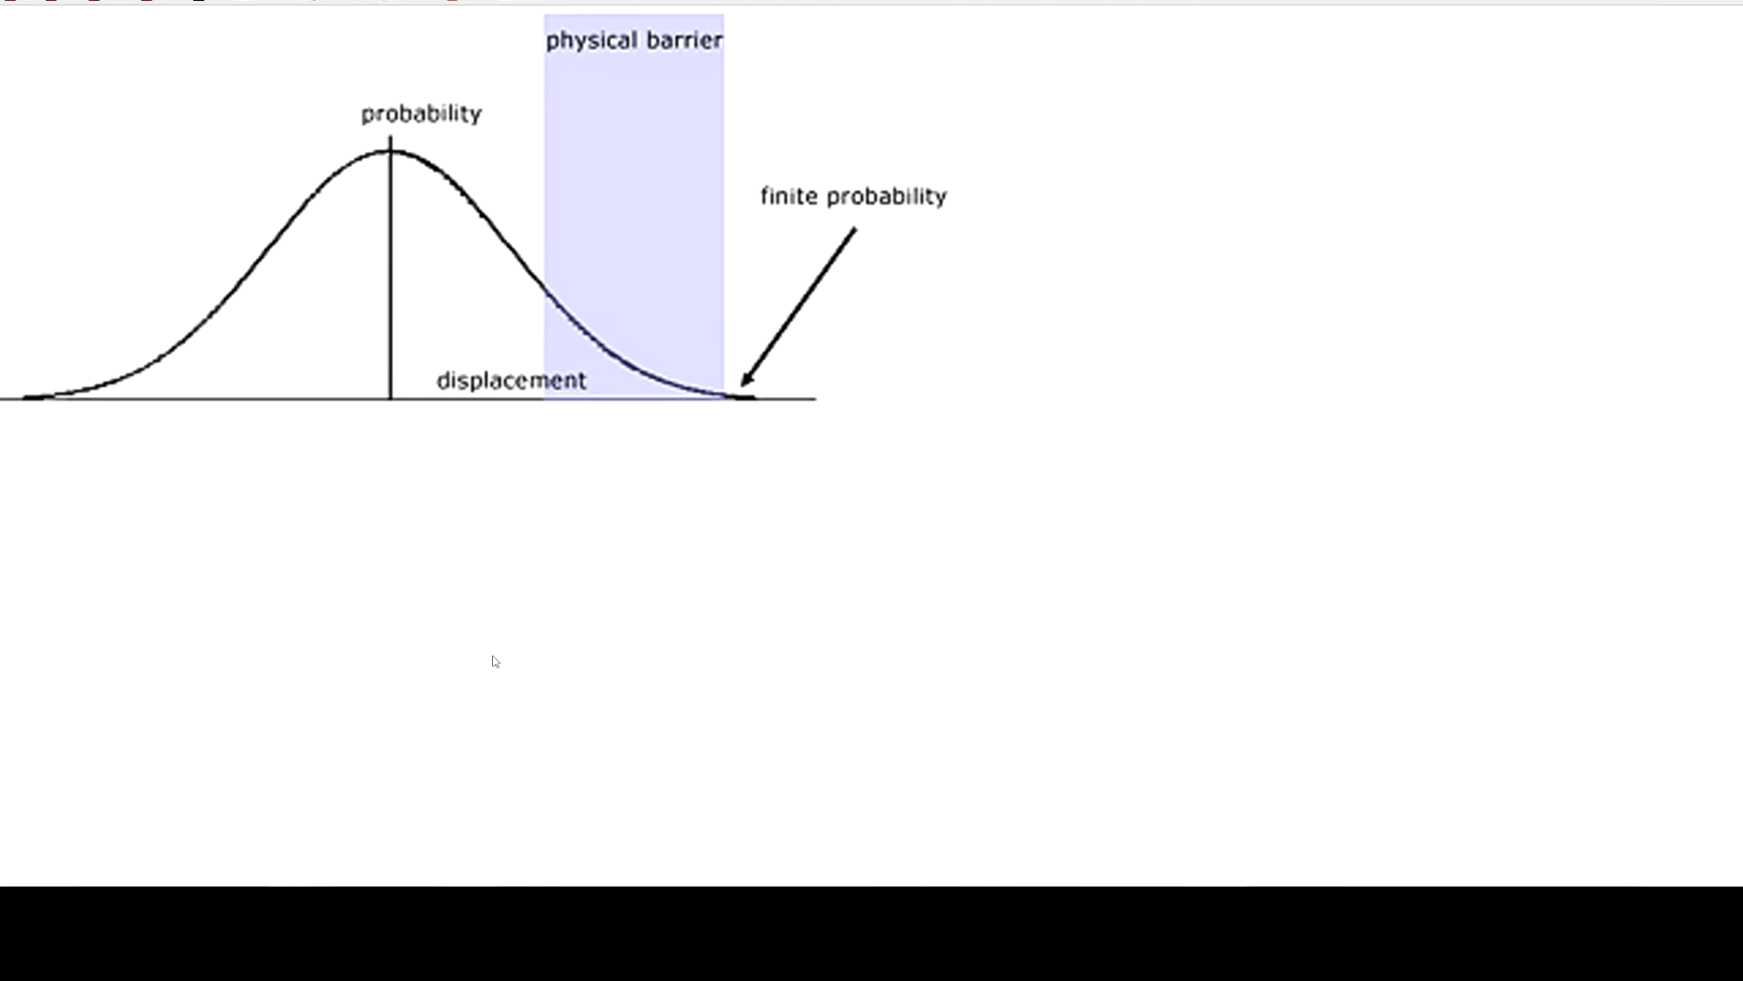
mouse_move(455, 660)
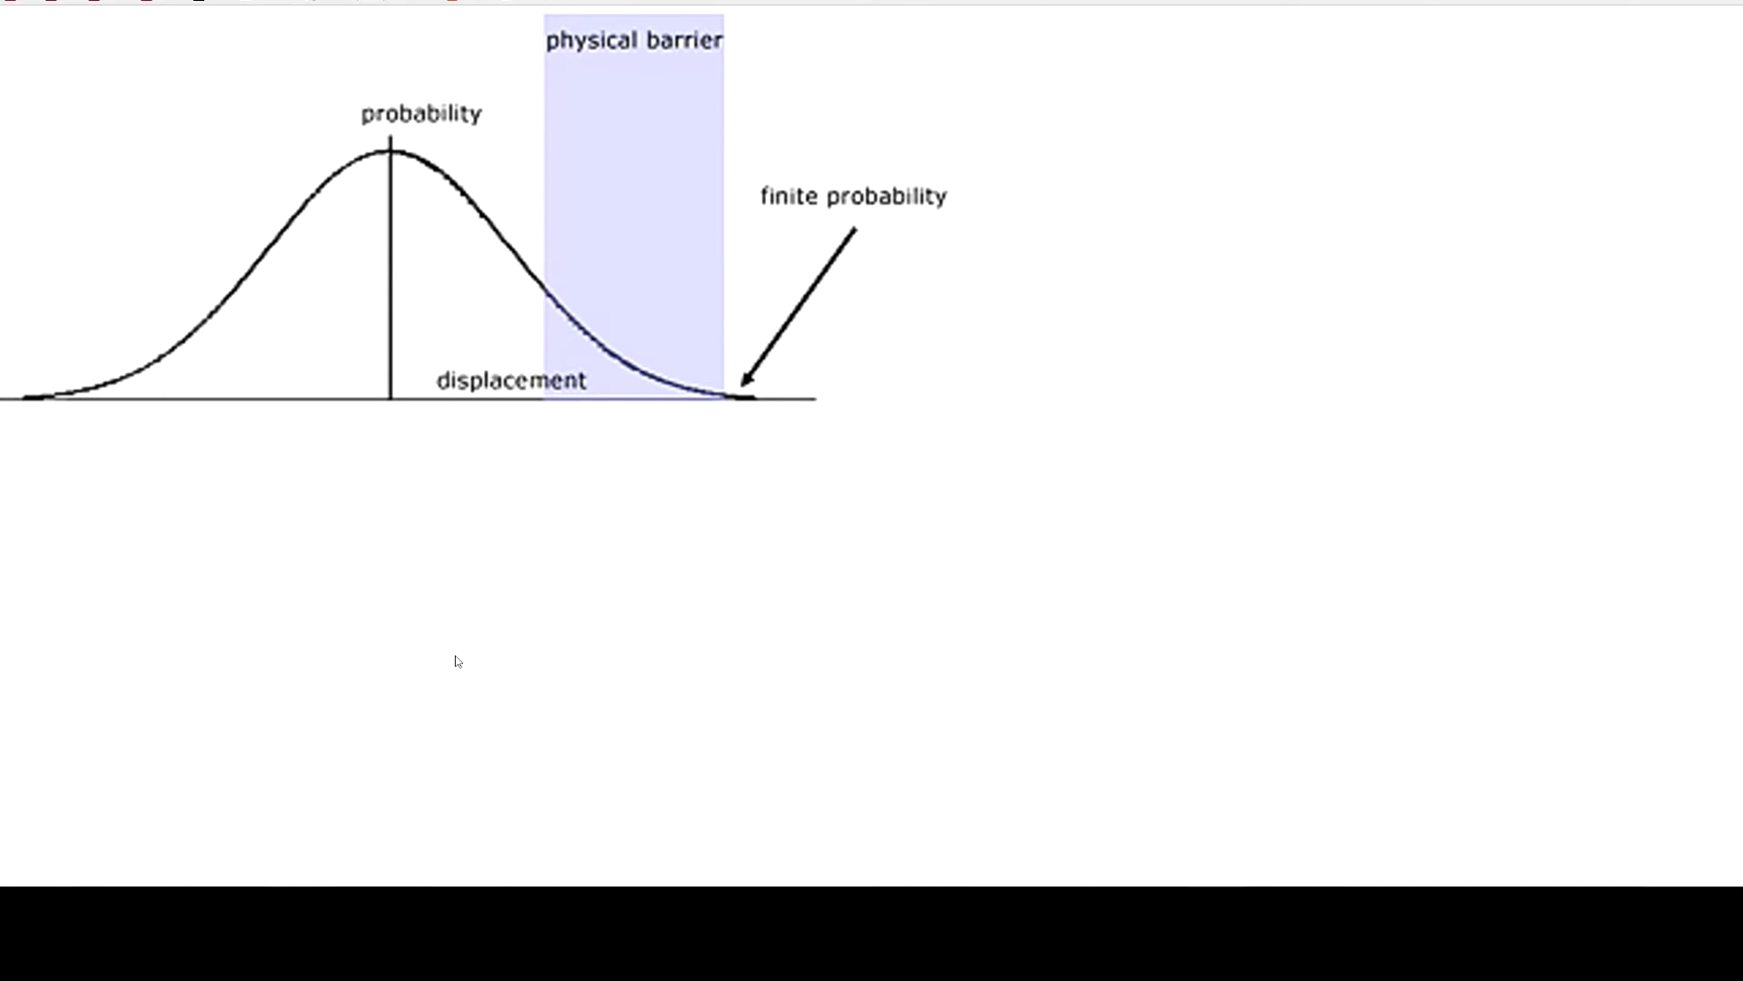
mouse_move(452, 655)
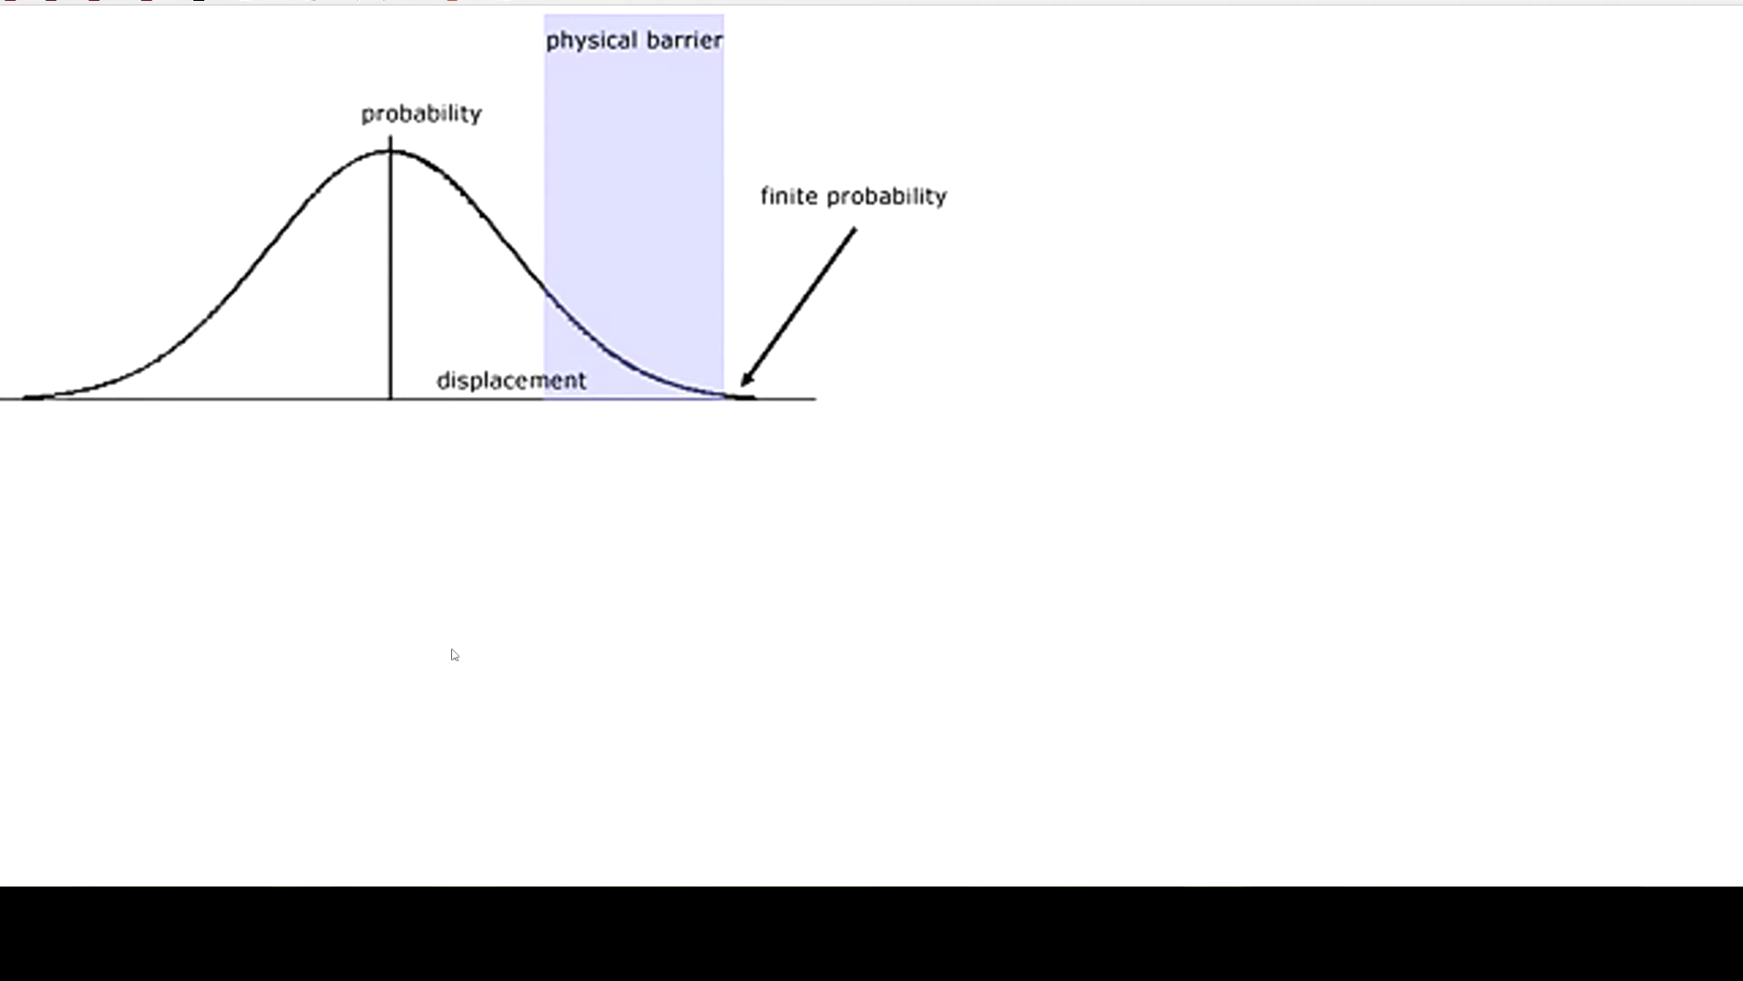
mouse_move(415, 663)
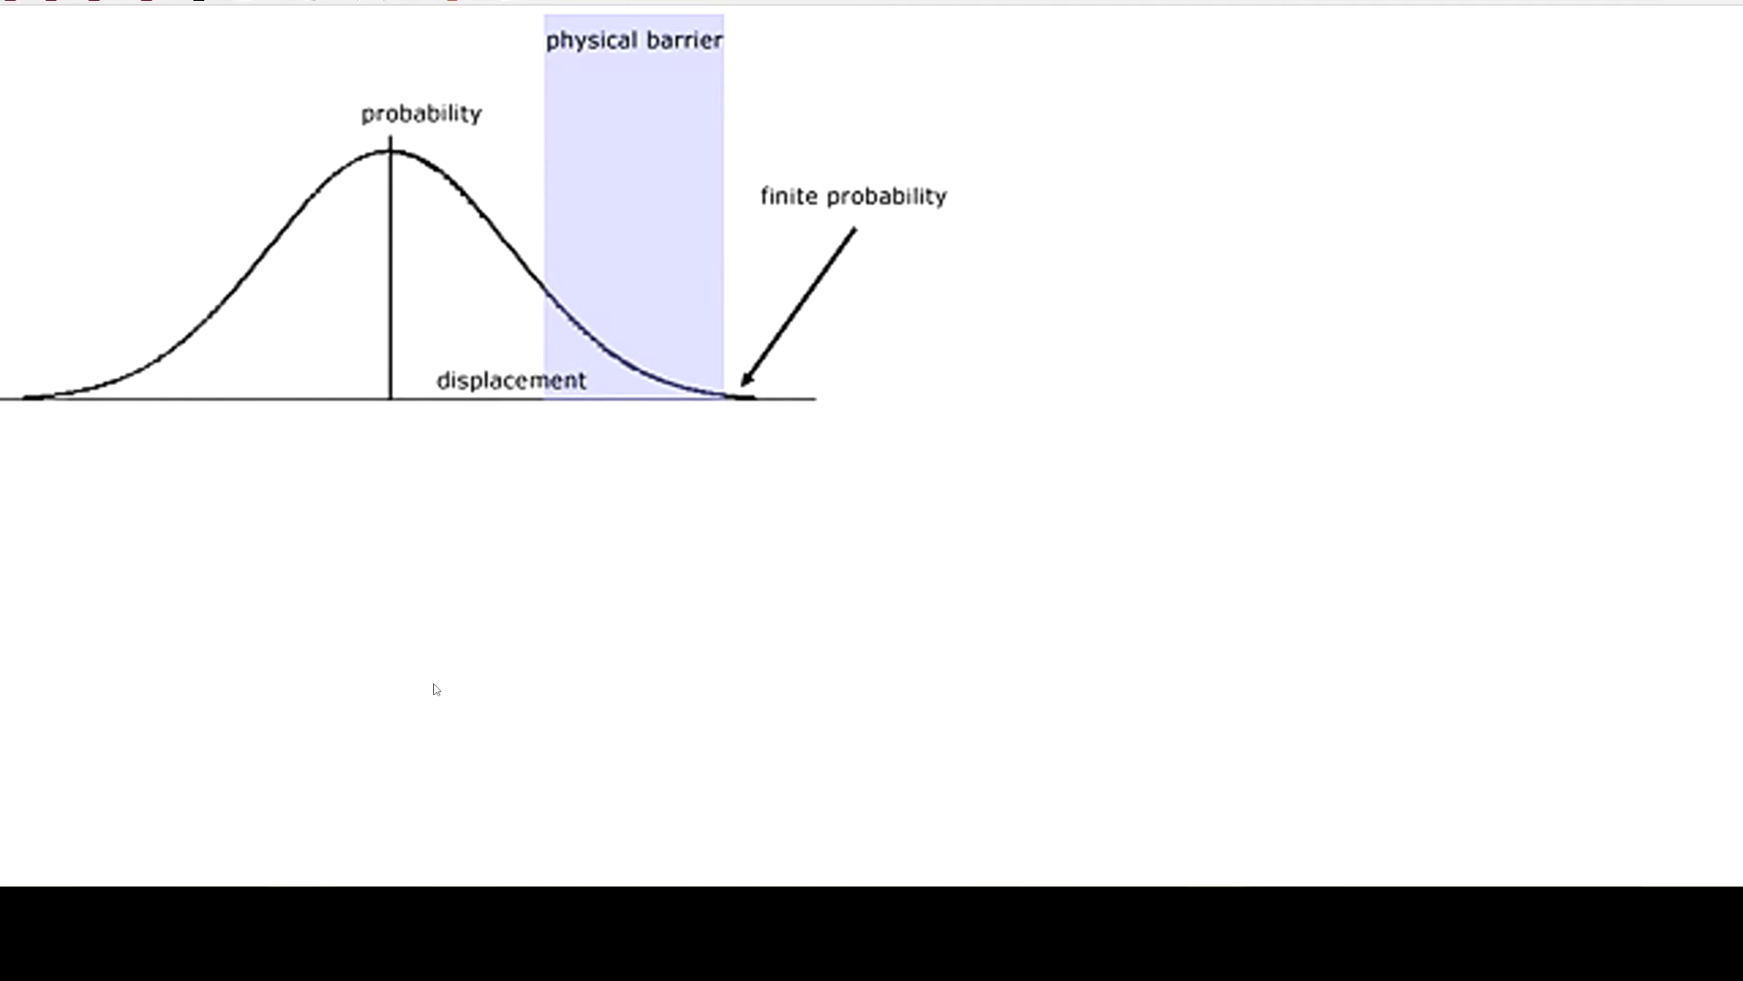
mouse_move(415, 687)
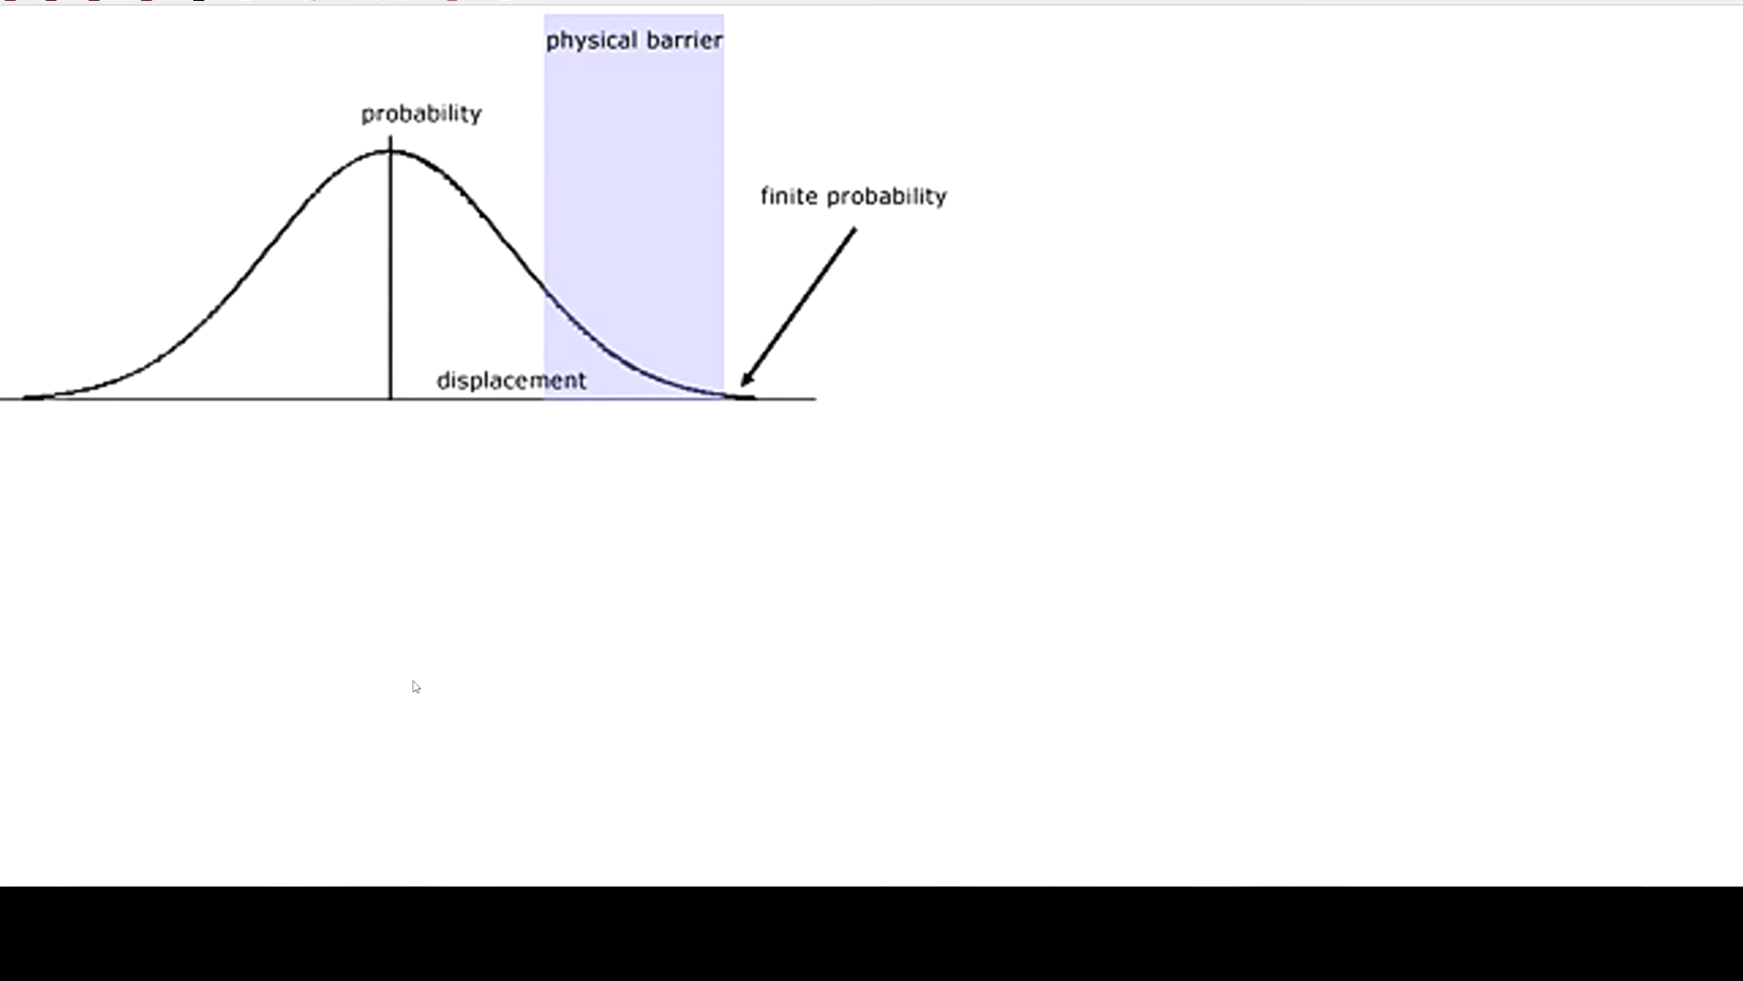
mouse_move(407, 673)
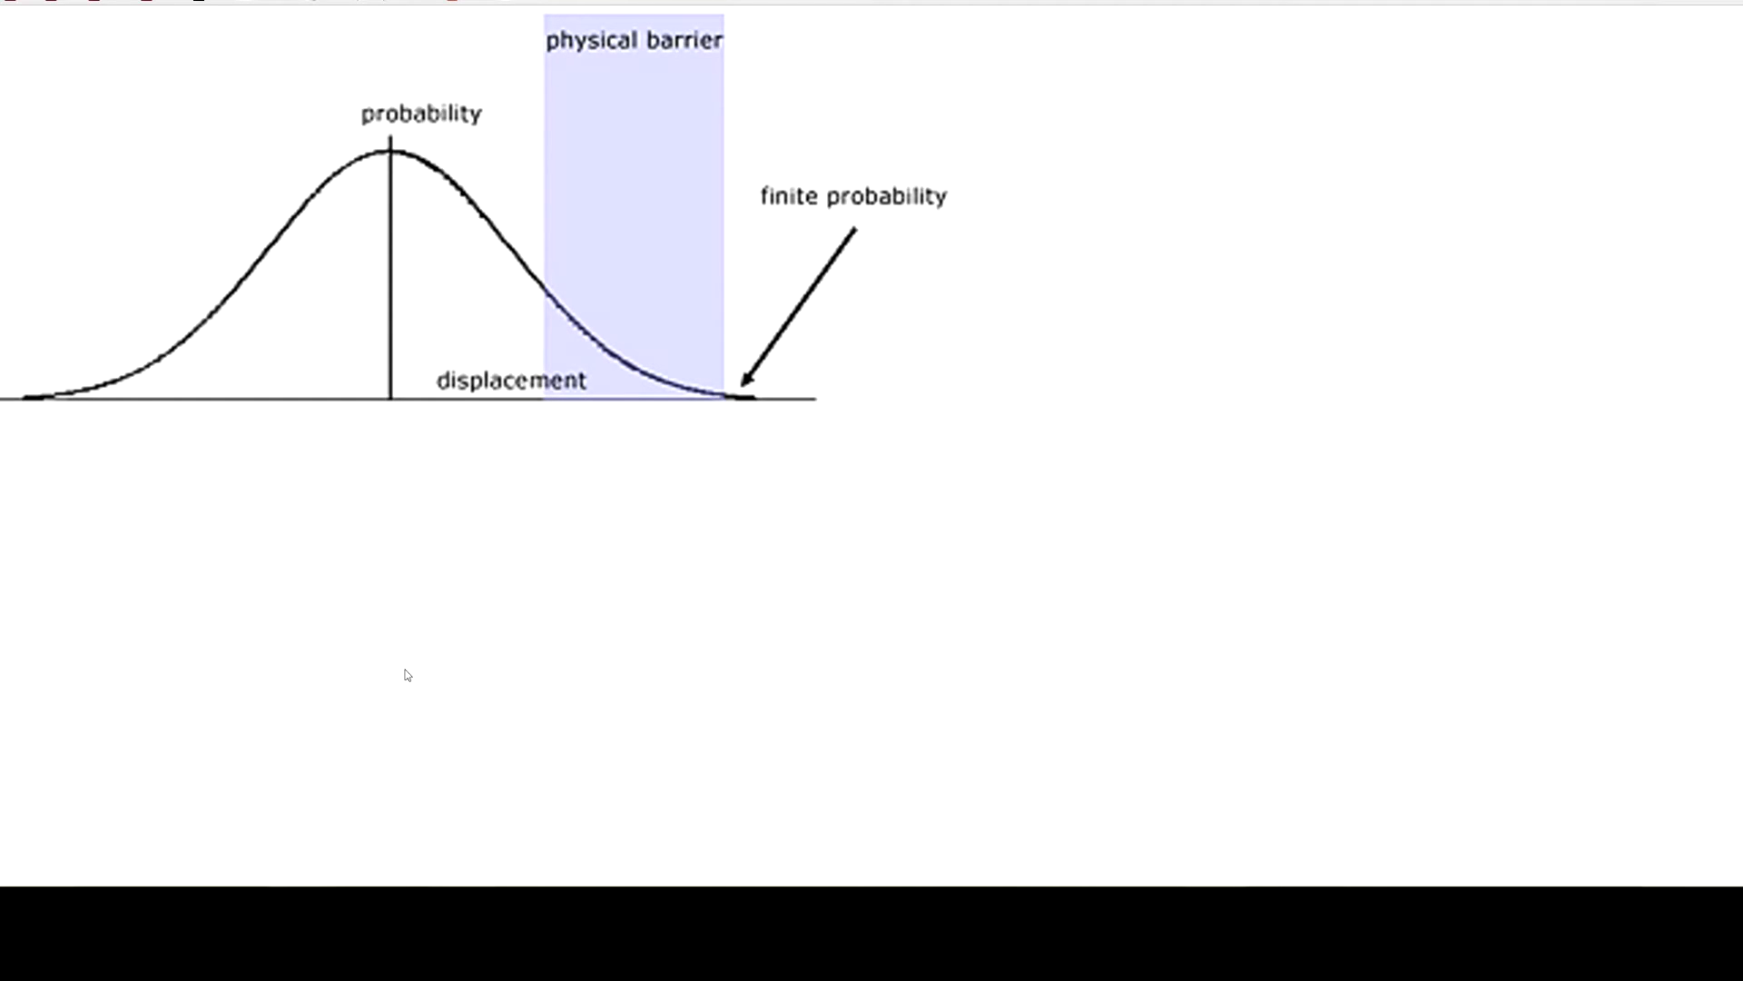
mouse_move(388, 674)
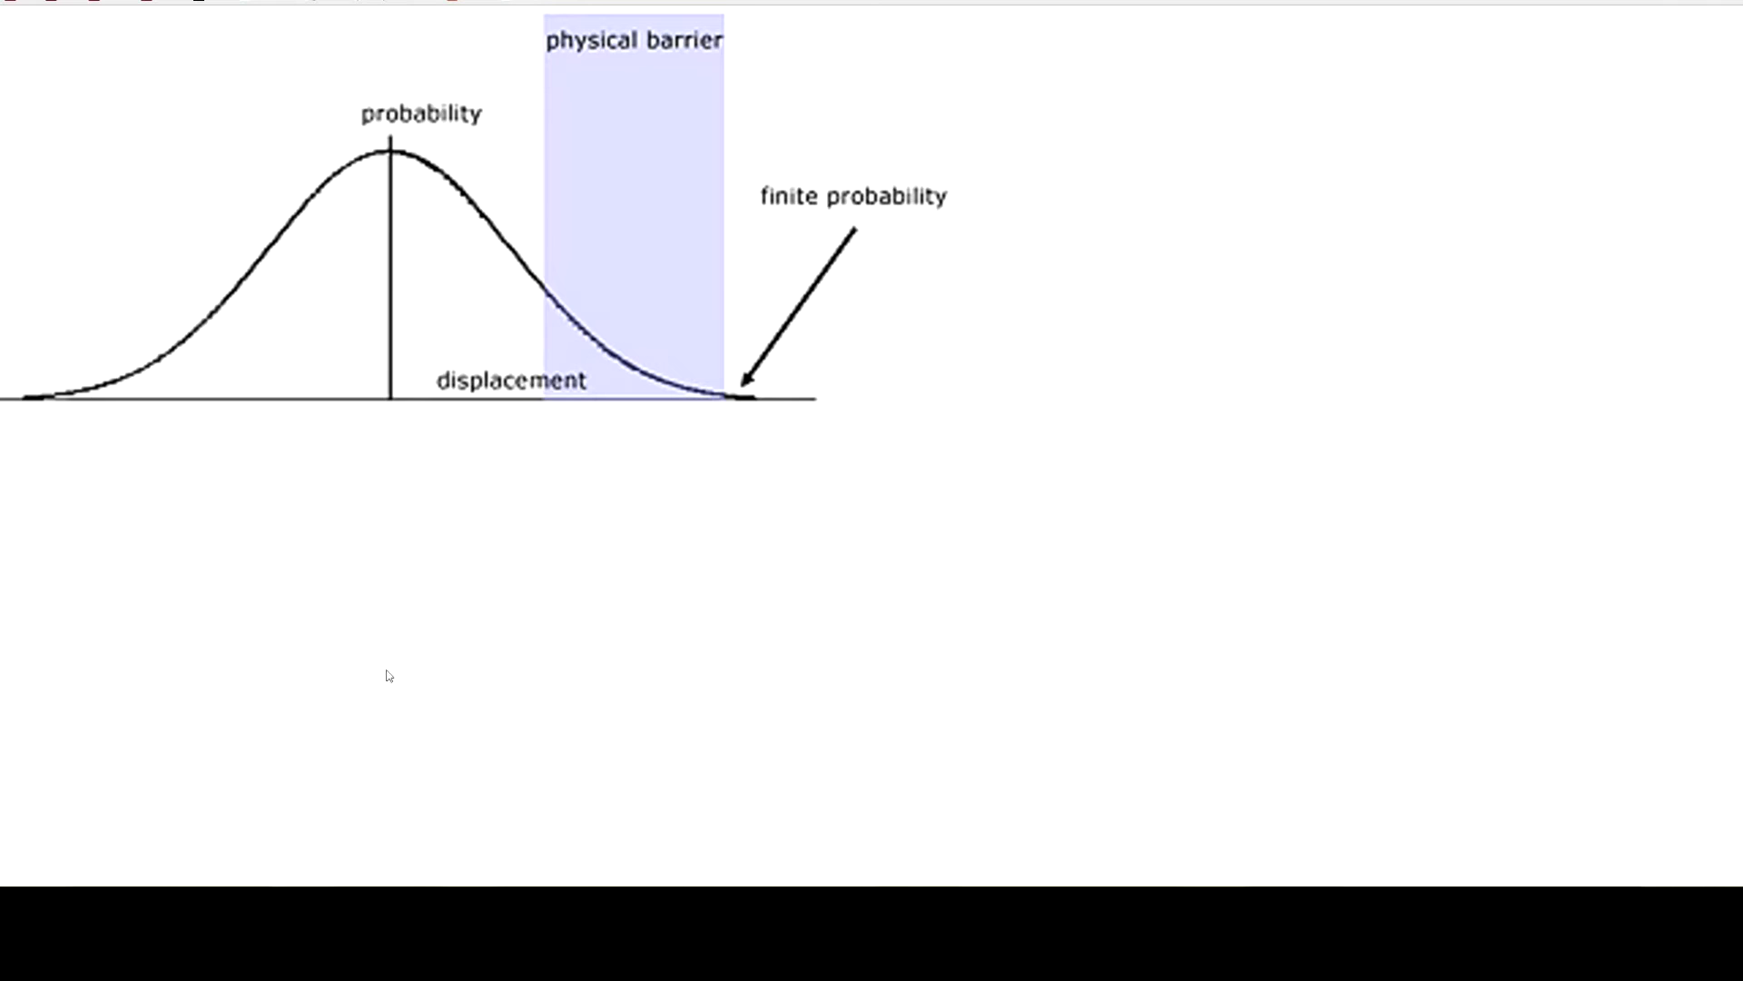
mouse_move(507, 649)
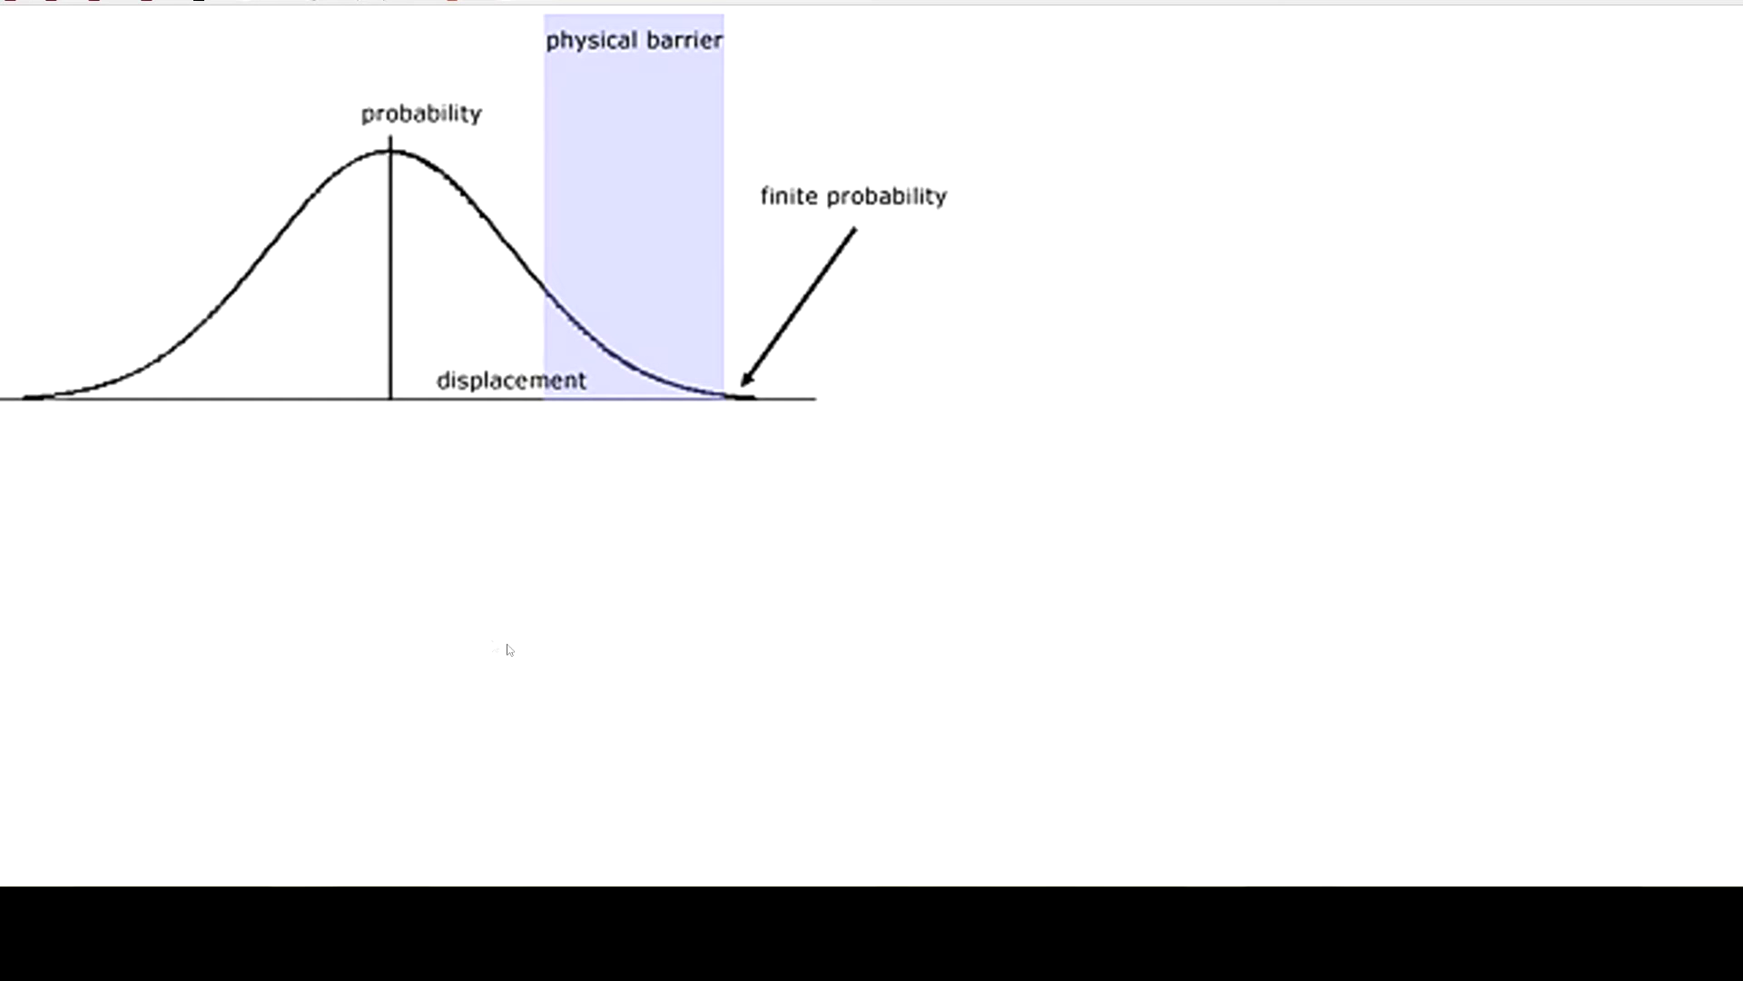
mouse_move(484, 637)
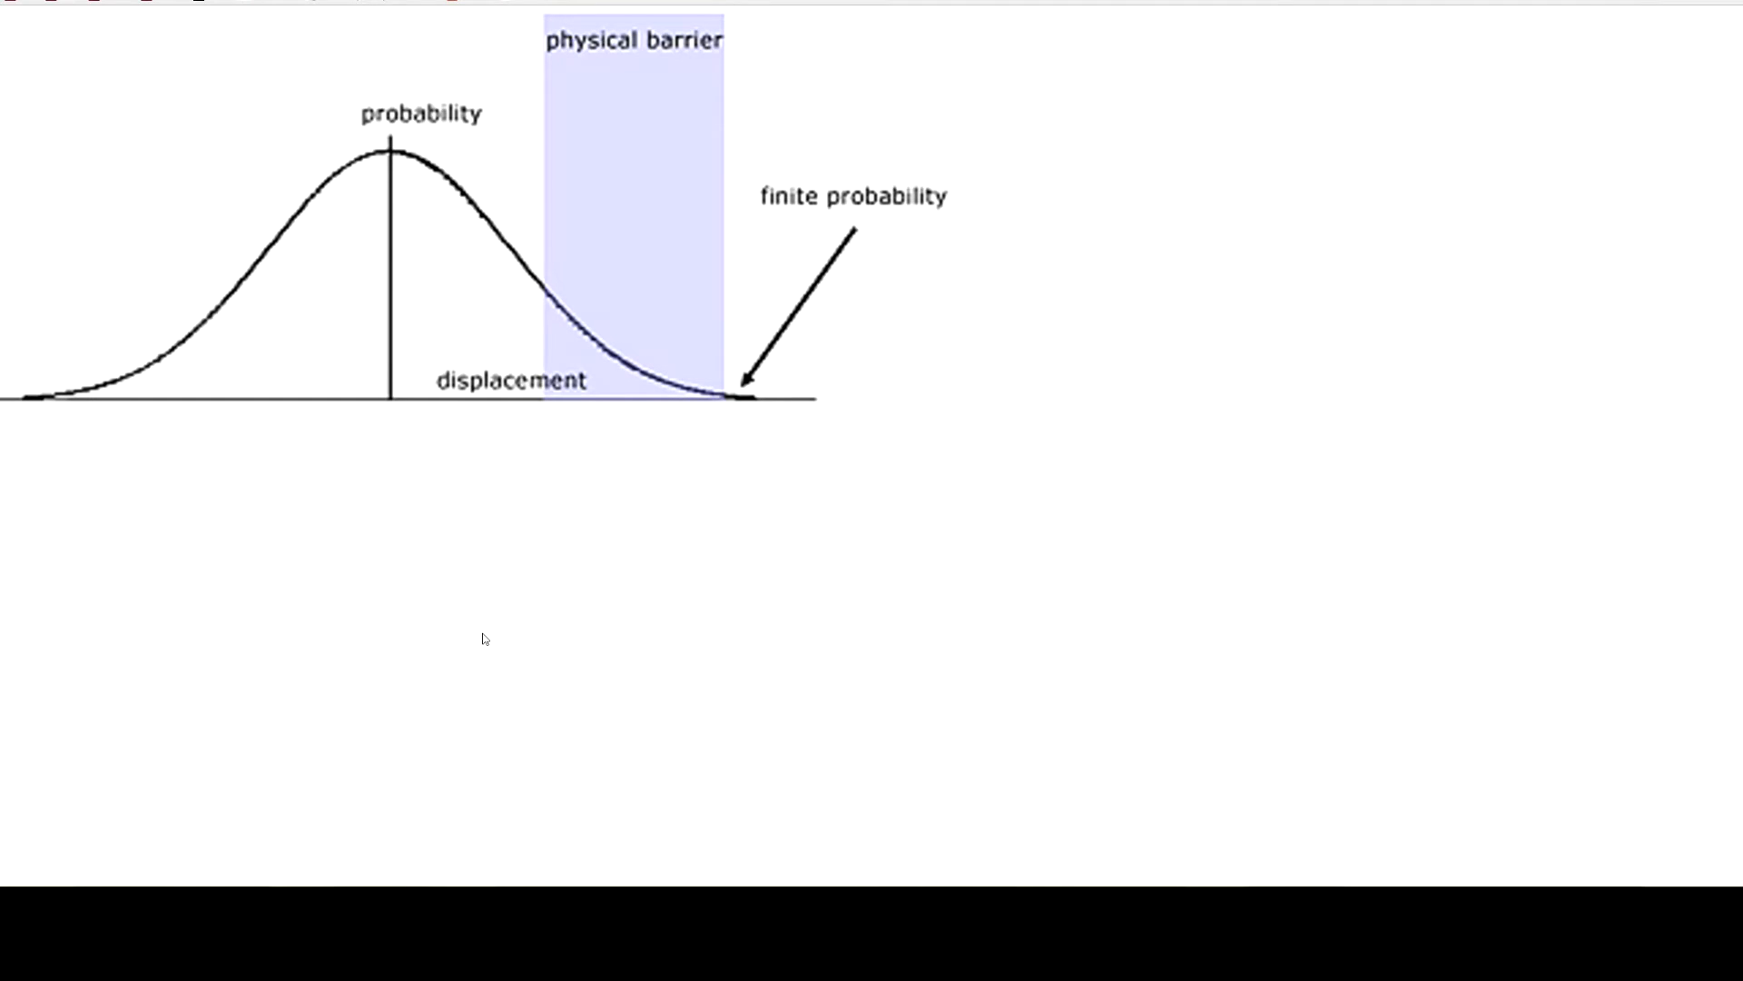
mouse_move(491, 643)
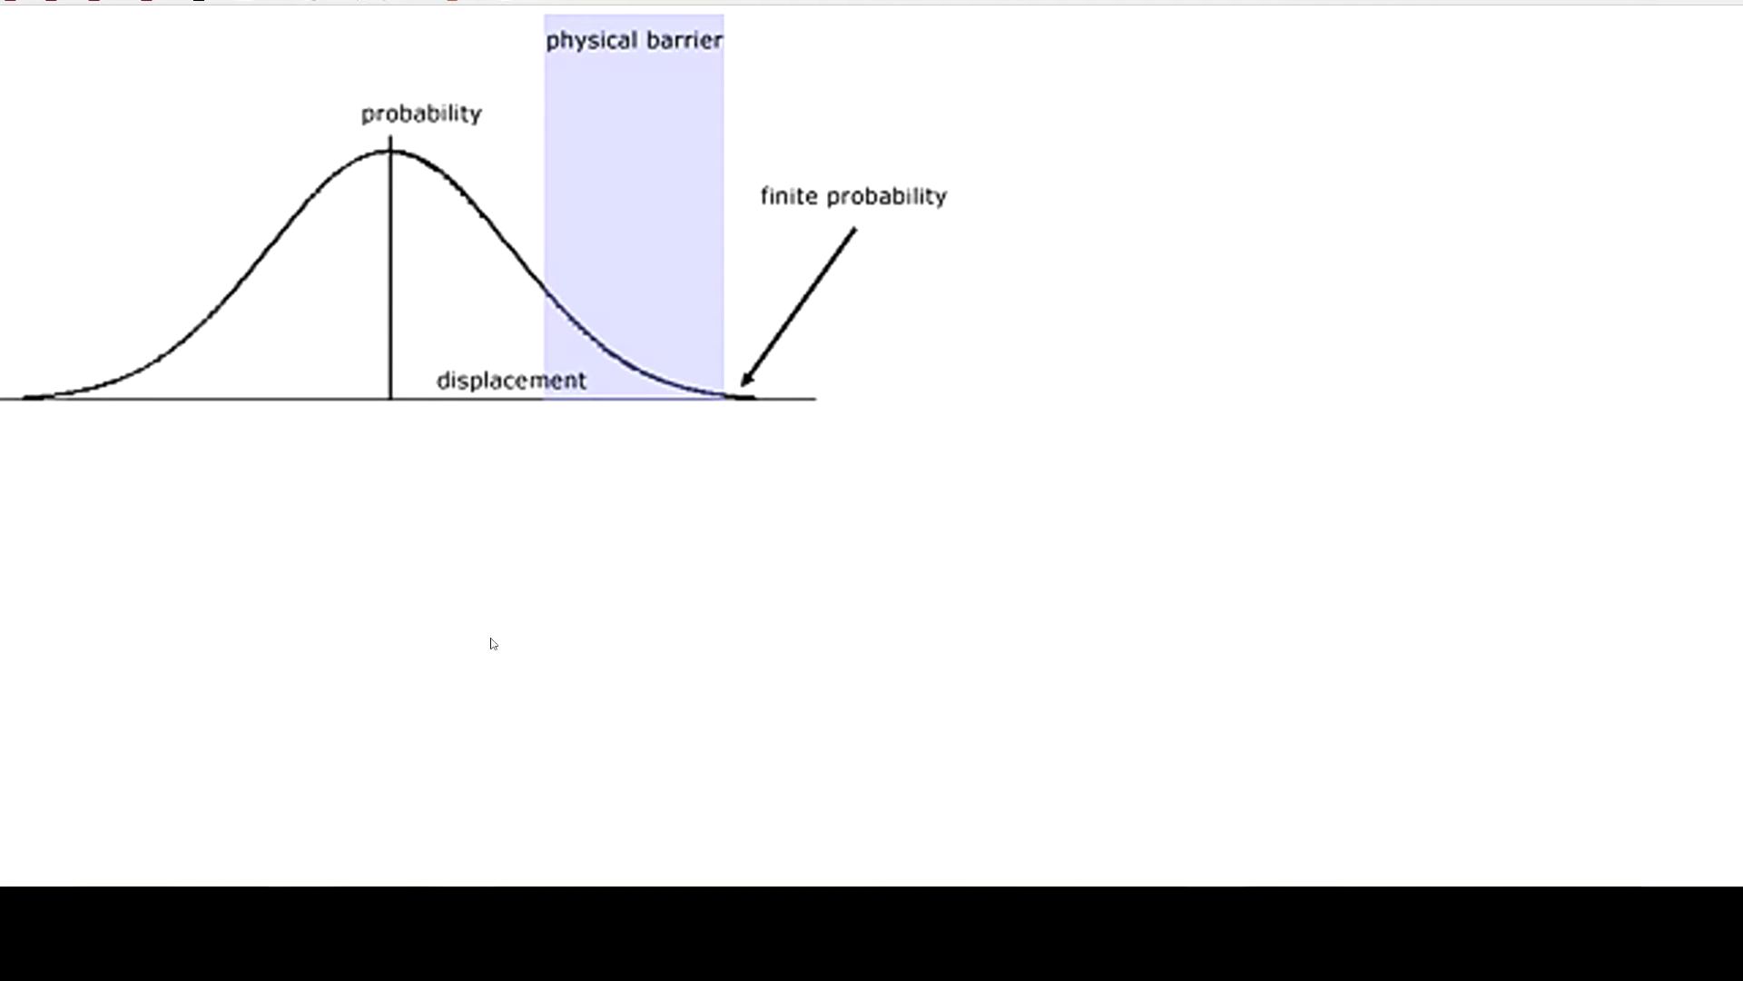
mouse_move(506, 638)
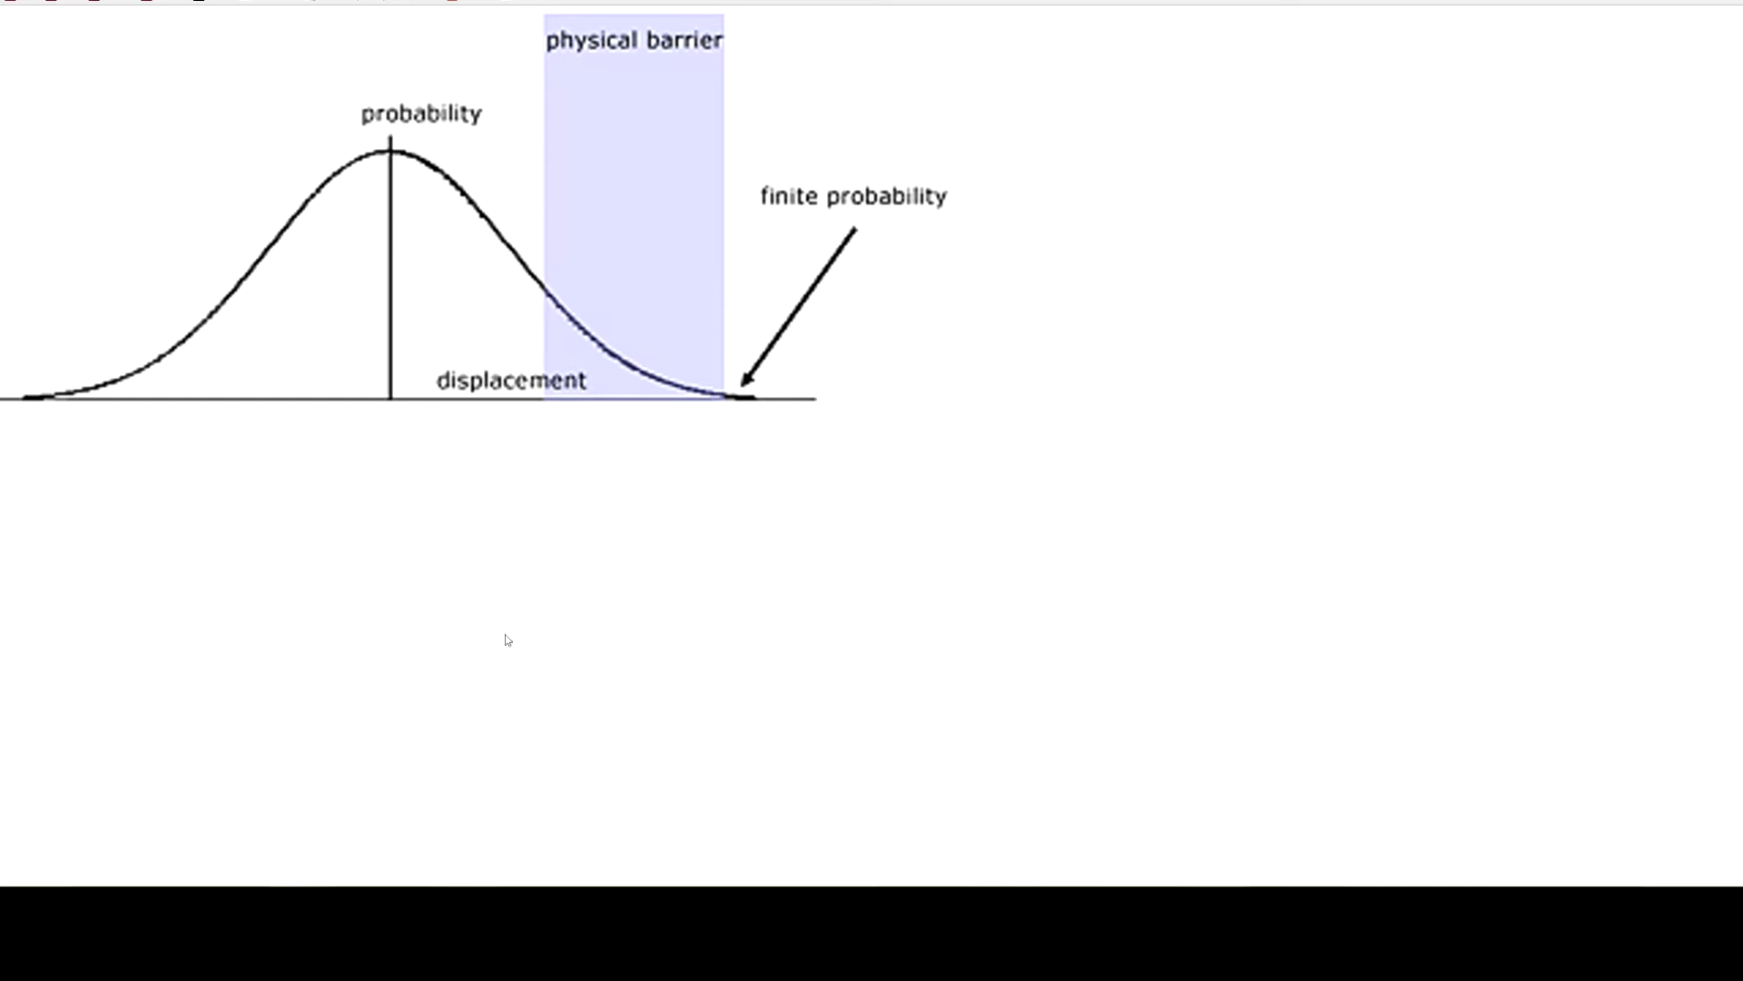
mouse_move(511, 657)
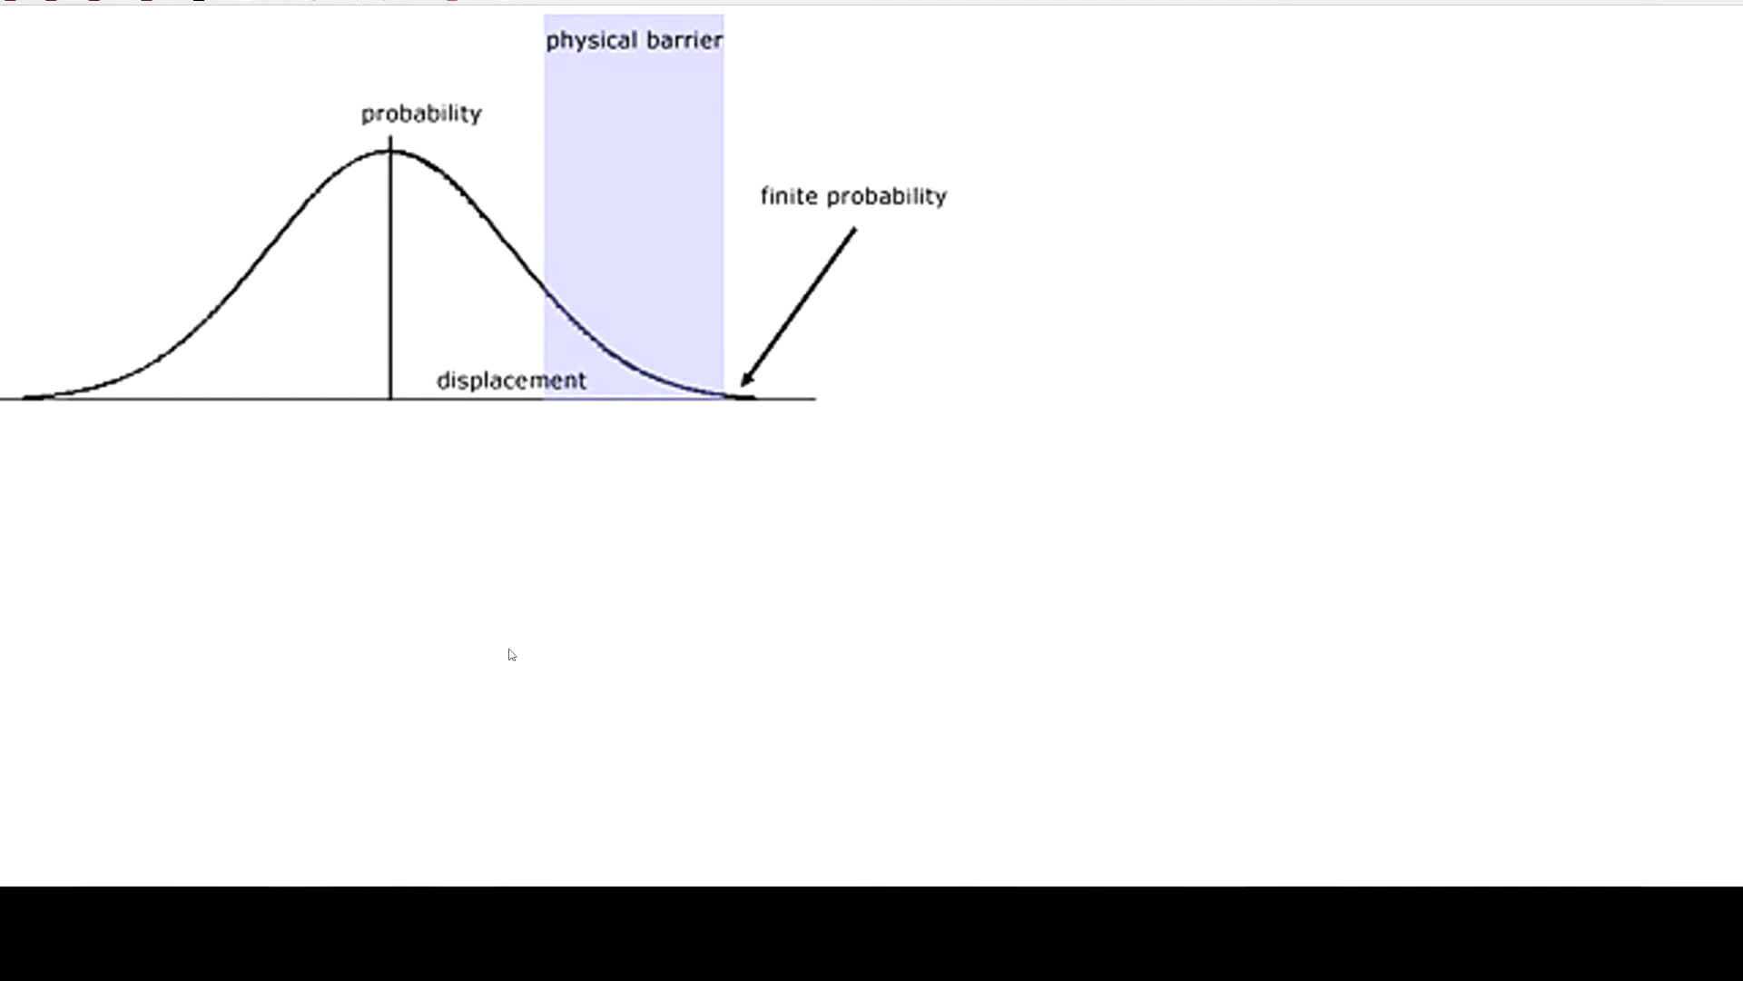
mouse_move(507, 653)
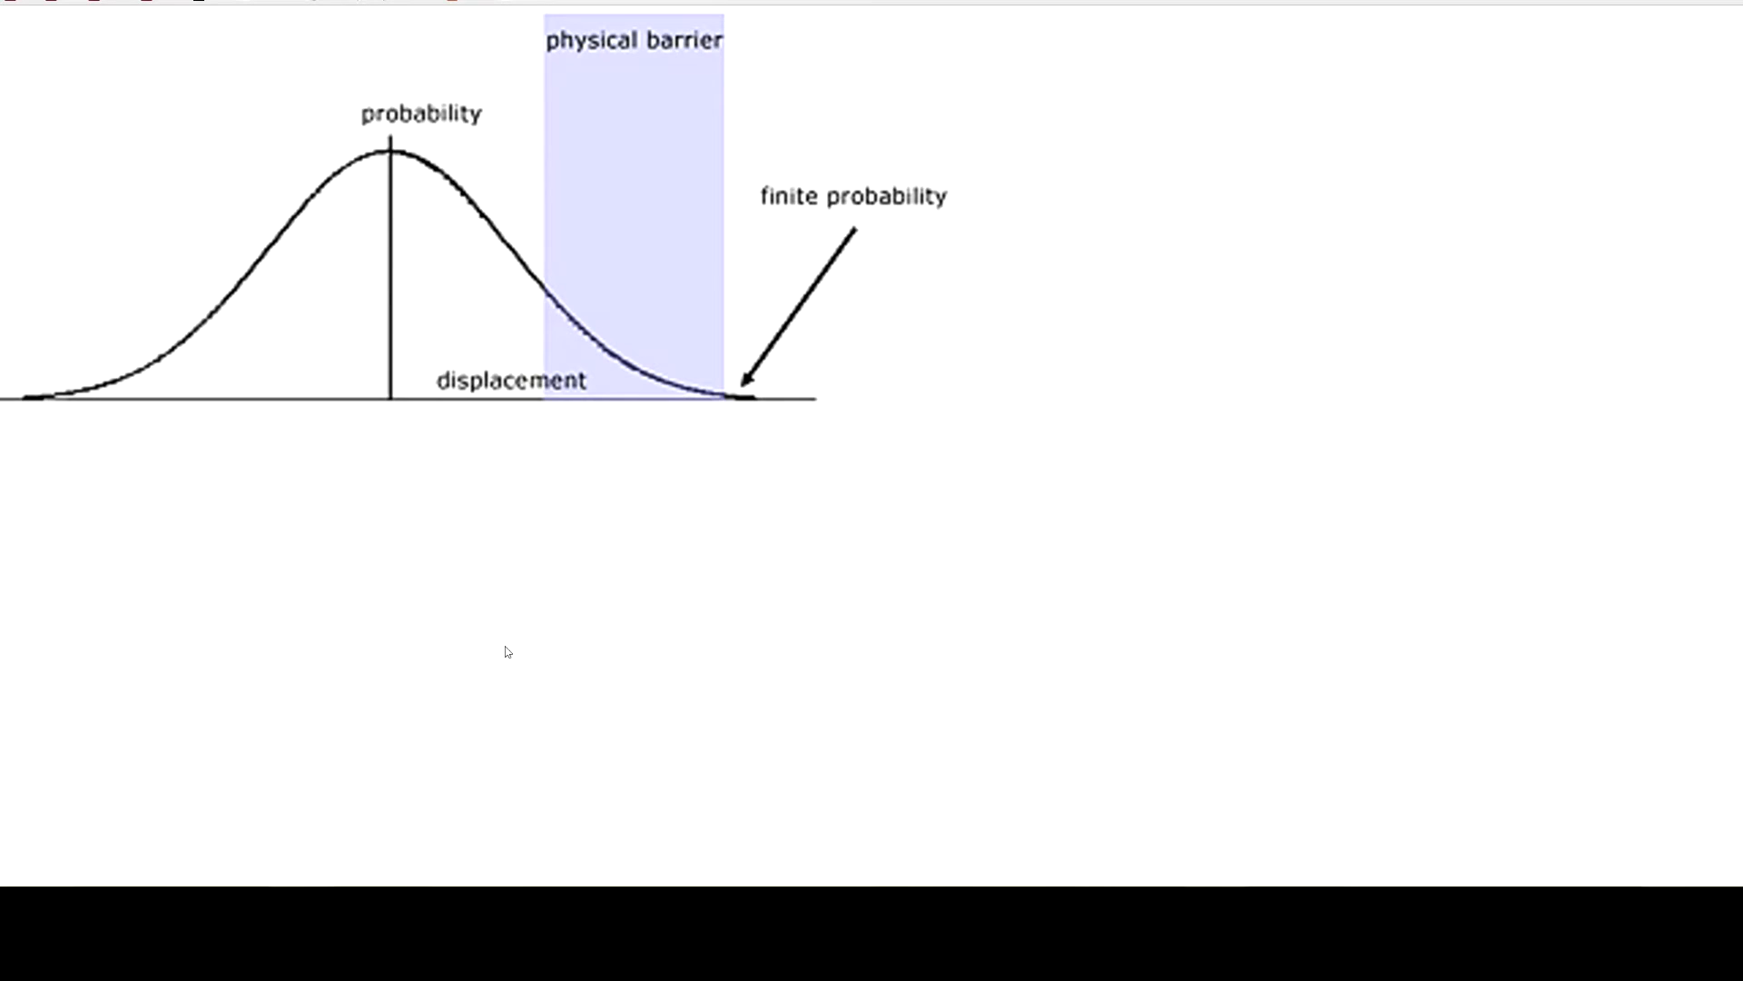
mouse_move(828, 625)
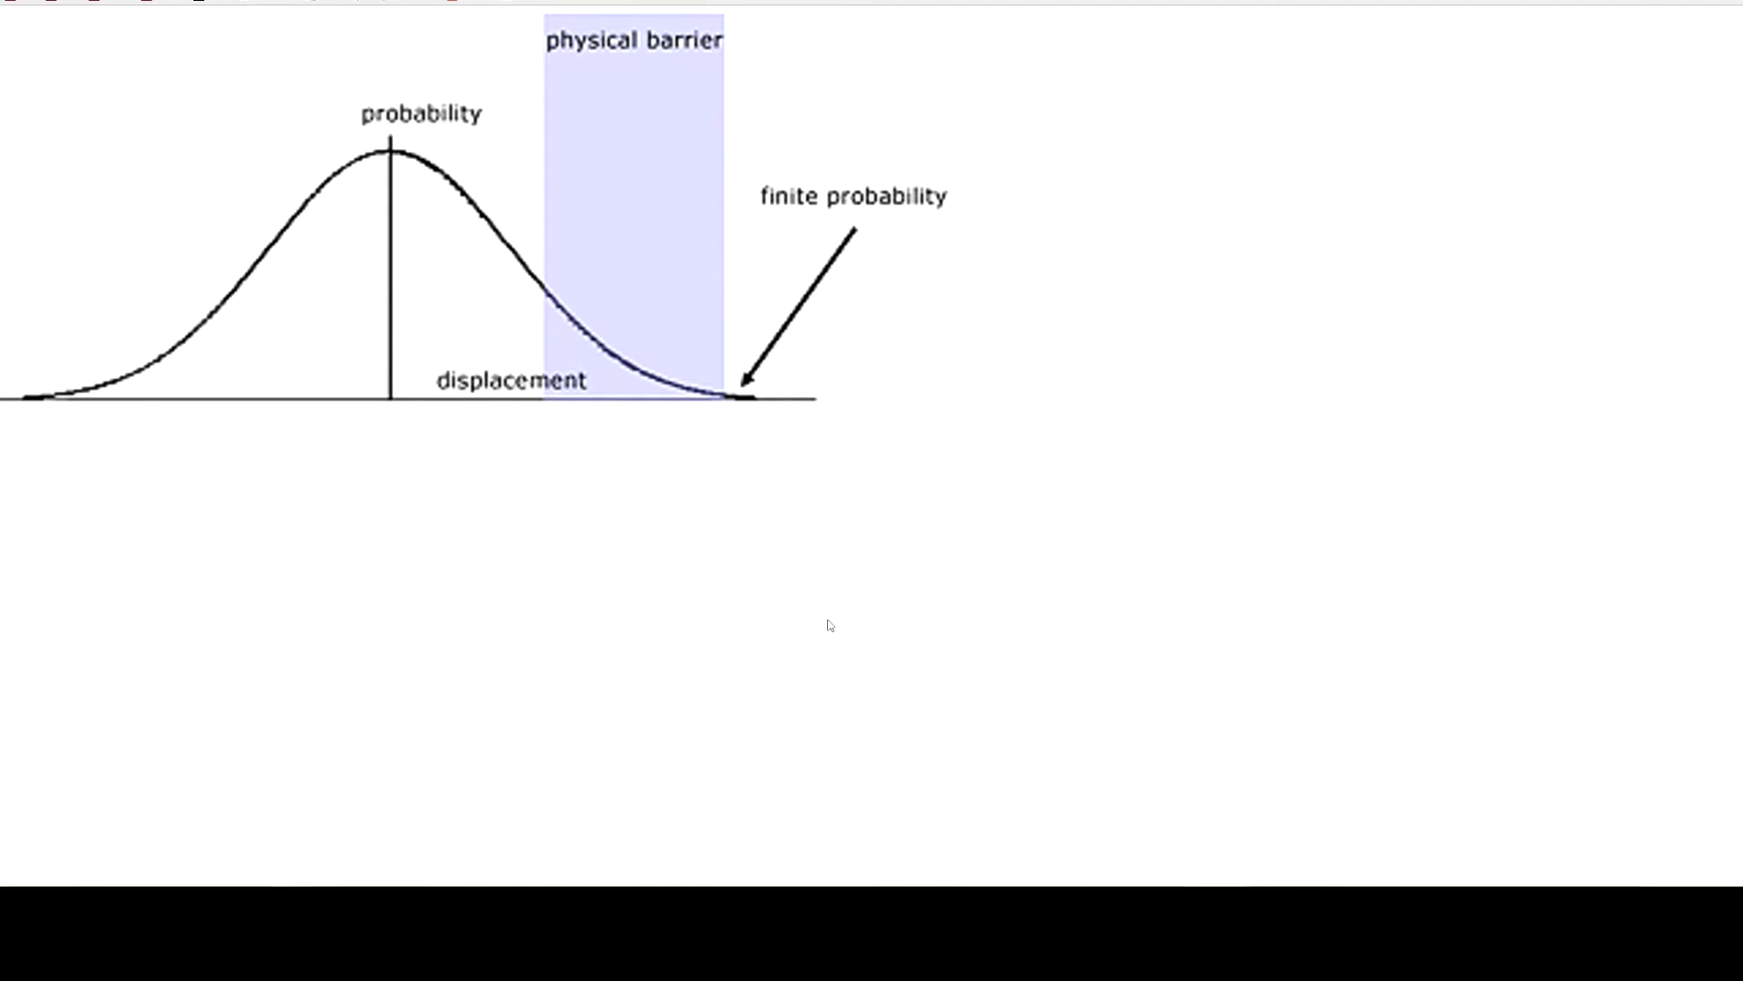
mouse_move(948, 633)
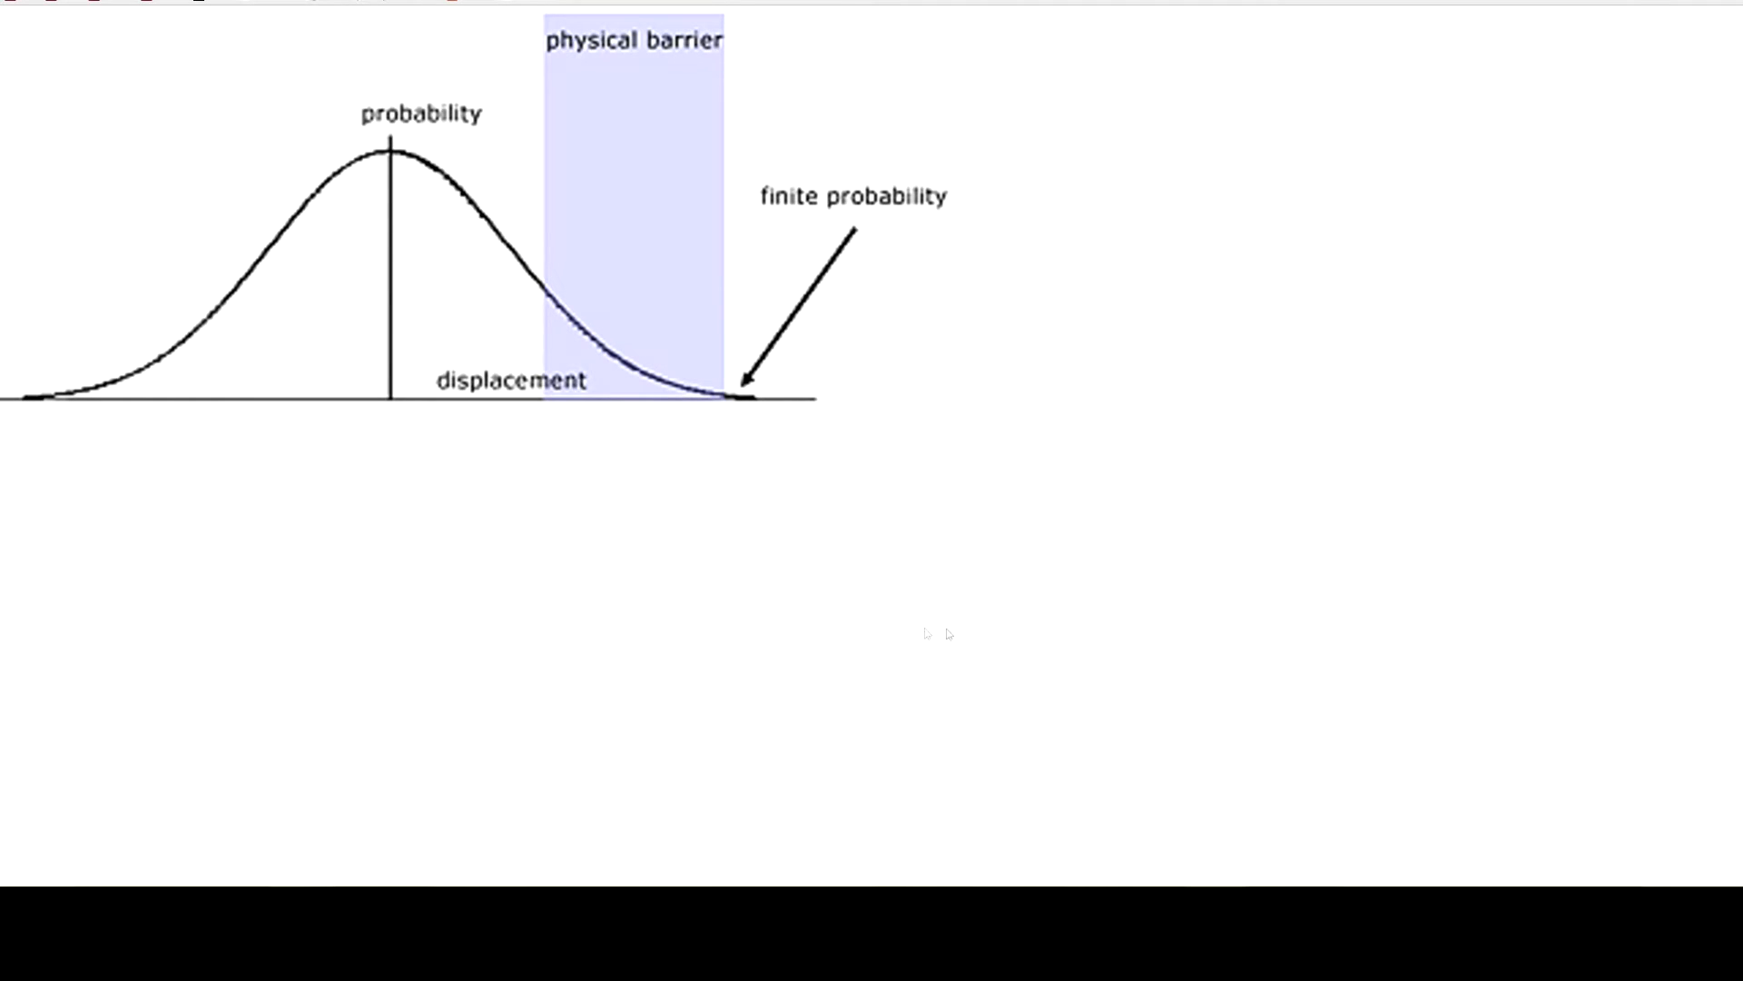
mouse_move(792, 626)
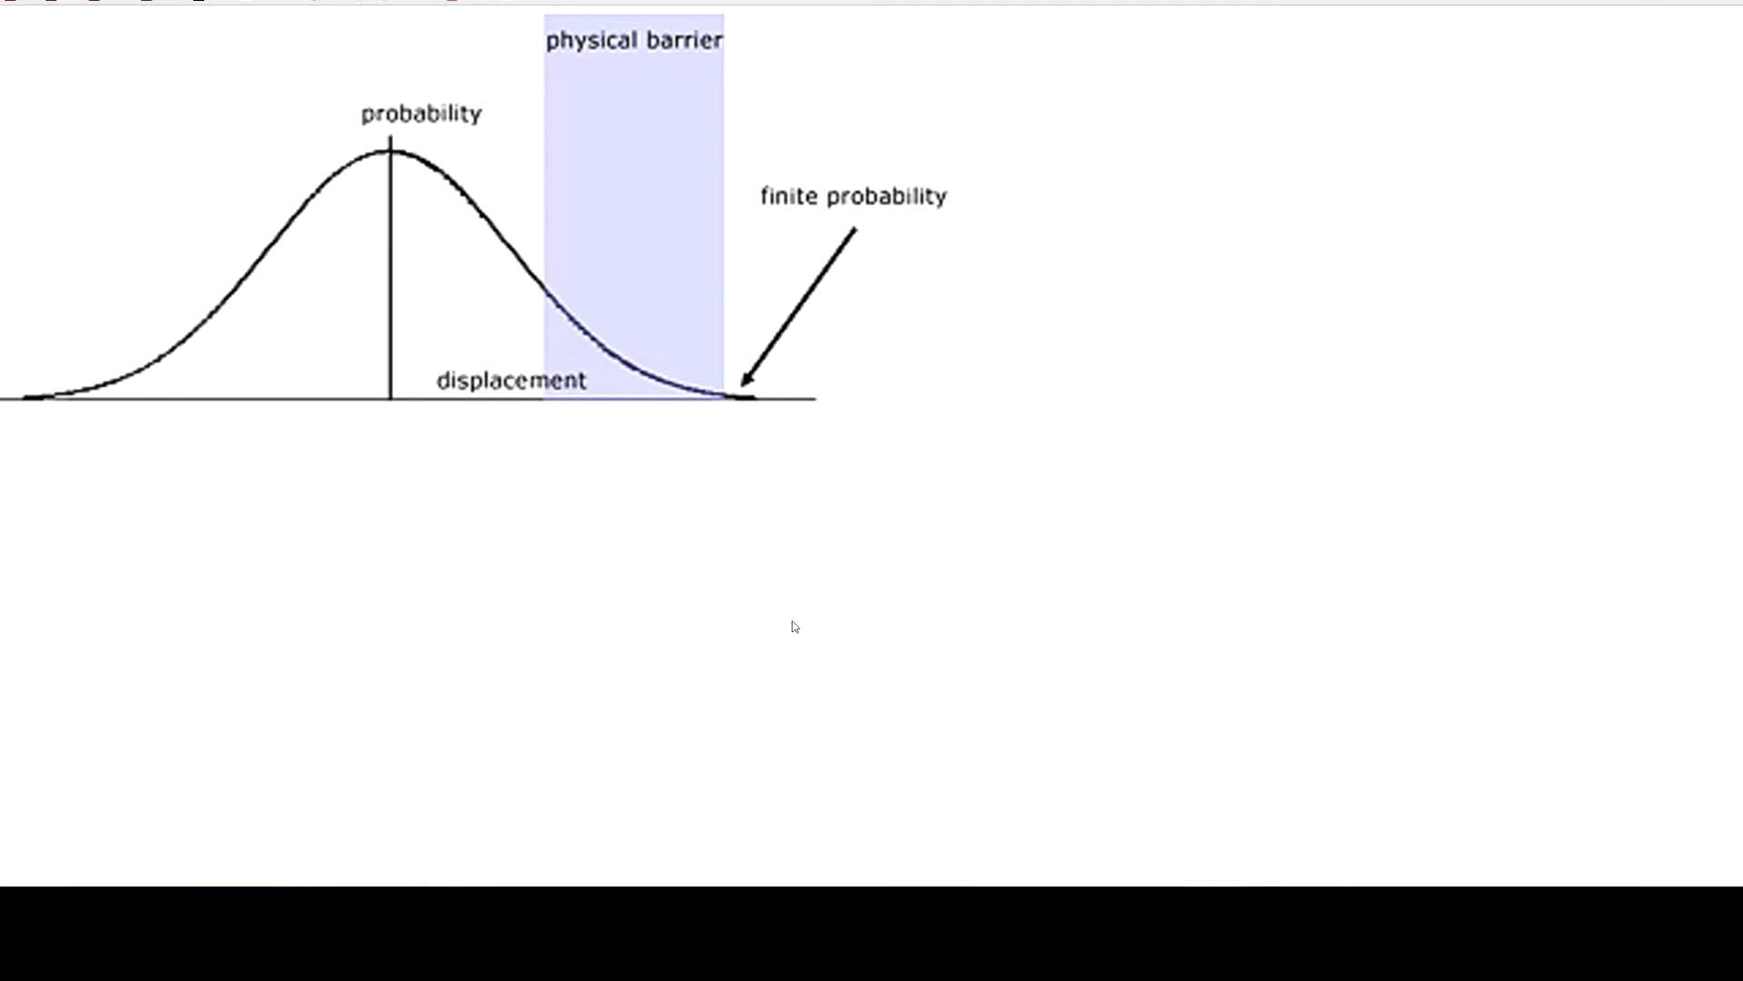
mouse_move(772, 609)
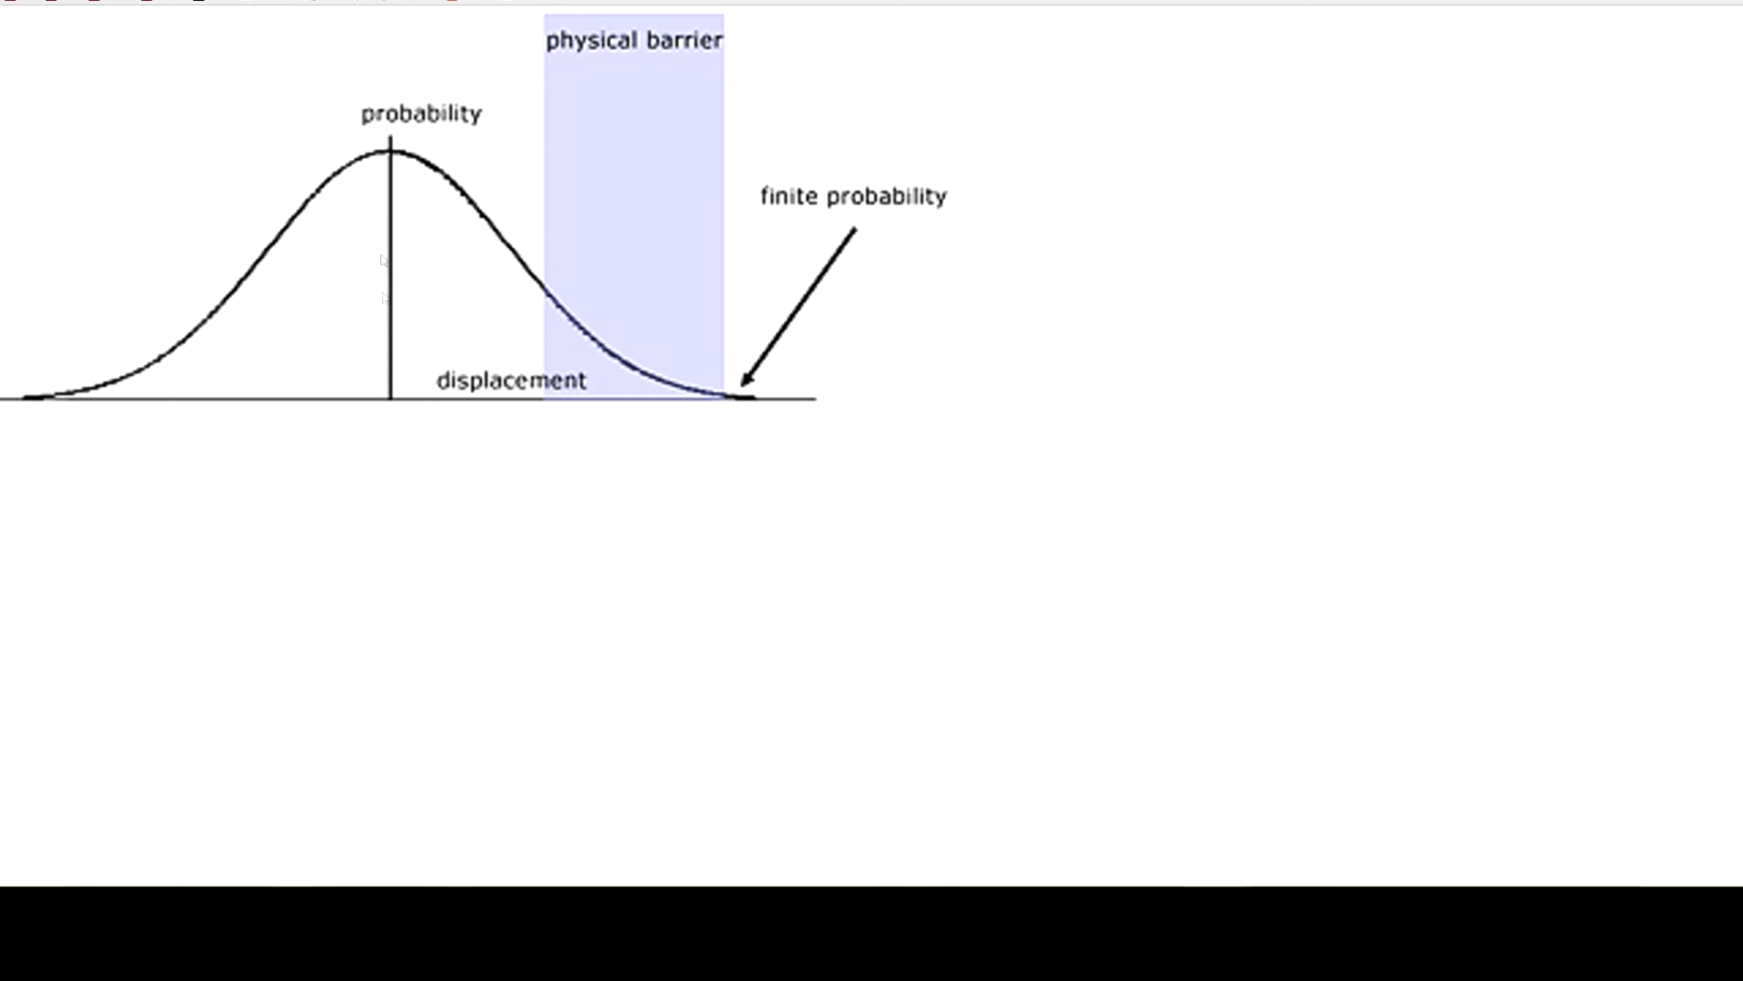
mouse_move(441, 284)
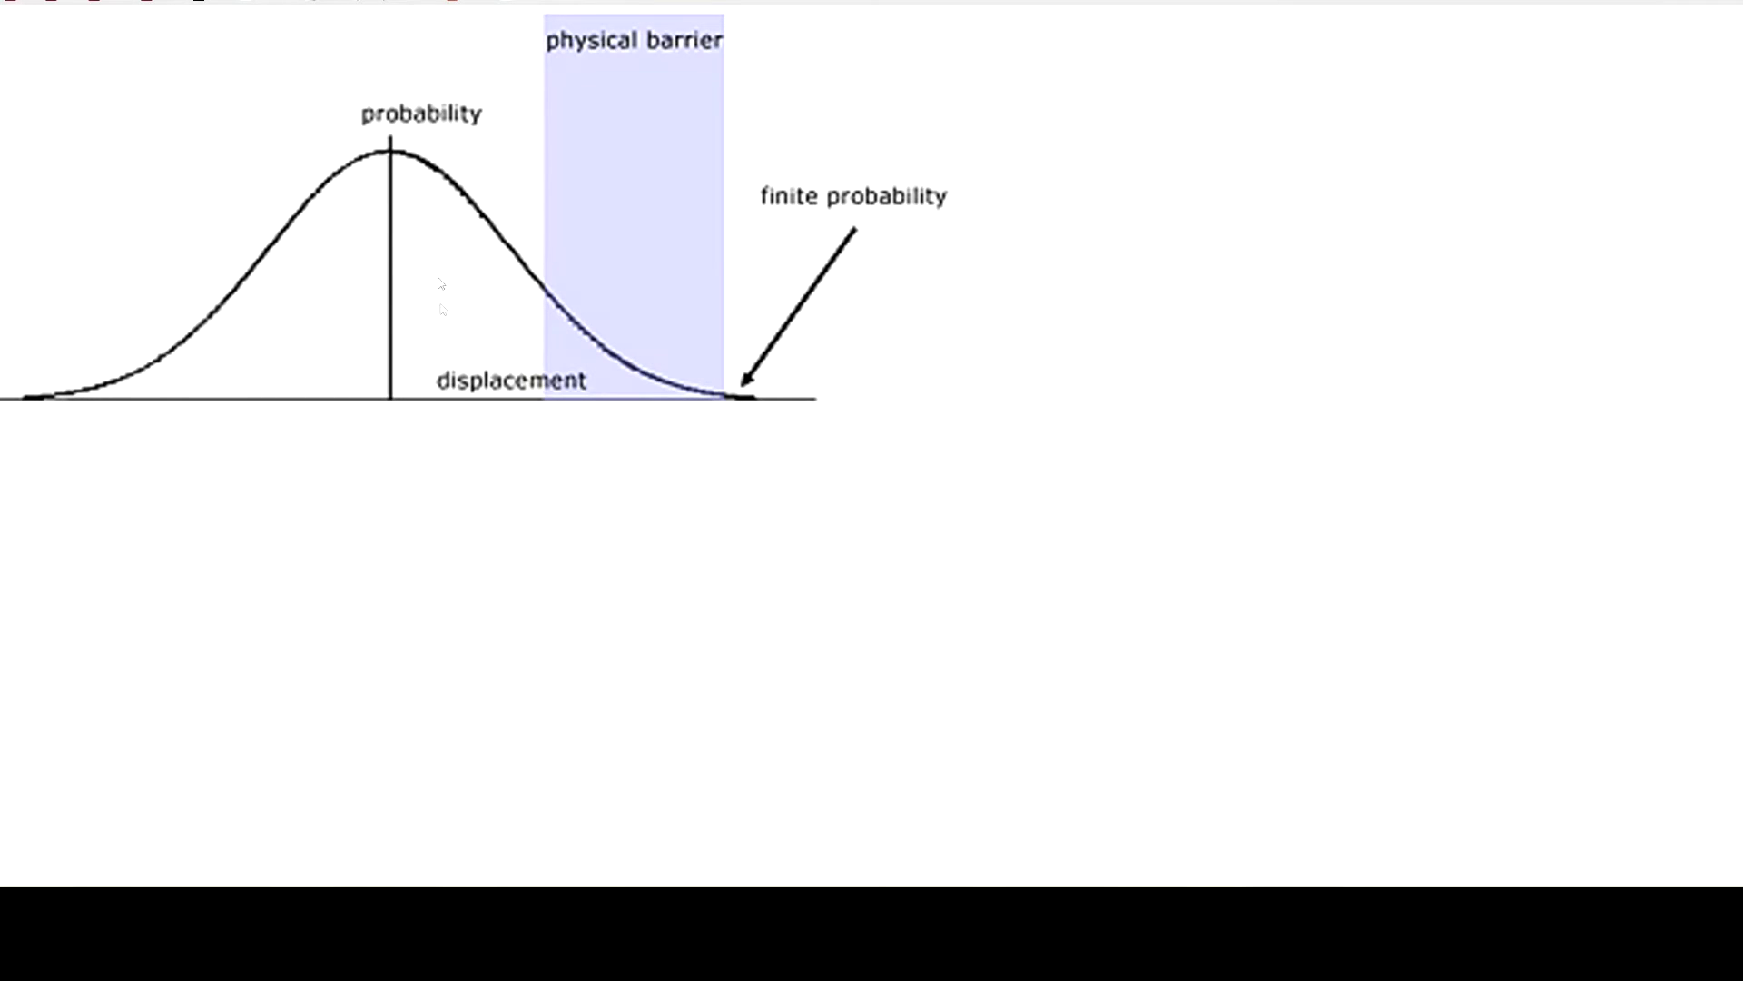
mouse_move(431, 163)
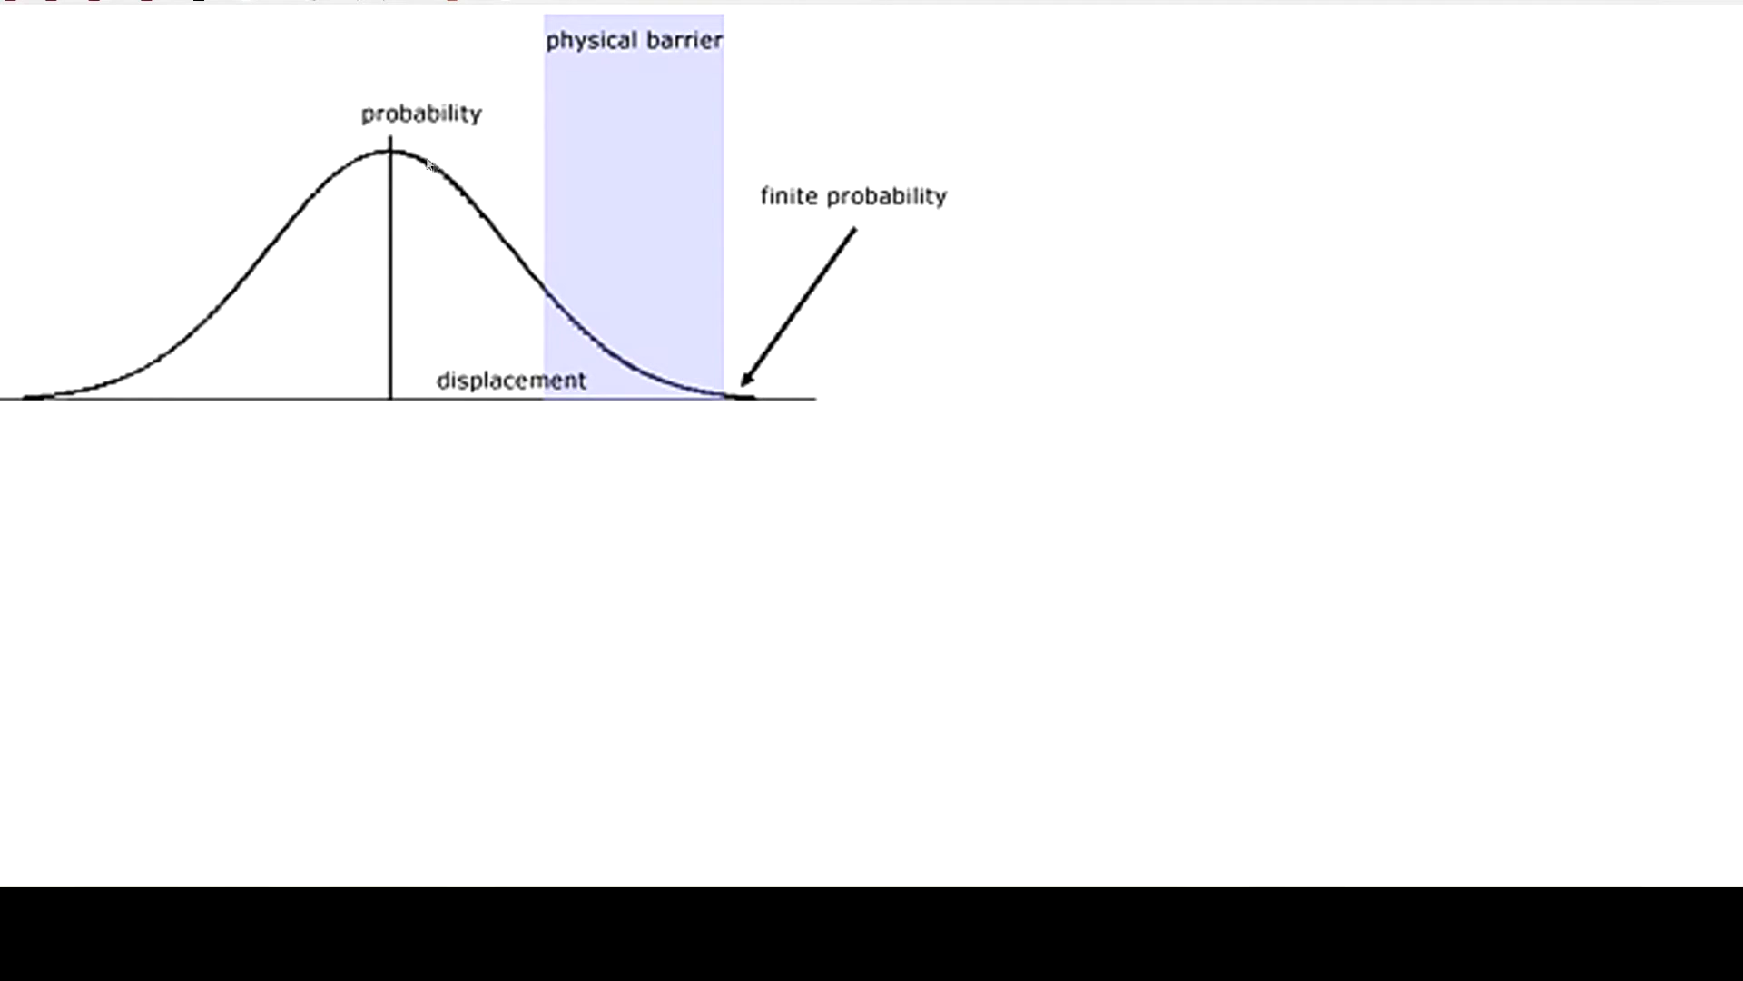
mouse_move(389, 184)
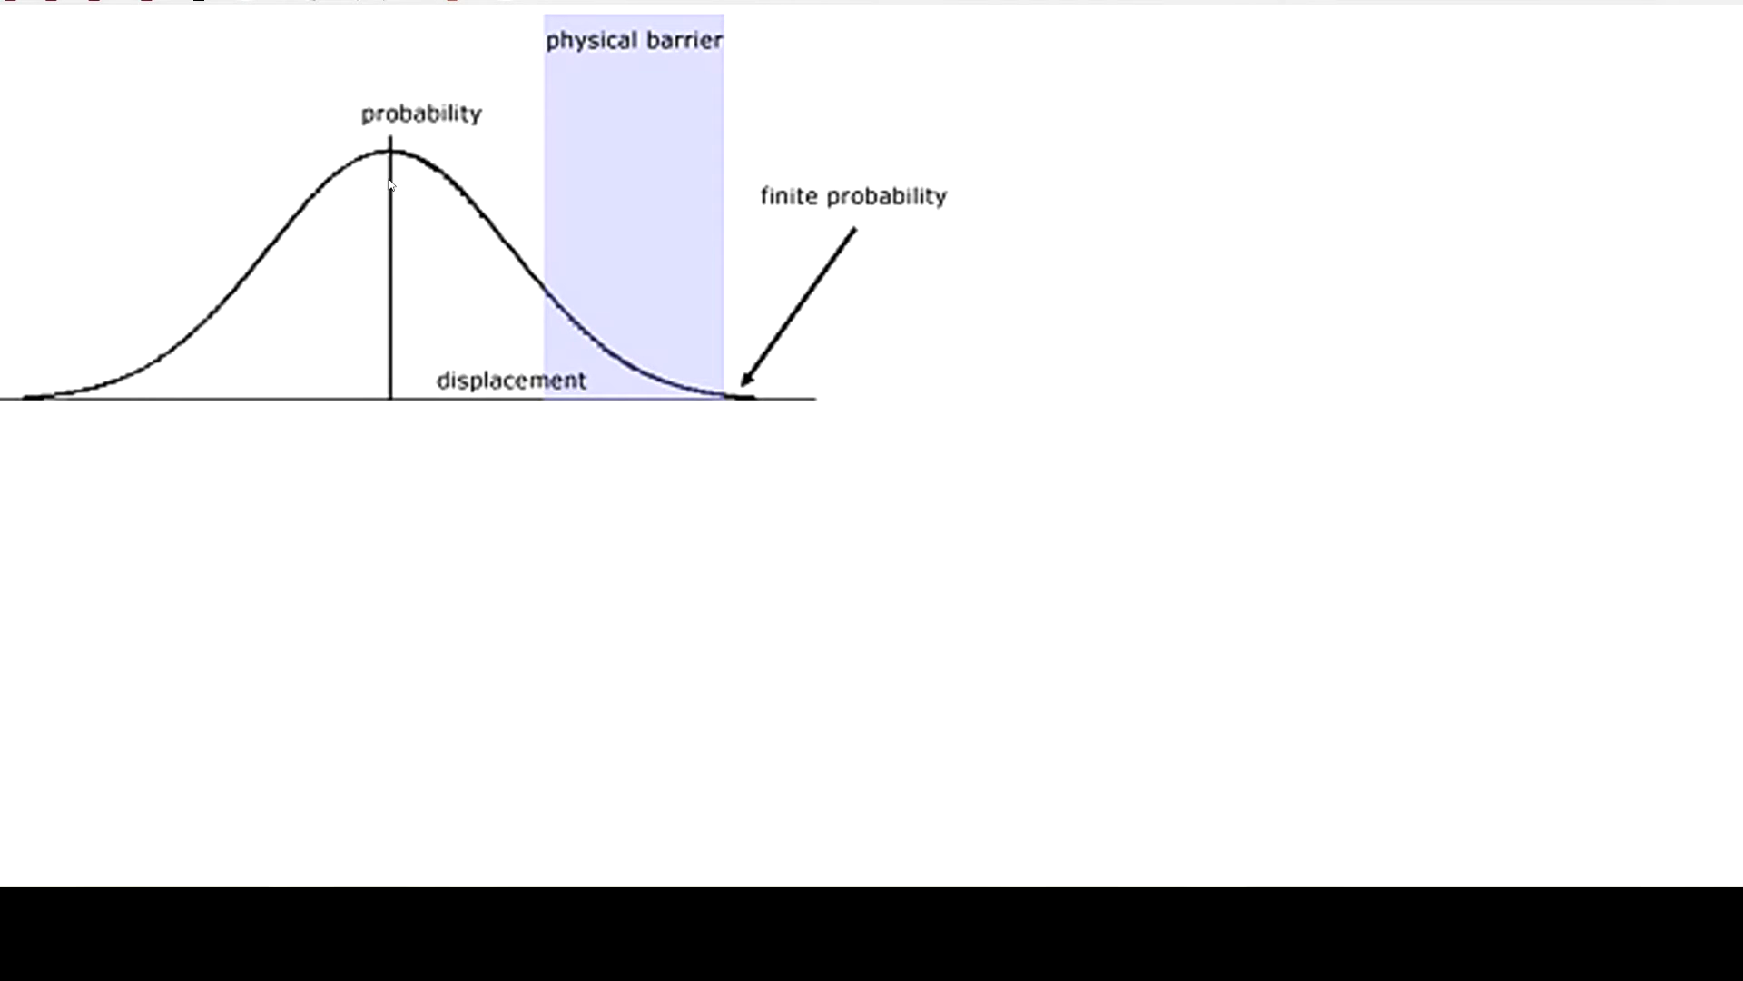
mouse_move(243, 287)
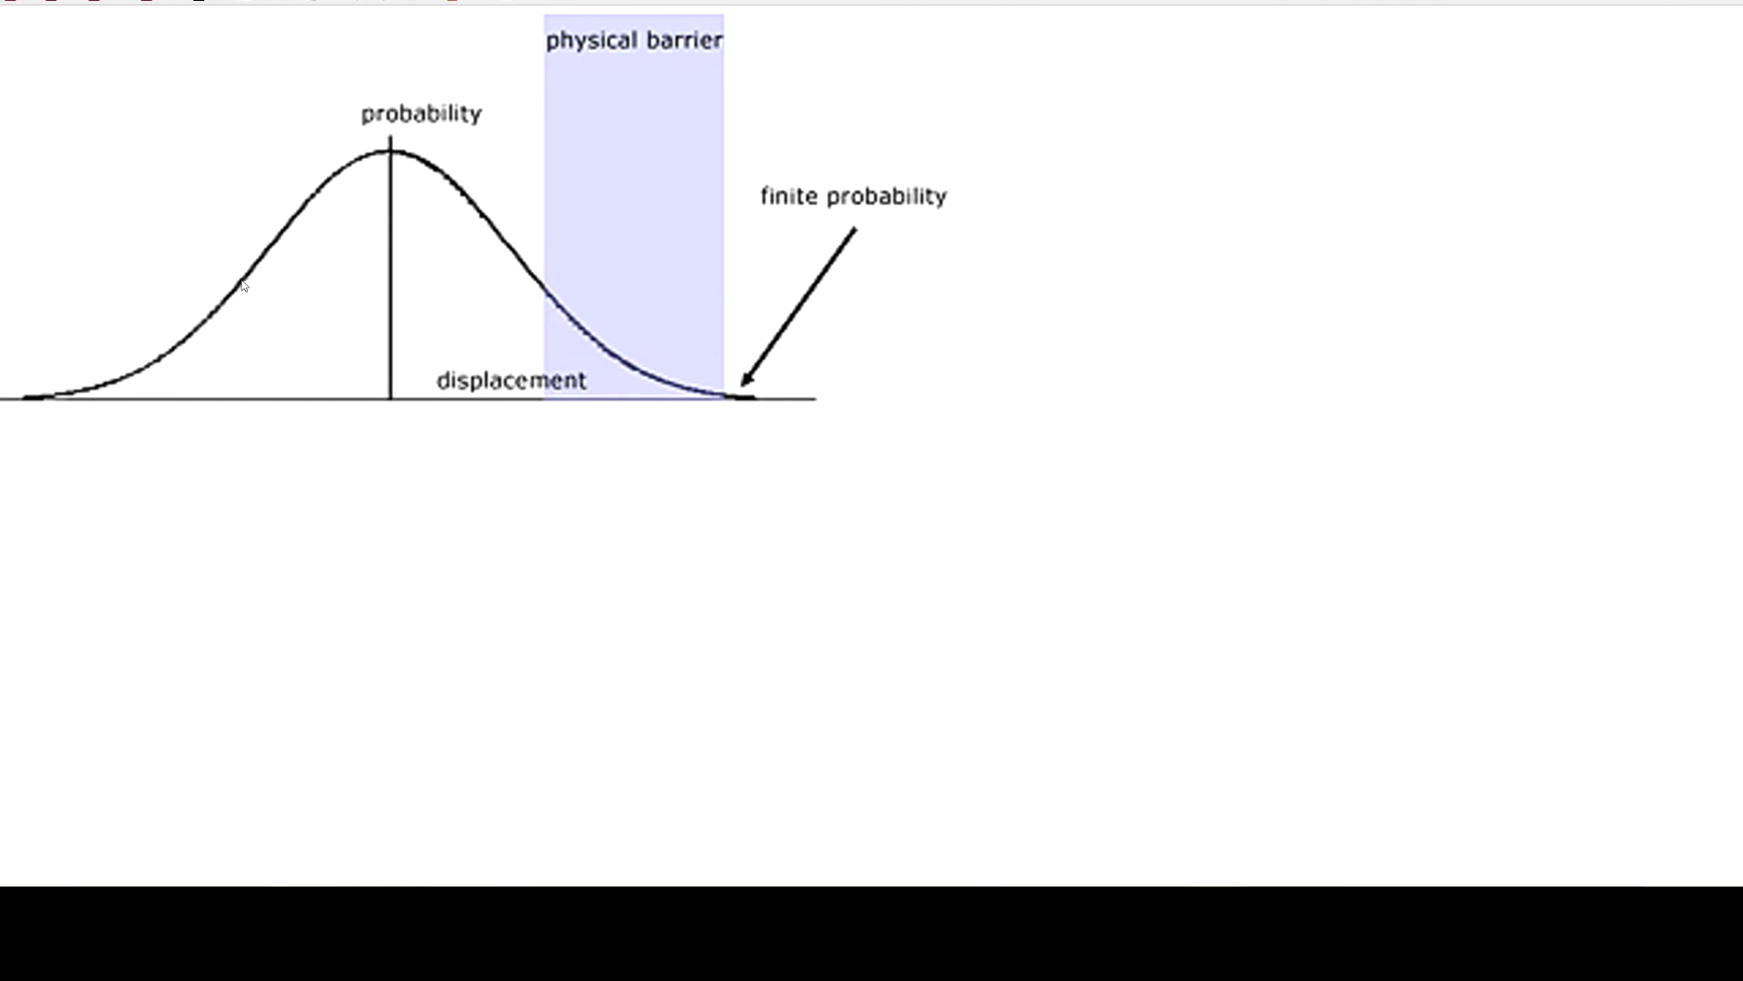
mouse_move(408, 401)
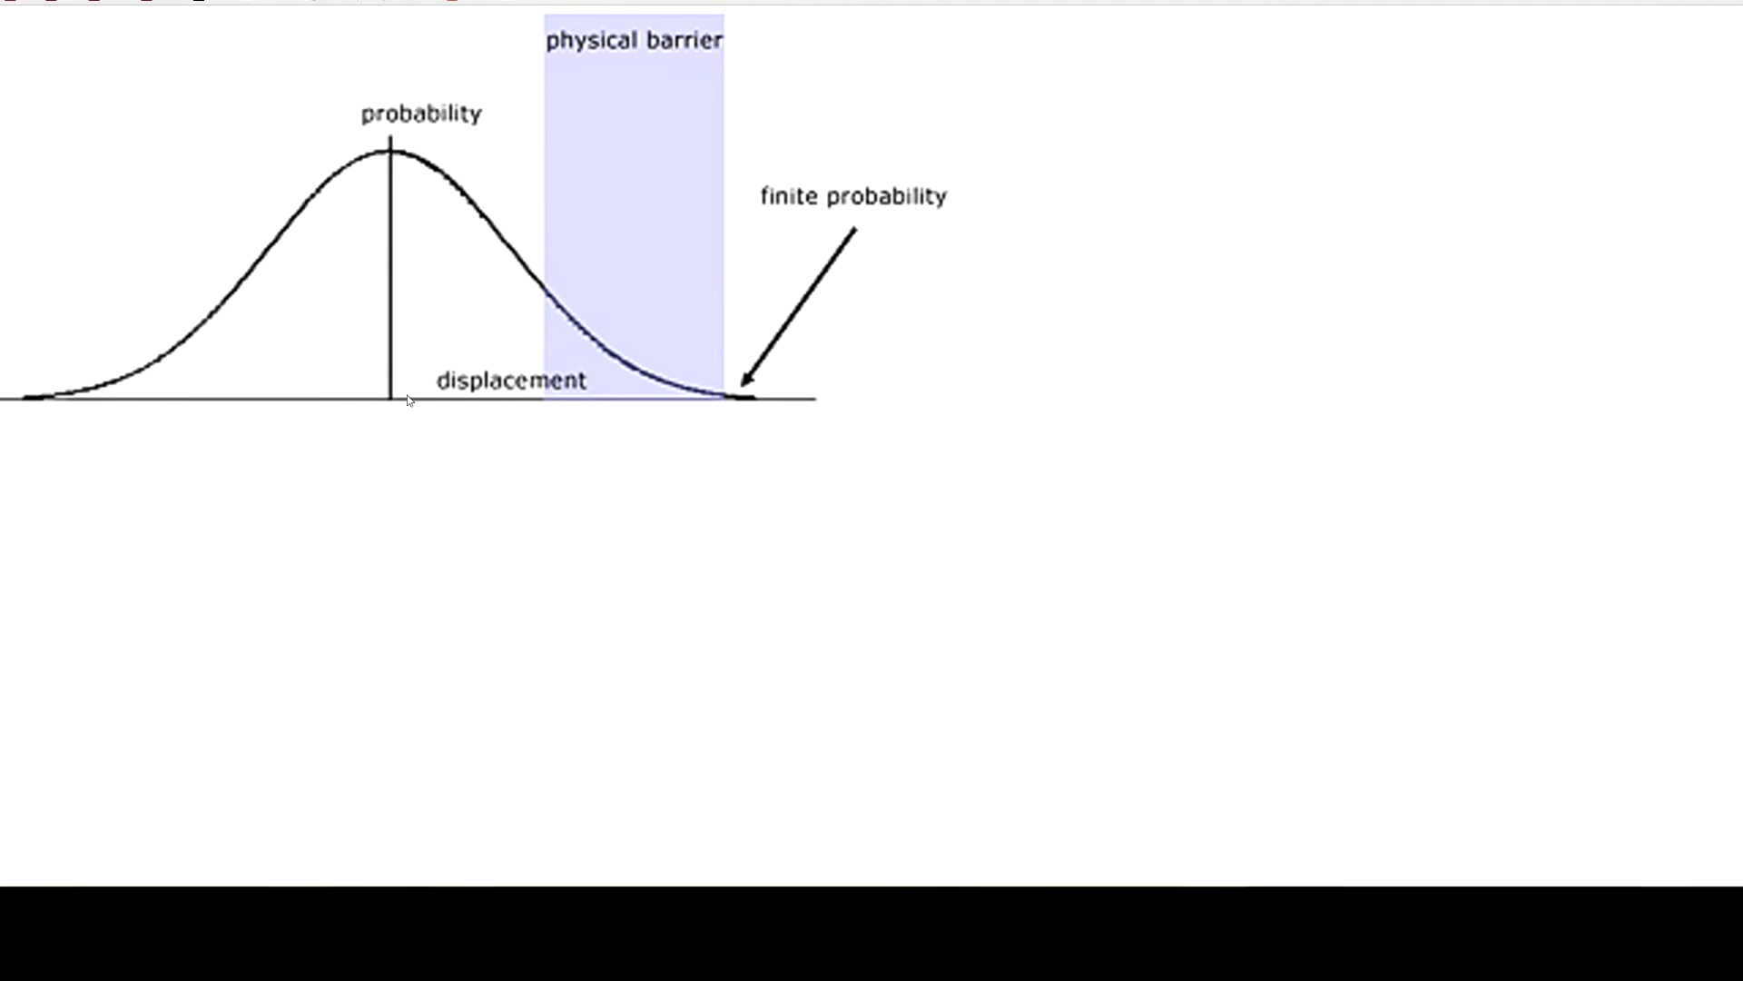
mouse_move(405, 155)
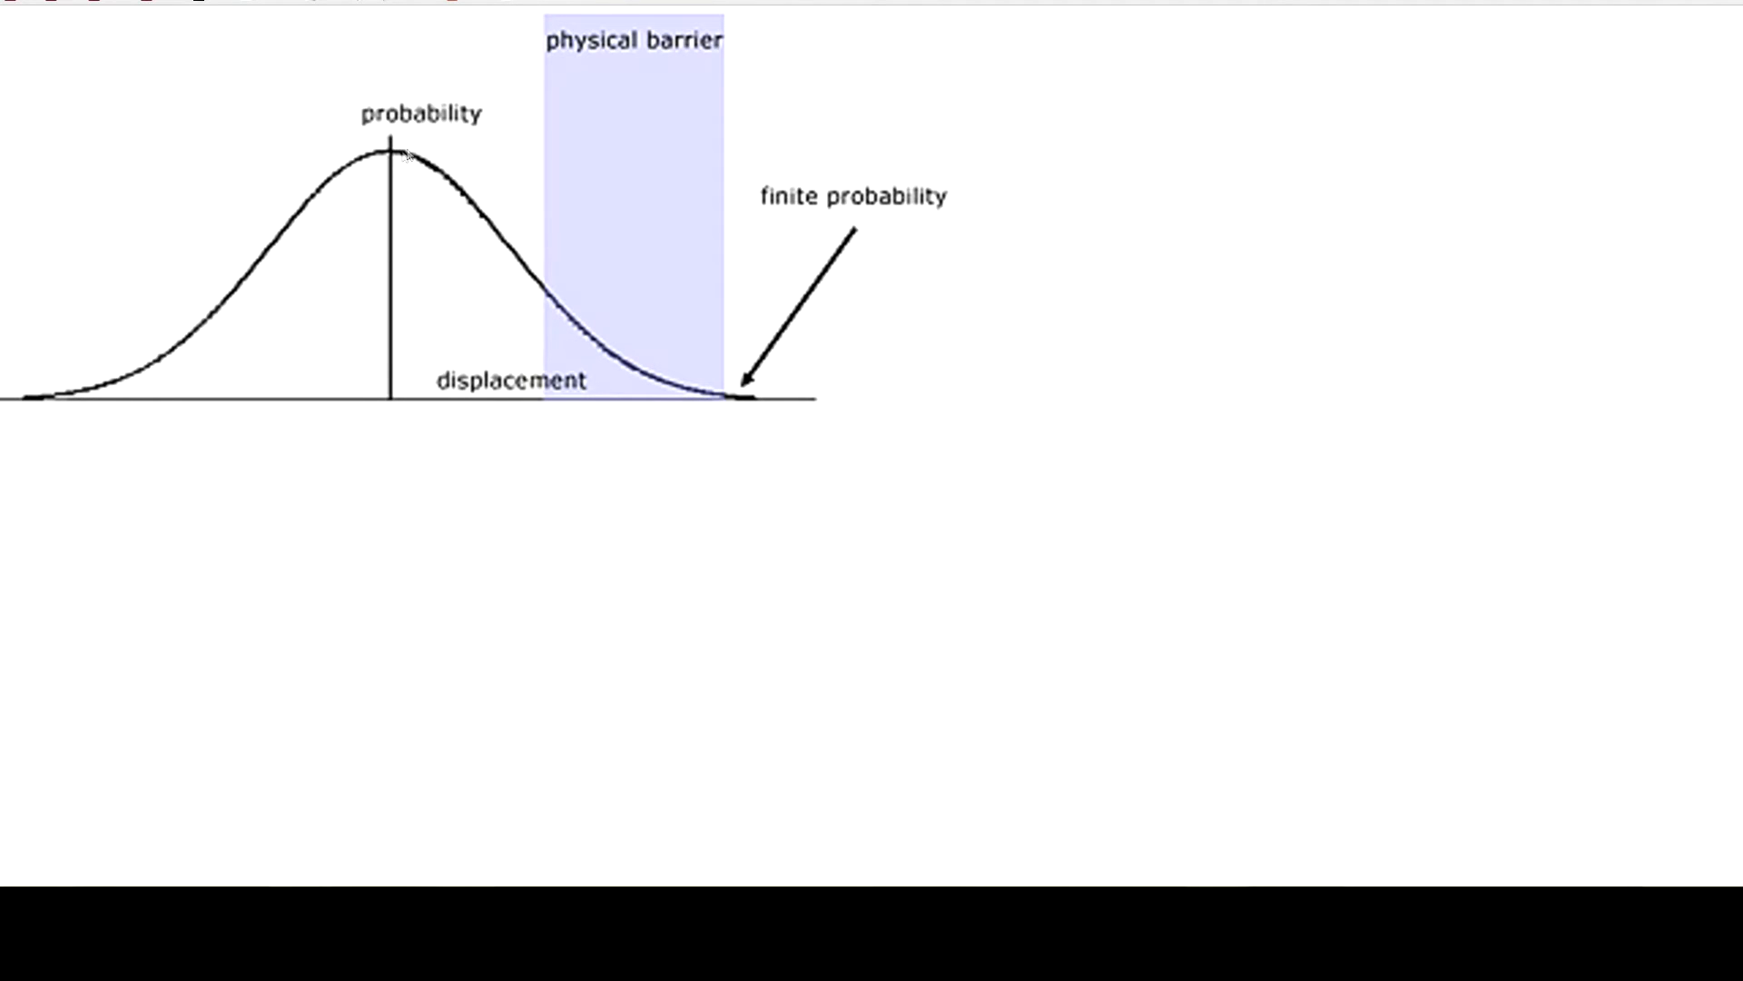
mouse_move(333, 164)
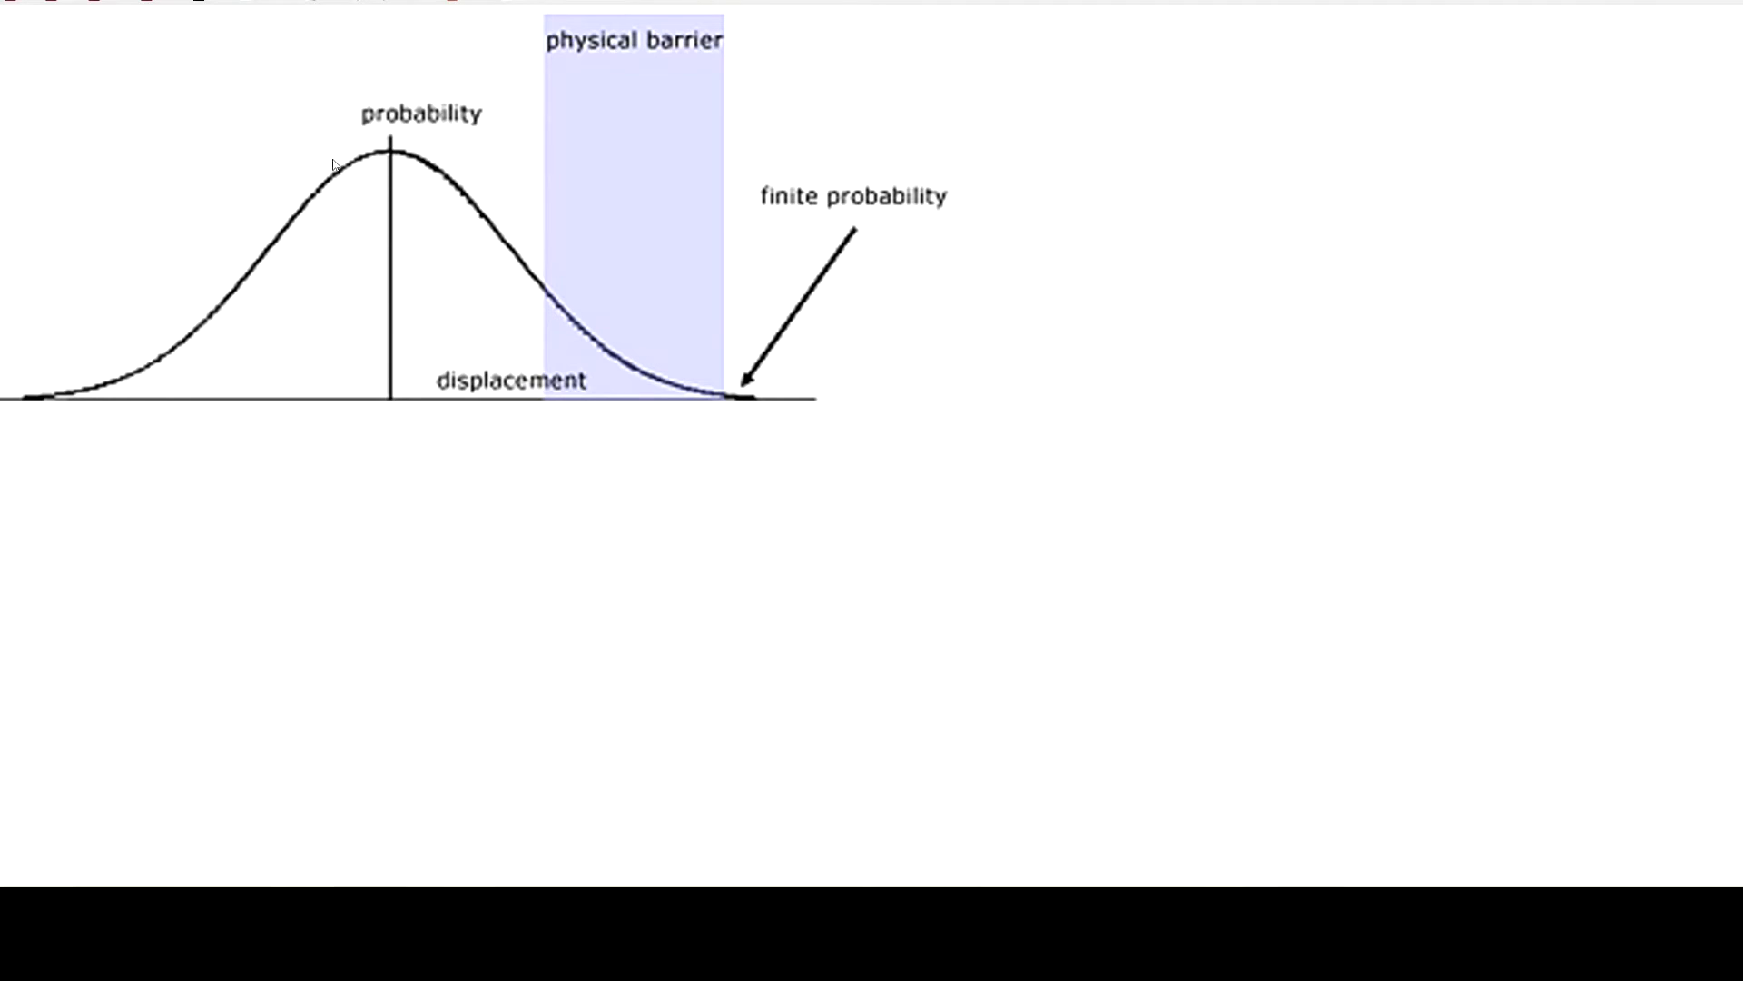
mouse_move(153, 365)
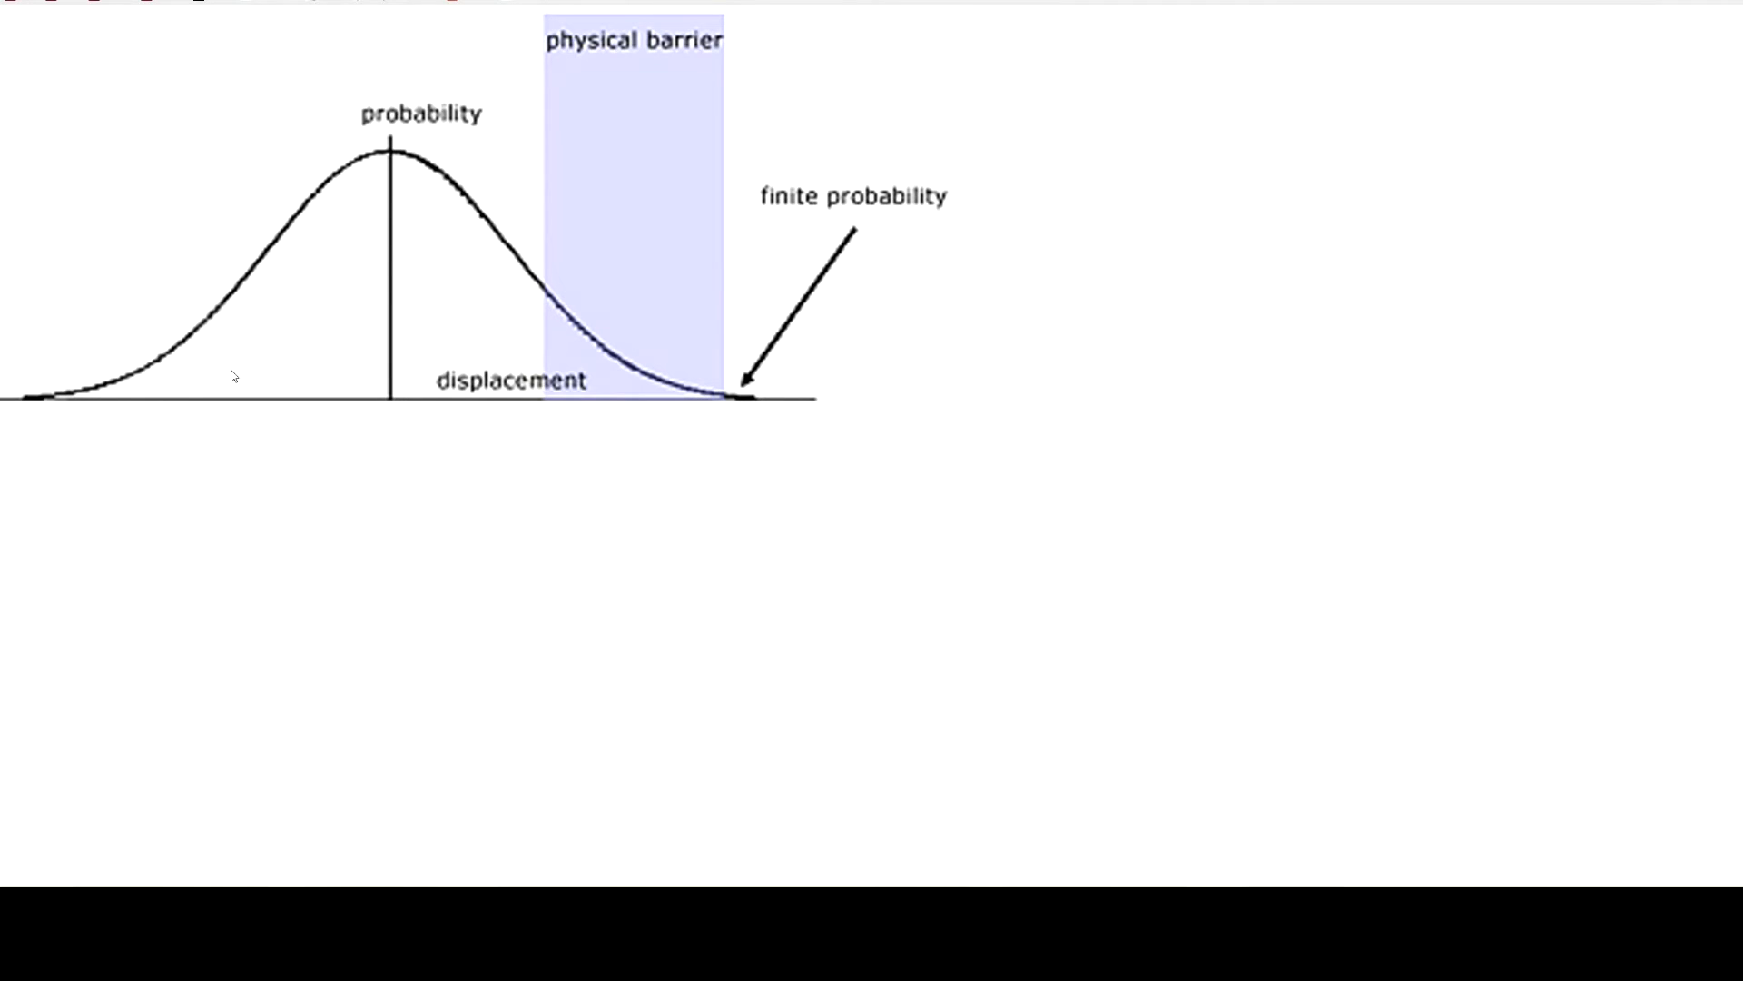
mouse_move(125, 398)
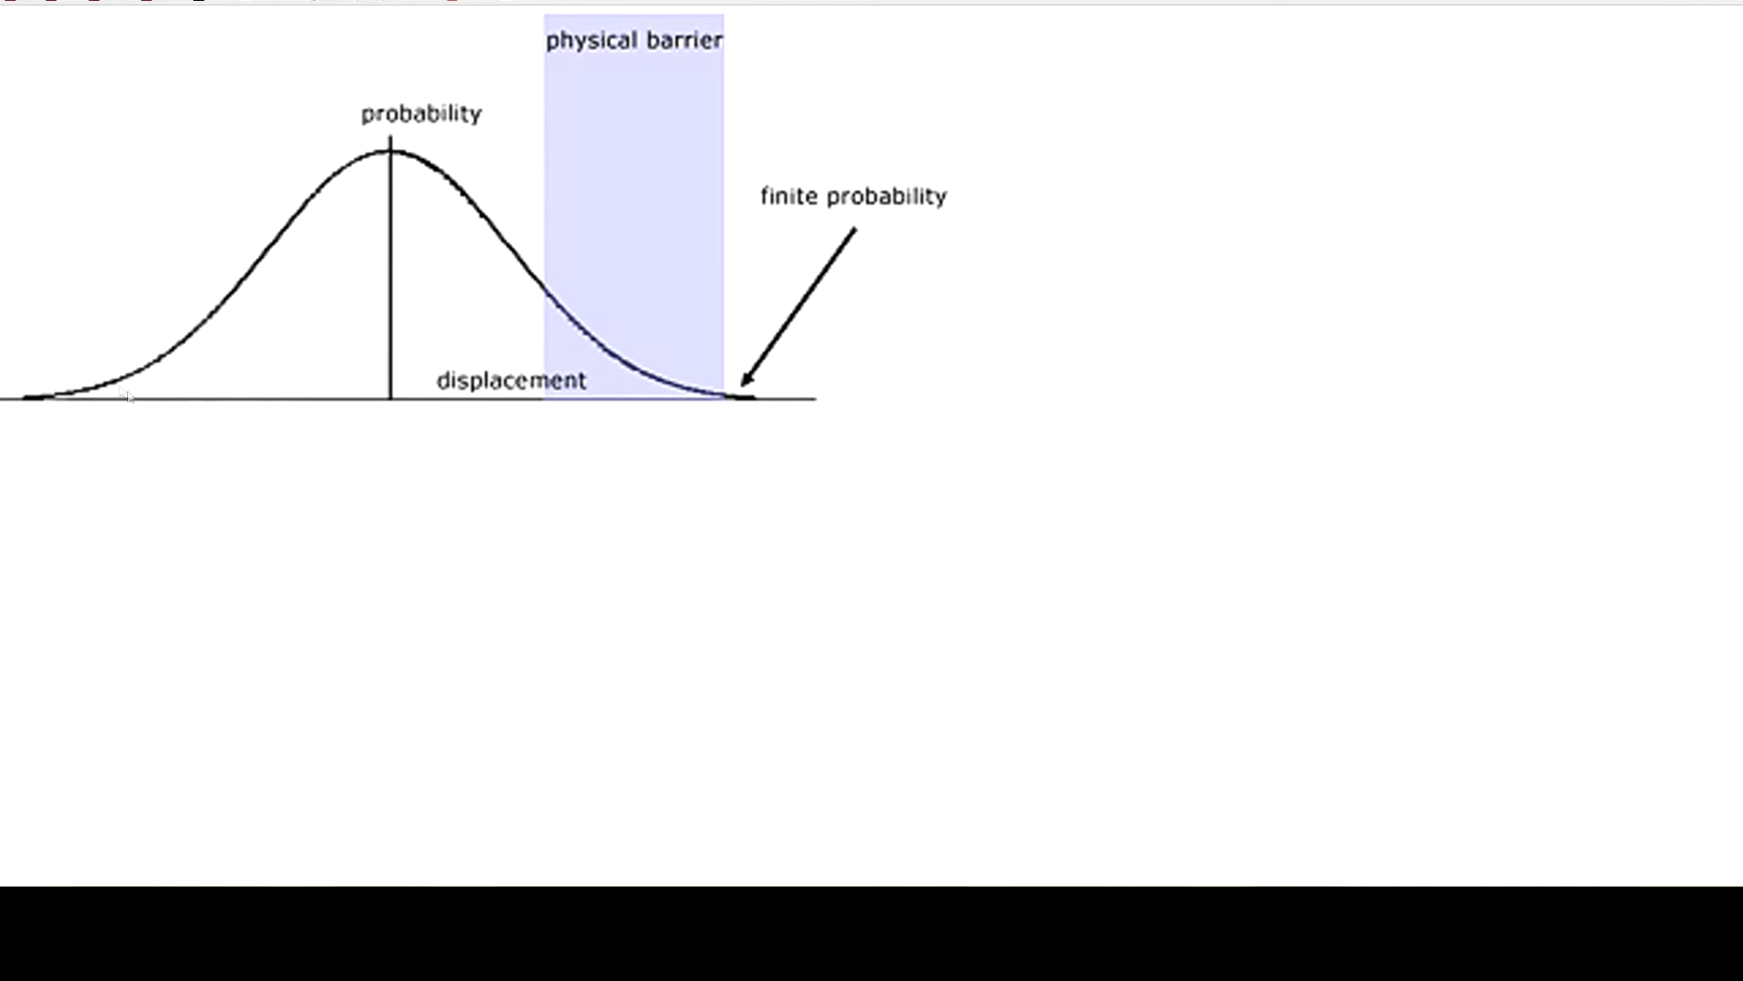
mouse_move(43, 412)
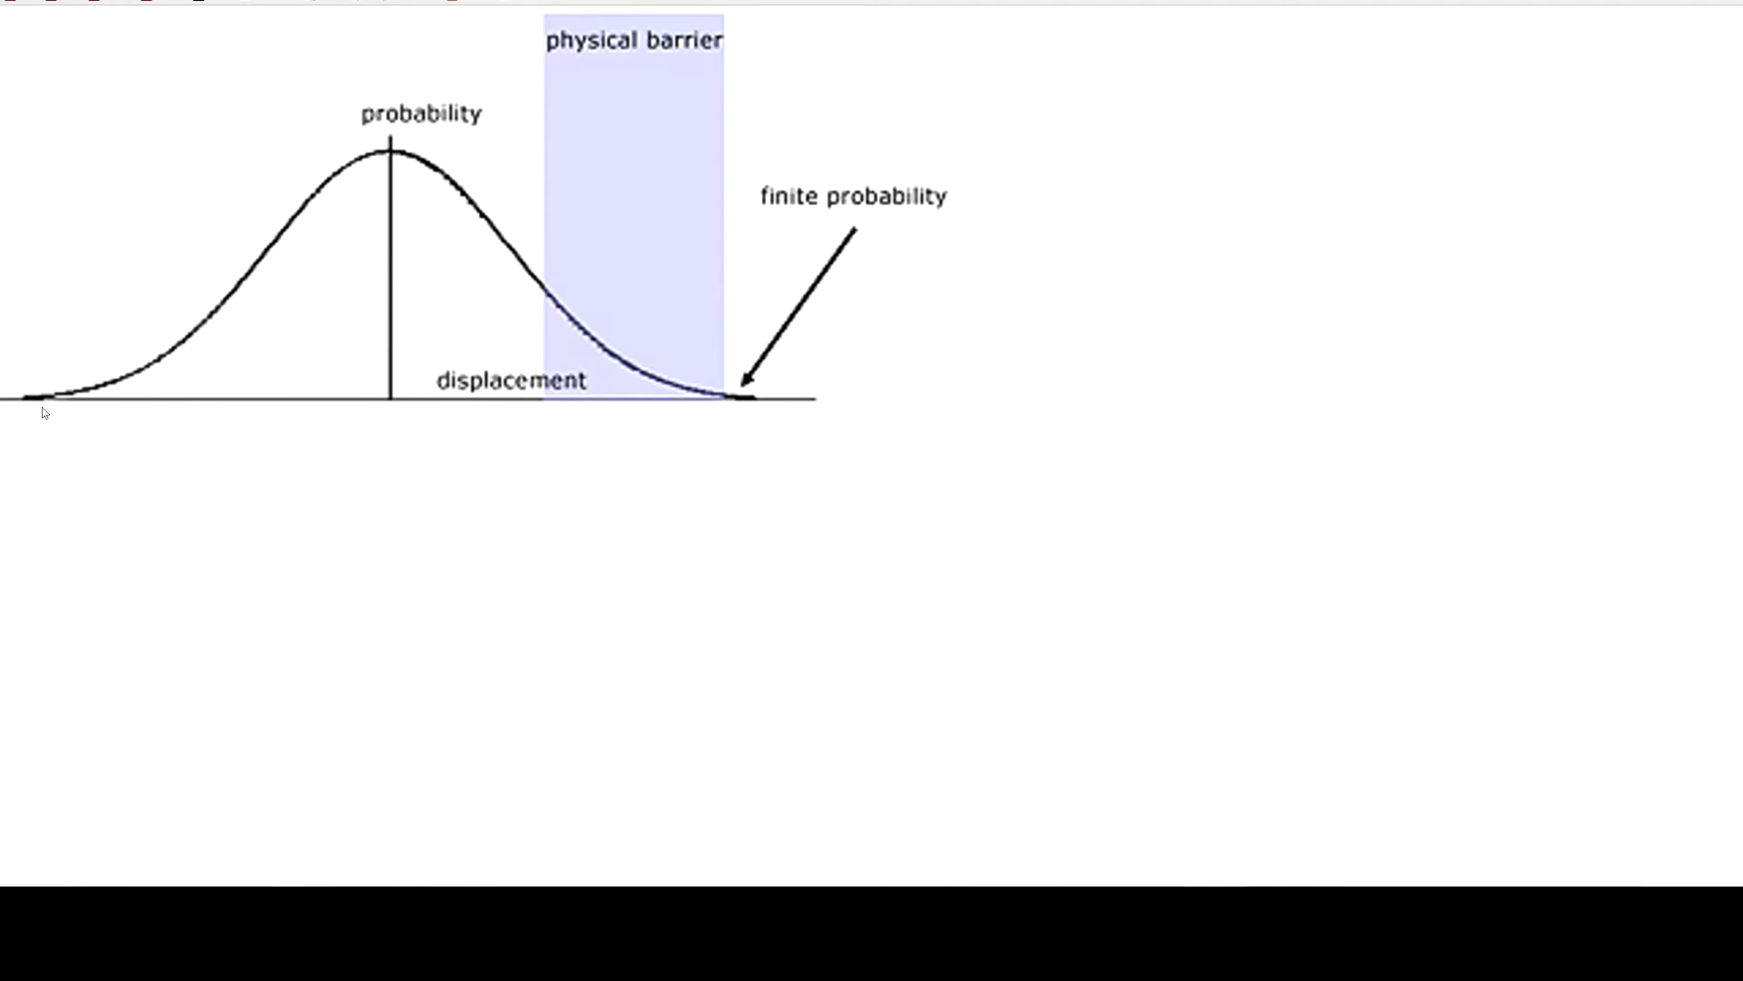
mouse_move(19, 363)
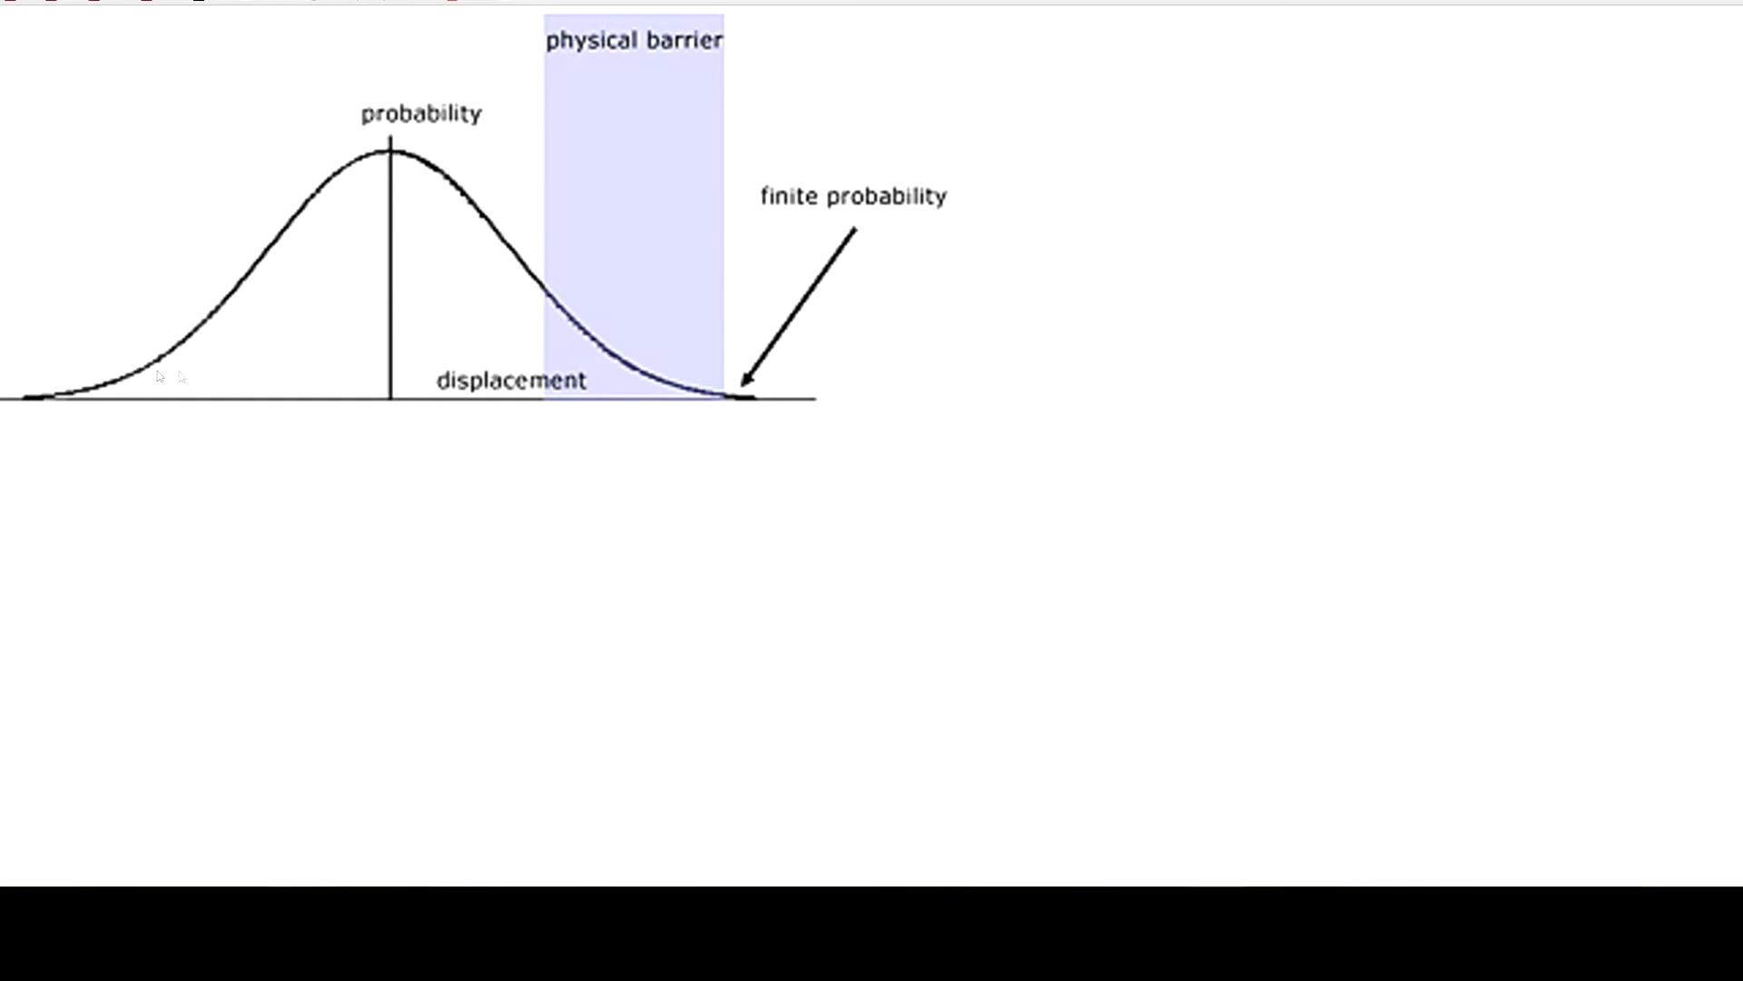
mouse_move(294, 356)
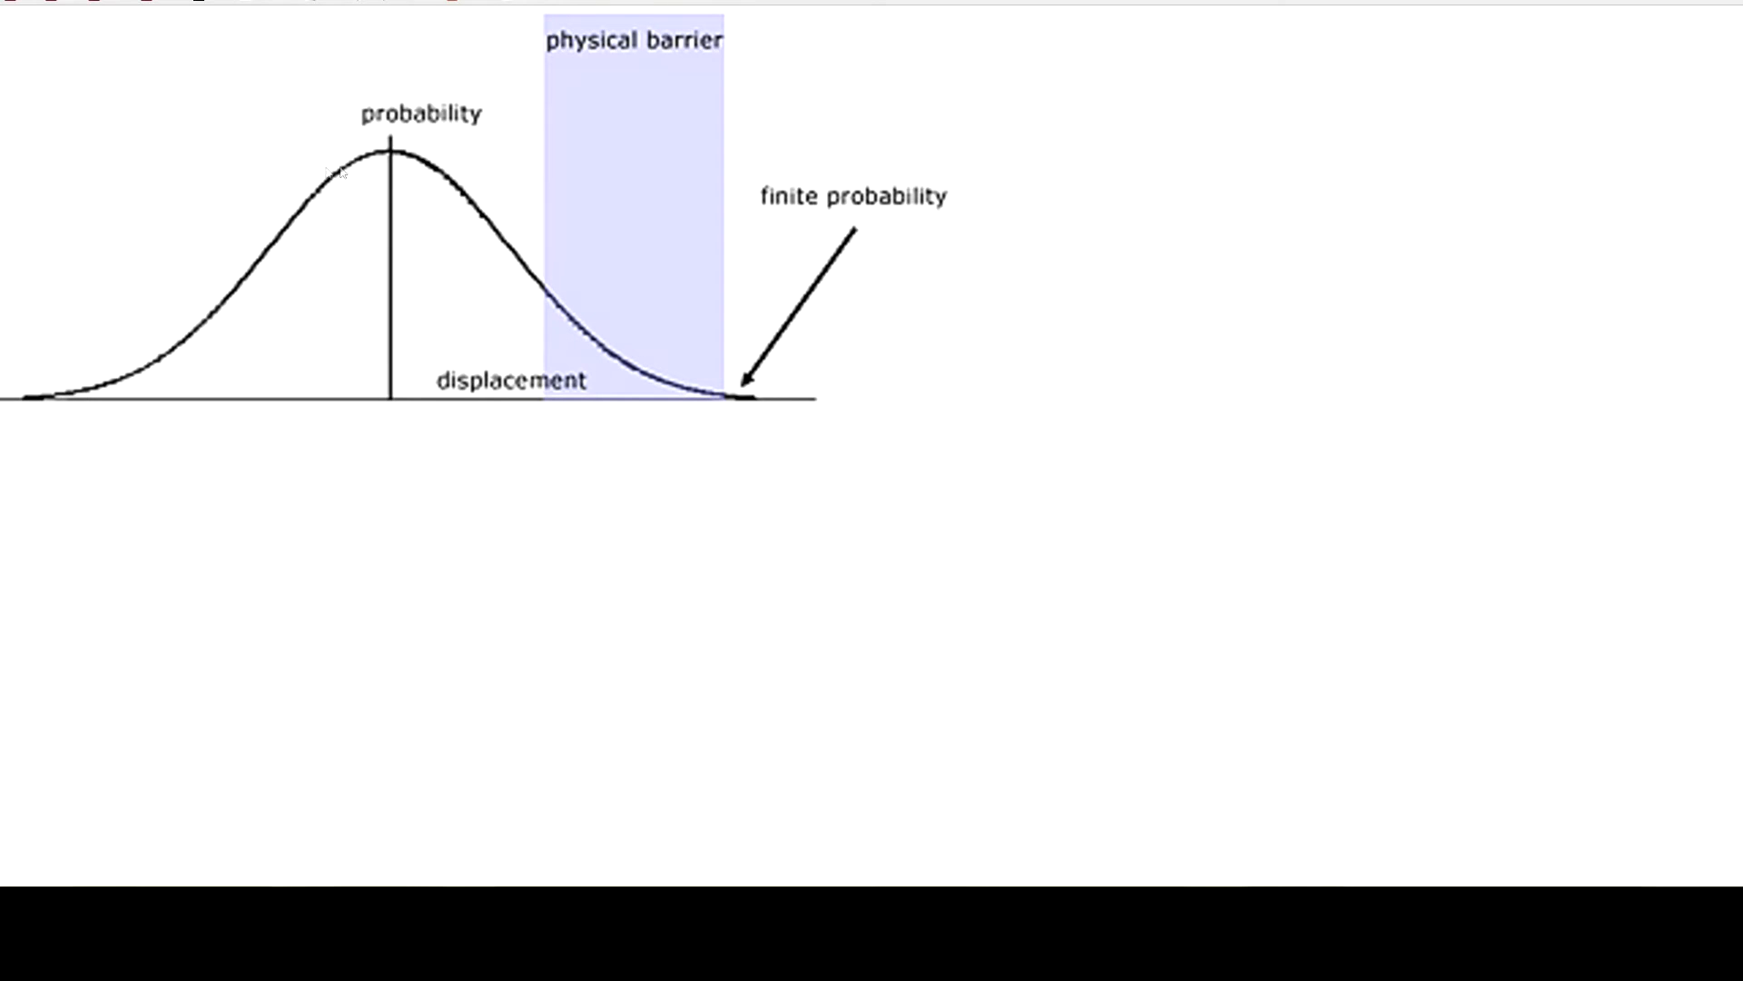
mouse_move(322, 148)
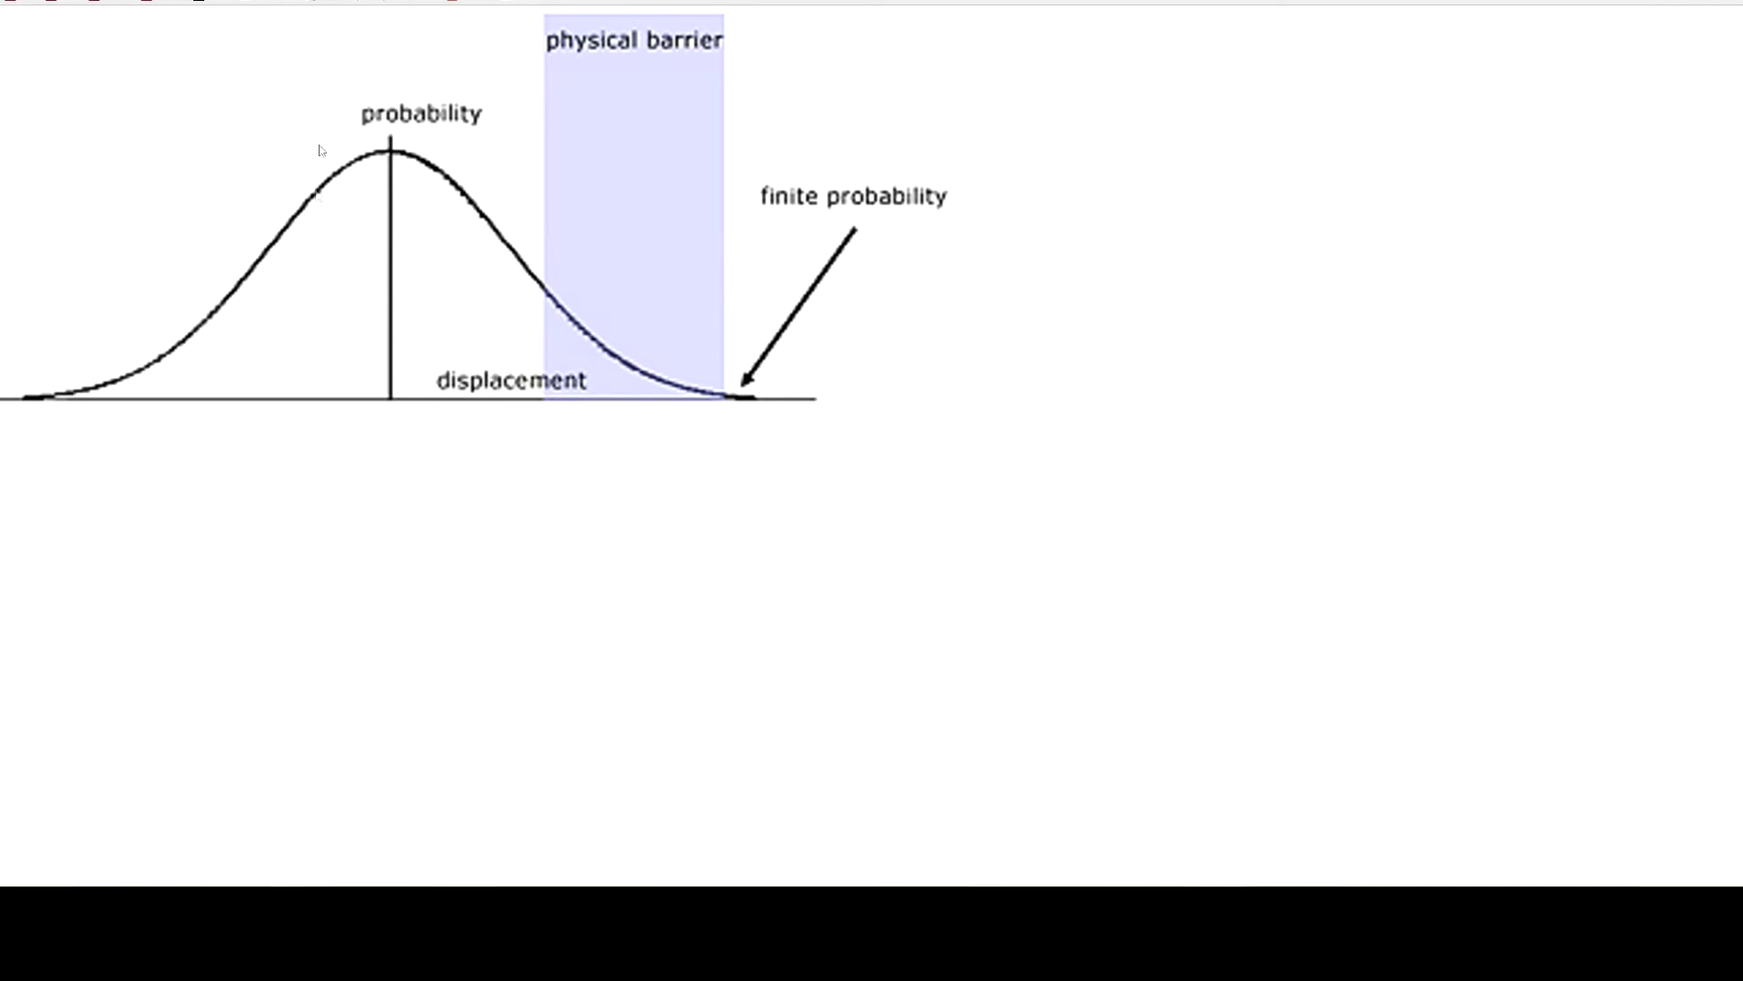
mouse_move(556, 415)
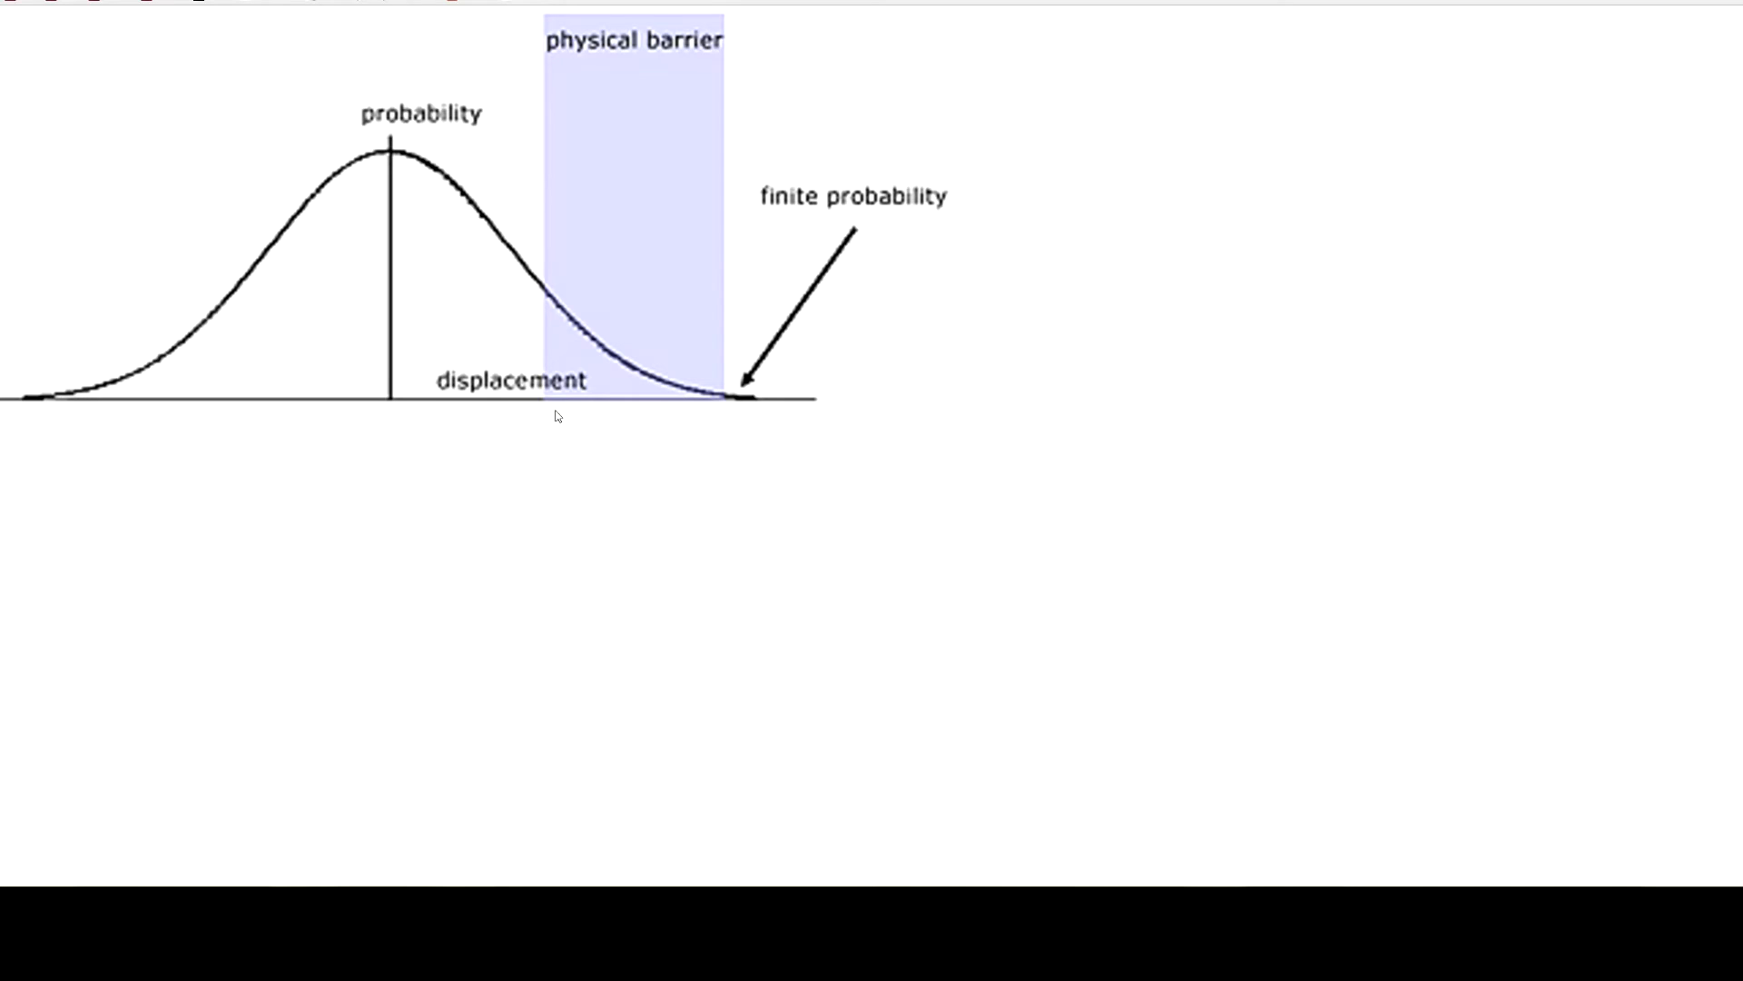
mouse_move(734, 252)
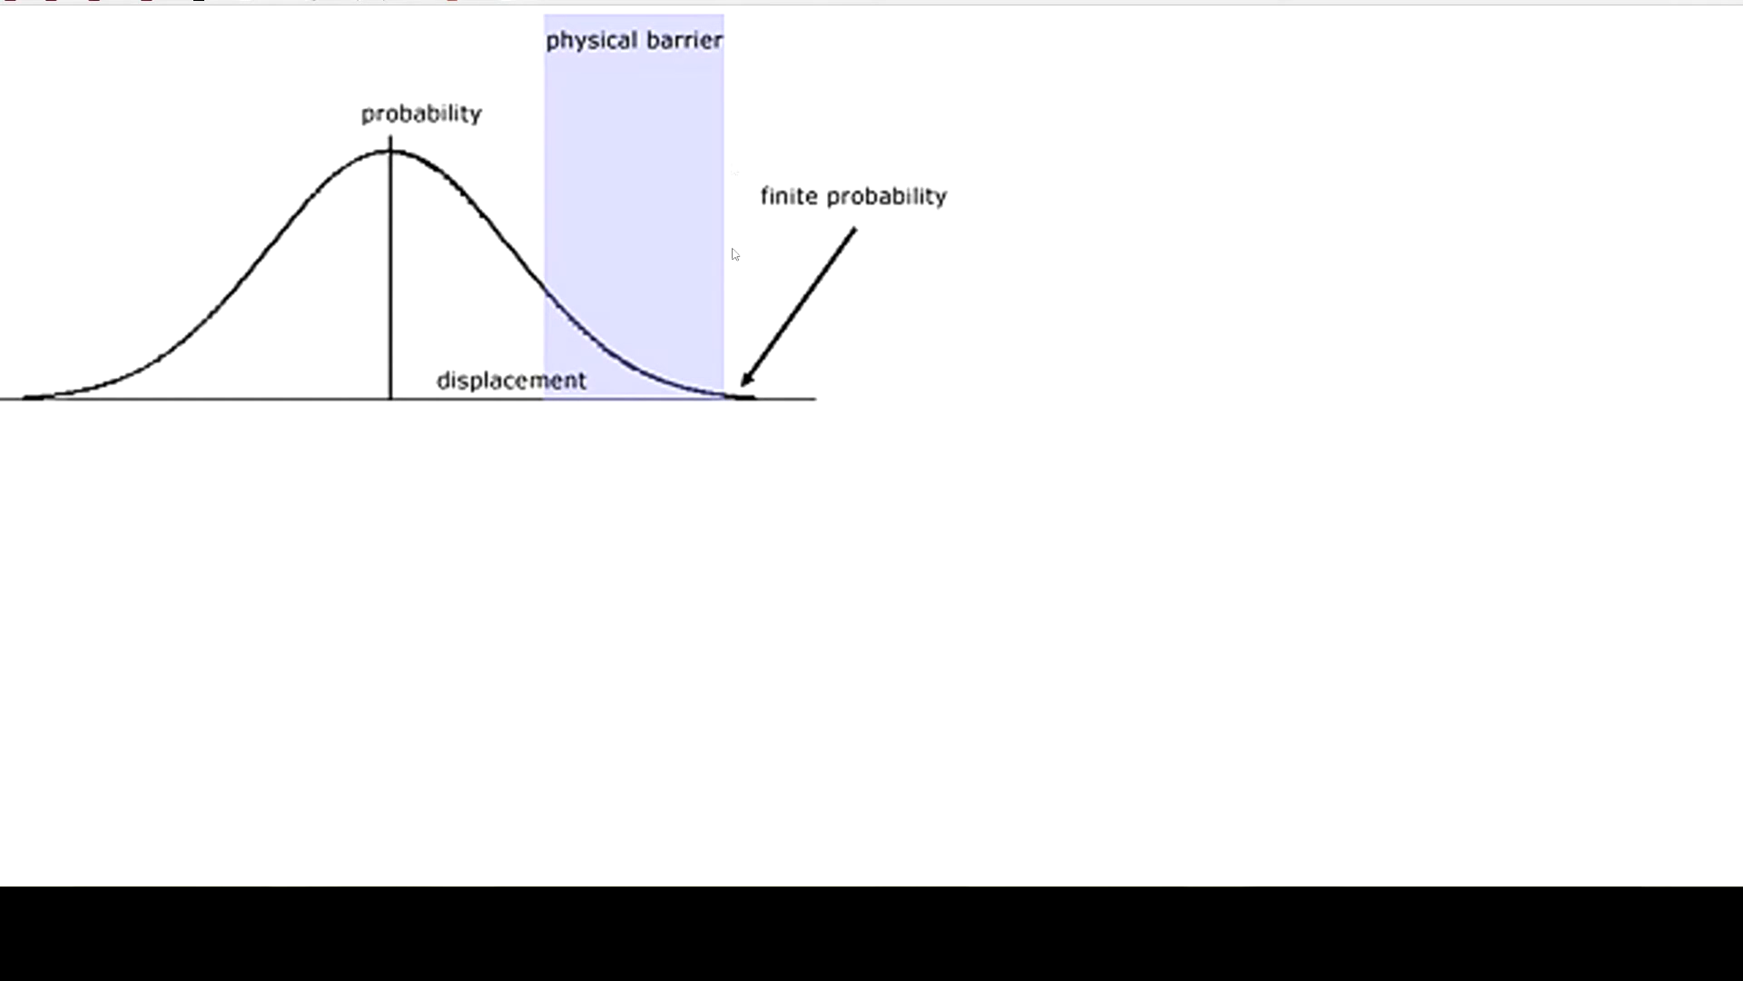
mouse_move(693, 135)
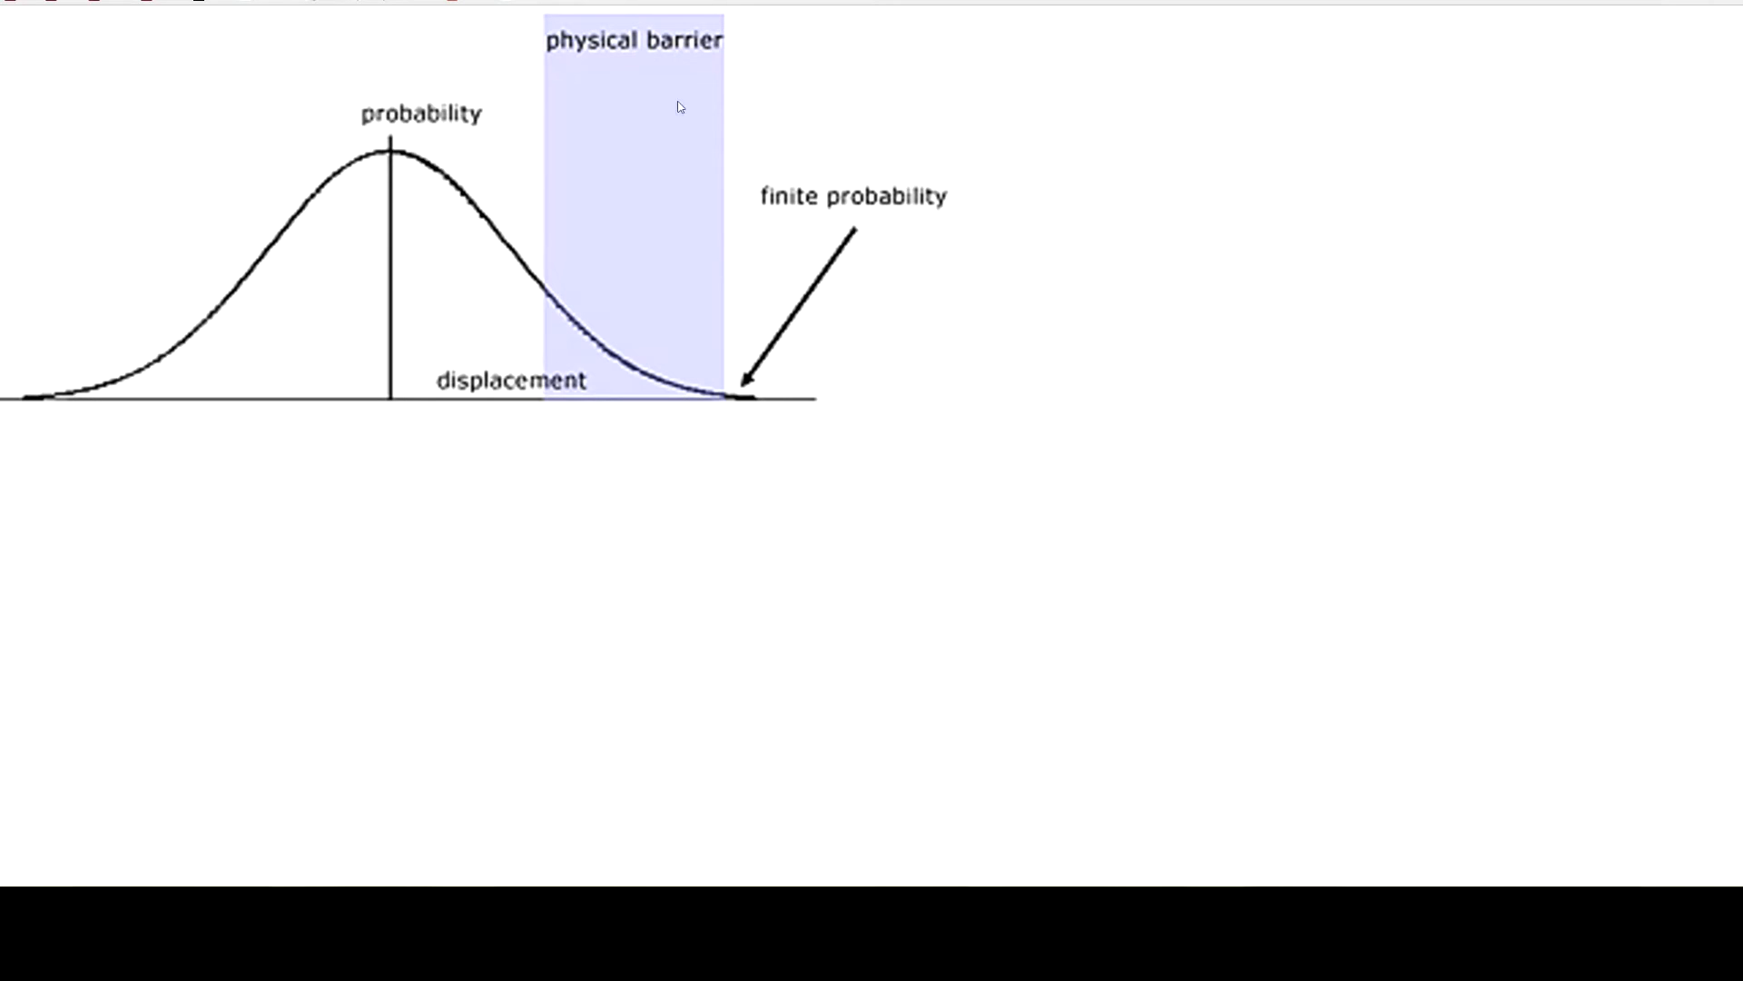
mouse_move(569, 318)
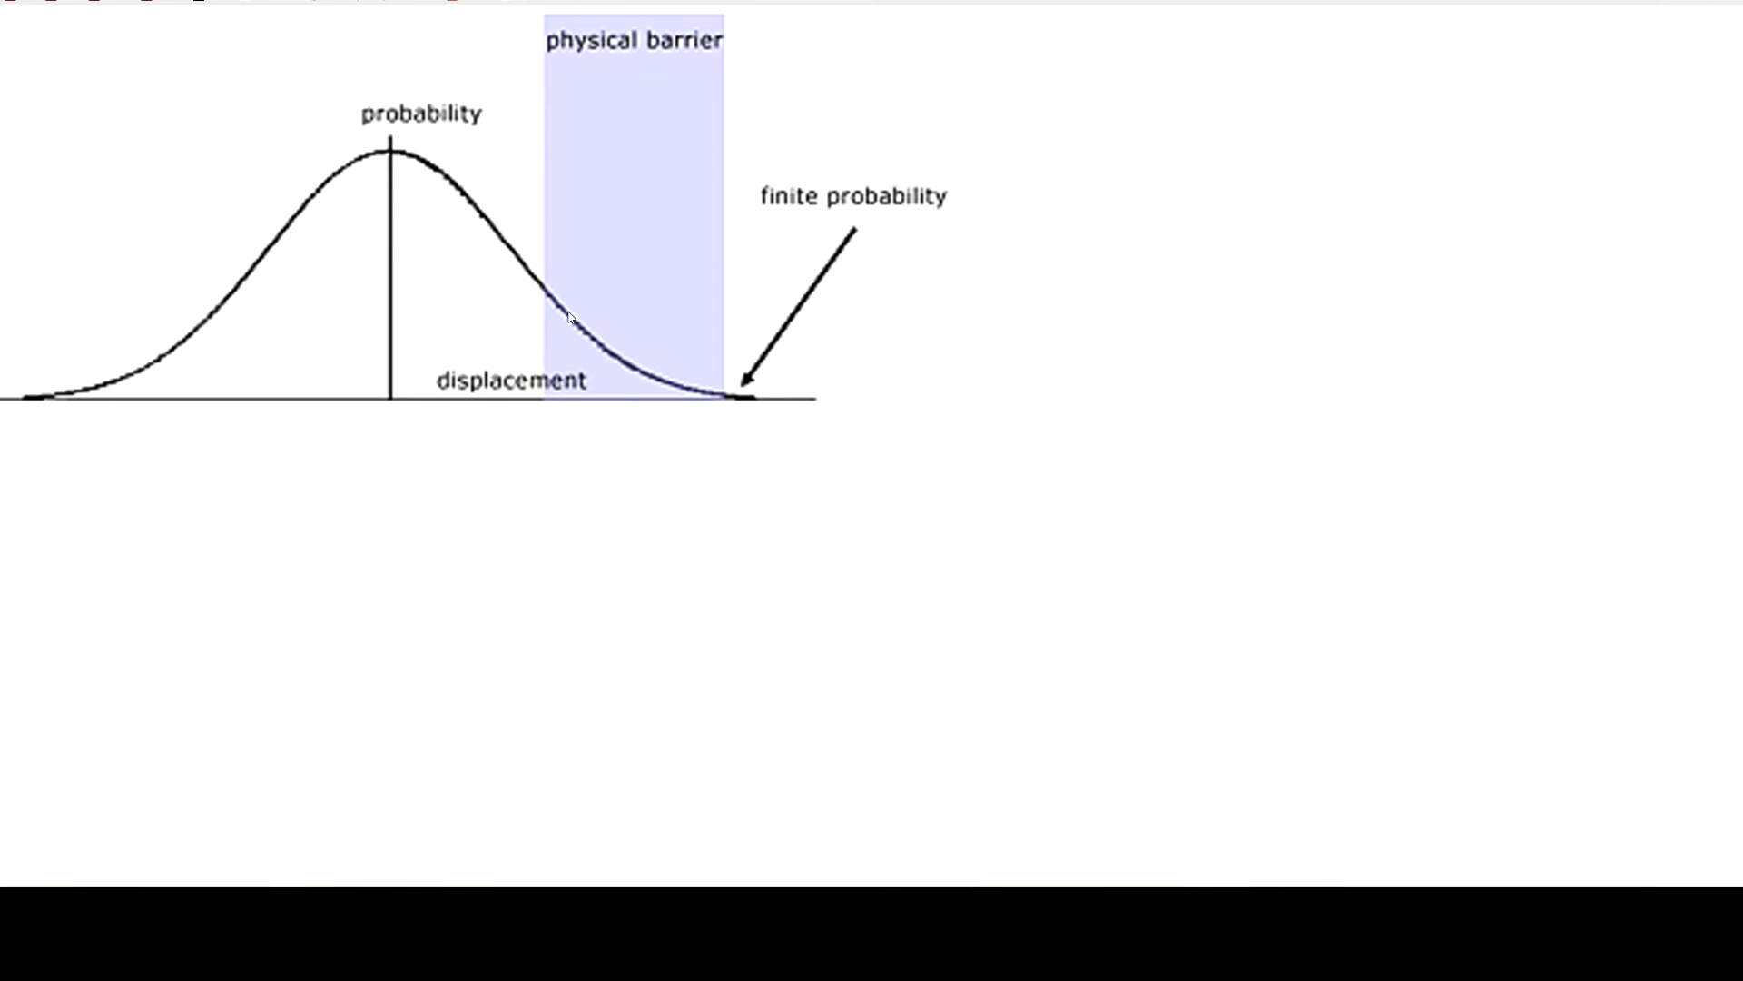
mouse_move(403, 264)
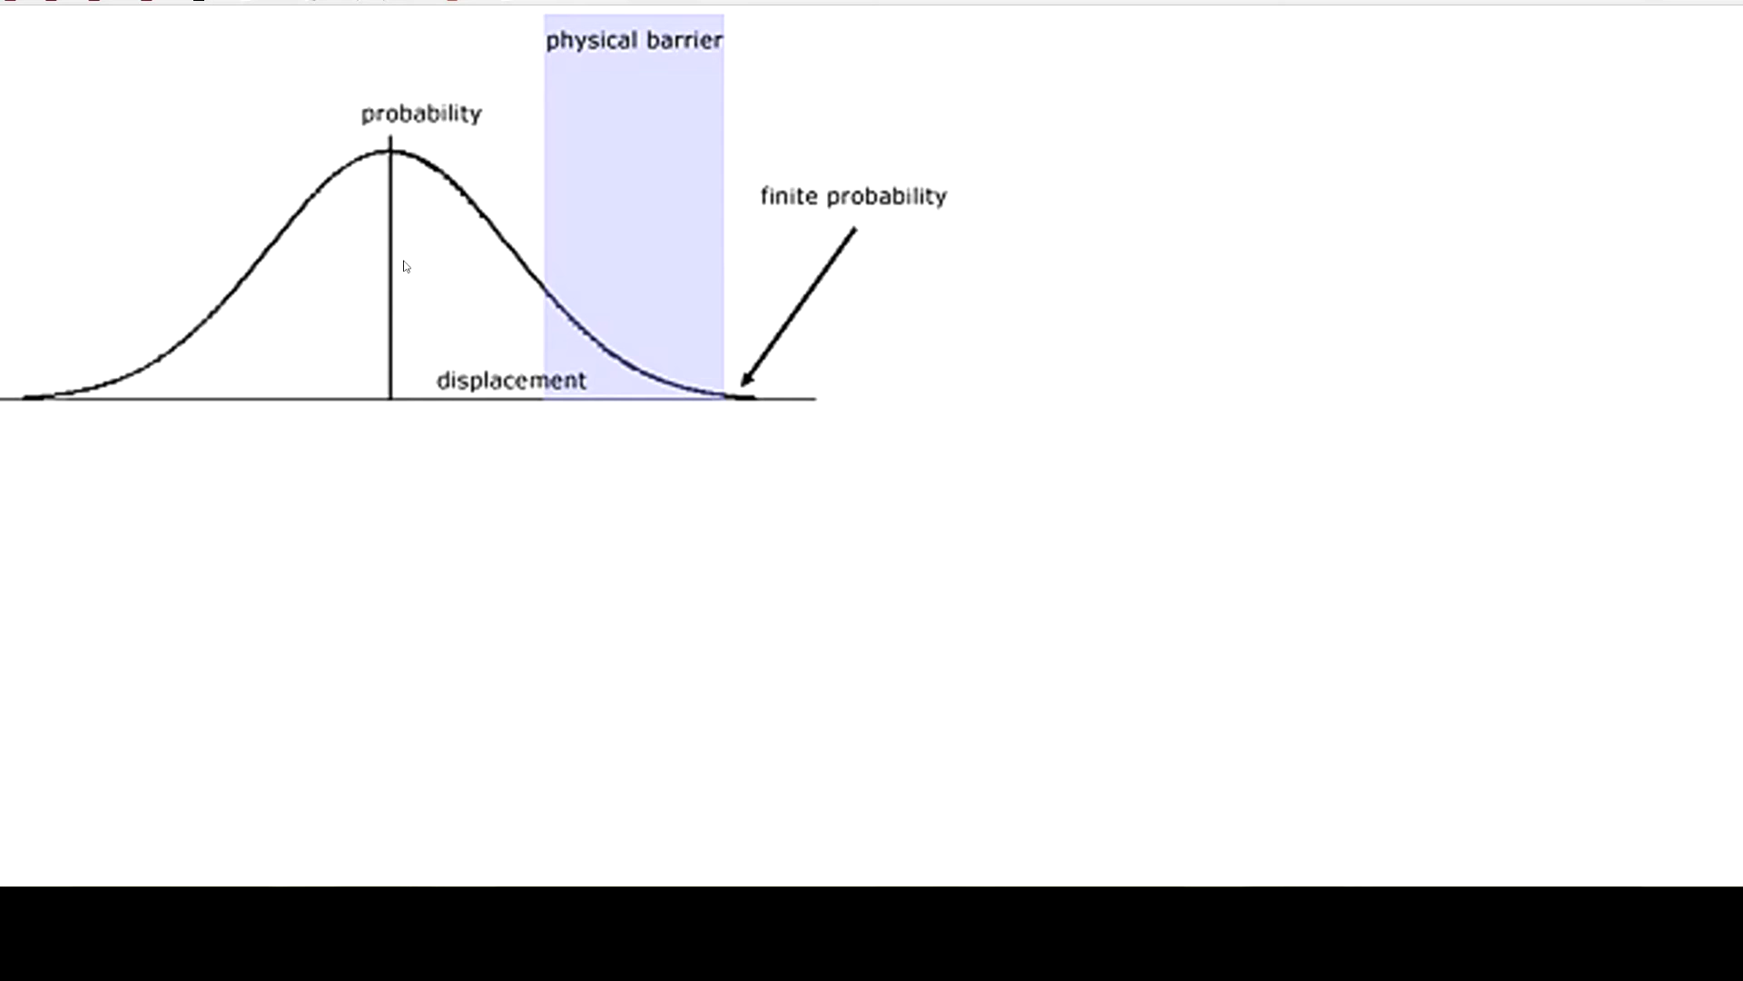
mouse_move(425, 244)
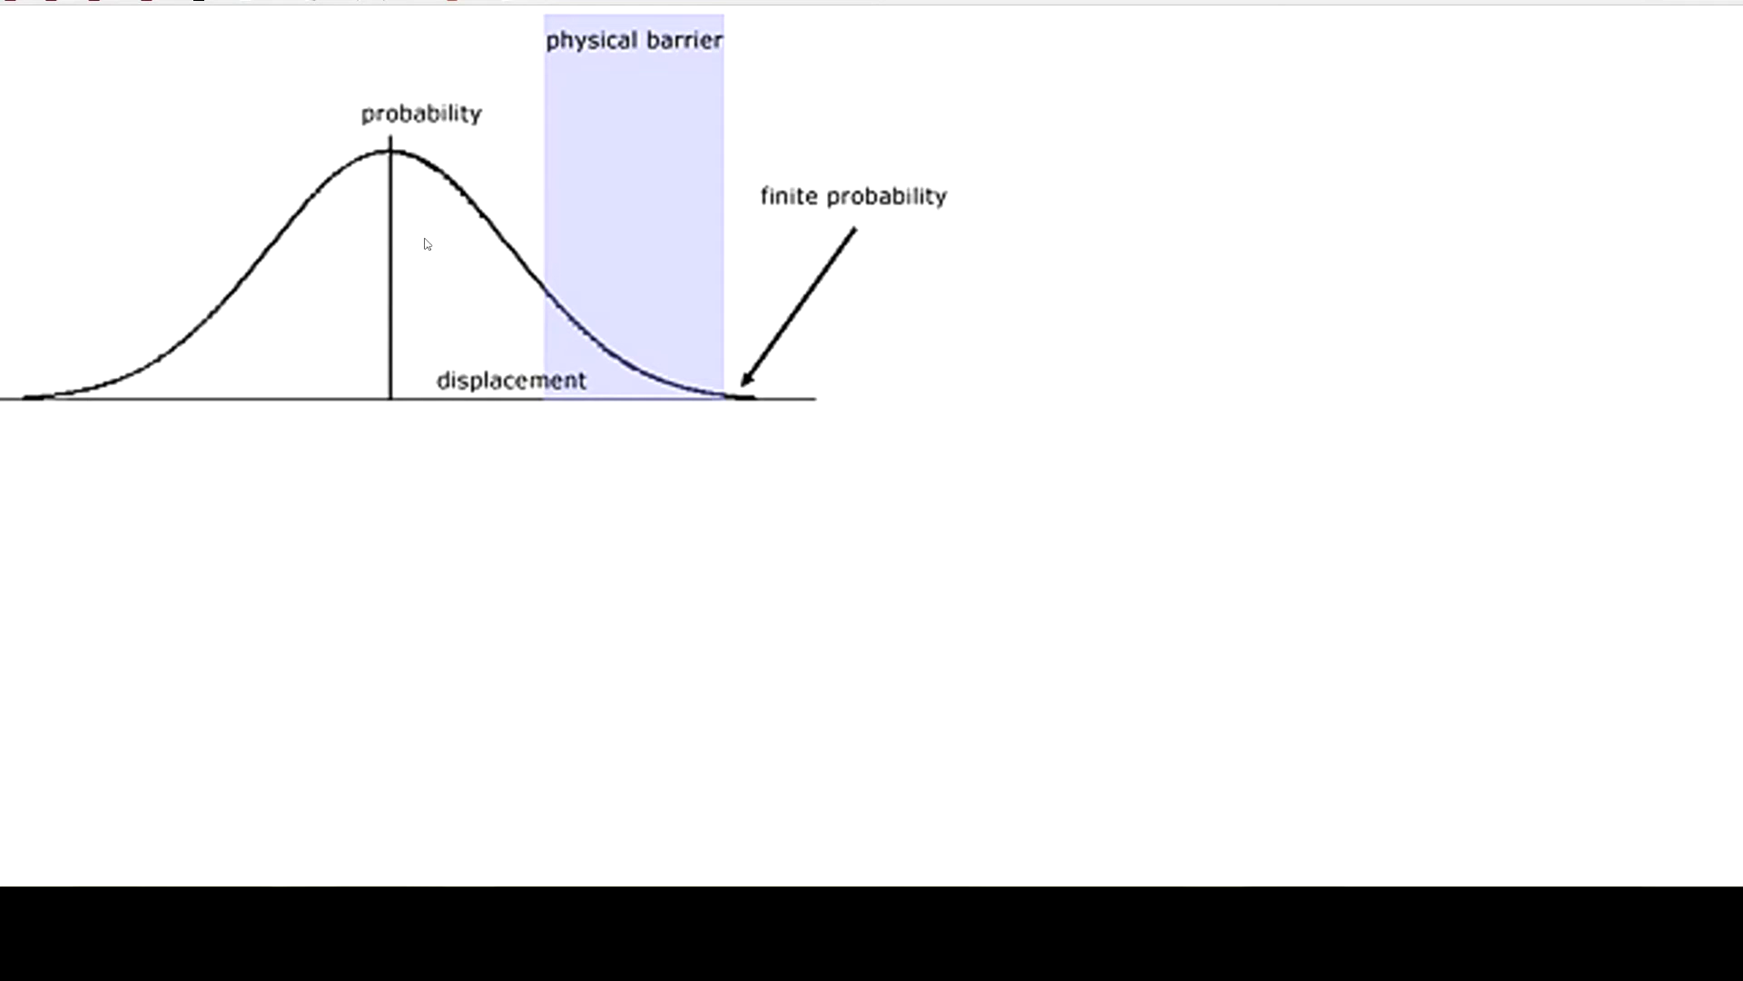
mouse_move(451, 318)
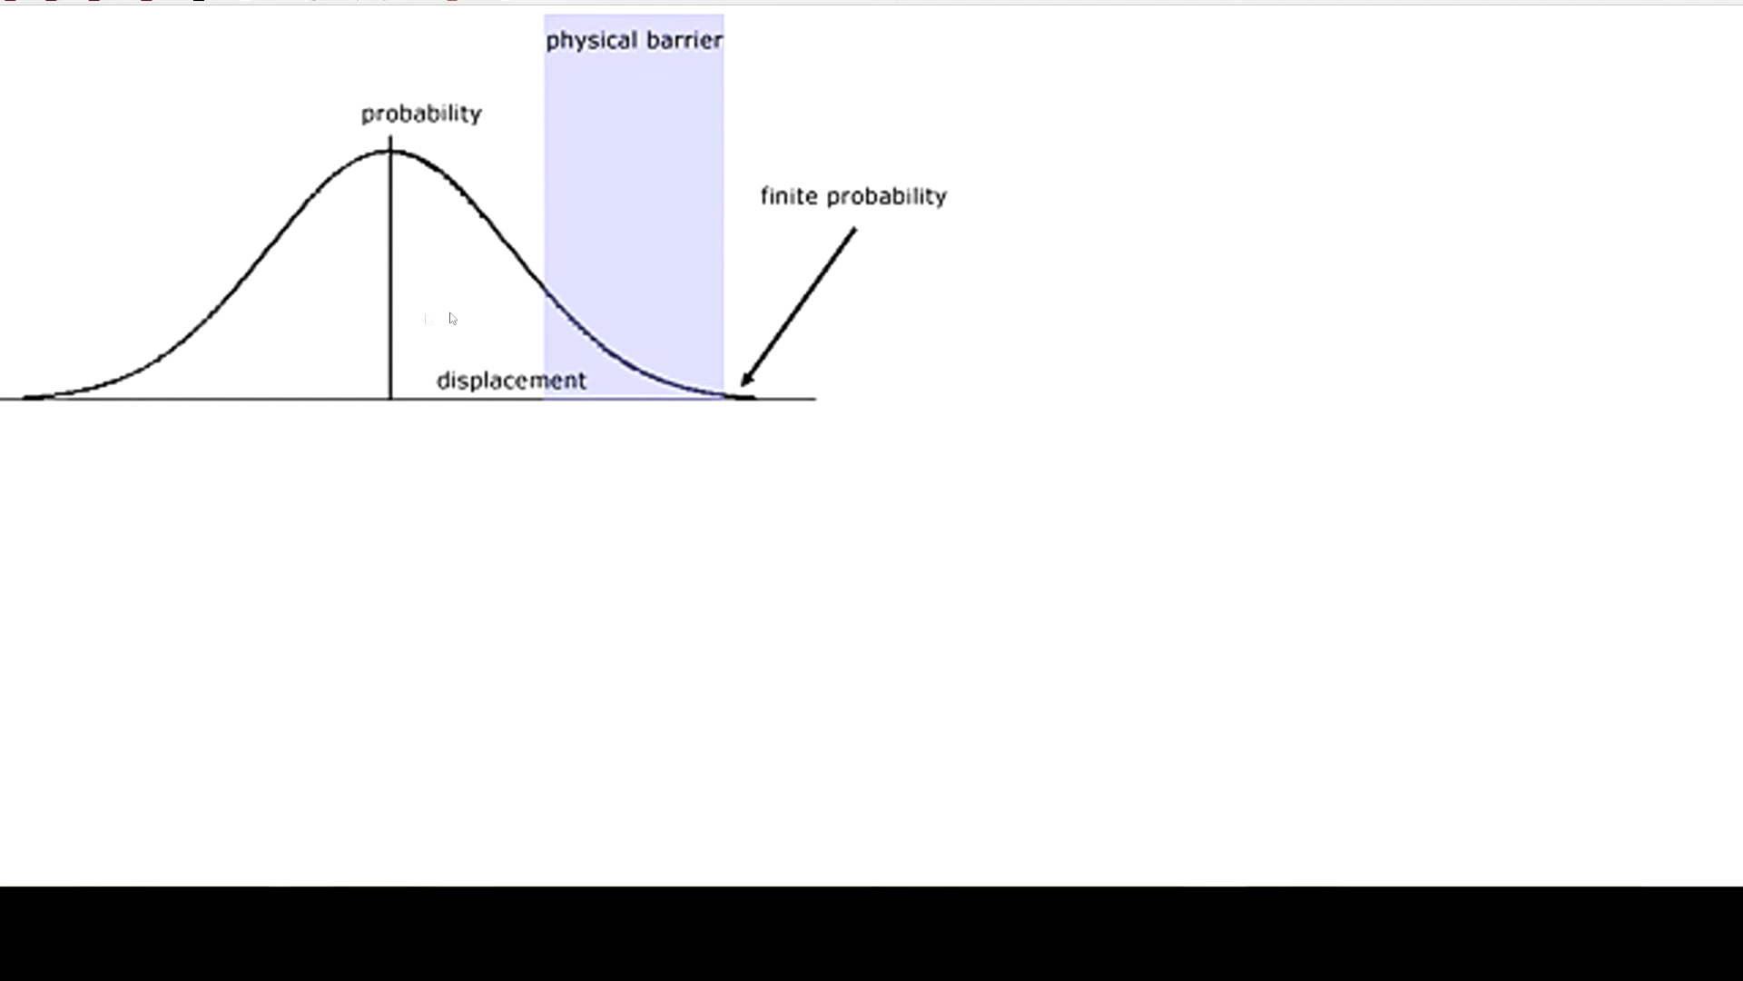
mouse_move(448, 242)
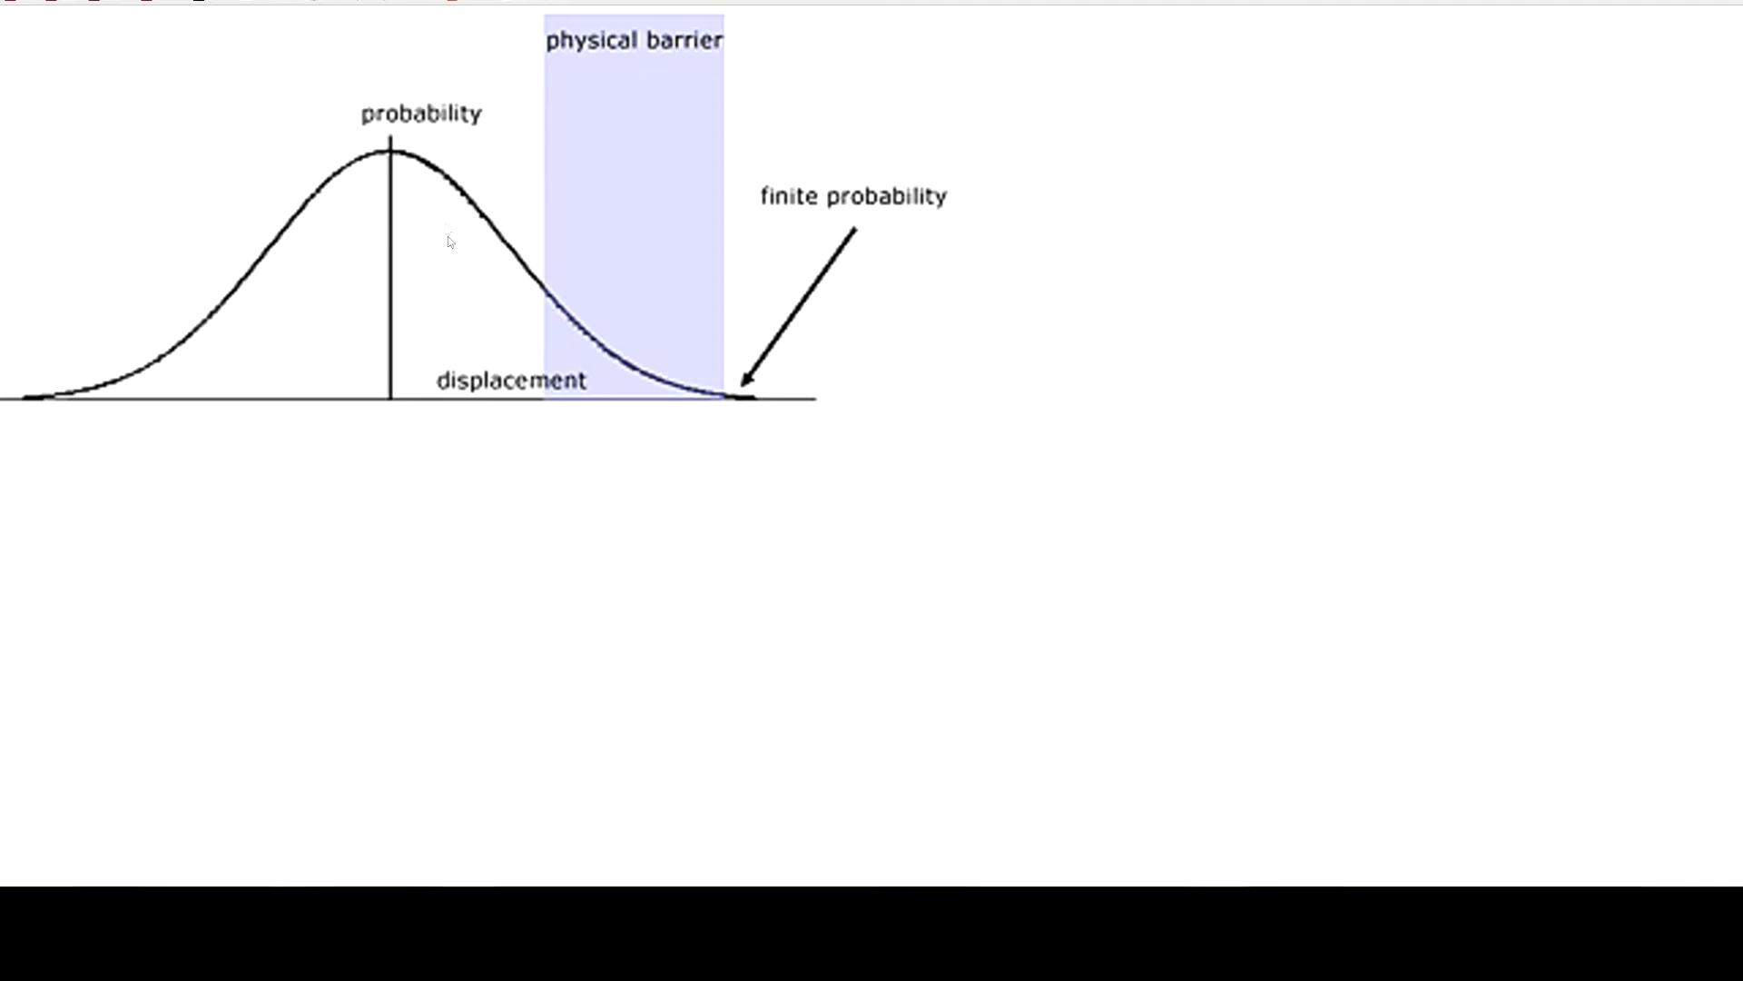
mouse_move(372, 302)
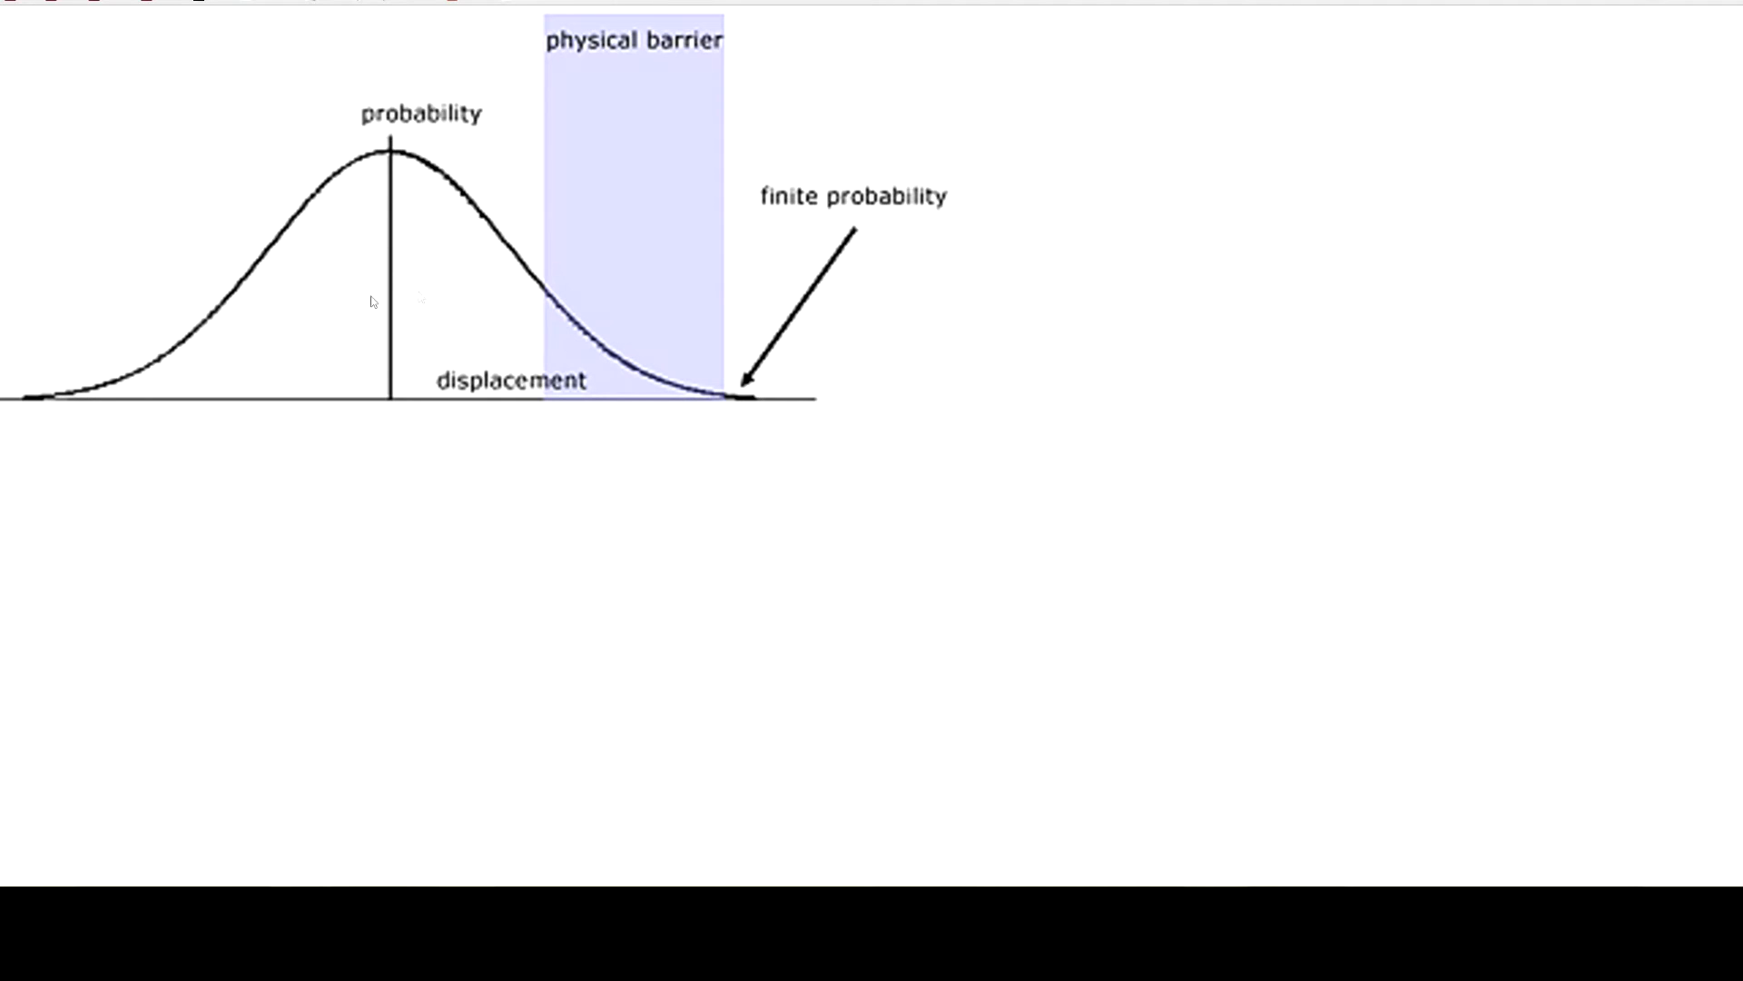
mouse_move(501, 357)
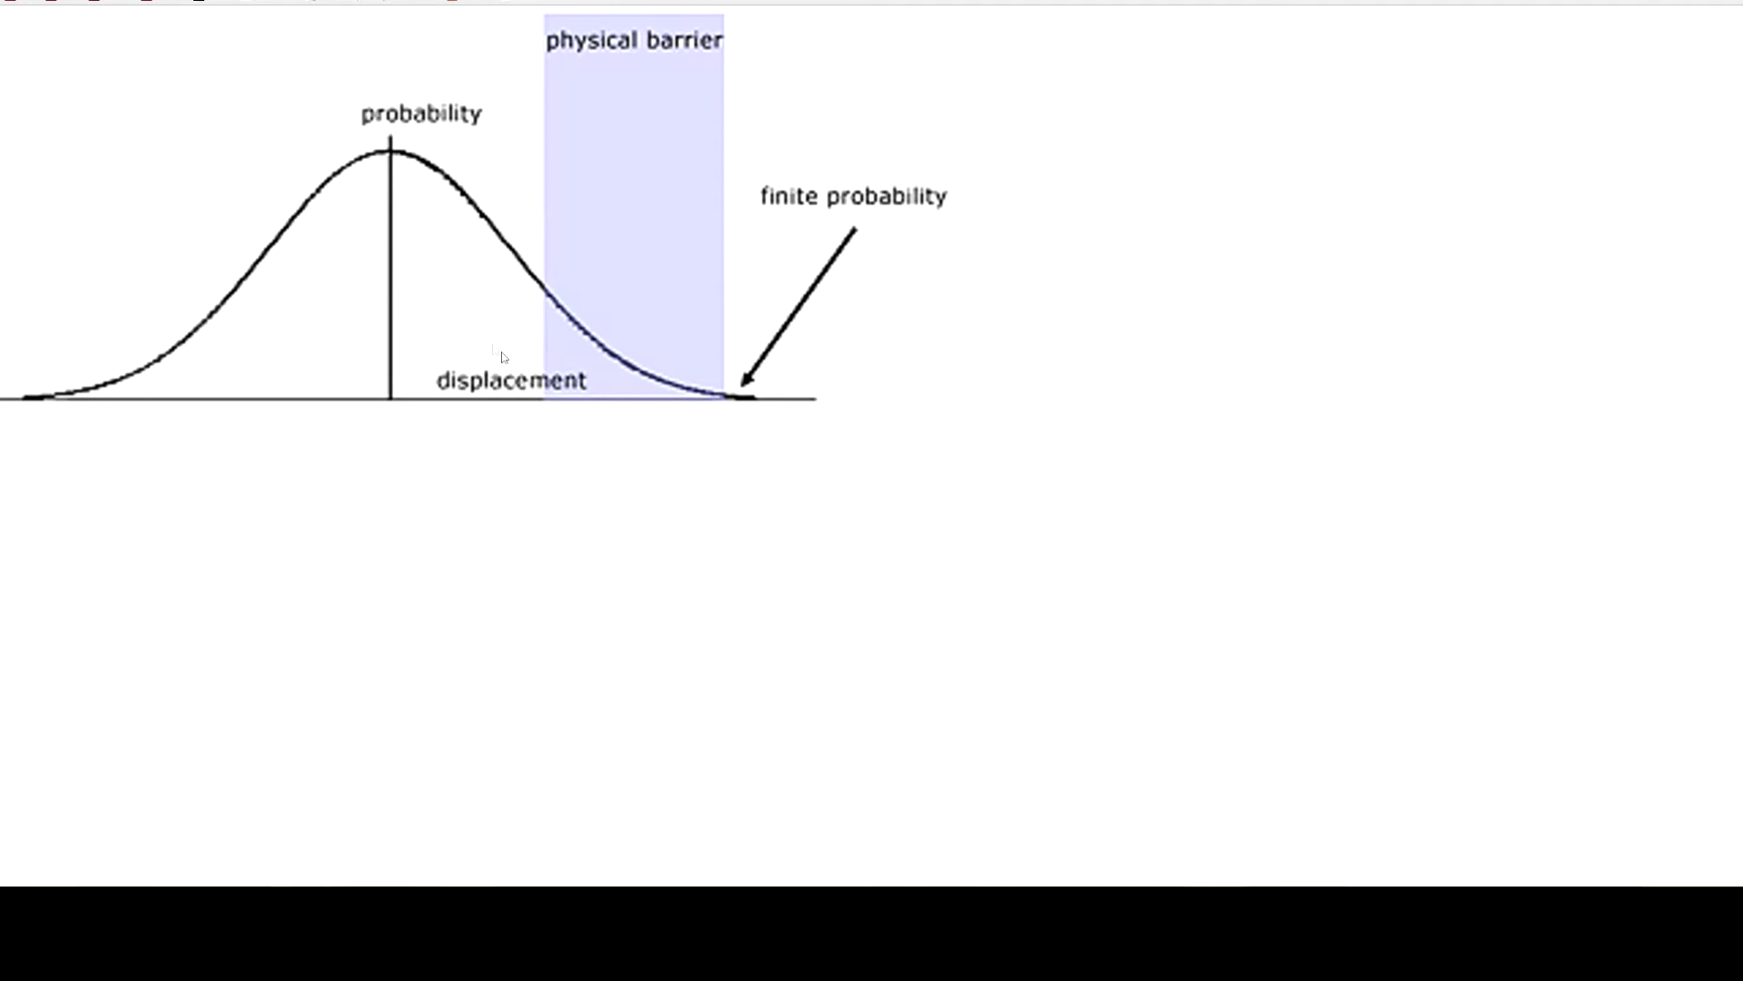
mouse_move(756, 382)
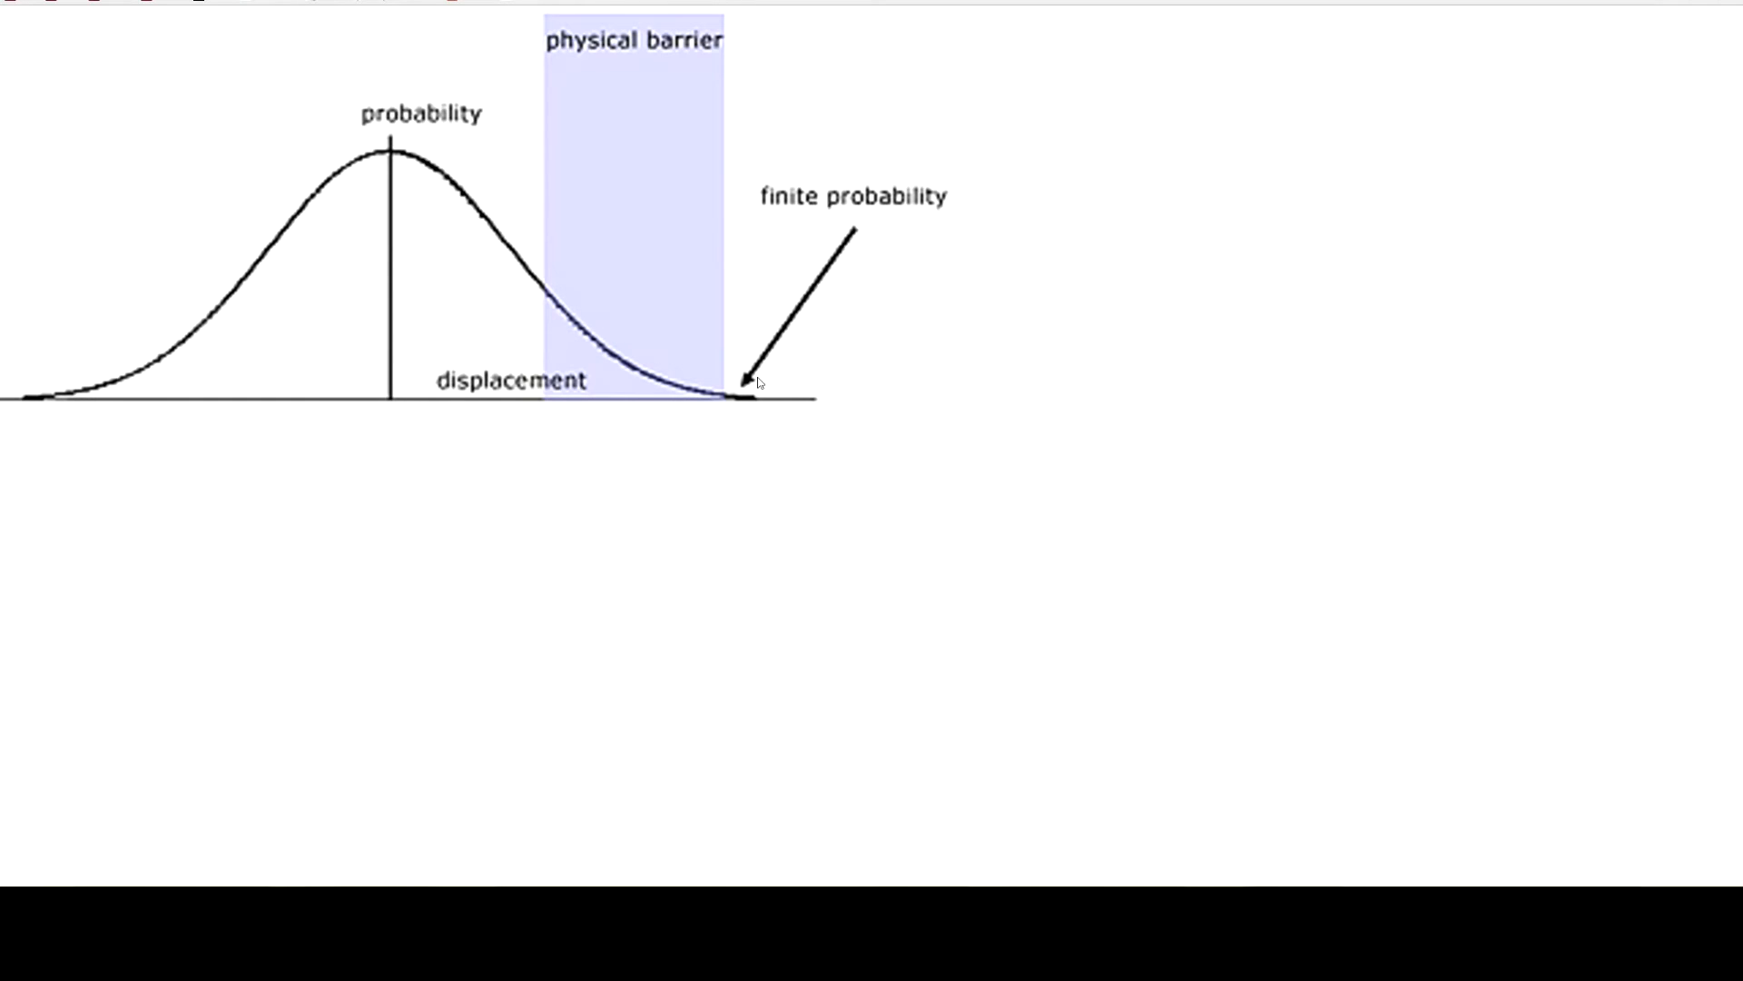
mouse_move(467, 301)
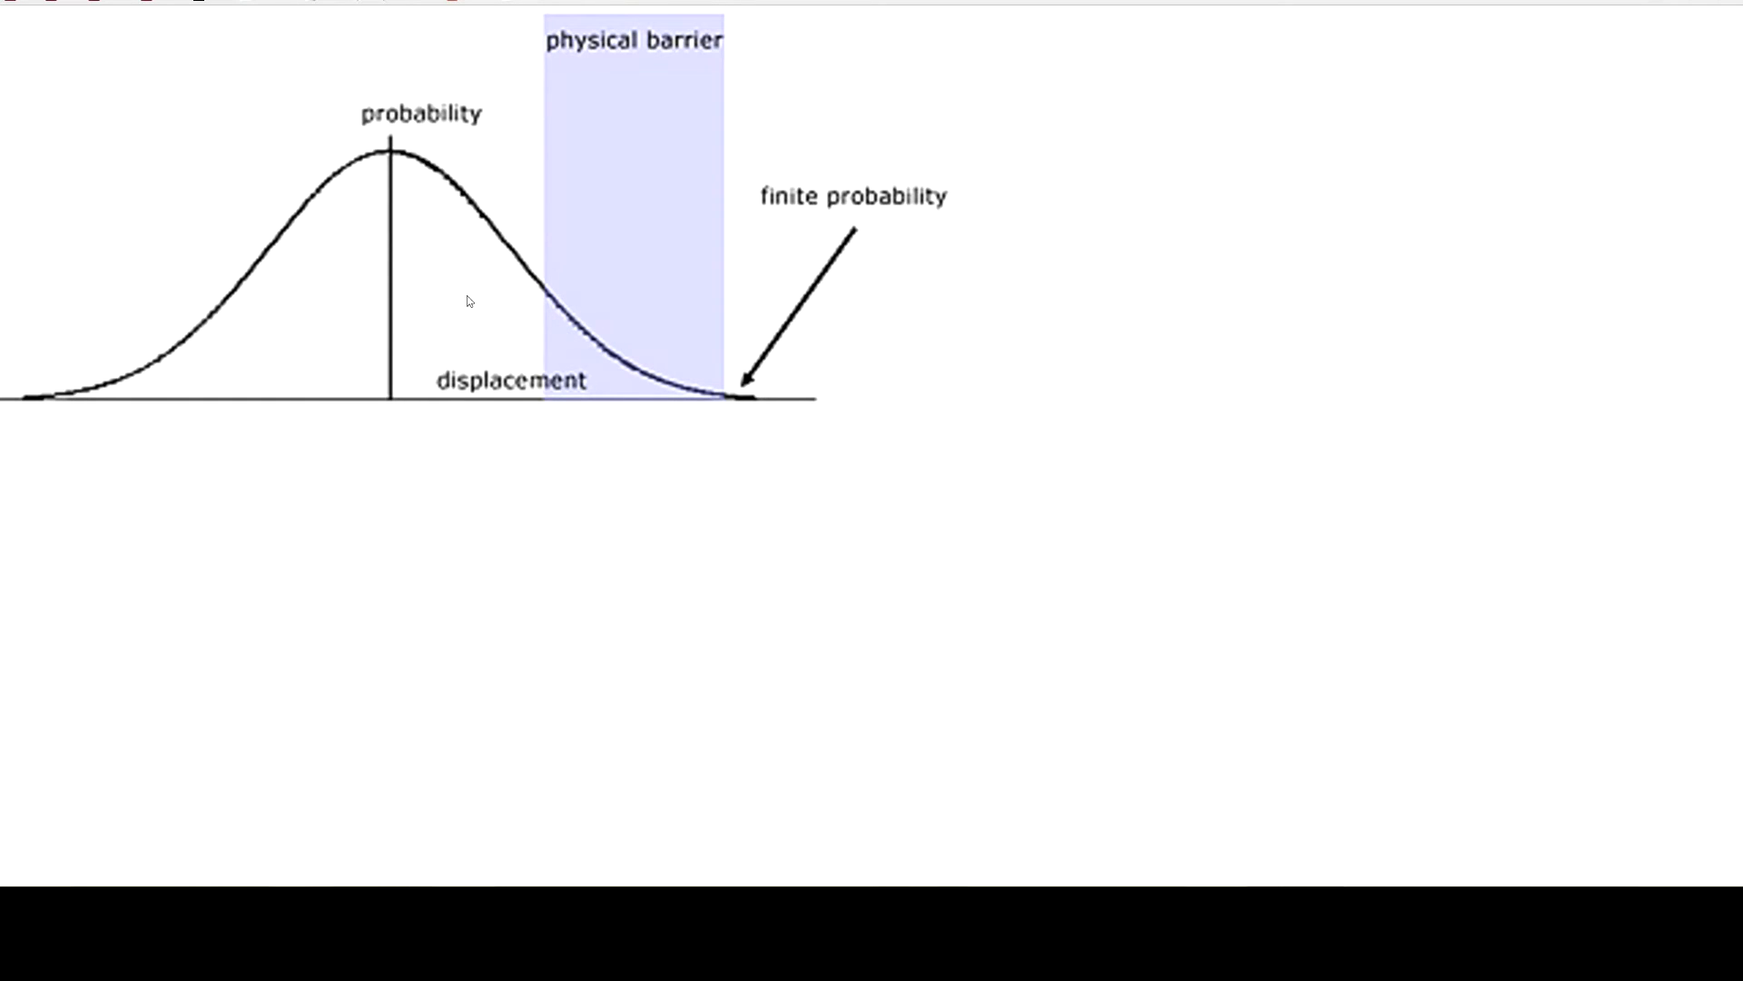
mouse_move(623, 327)
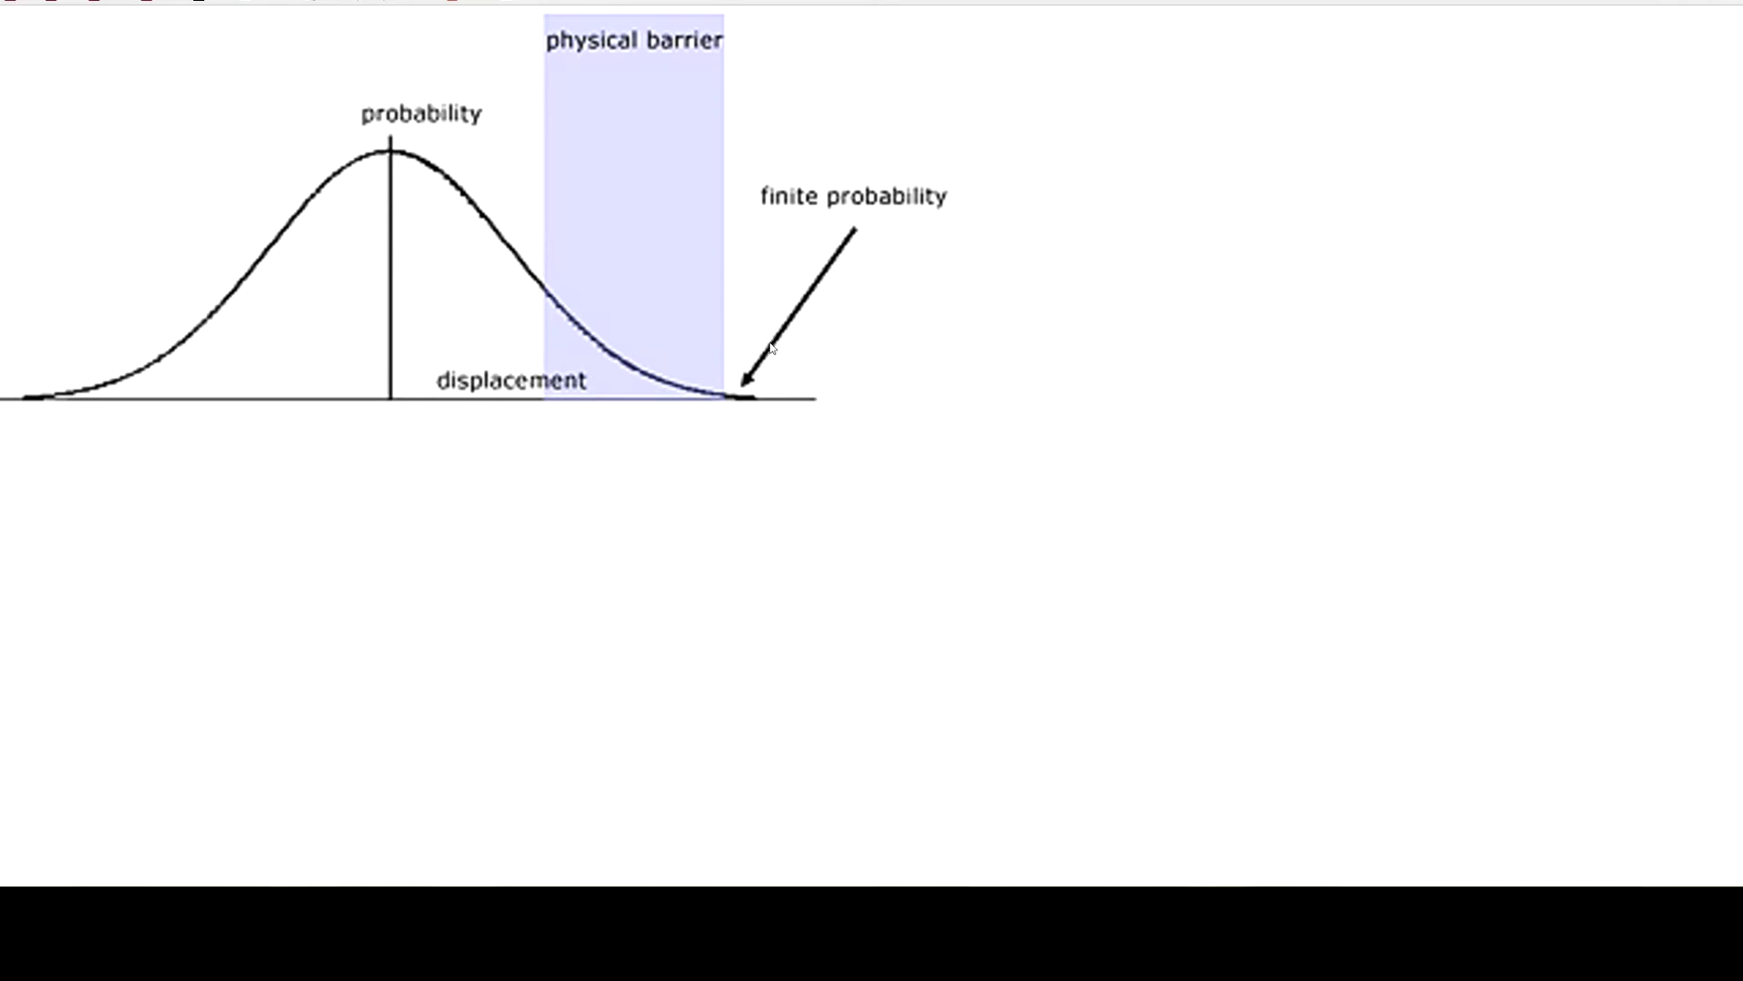
mouse_move(787, 352)
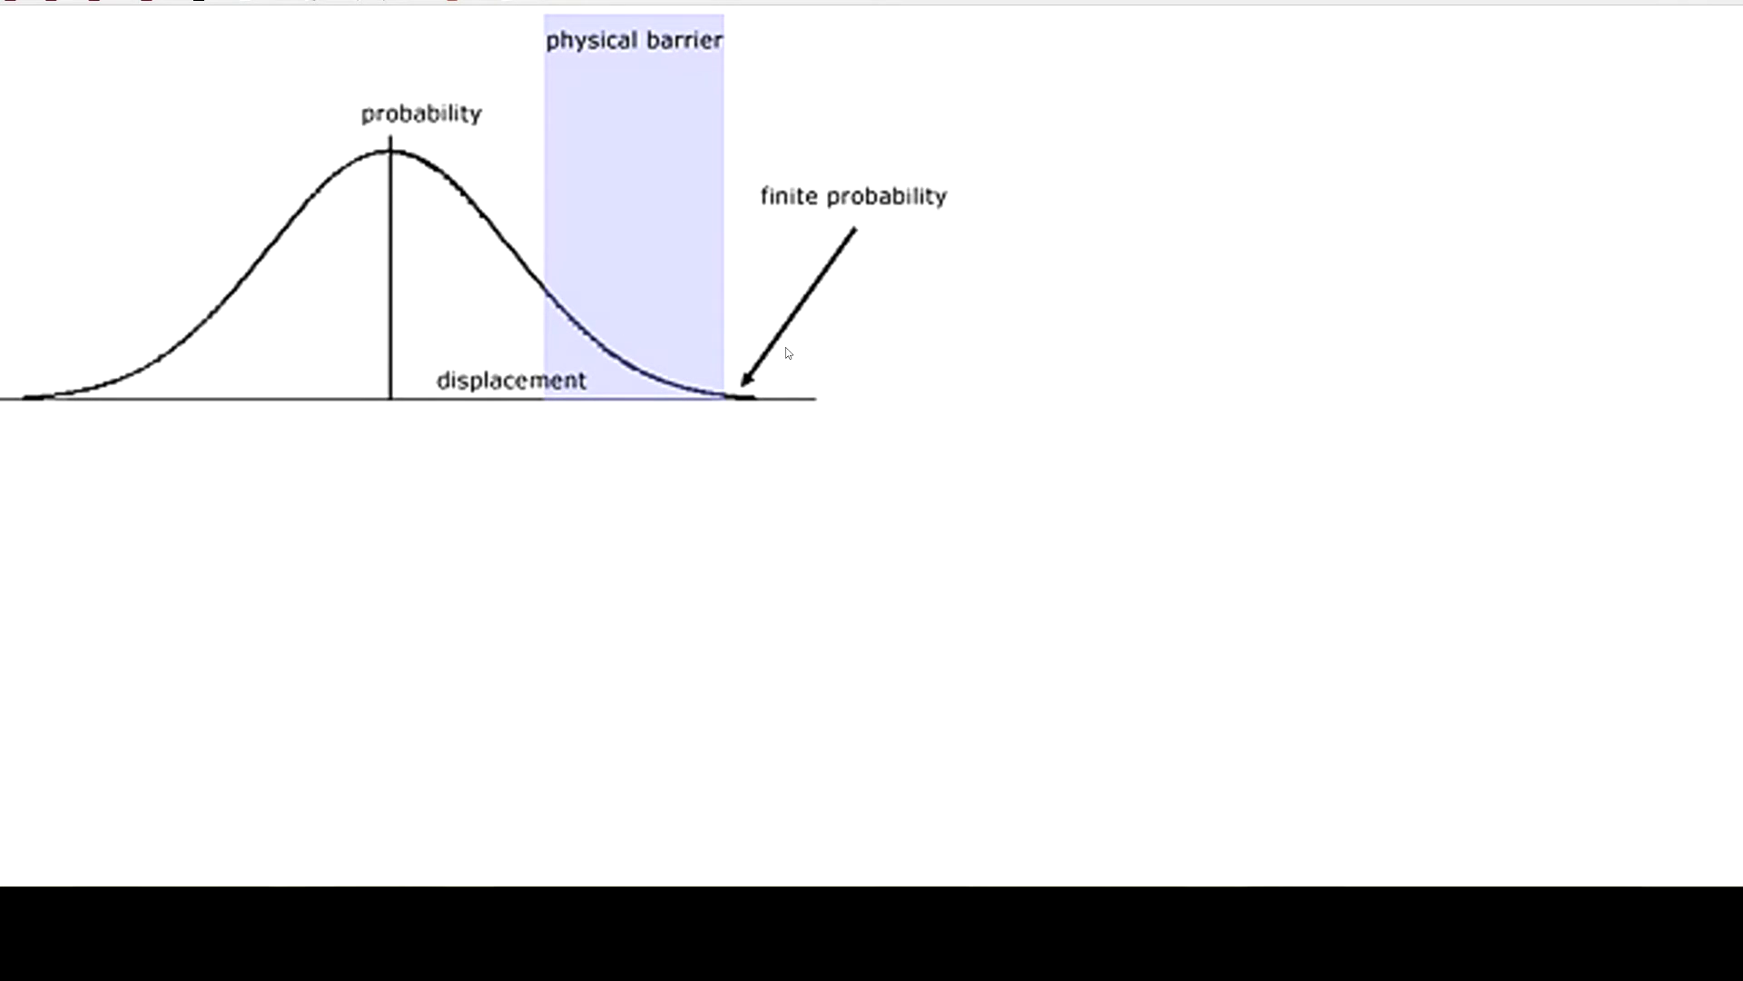
mouse_move(496, 306)
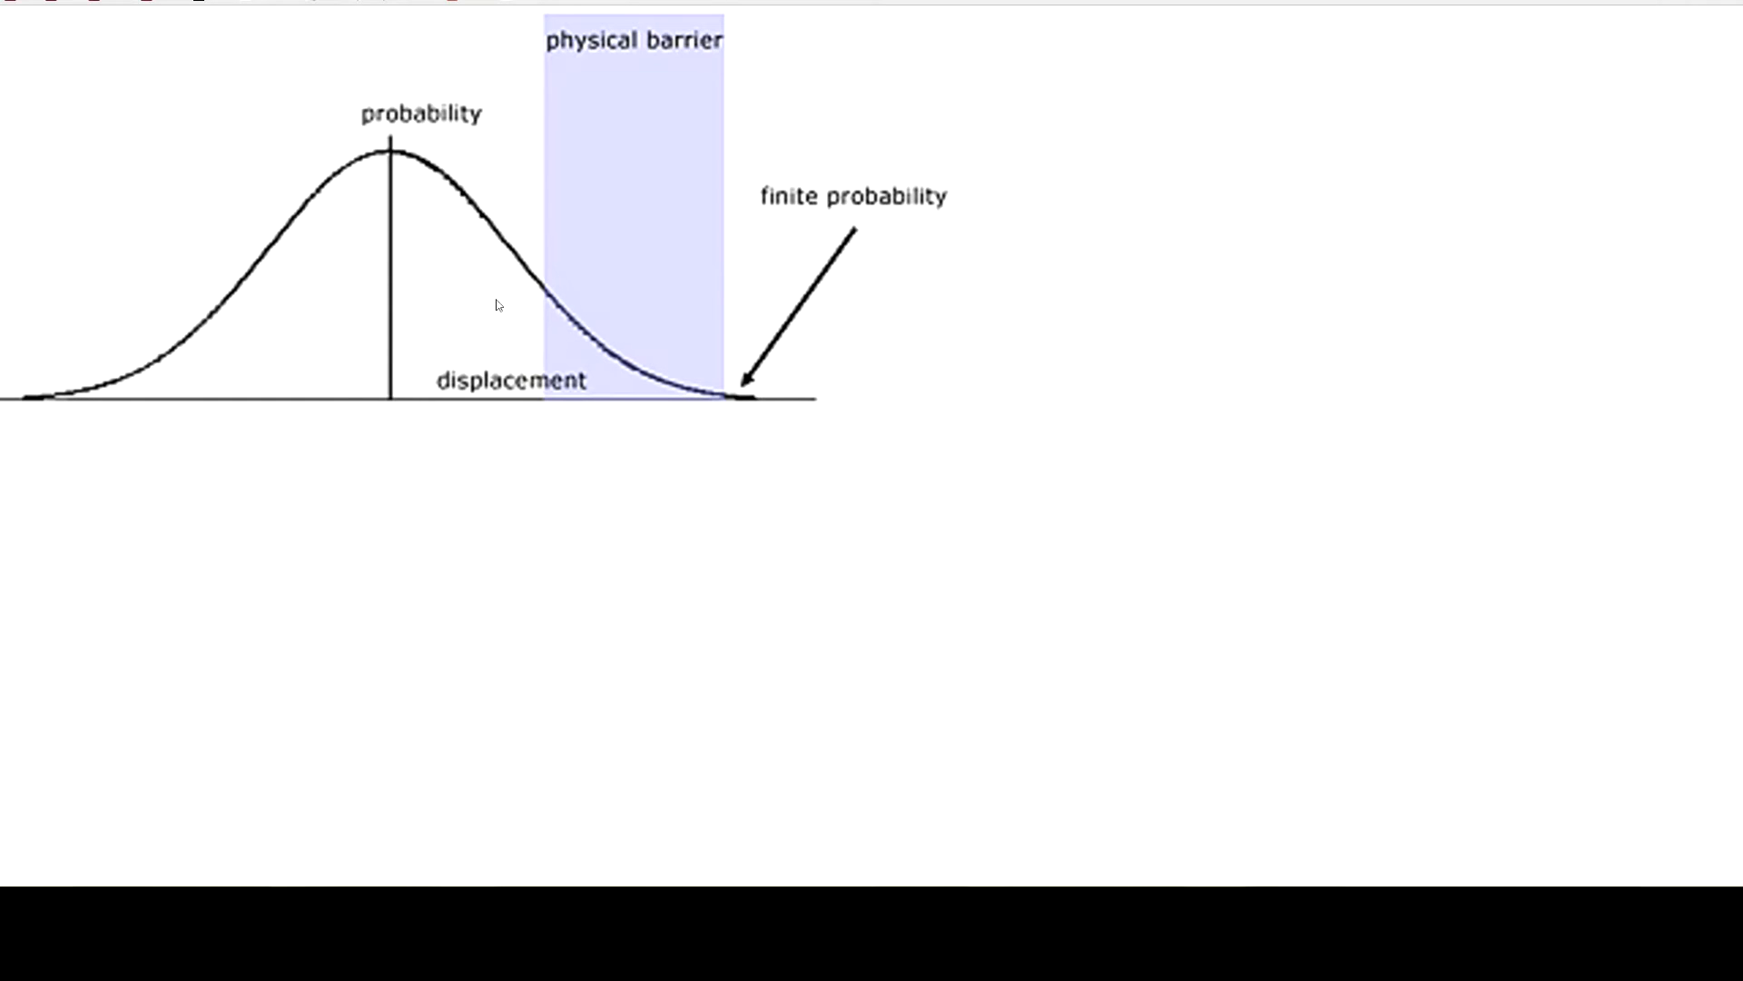
mouse_move(472, 292)
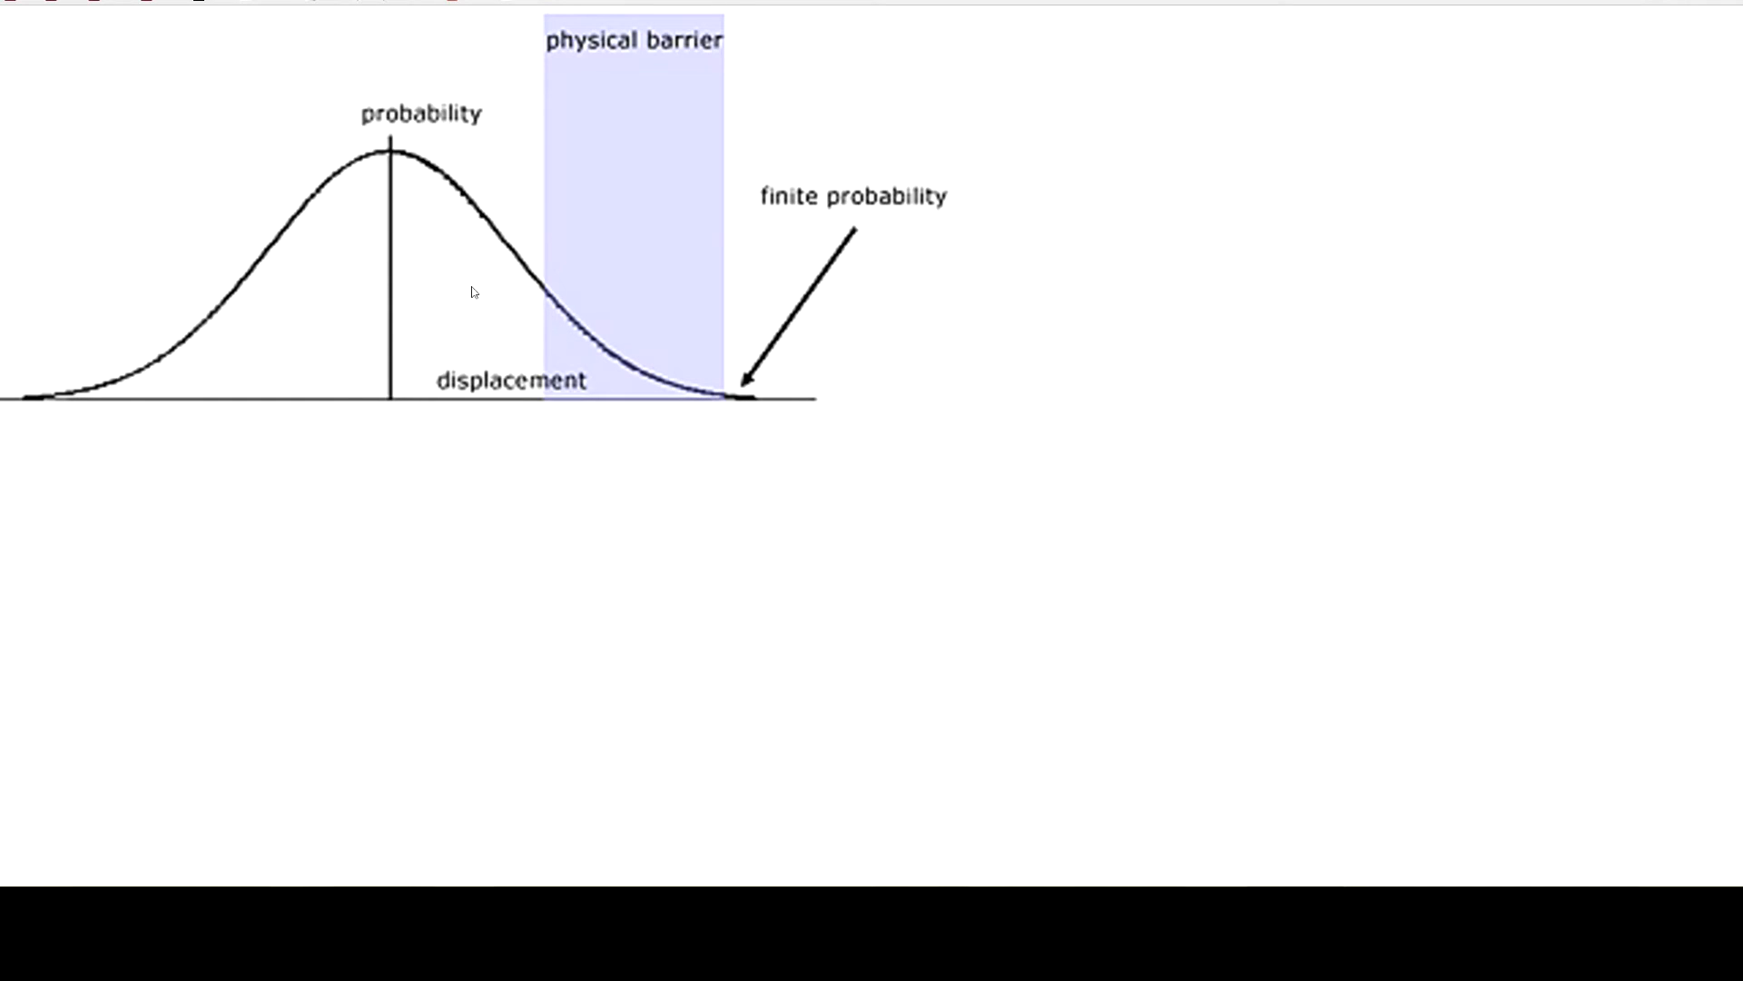
mouse_move(346, 219)
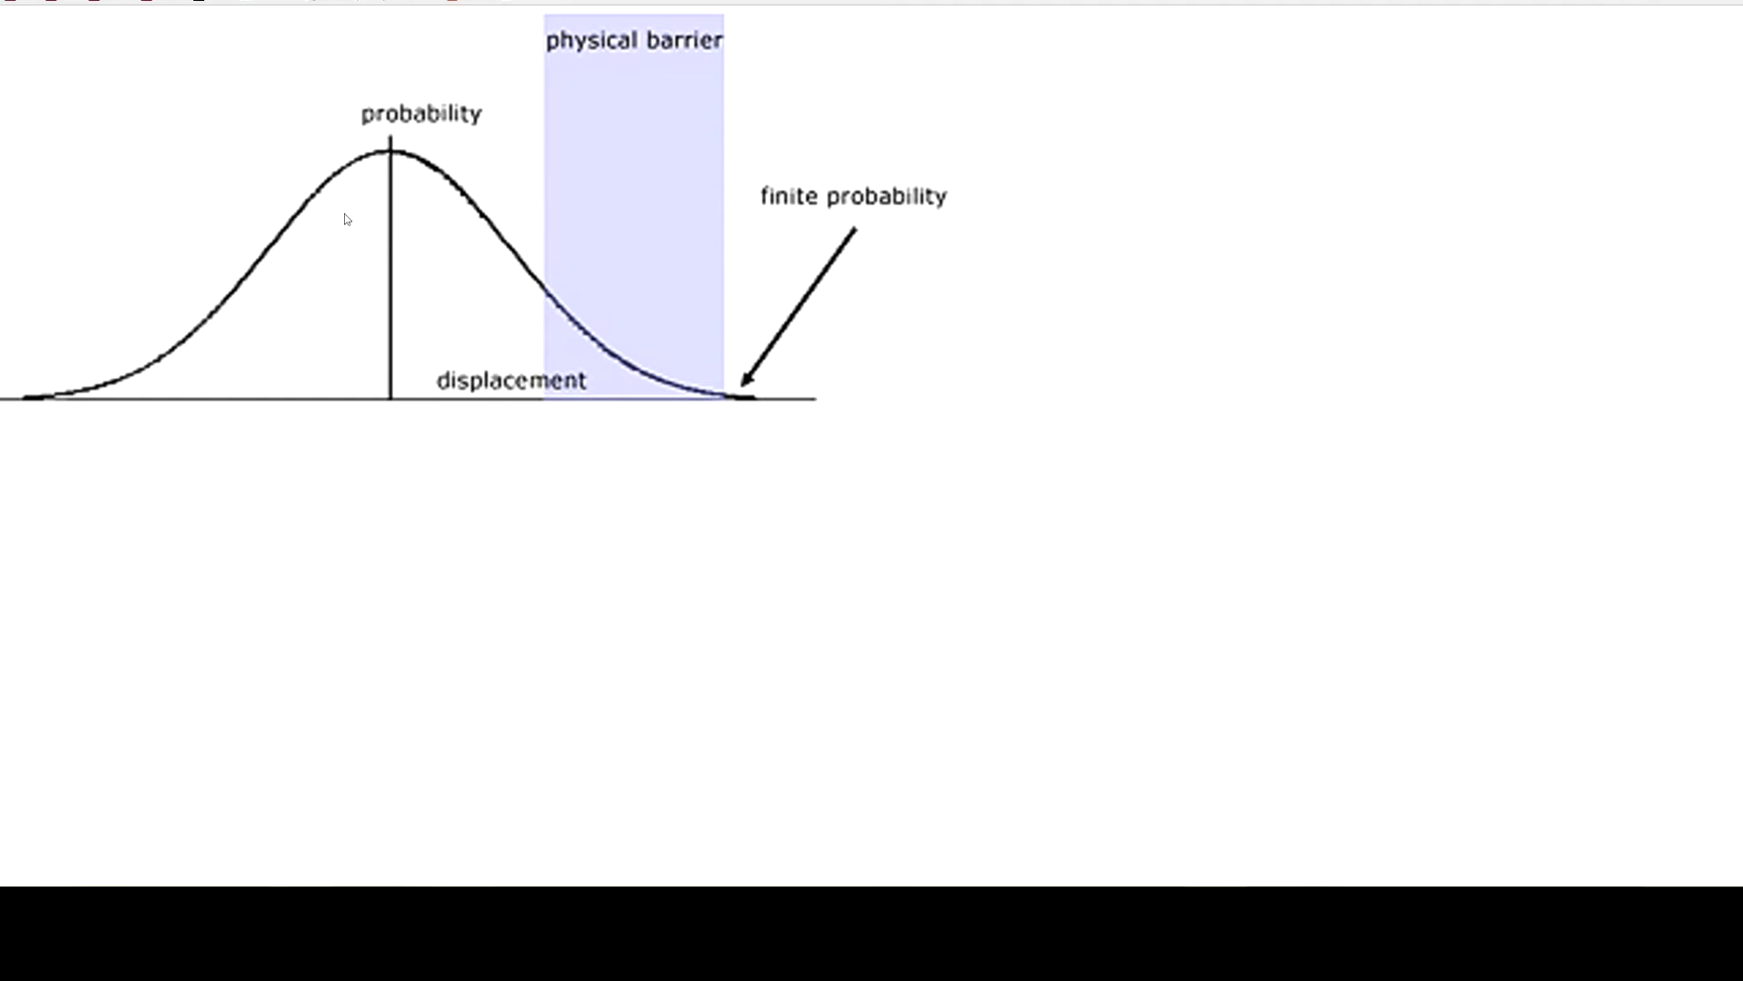
mouse_move(657, 233)
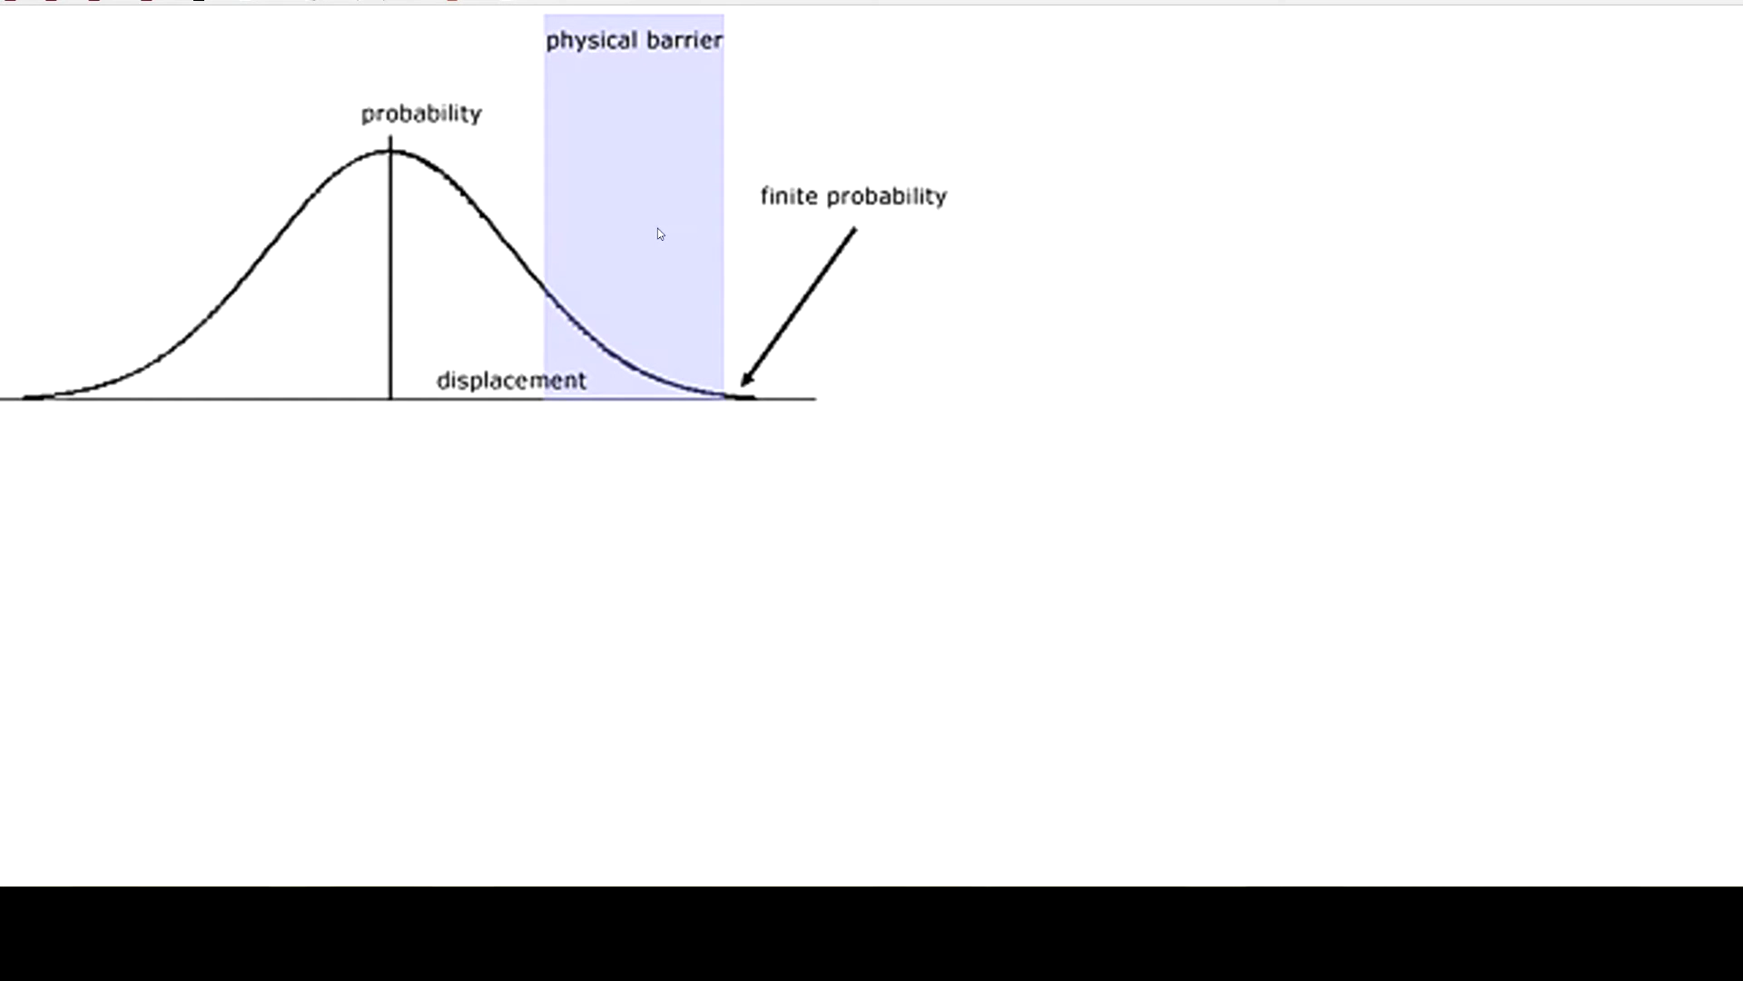
mouse_move(763, 386)
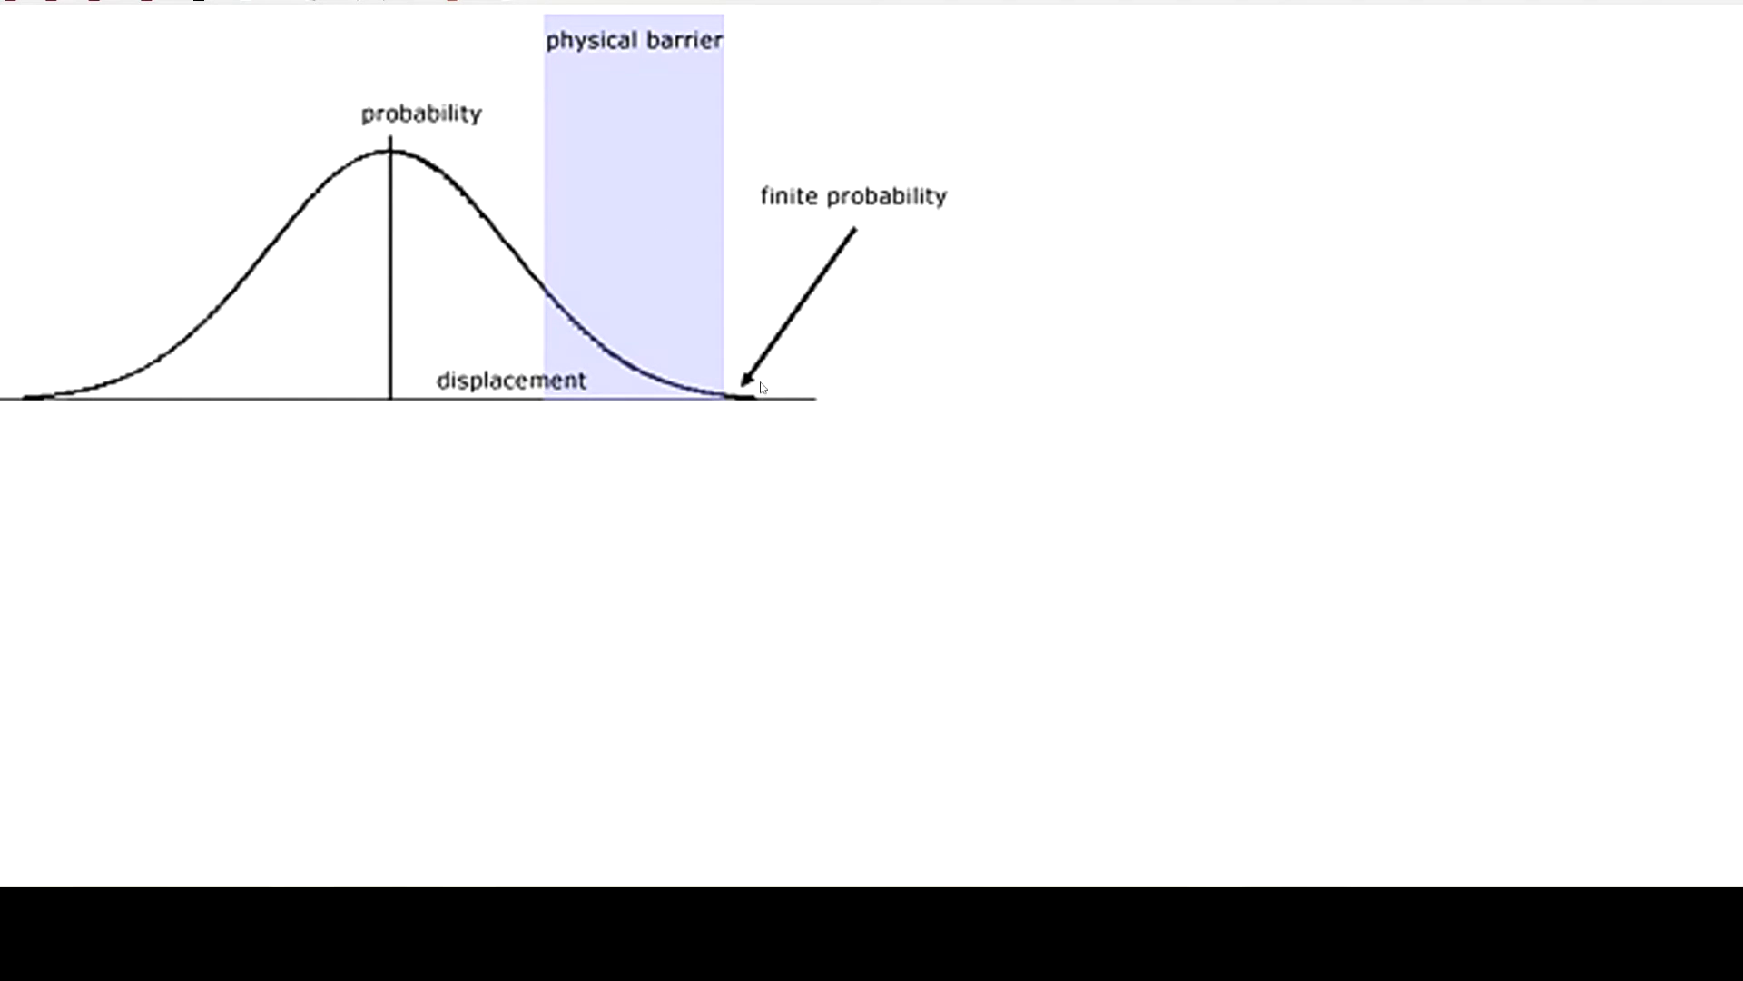
mouse_move(495, 233)
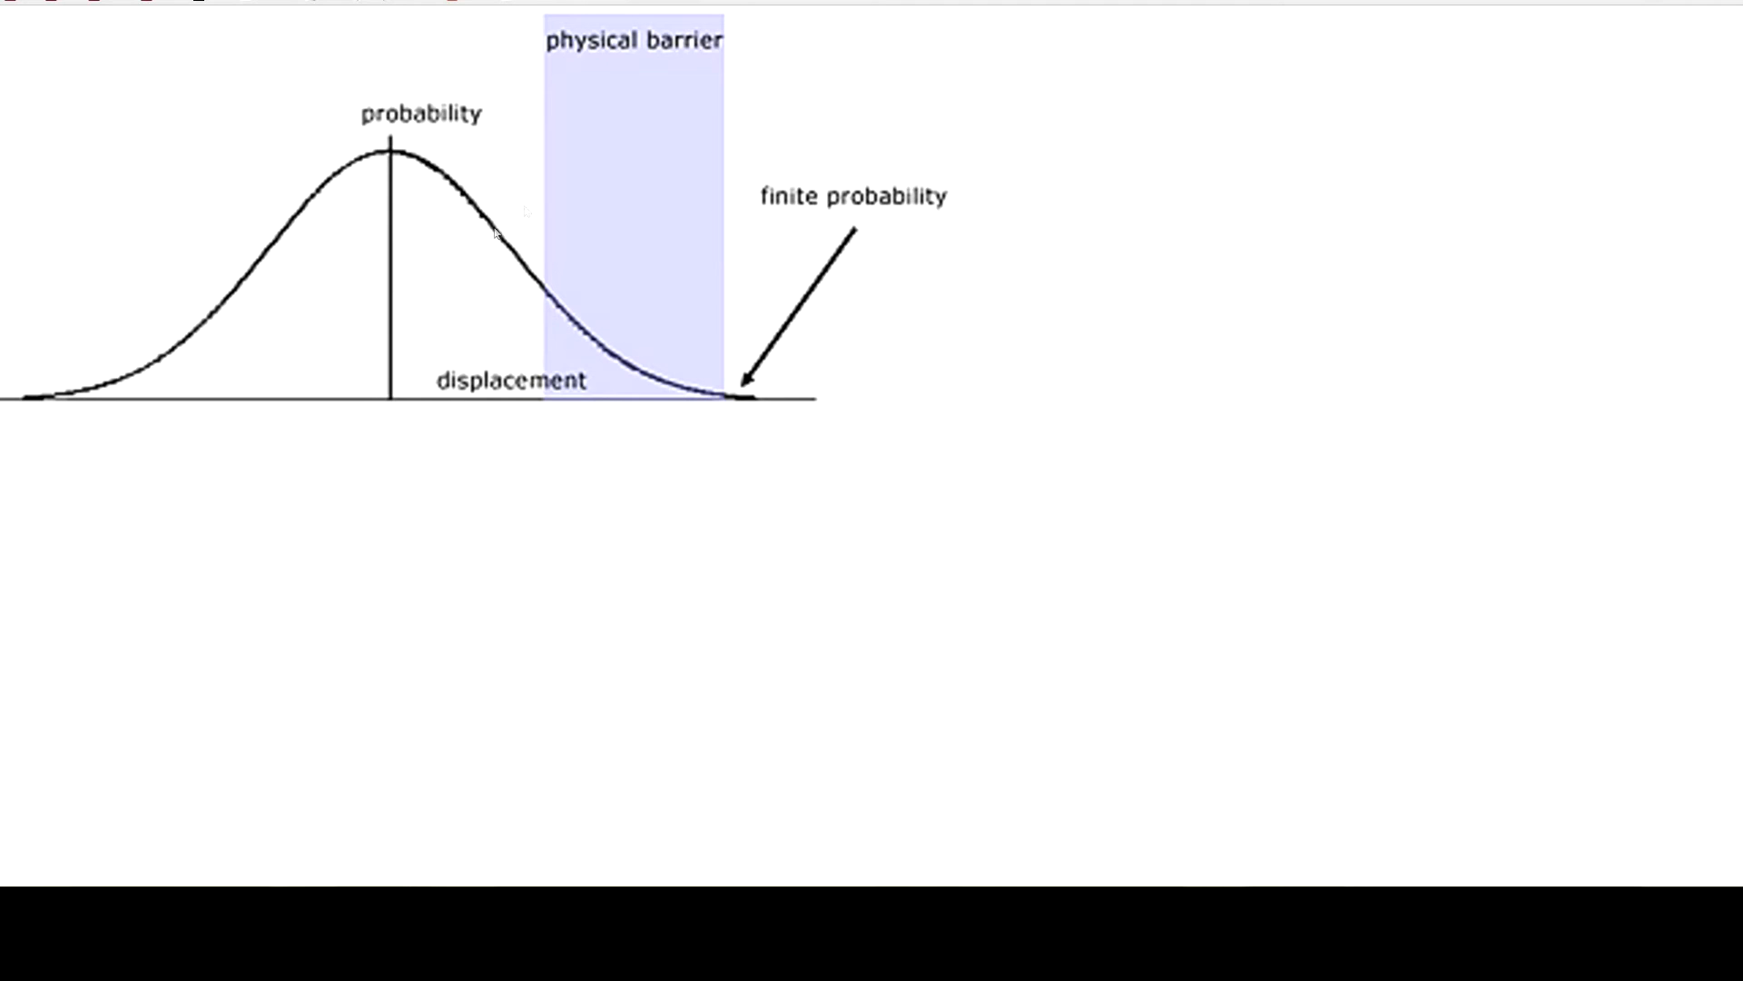
mouse_move(798, 362)
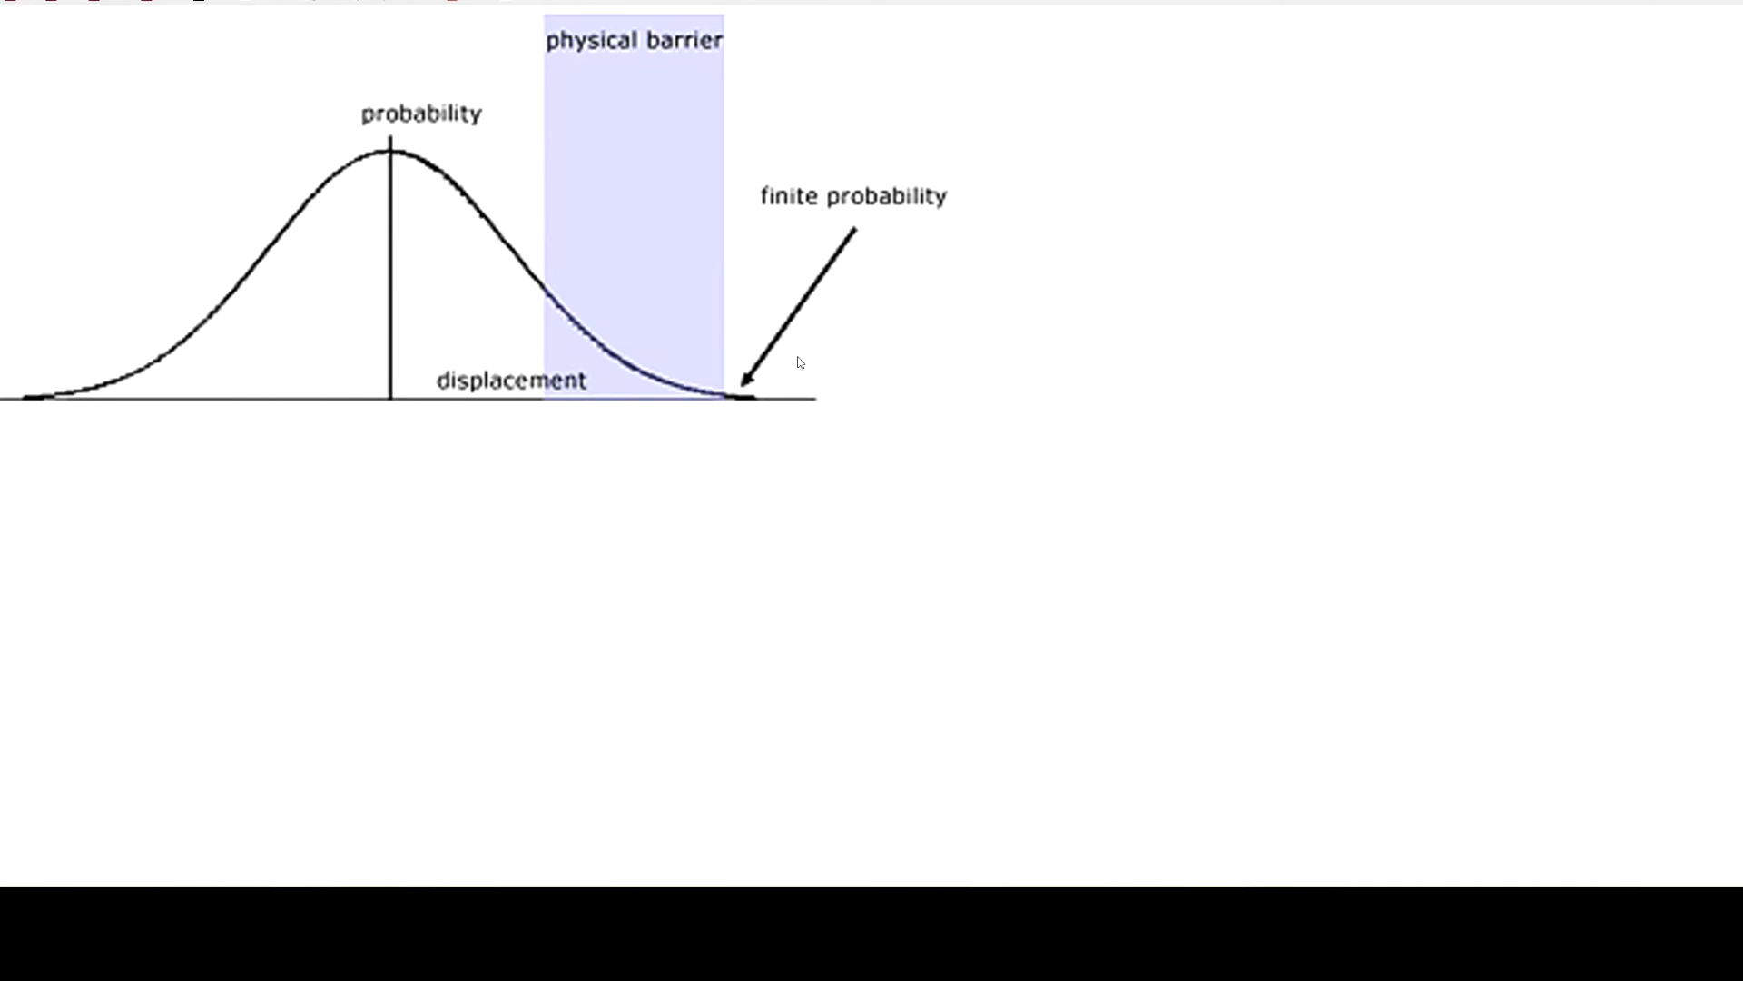
mouse_move(729, 452)
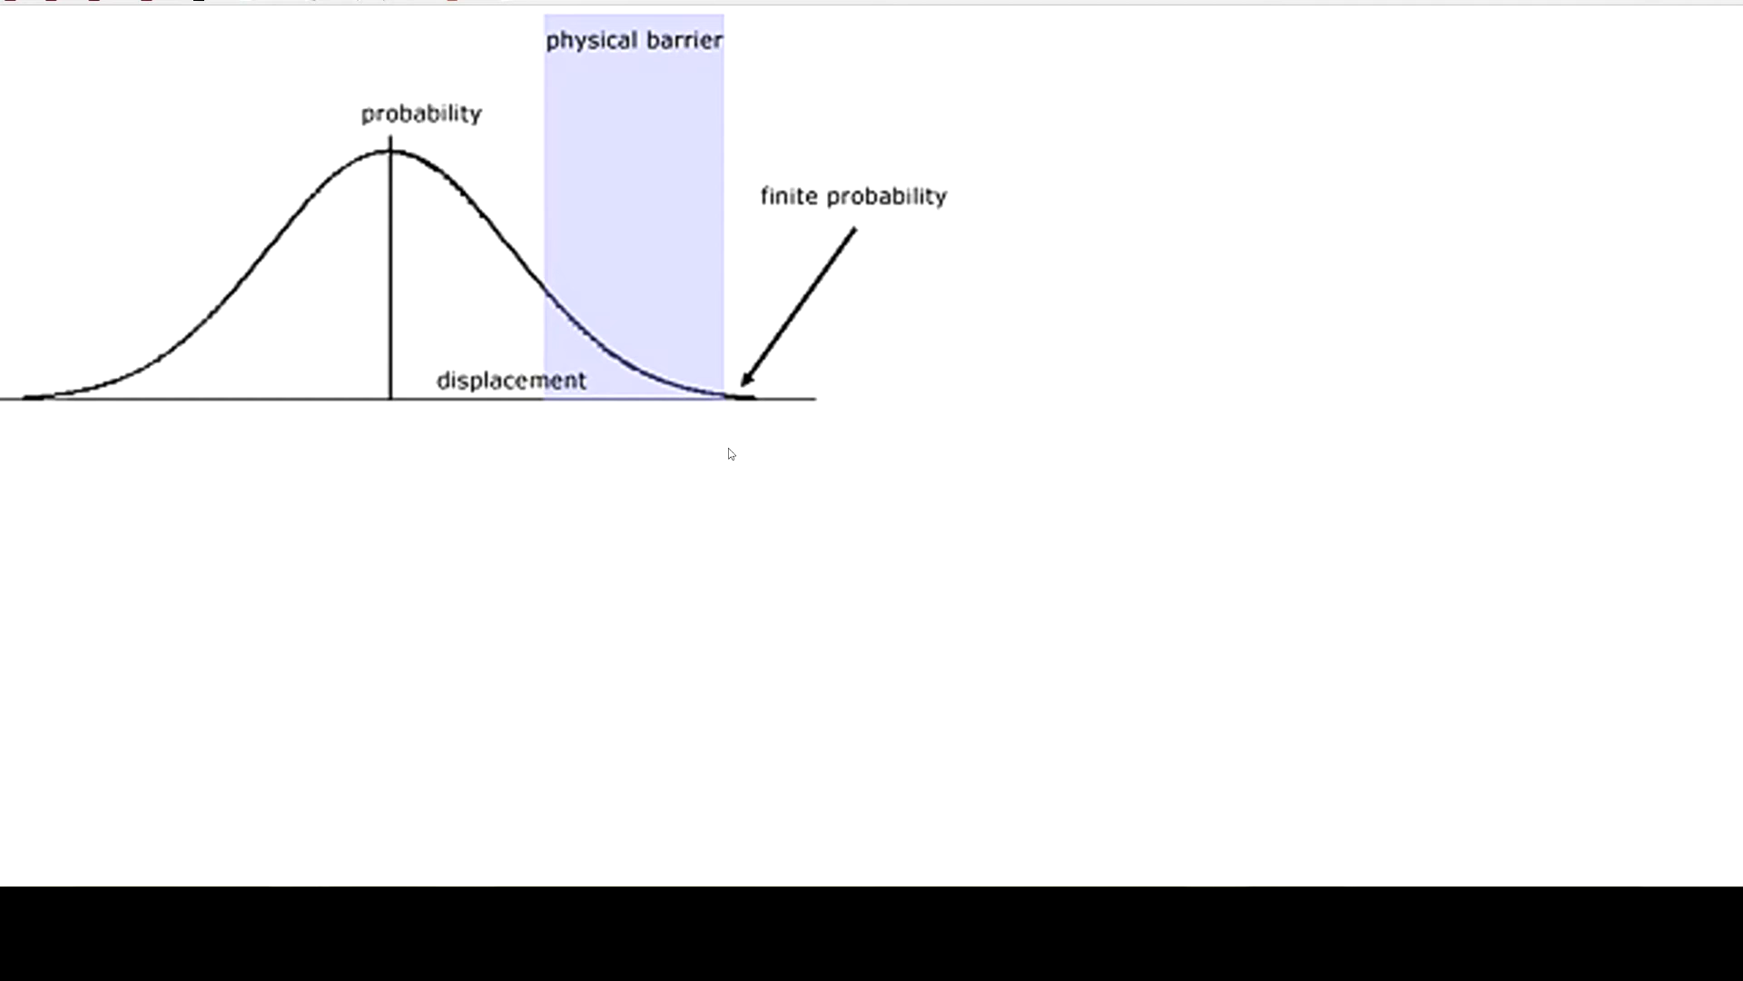
mouse_move(759, 415)
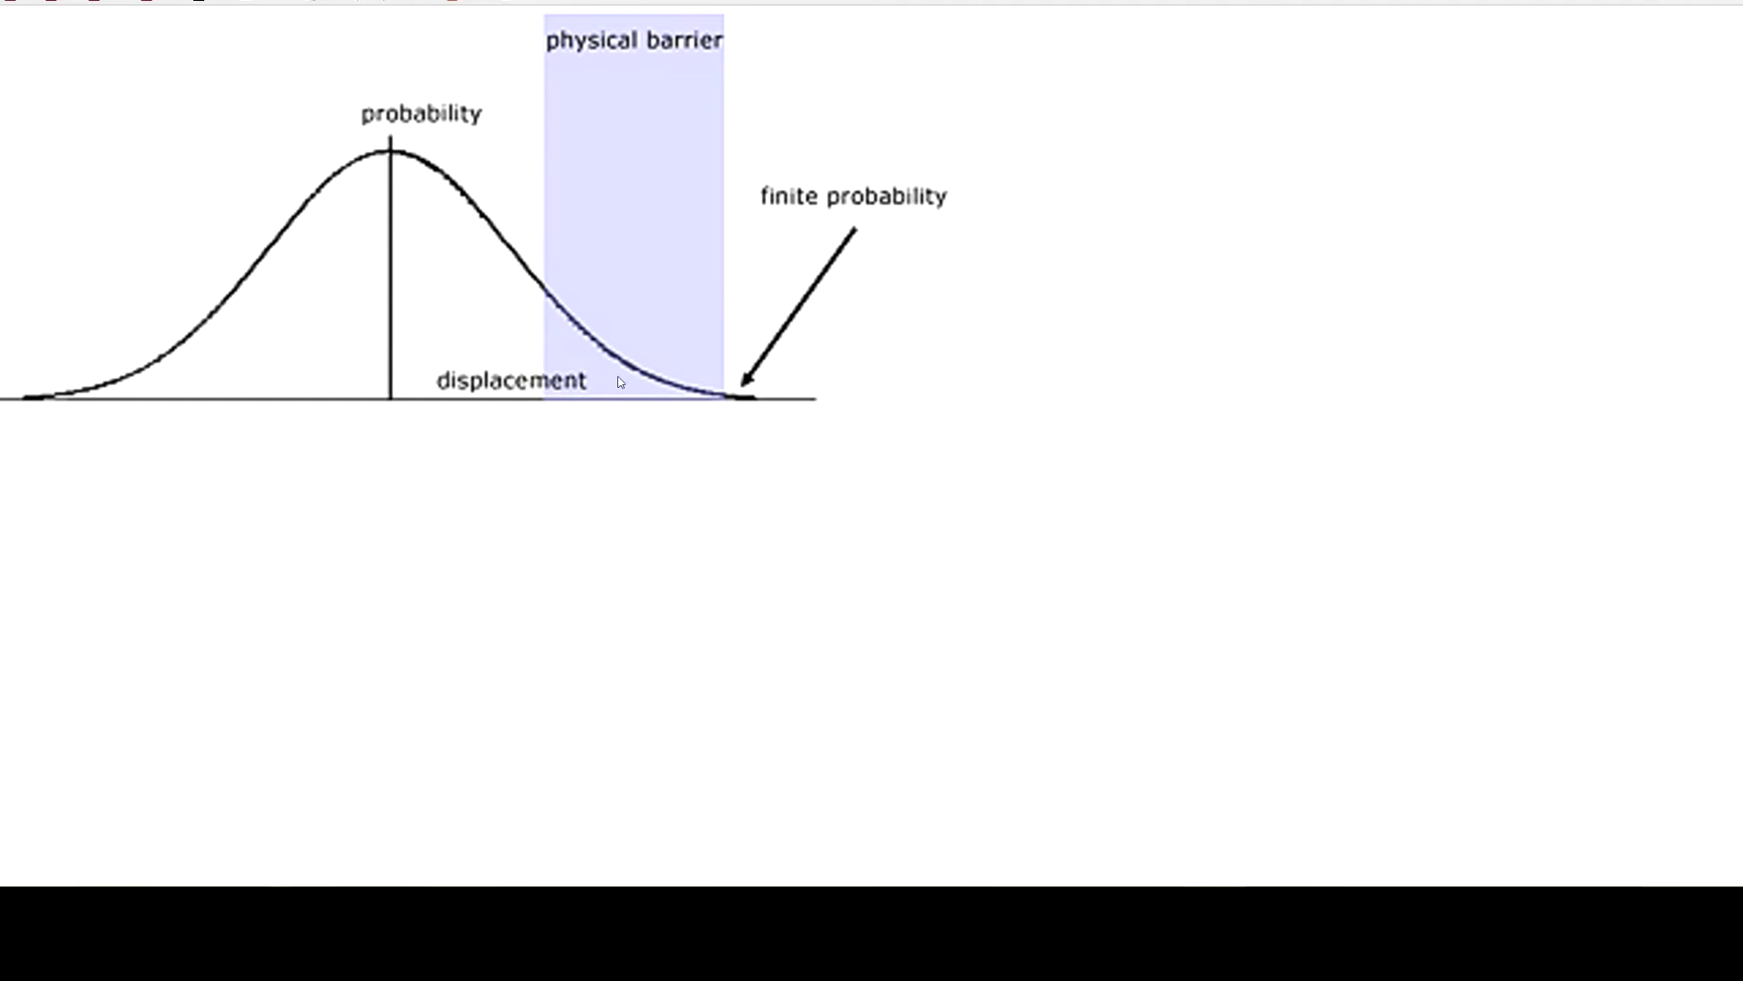
mouse_move(408, 326)
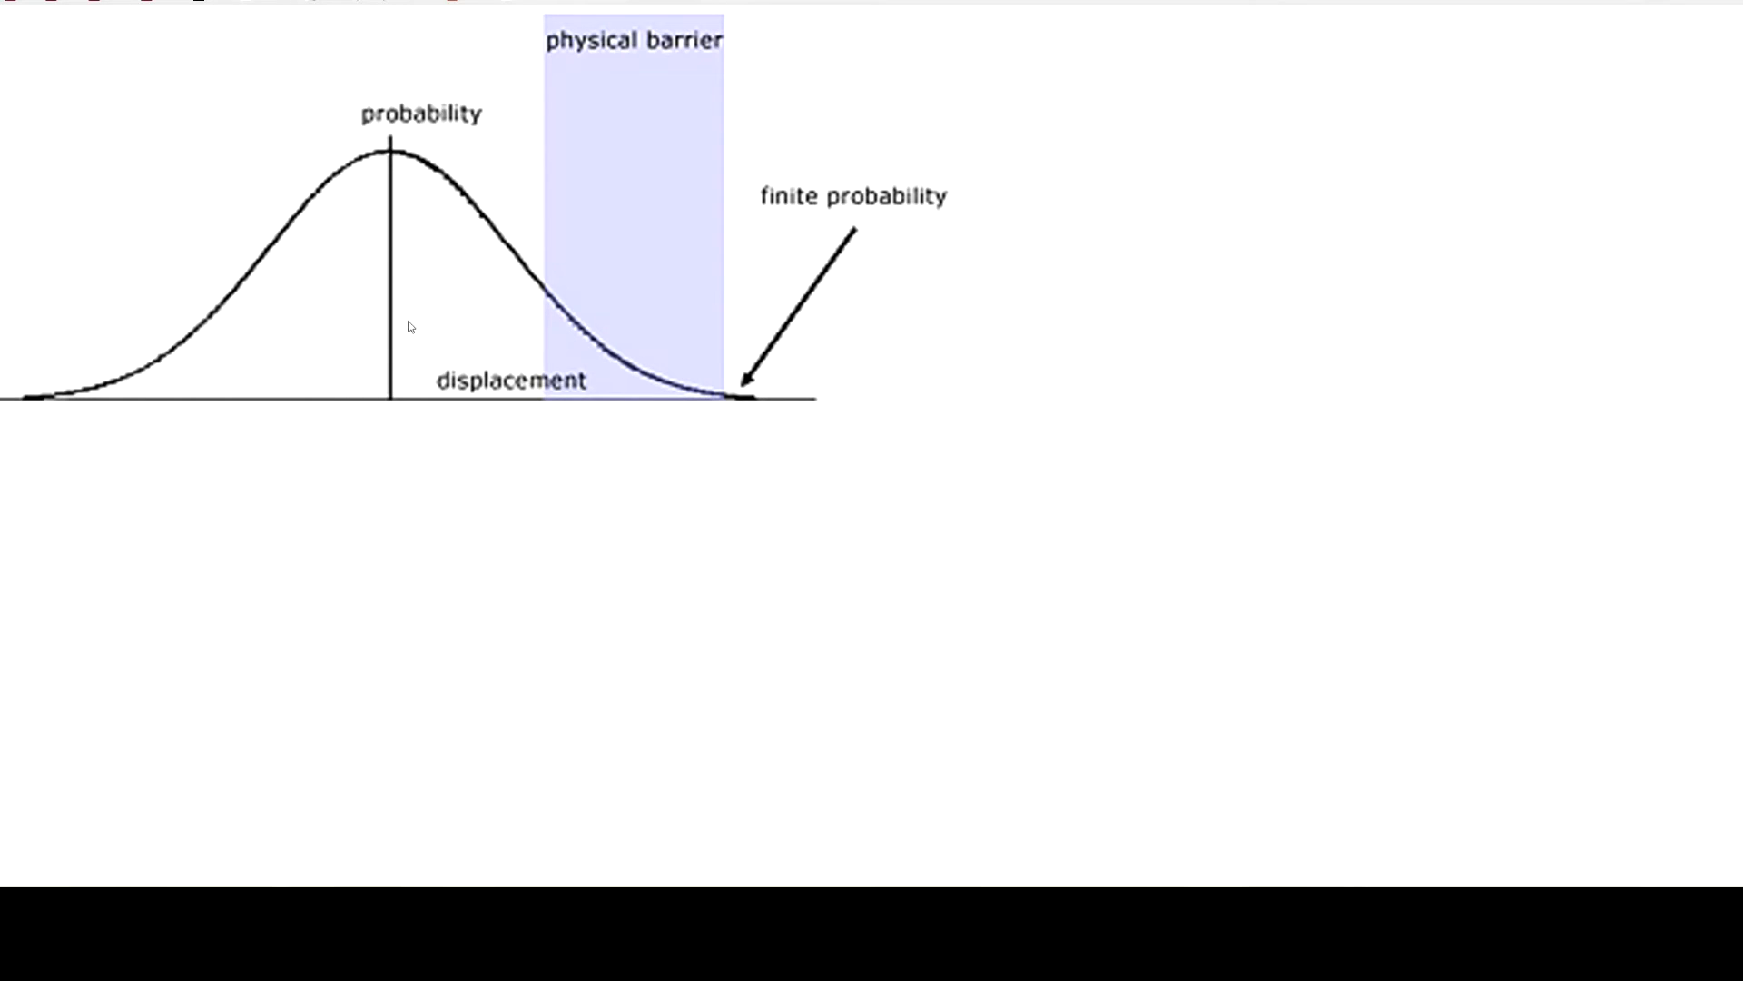
mouse_move(831, 306)
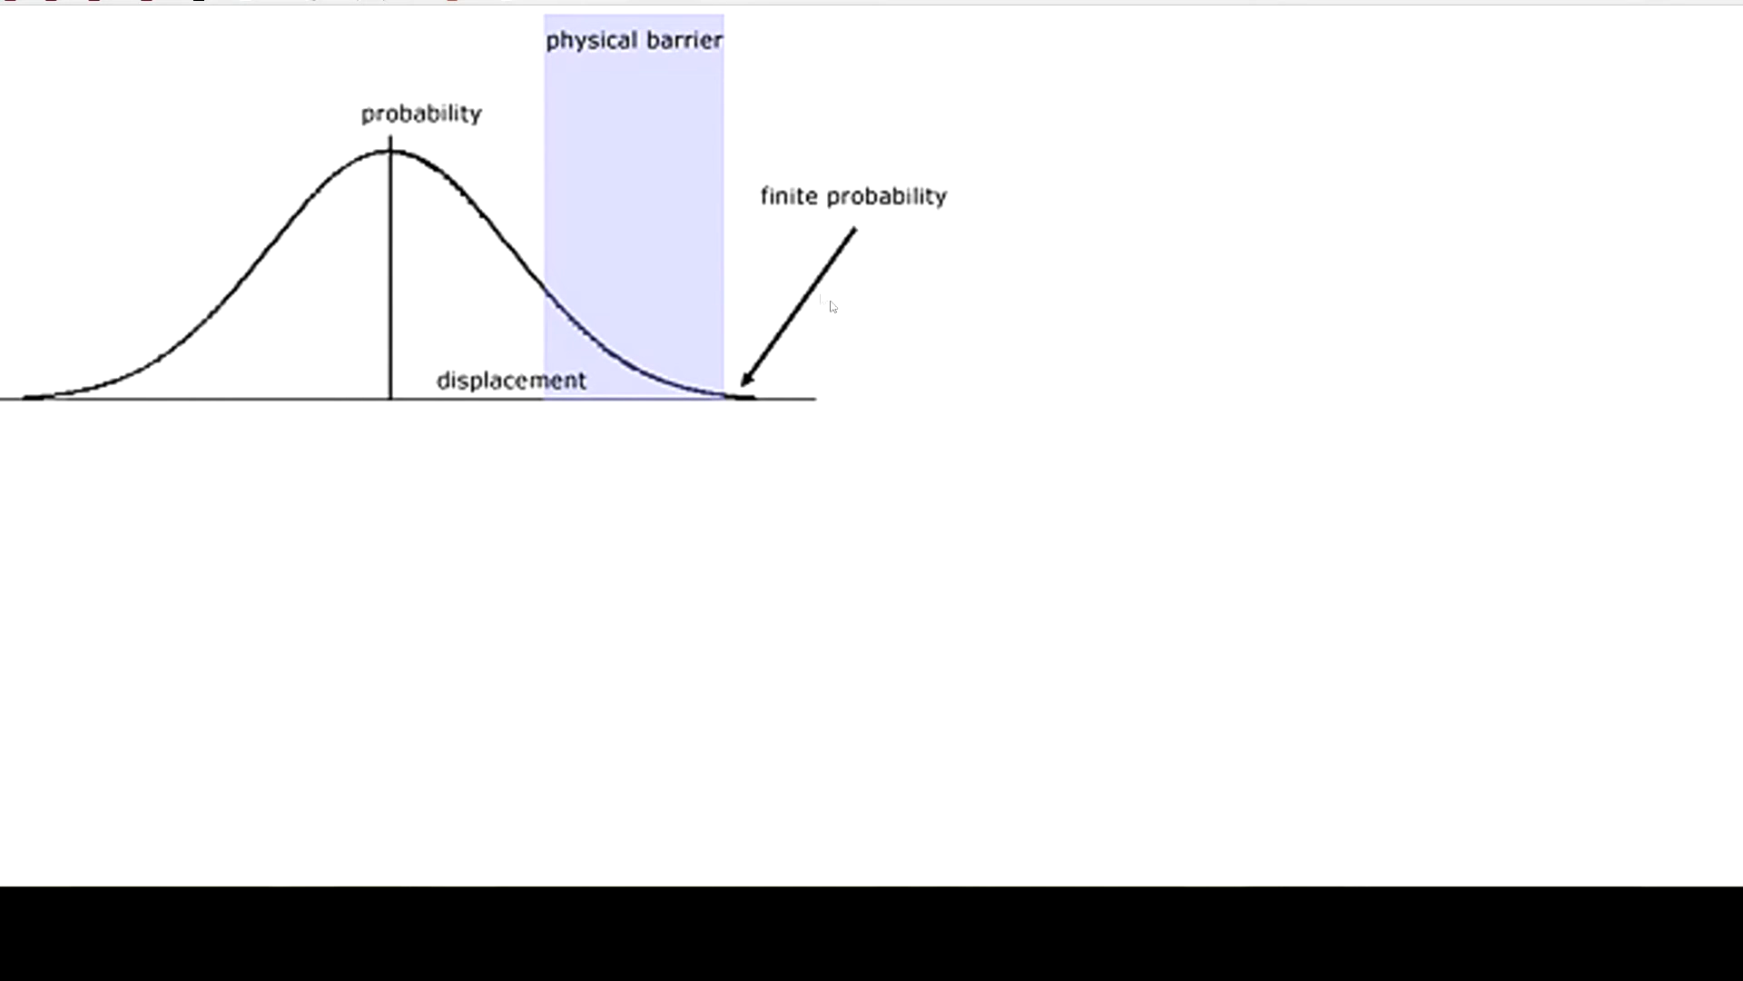
mouse_move(606, 366)
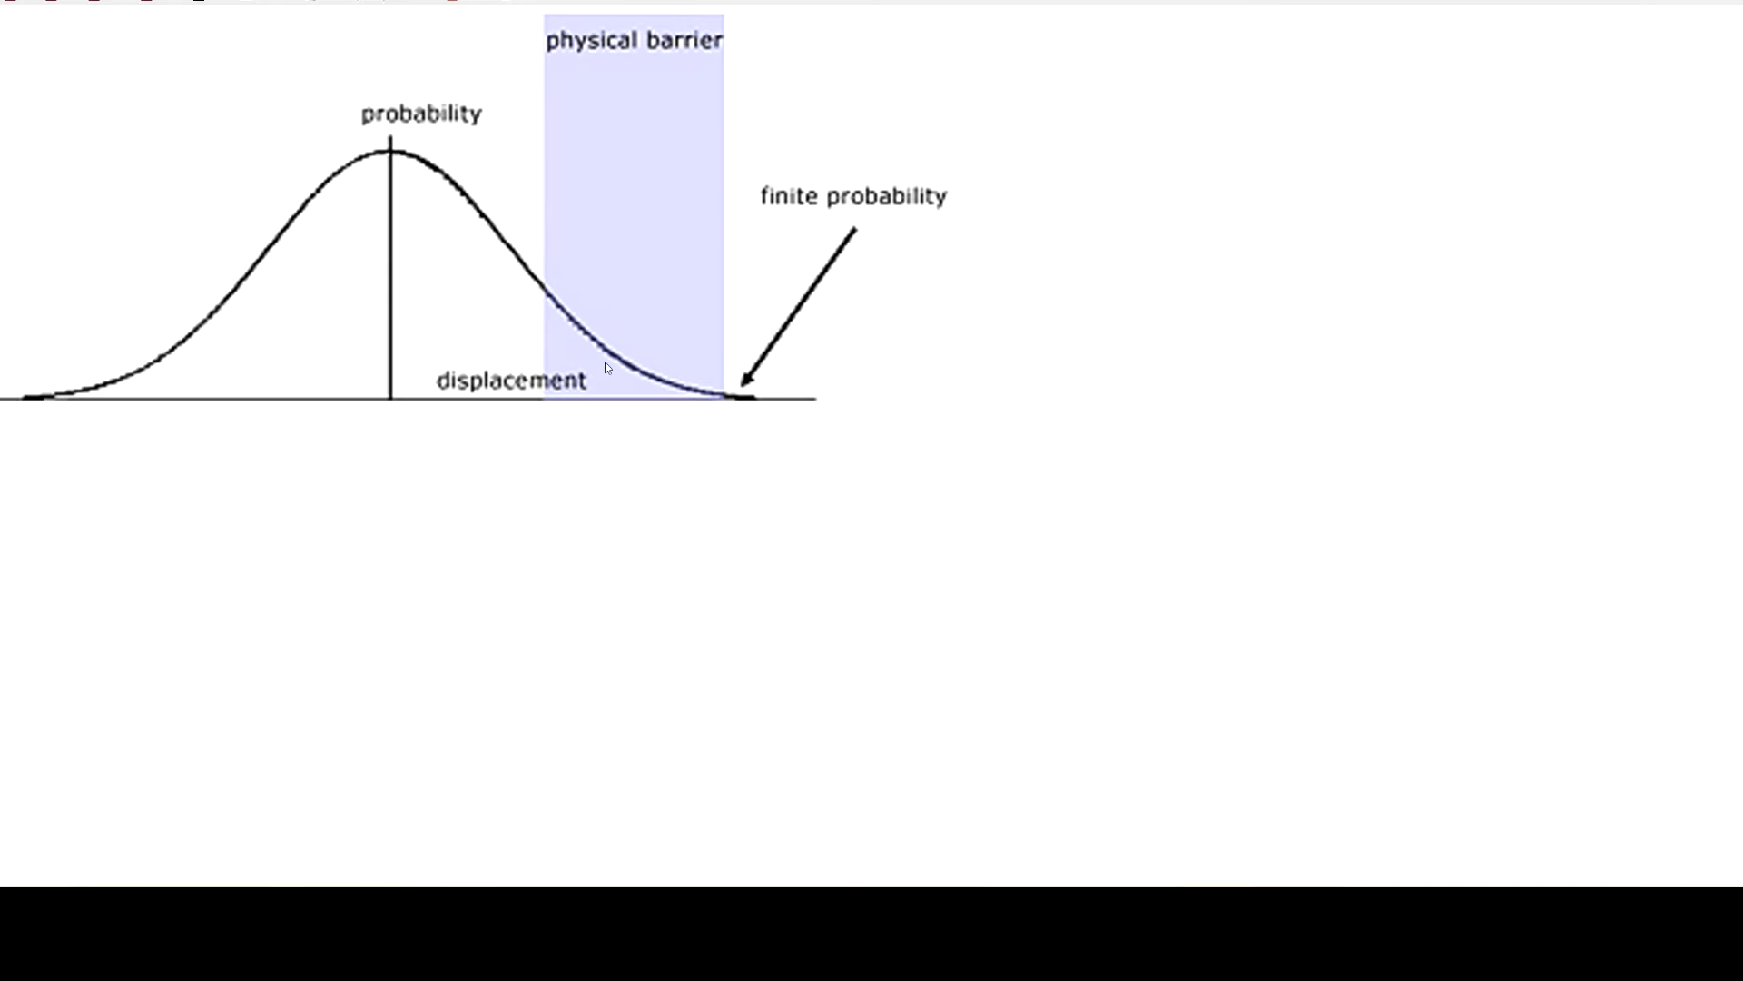
mouse_move(410, 276)
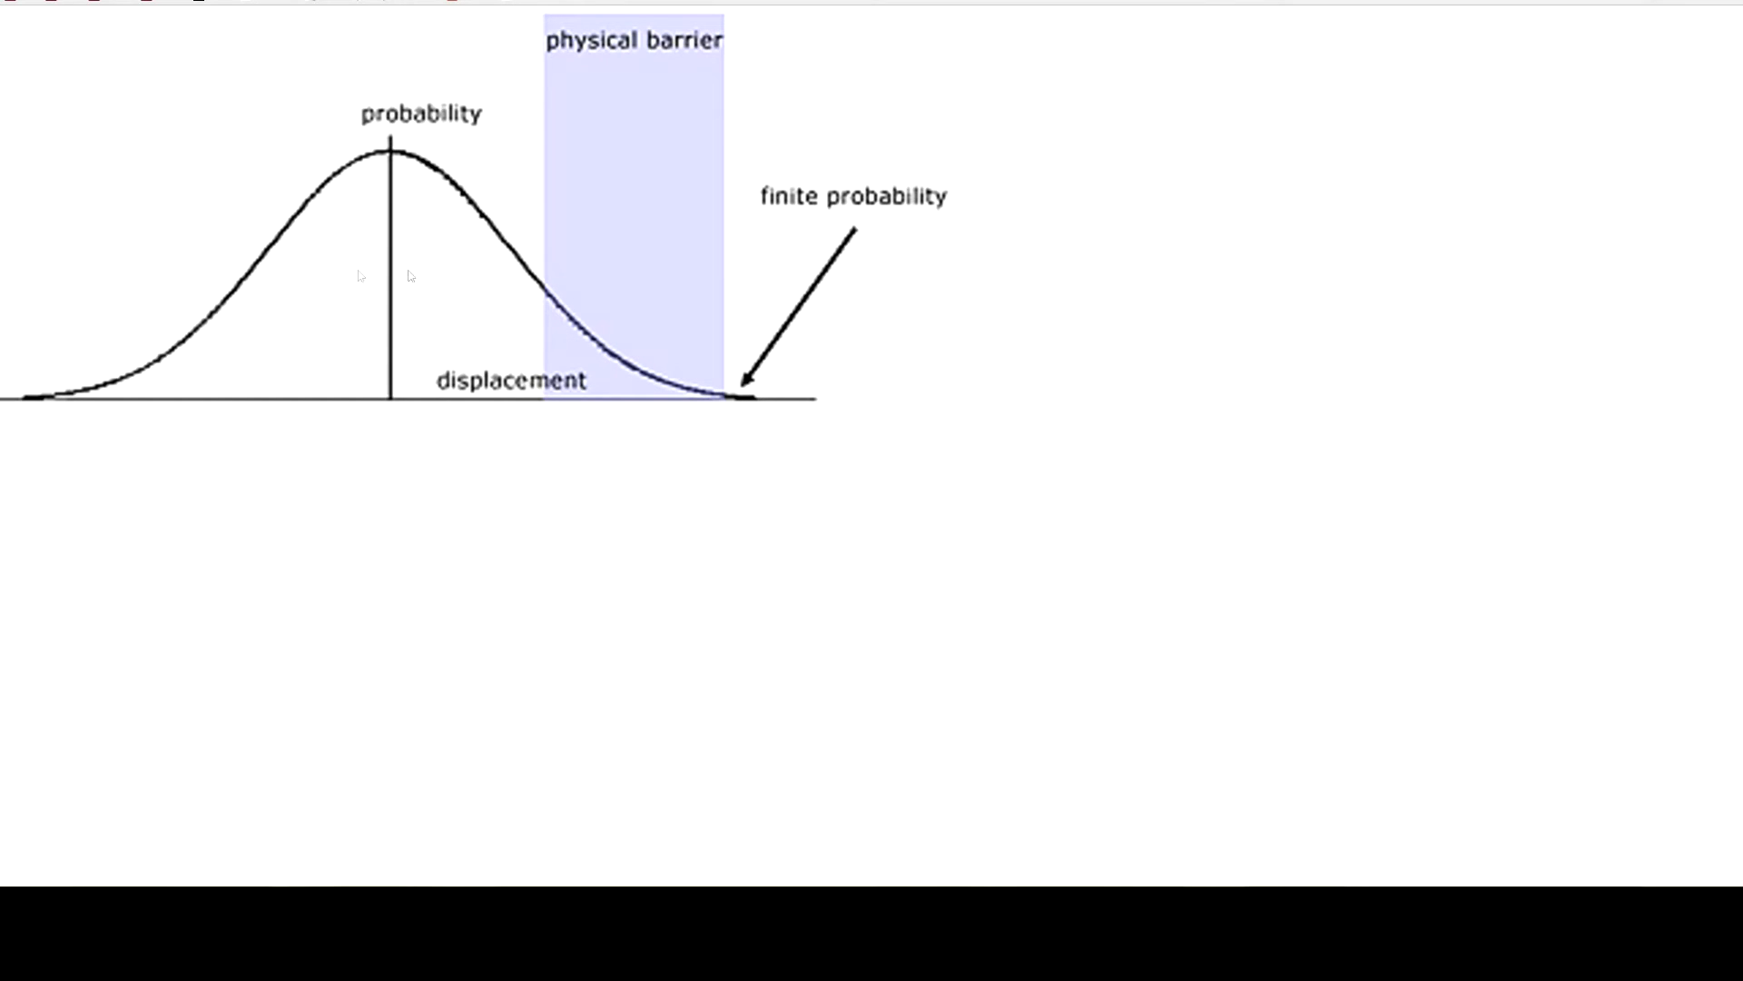
mouse_move(512, 284)
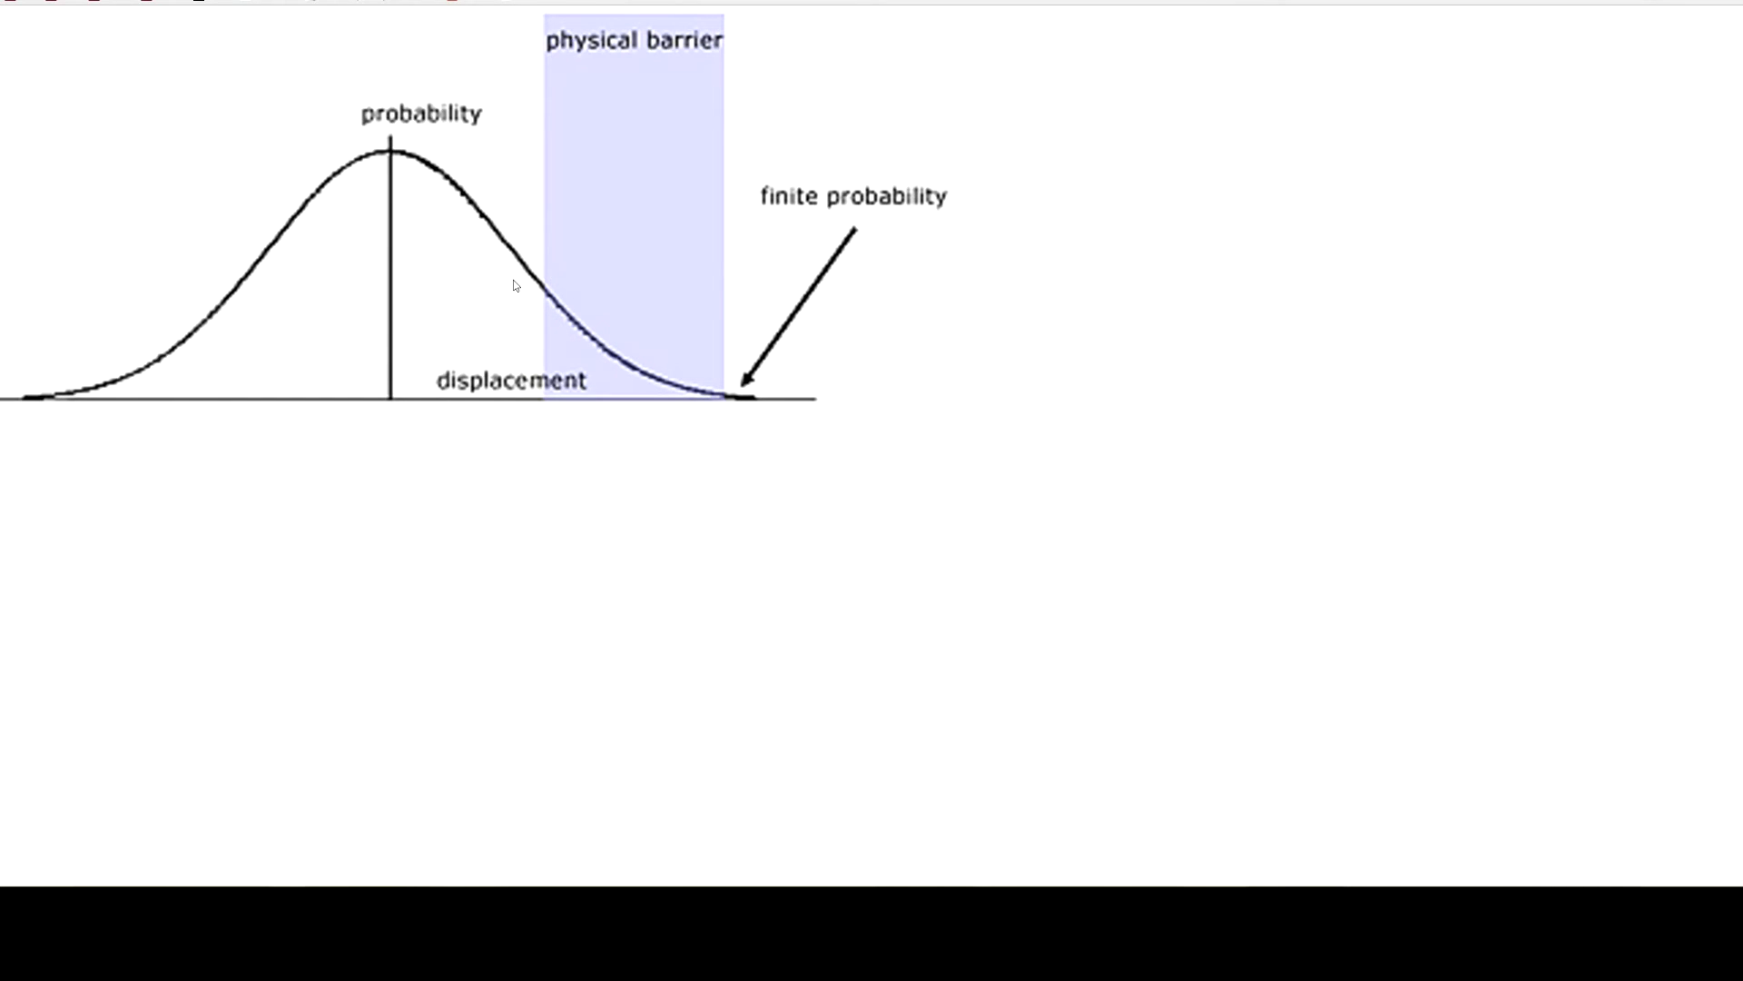
mouse_move(626, 305)
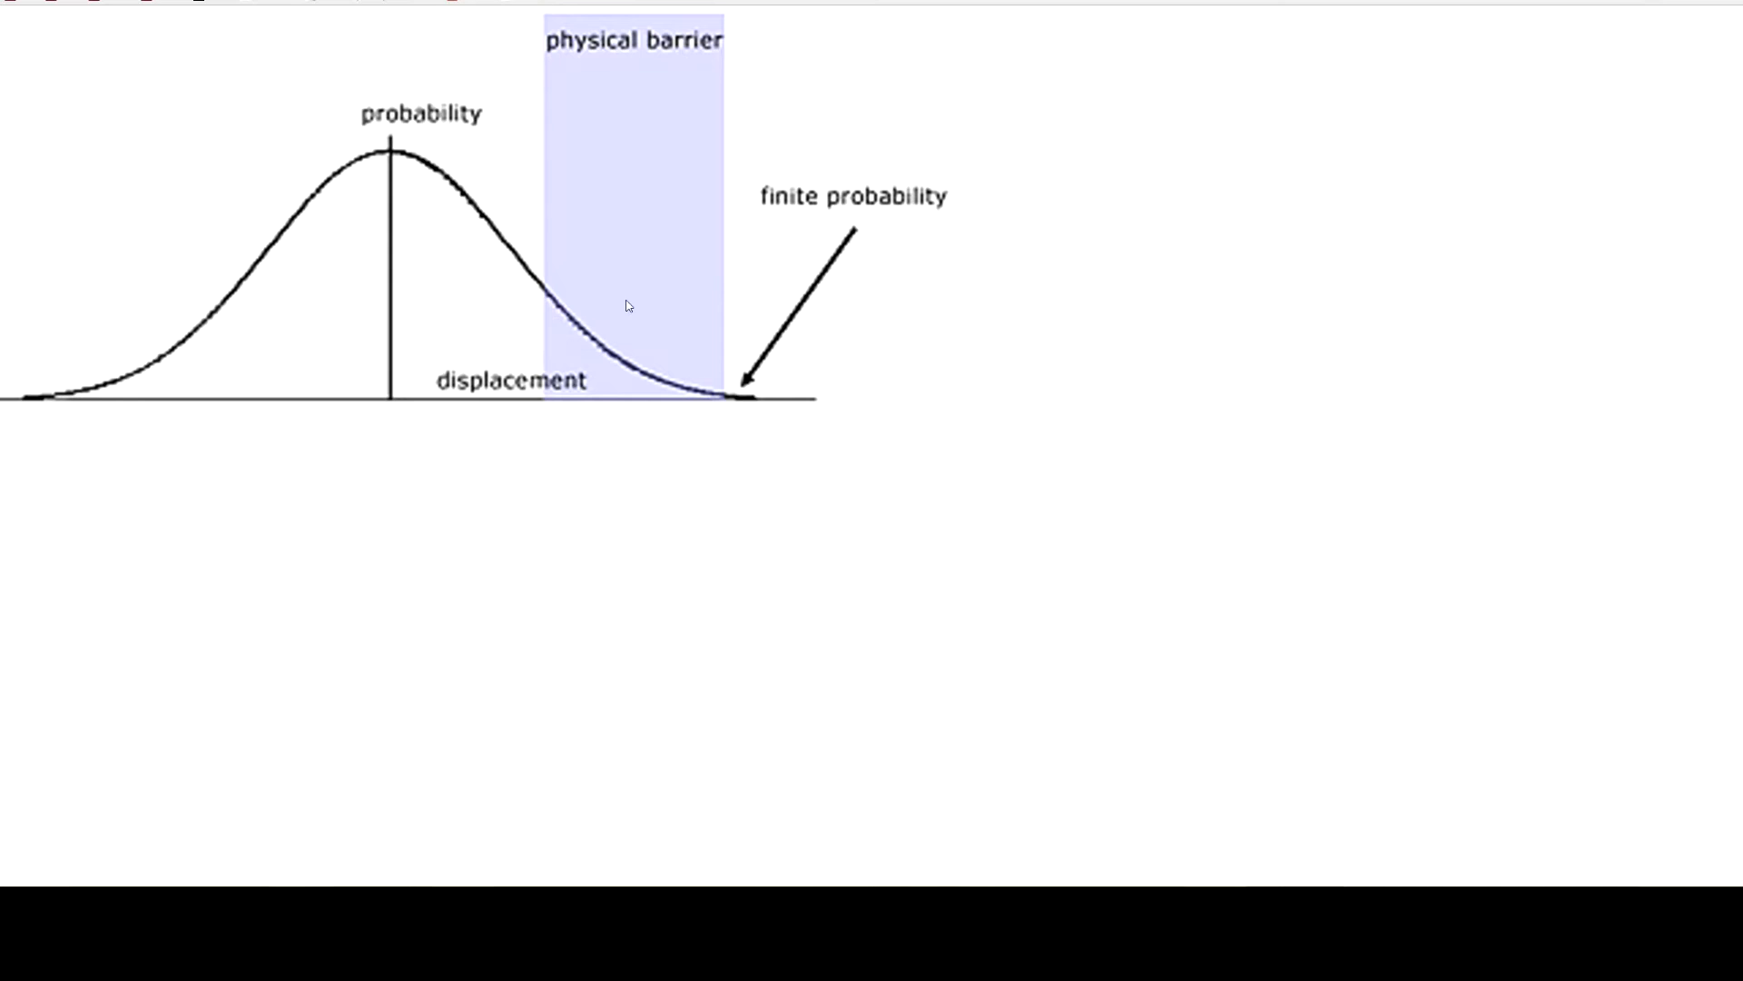
mouse_move(436, 193)
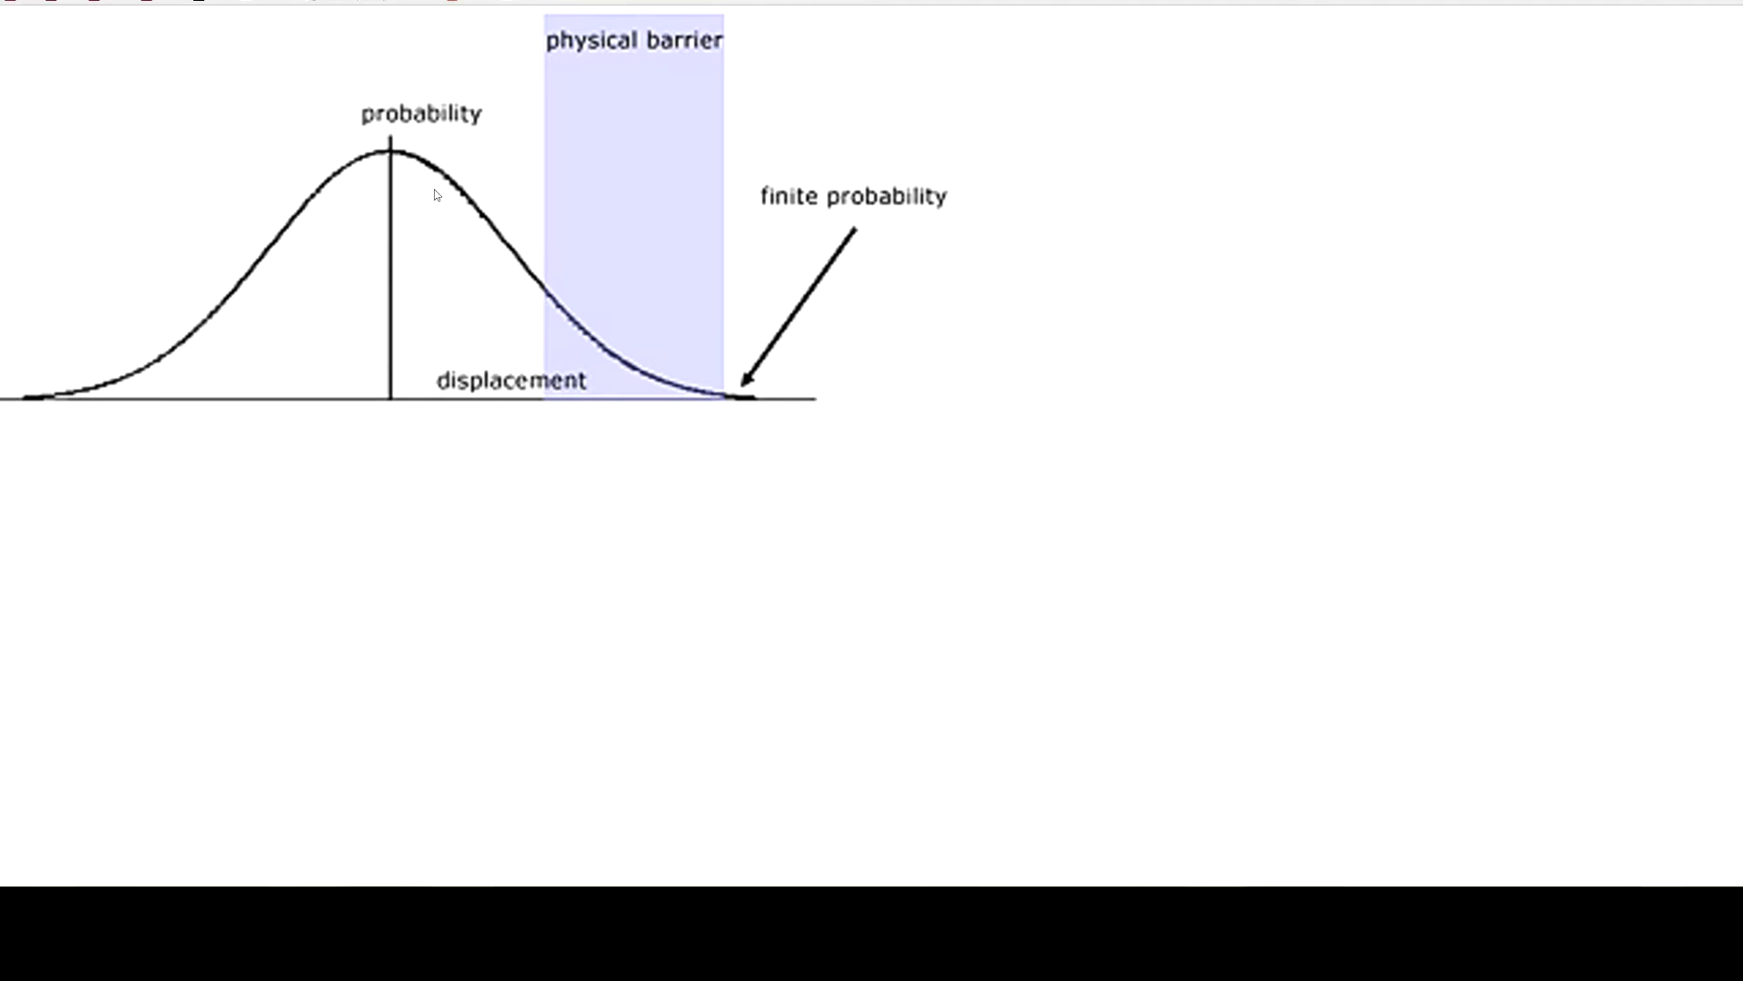
mouse_move(798, 321)
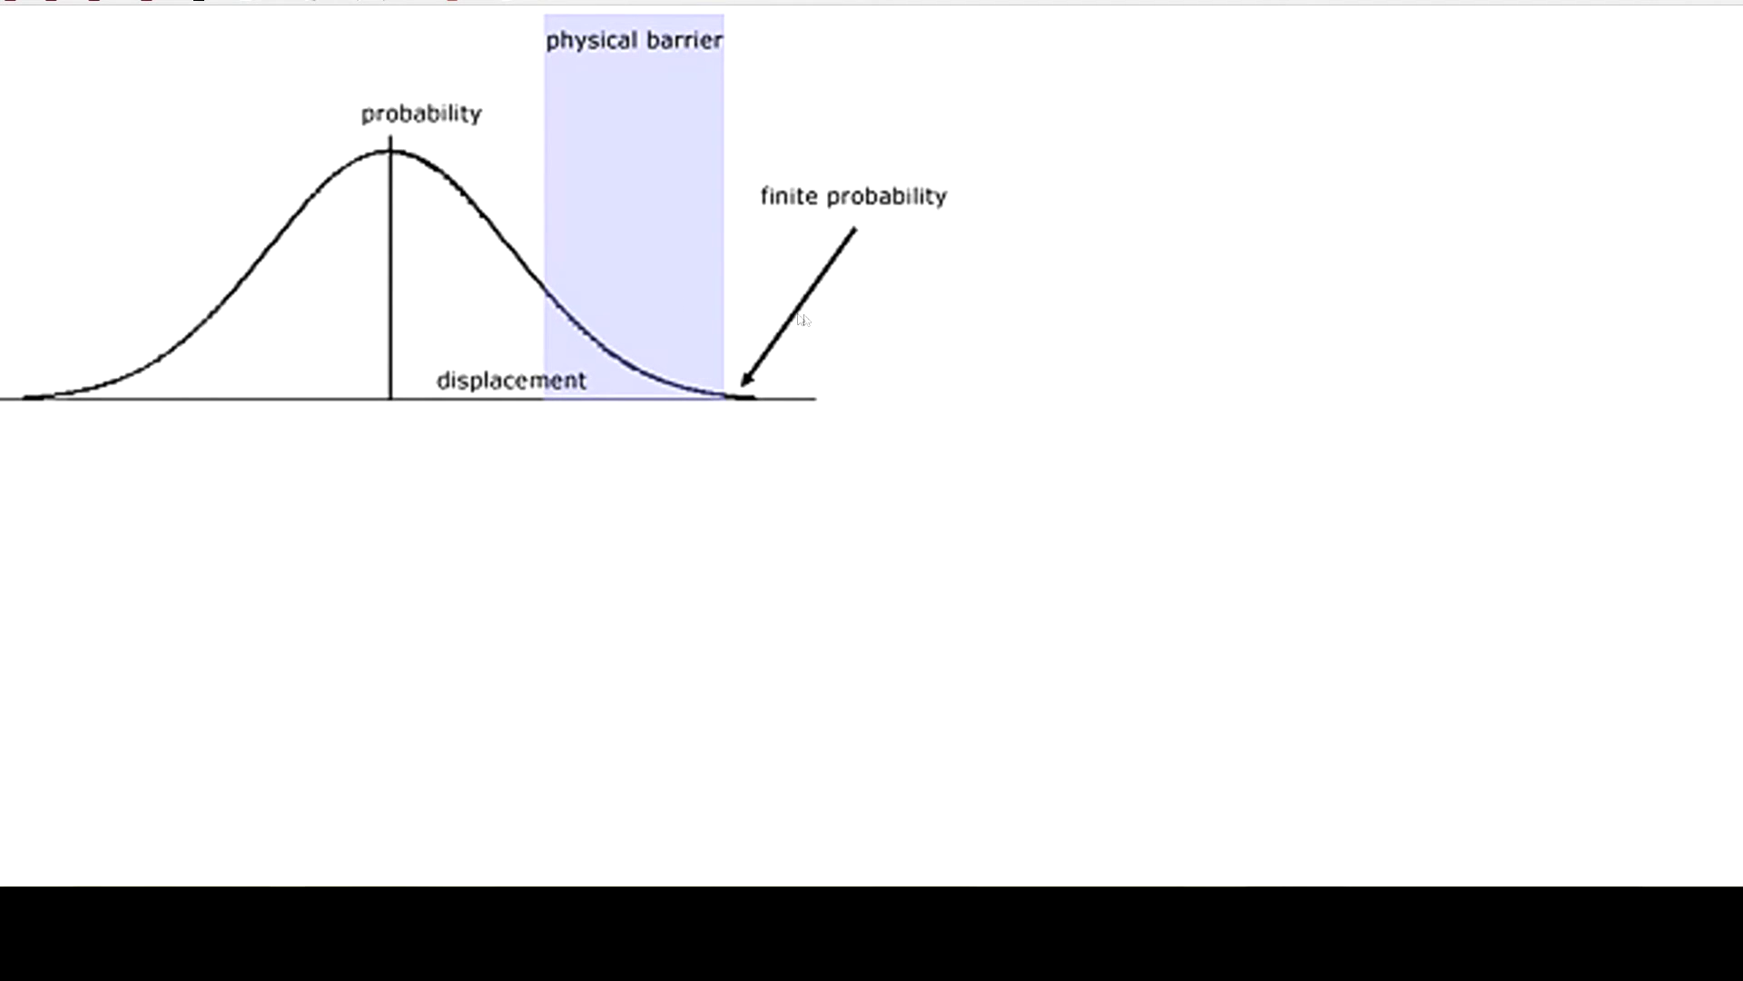
mouse_move(972, 308)
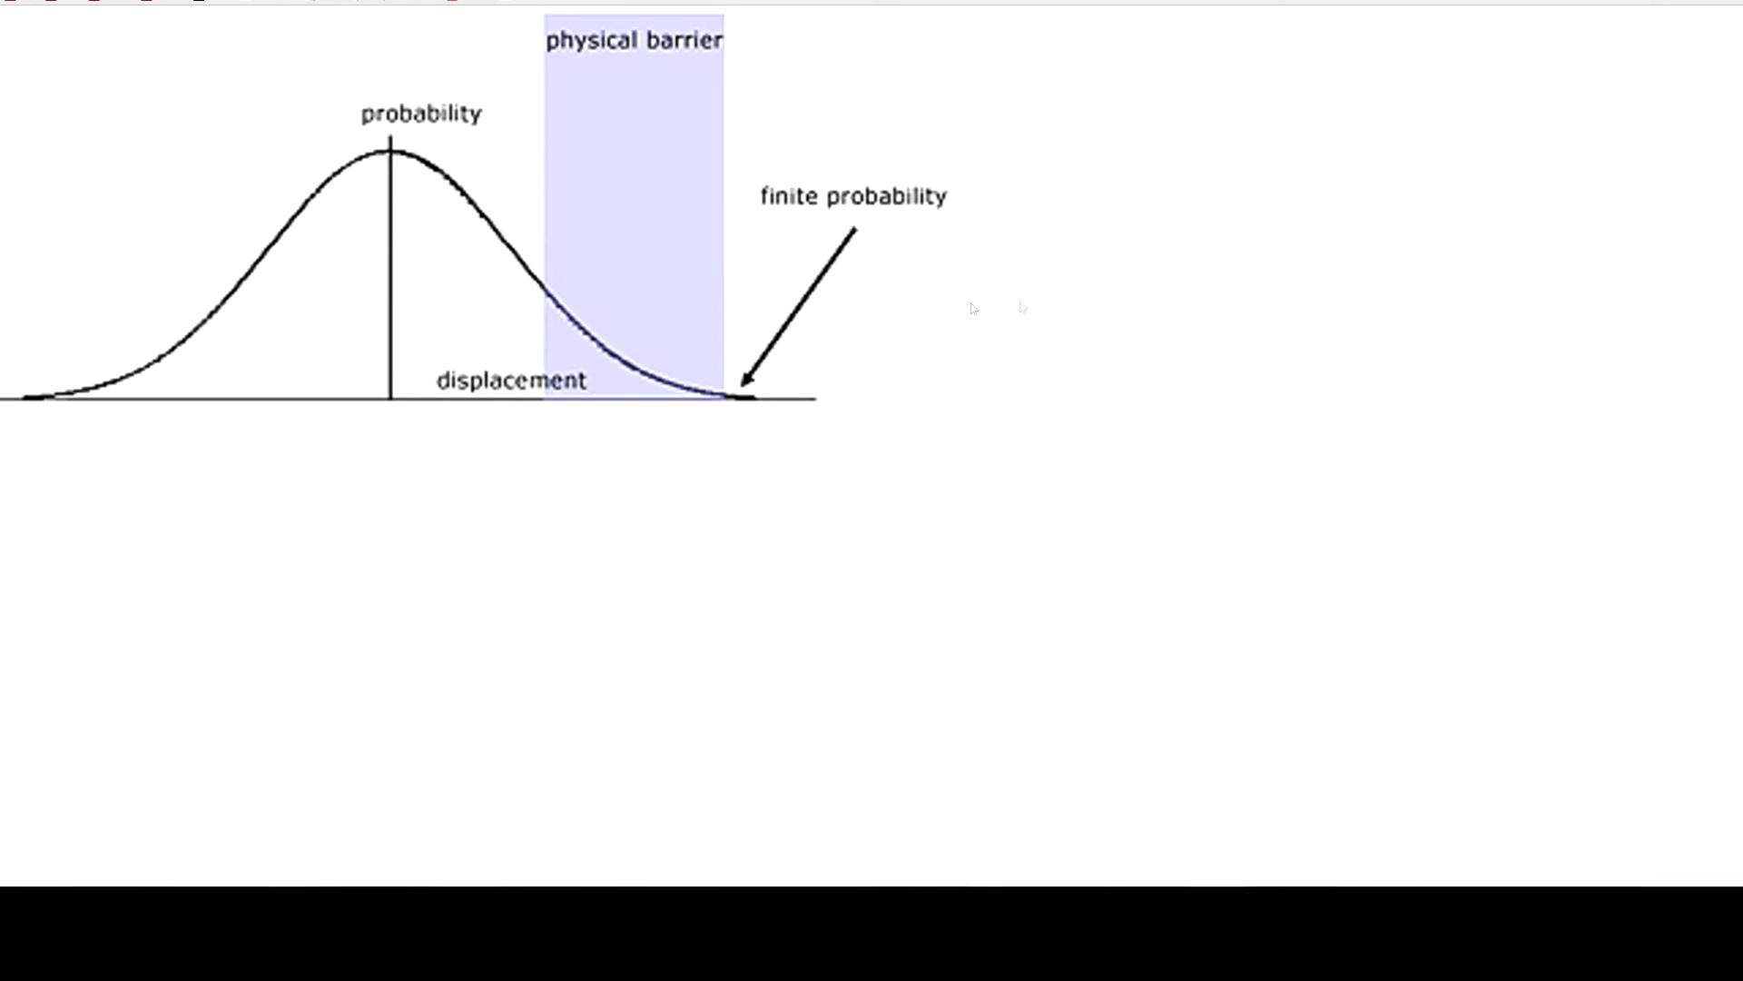
mouse_move(516, 214)
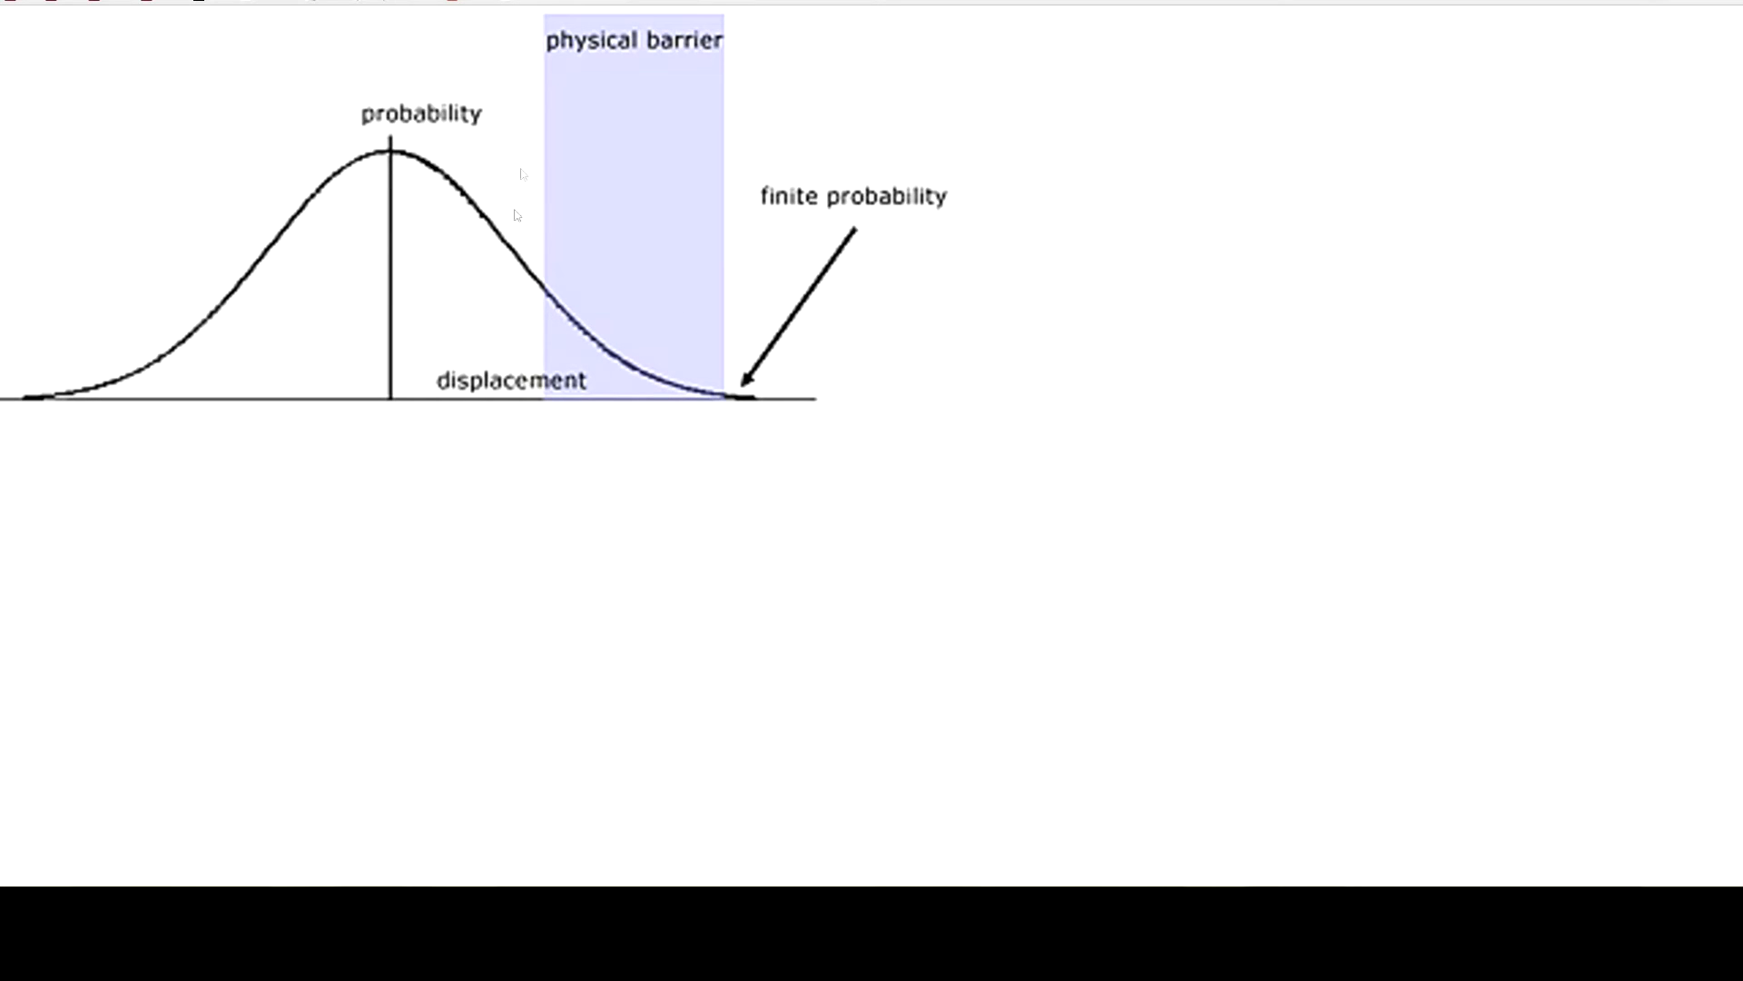
mouse_move(382, 231)
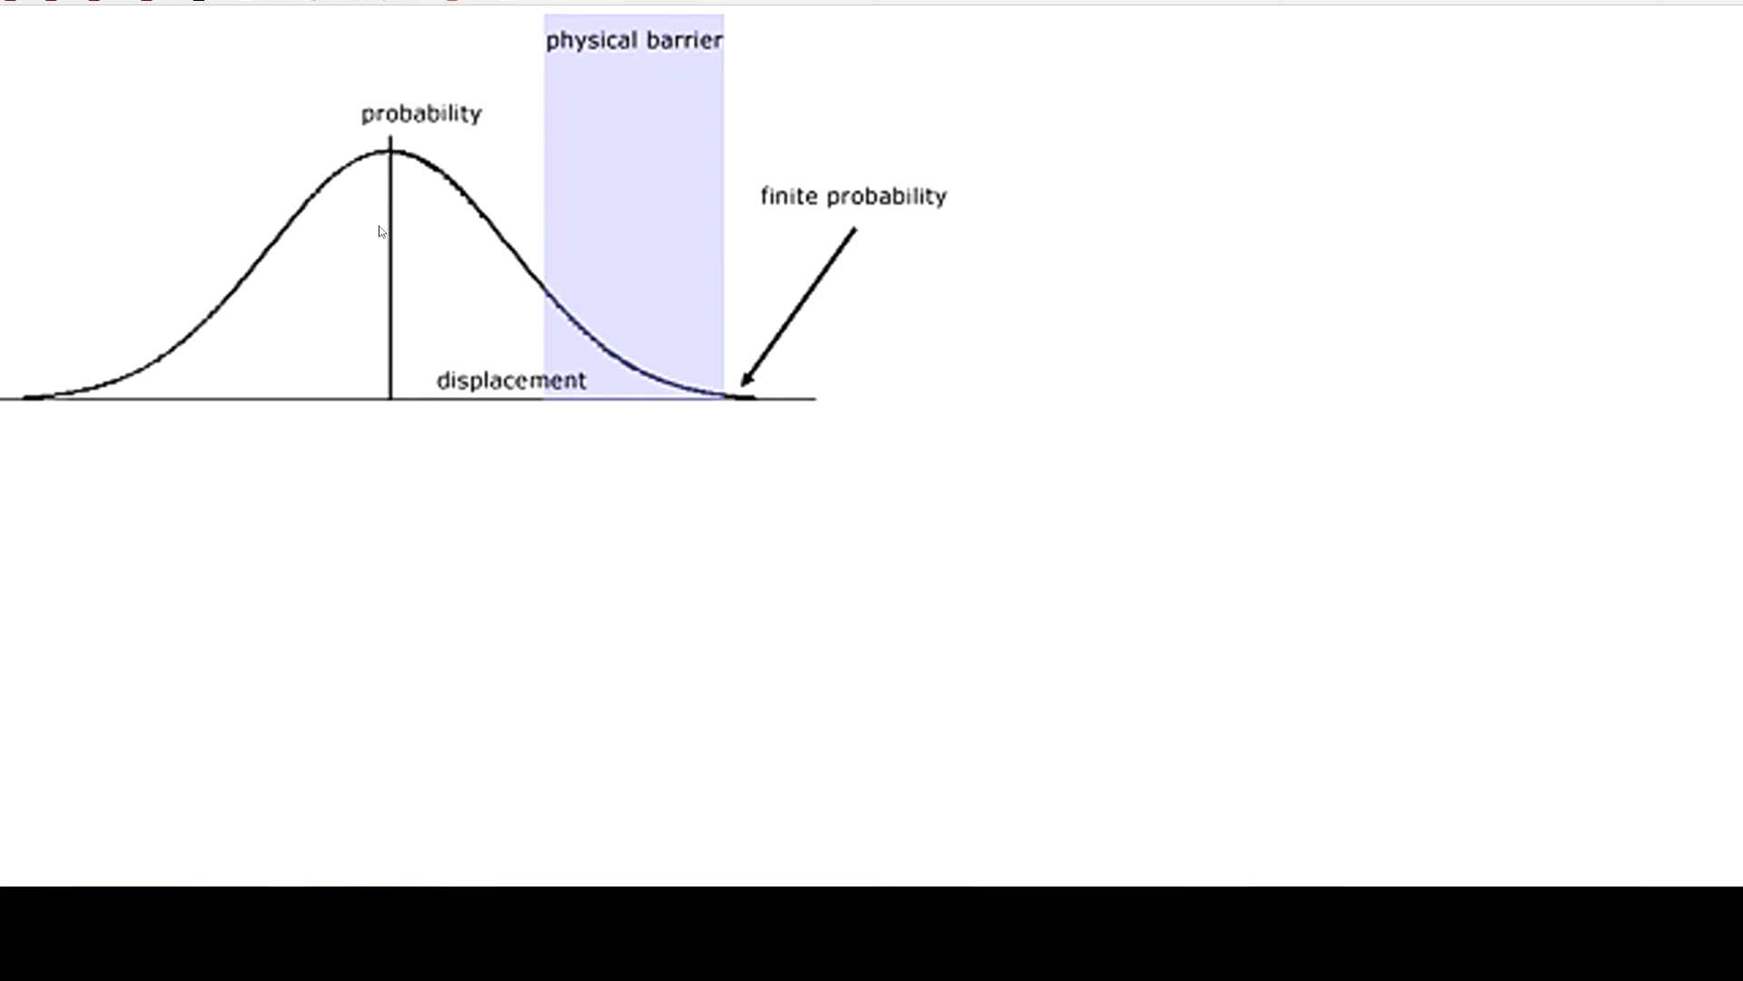
mouse_move(678, 353)
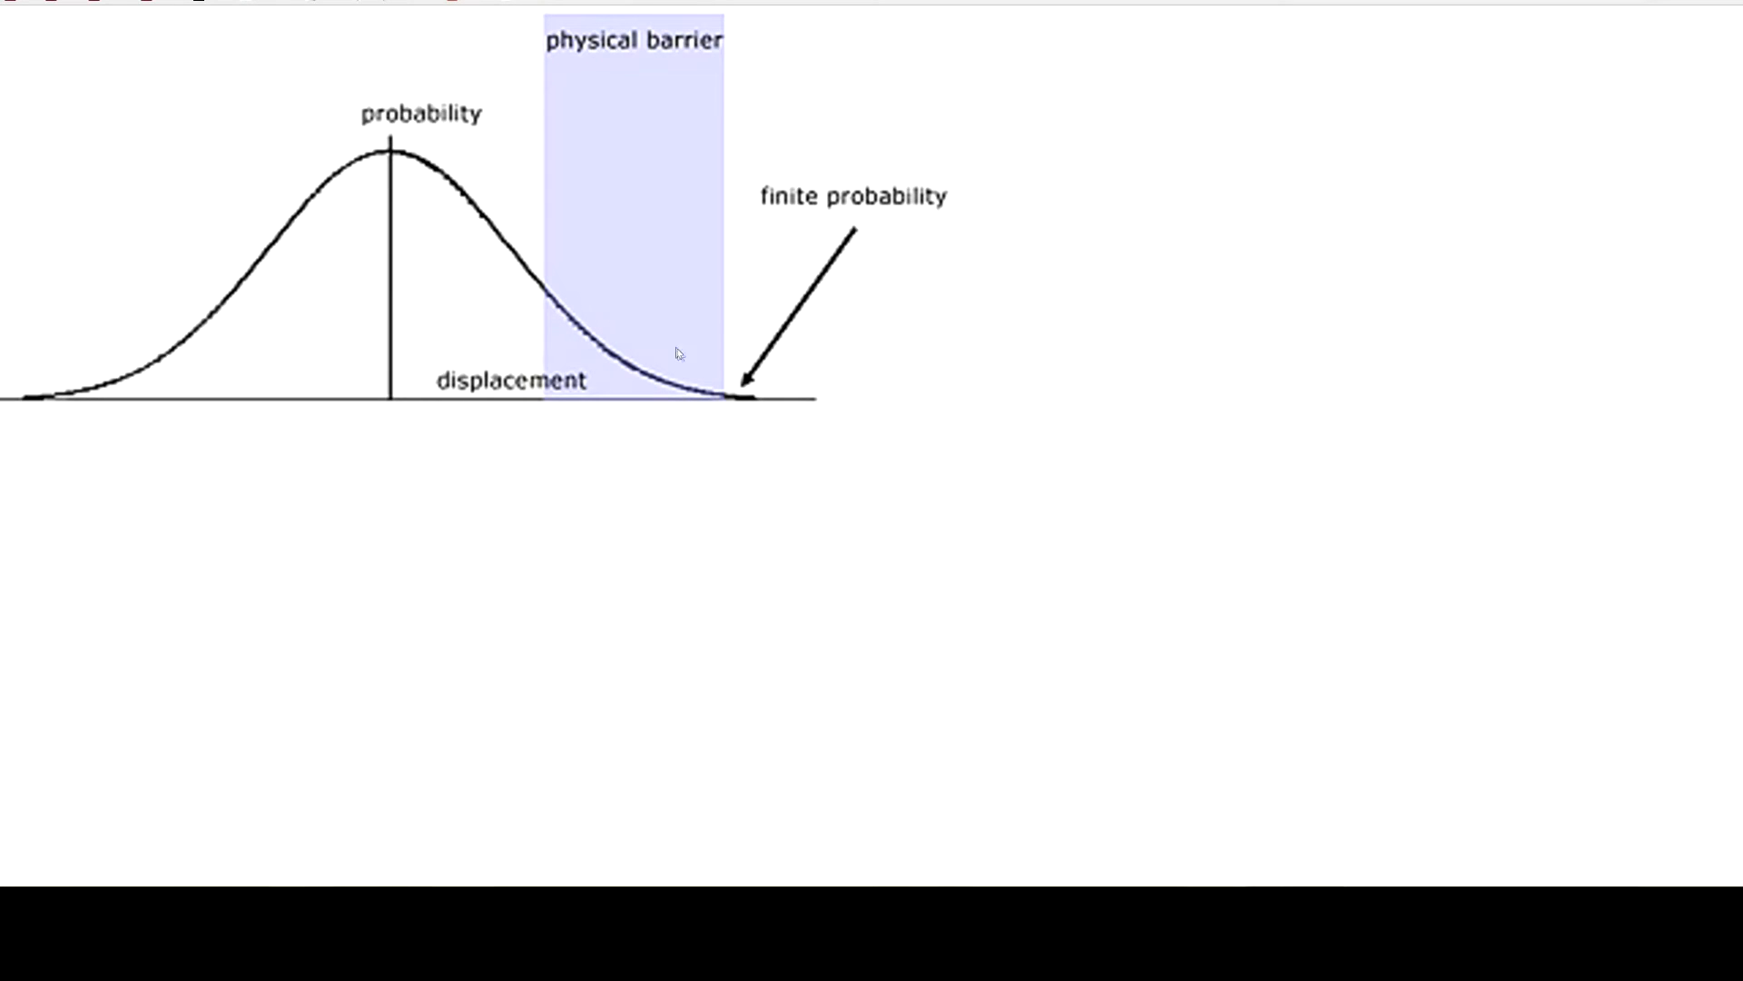
mouse_move(749, 398)
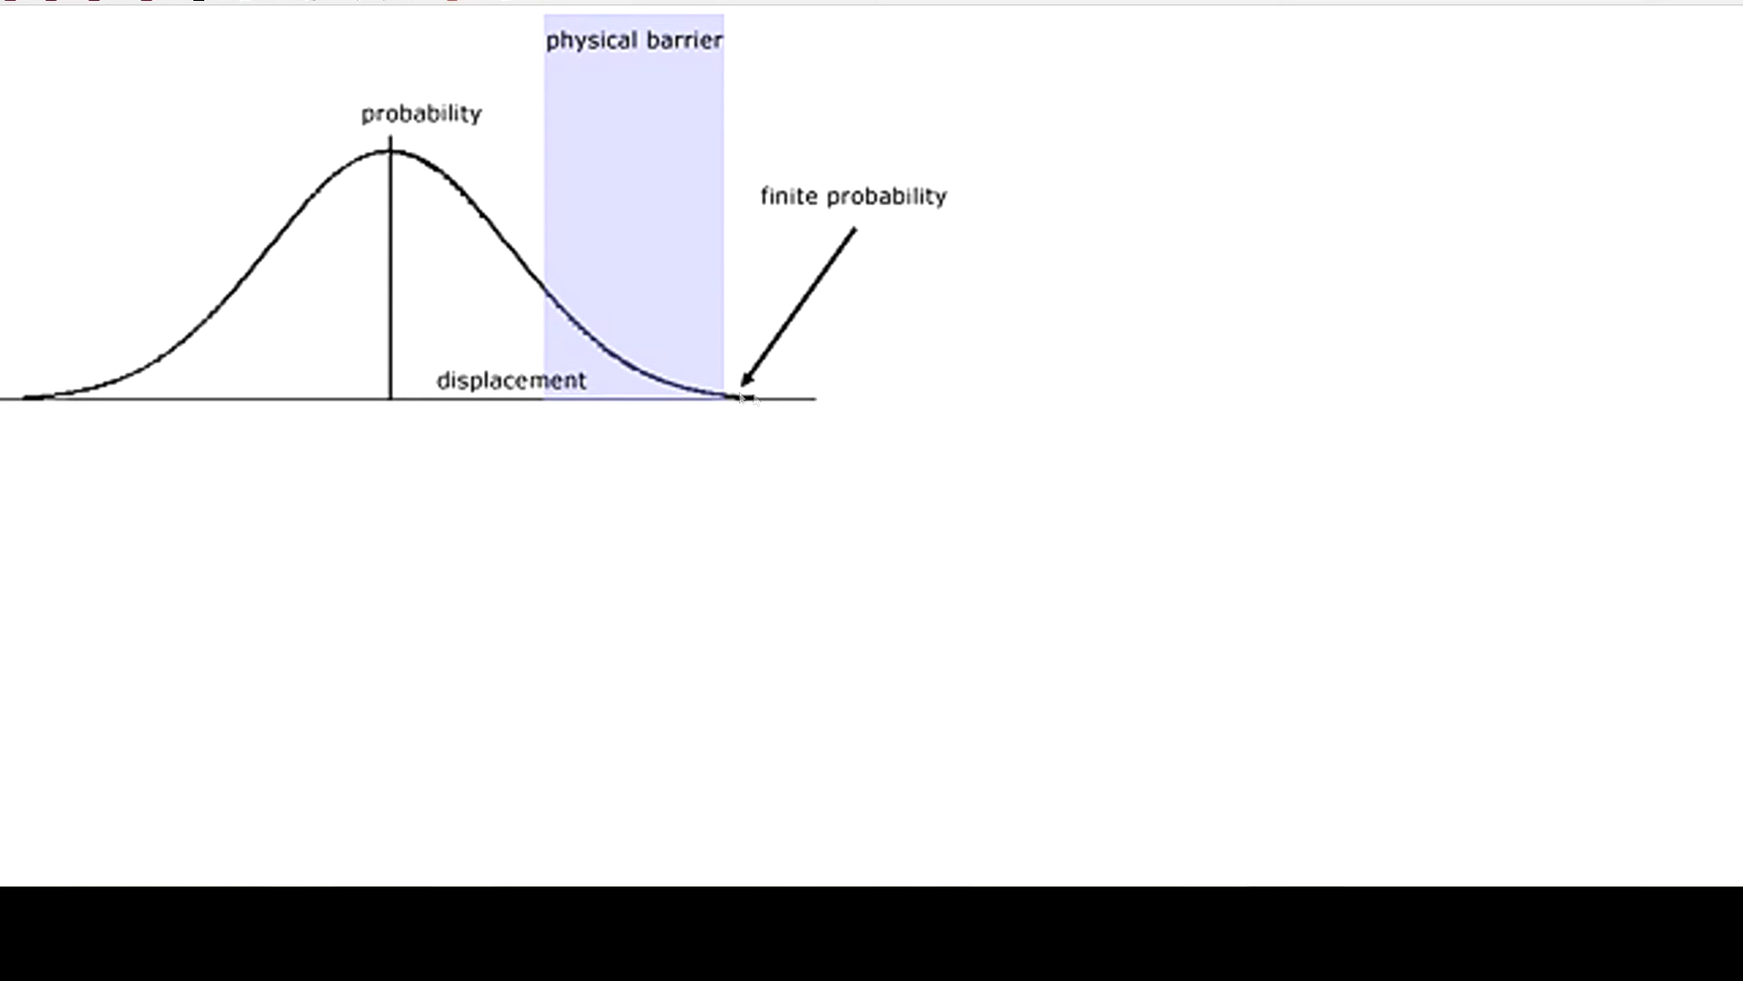
mouse_move(484, 416)
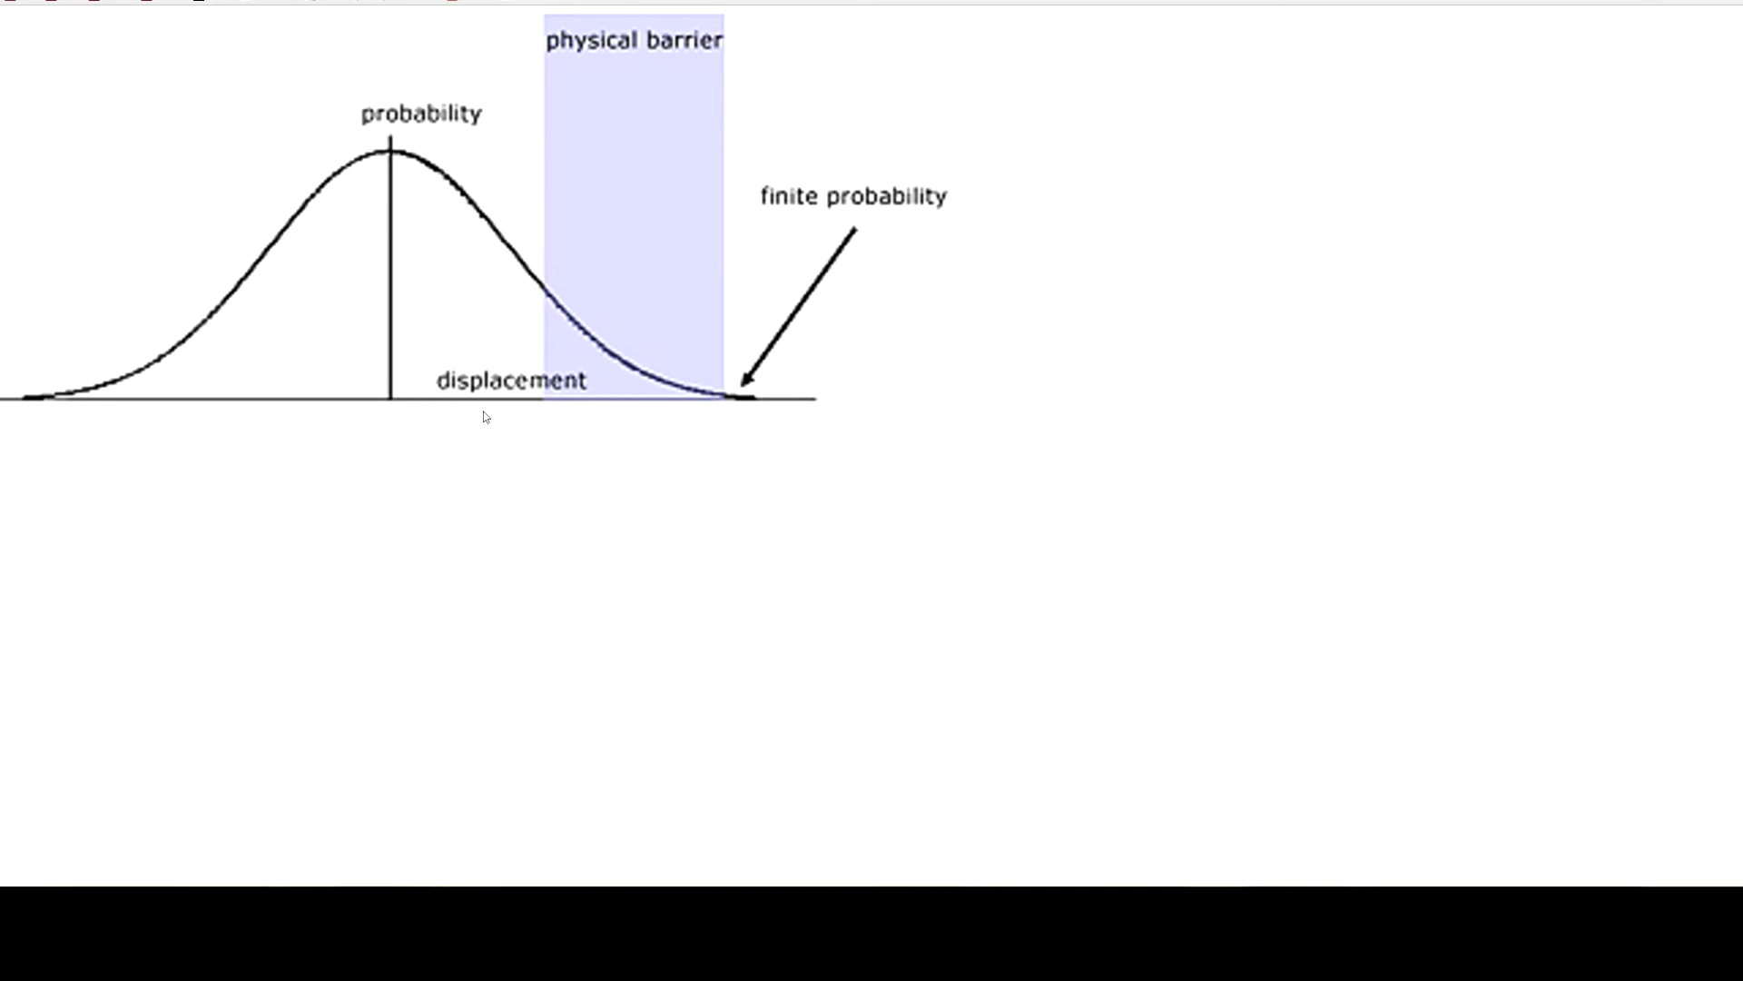
mouse_move(479, 420)
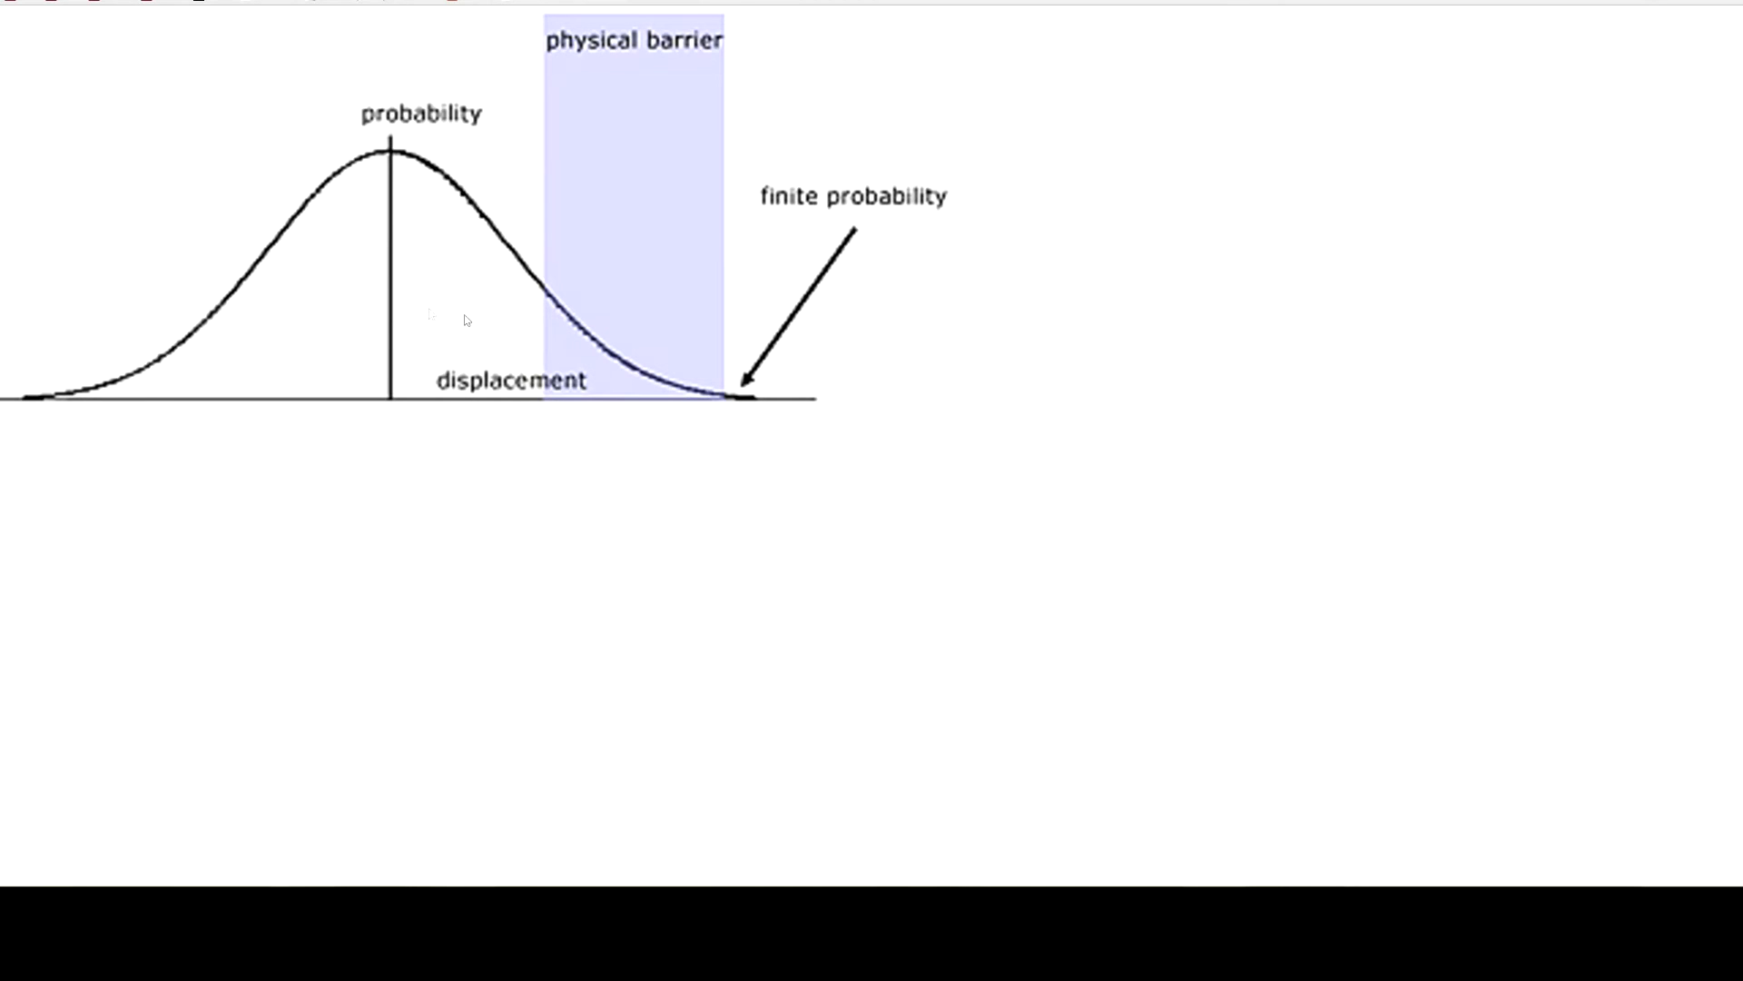
mouse_move(419, 225)
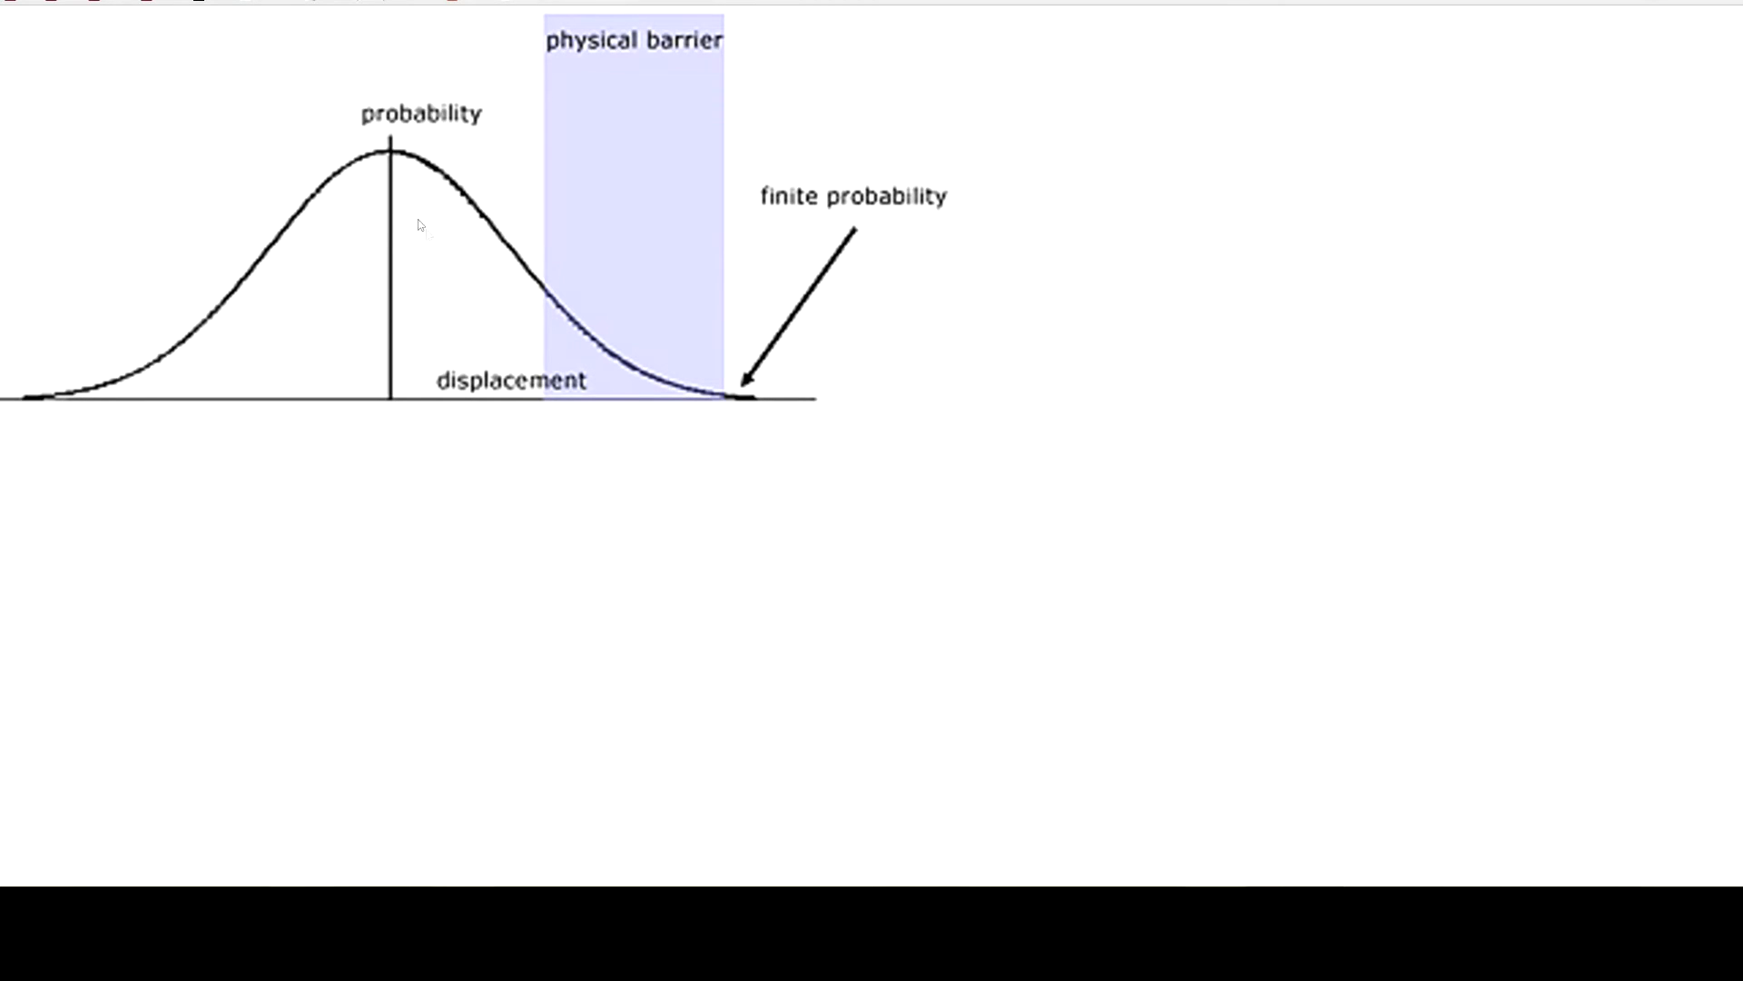
mouse_move(654, 358)
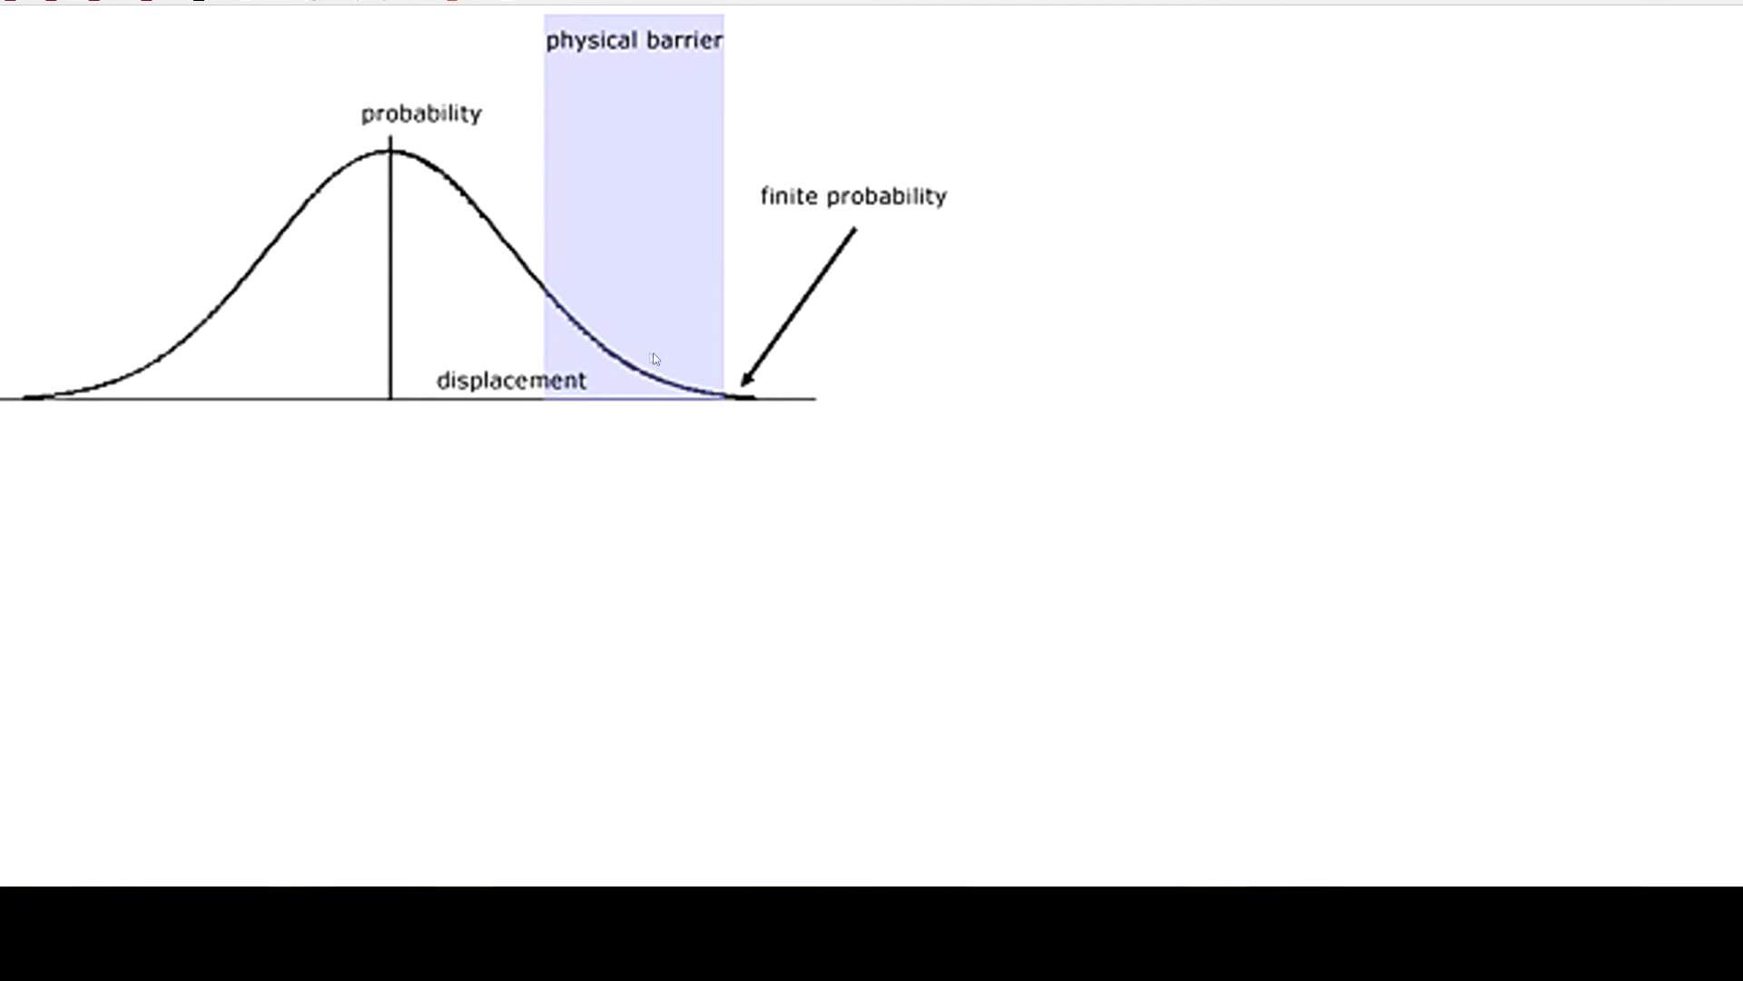
mouse_move(786, 406)
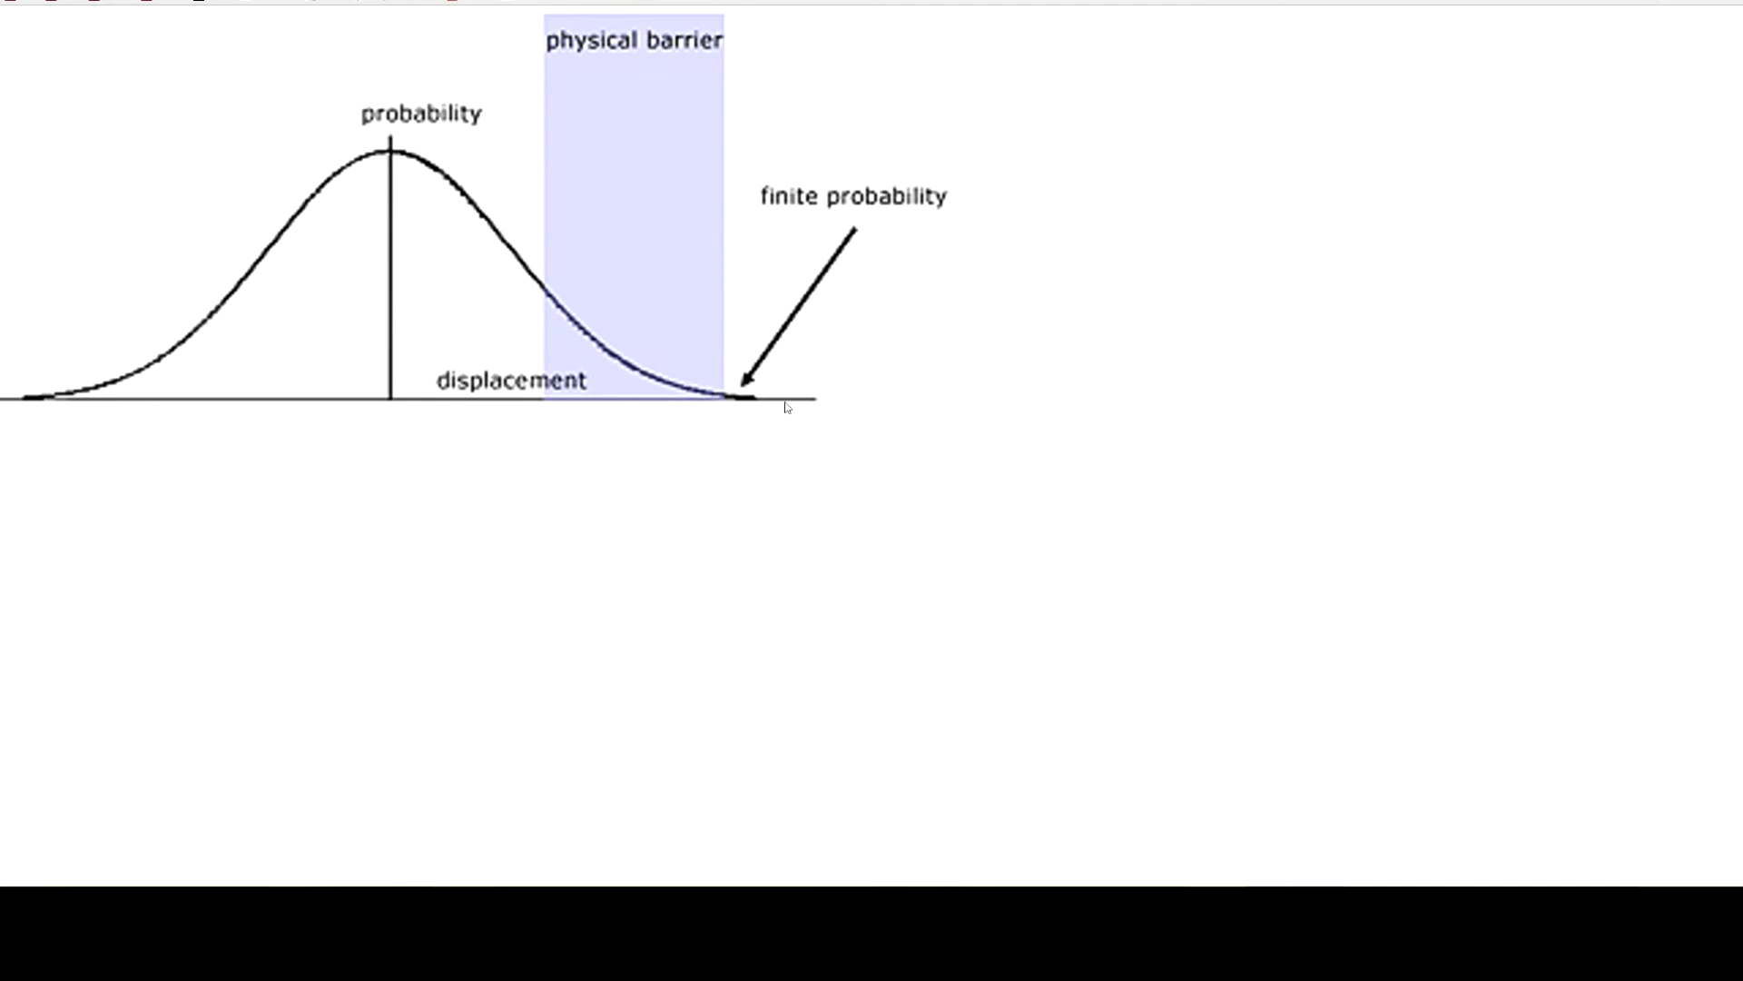
mouse_move(762, 403)
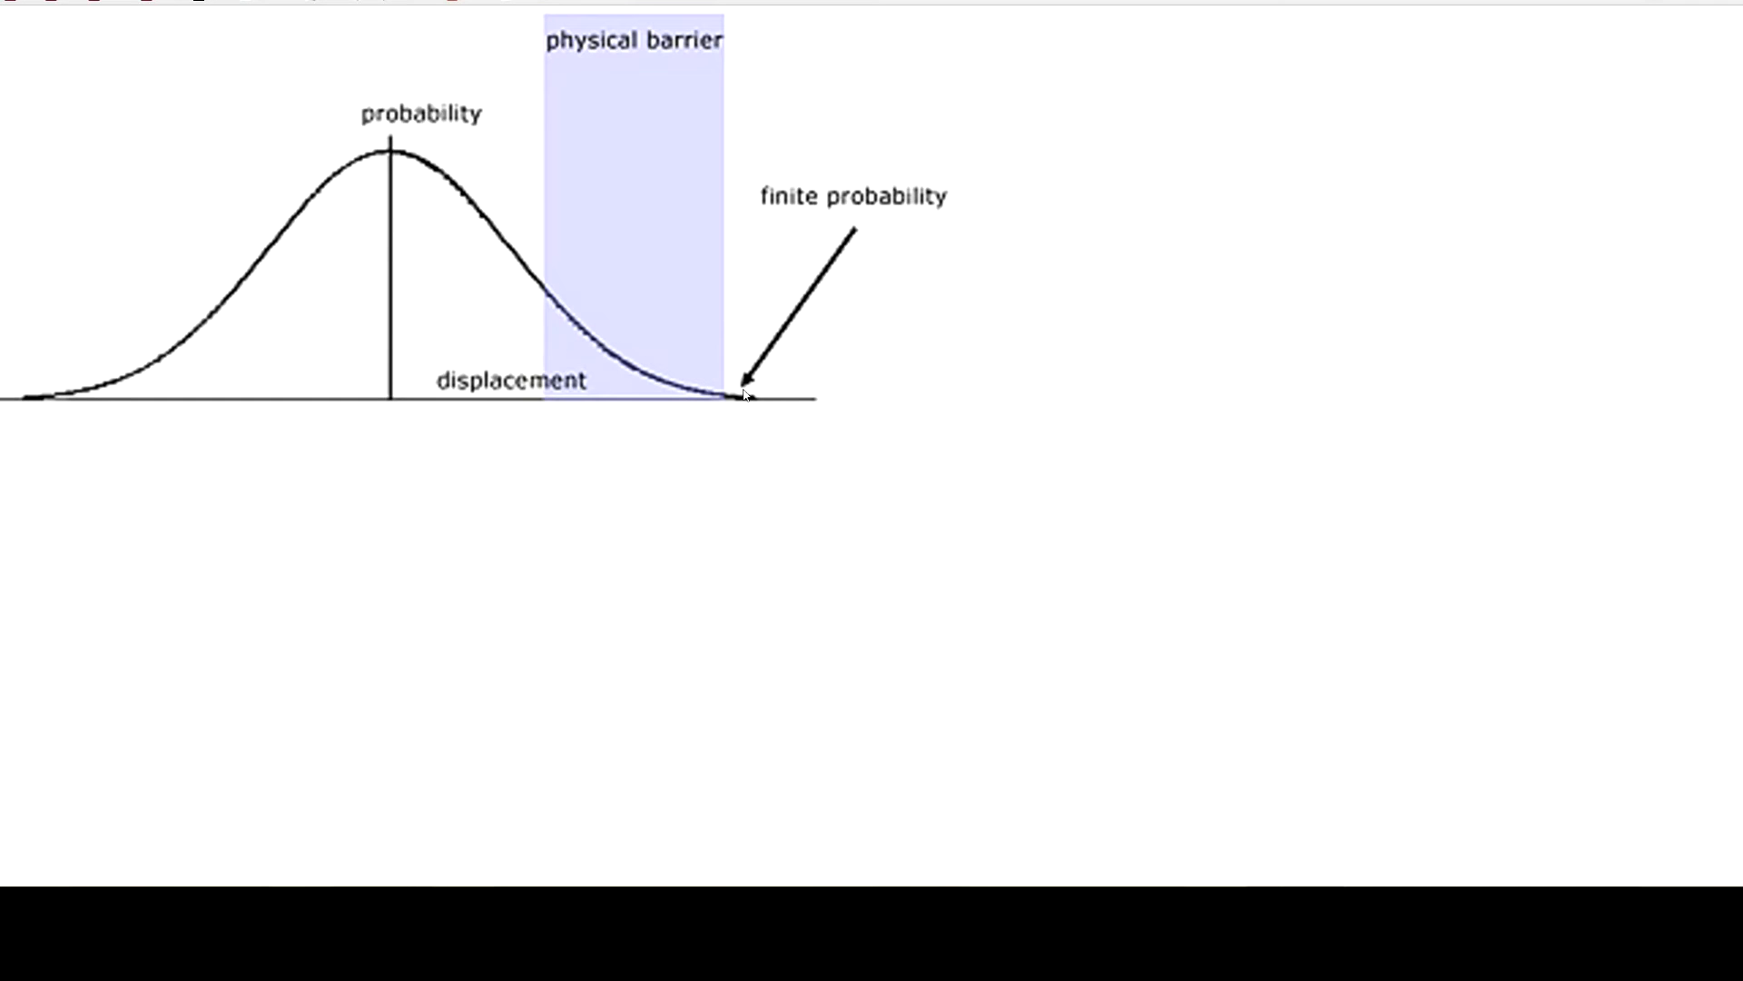
mouse_move(764, 430)
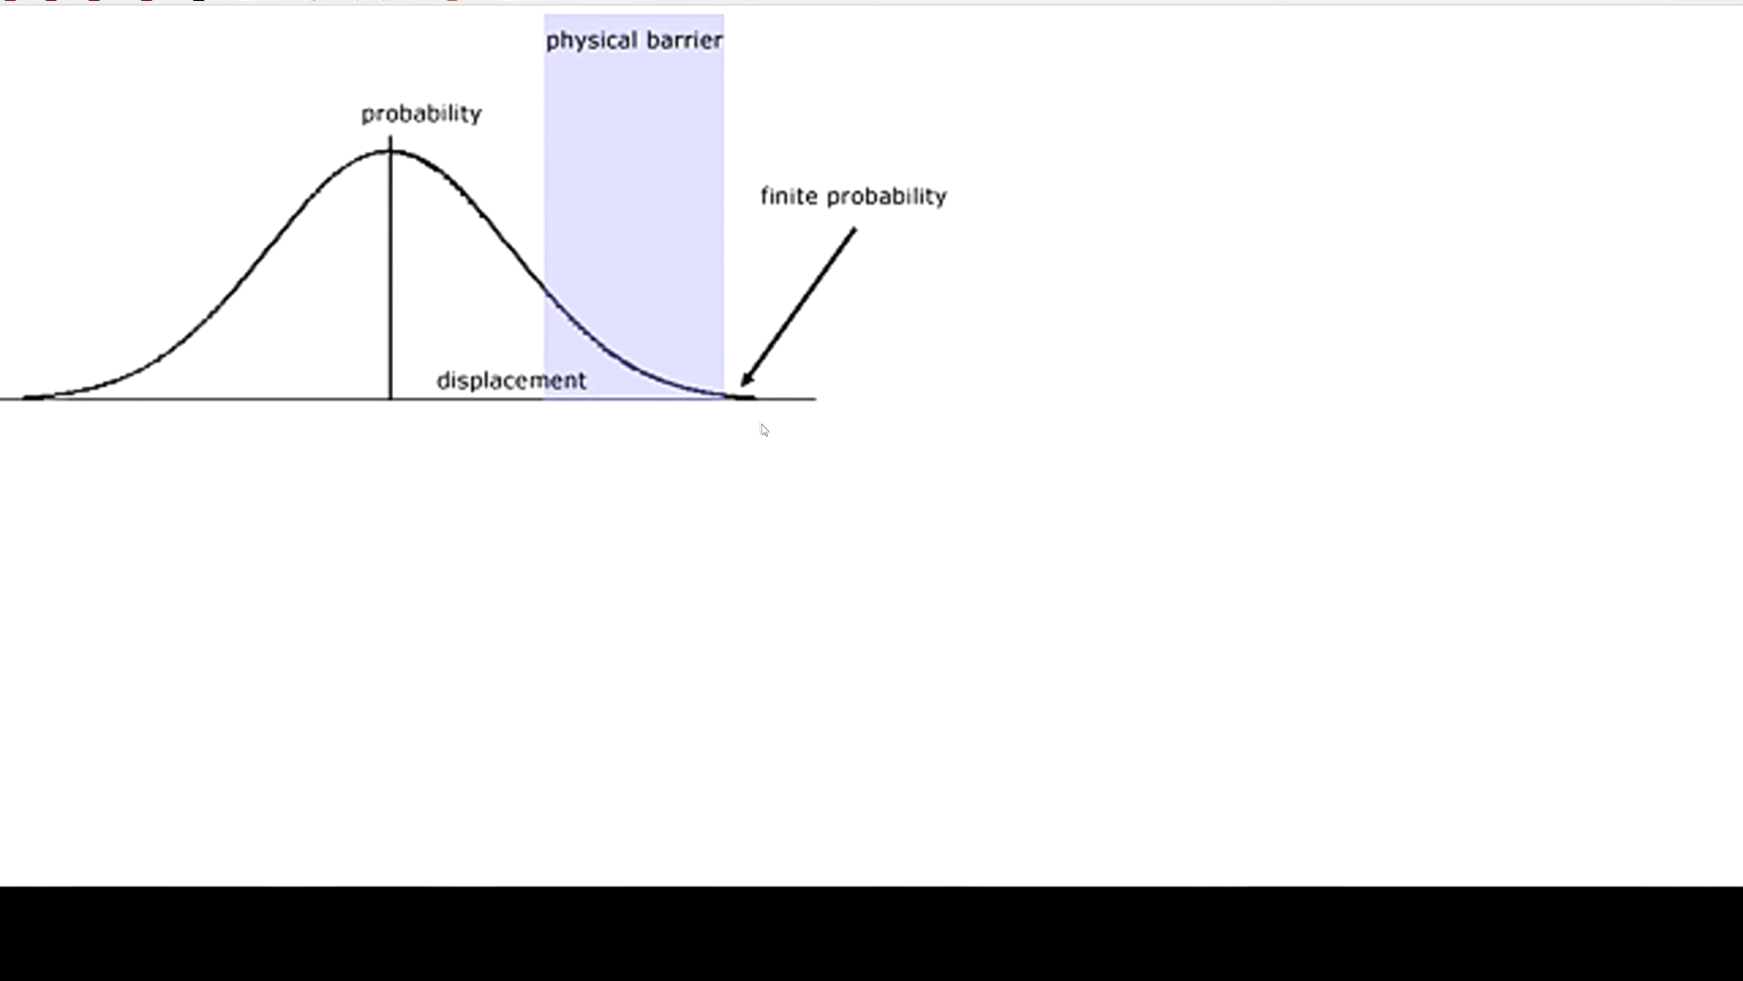
mouse_move(772, 462)
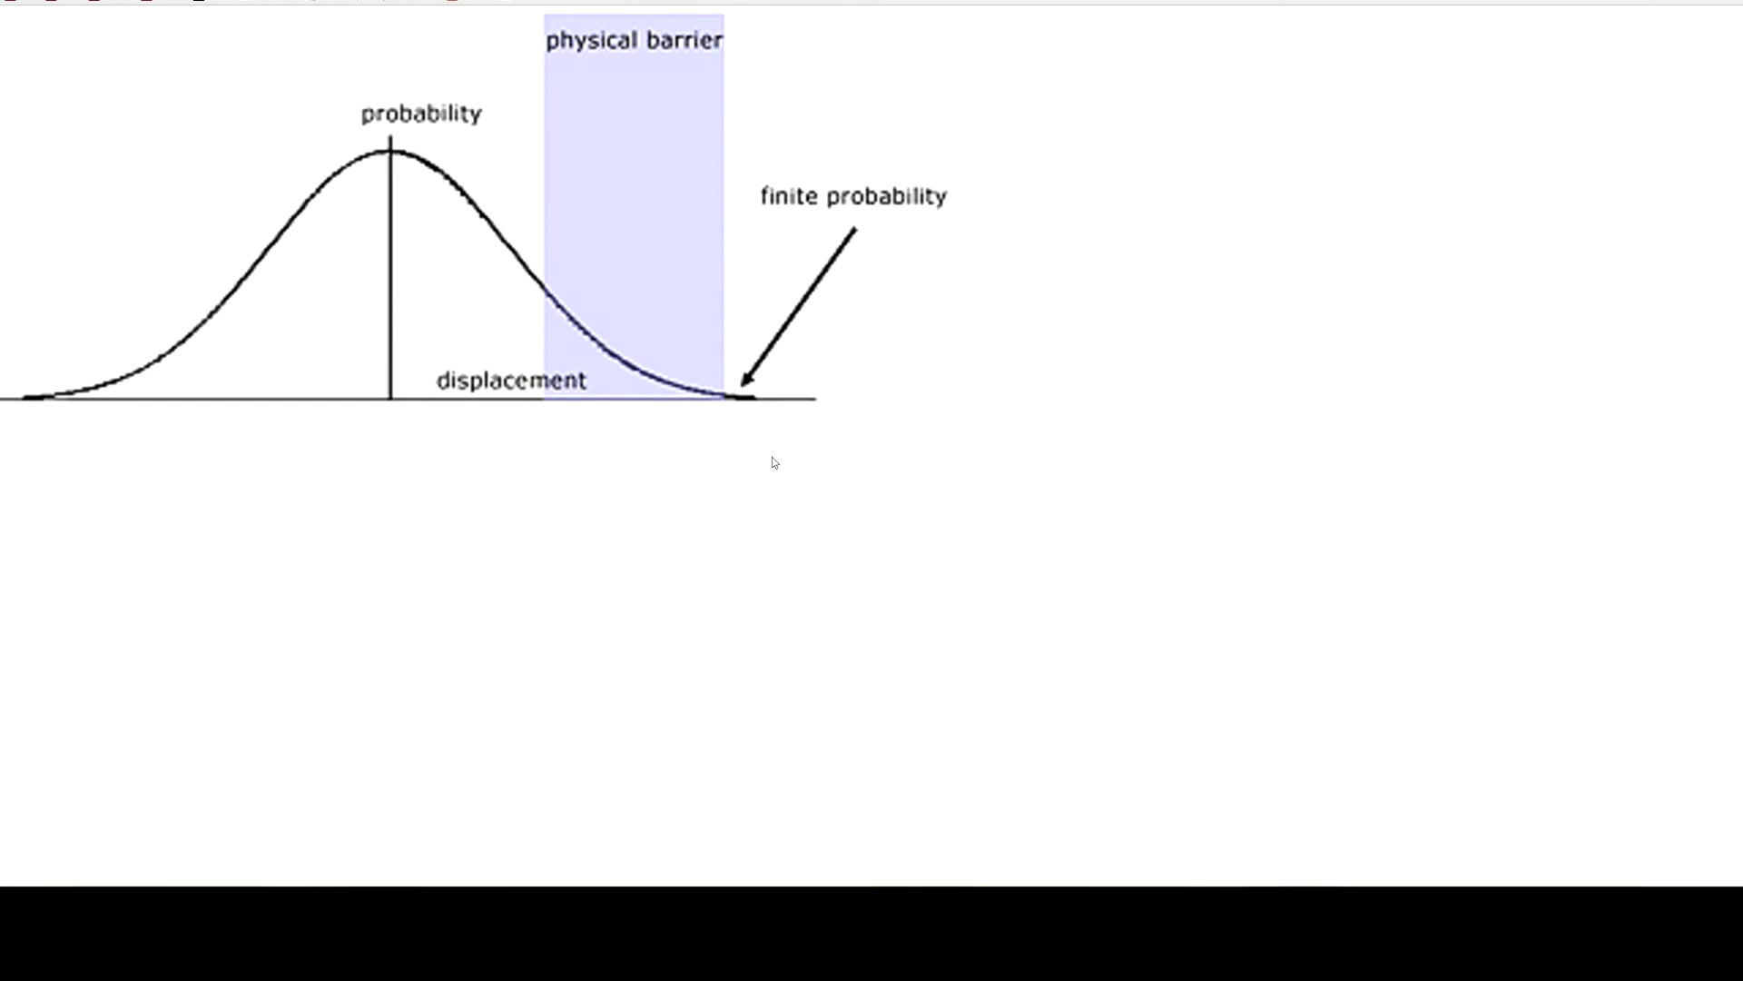
mouse_move(757, 454)
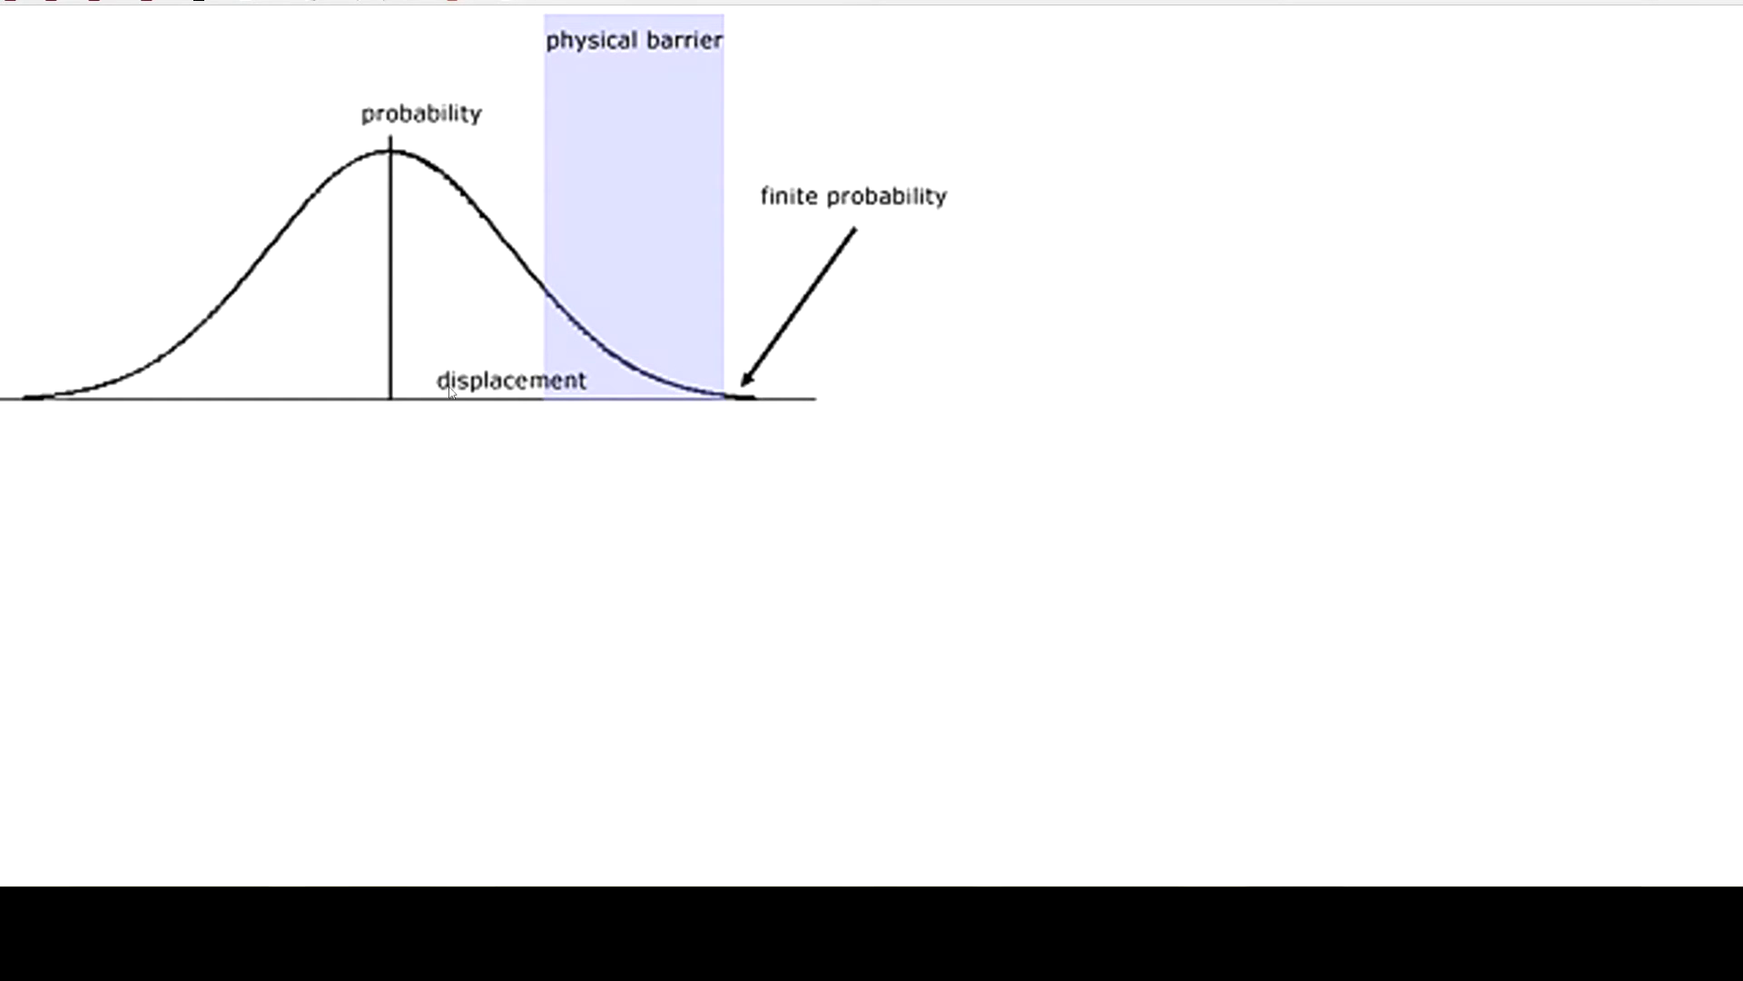
mouse_move(343, 396)
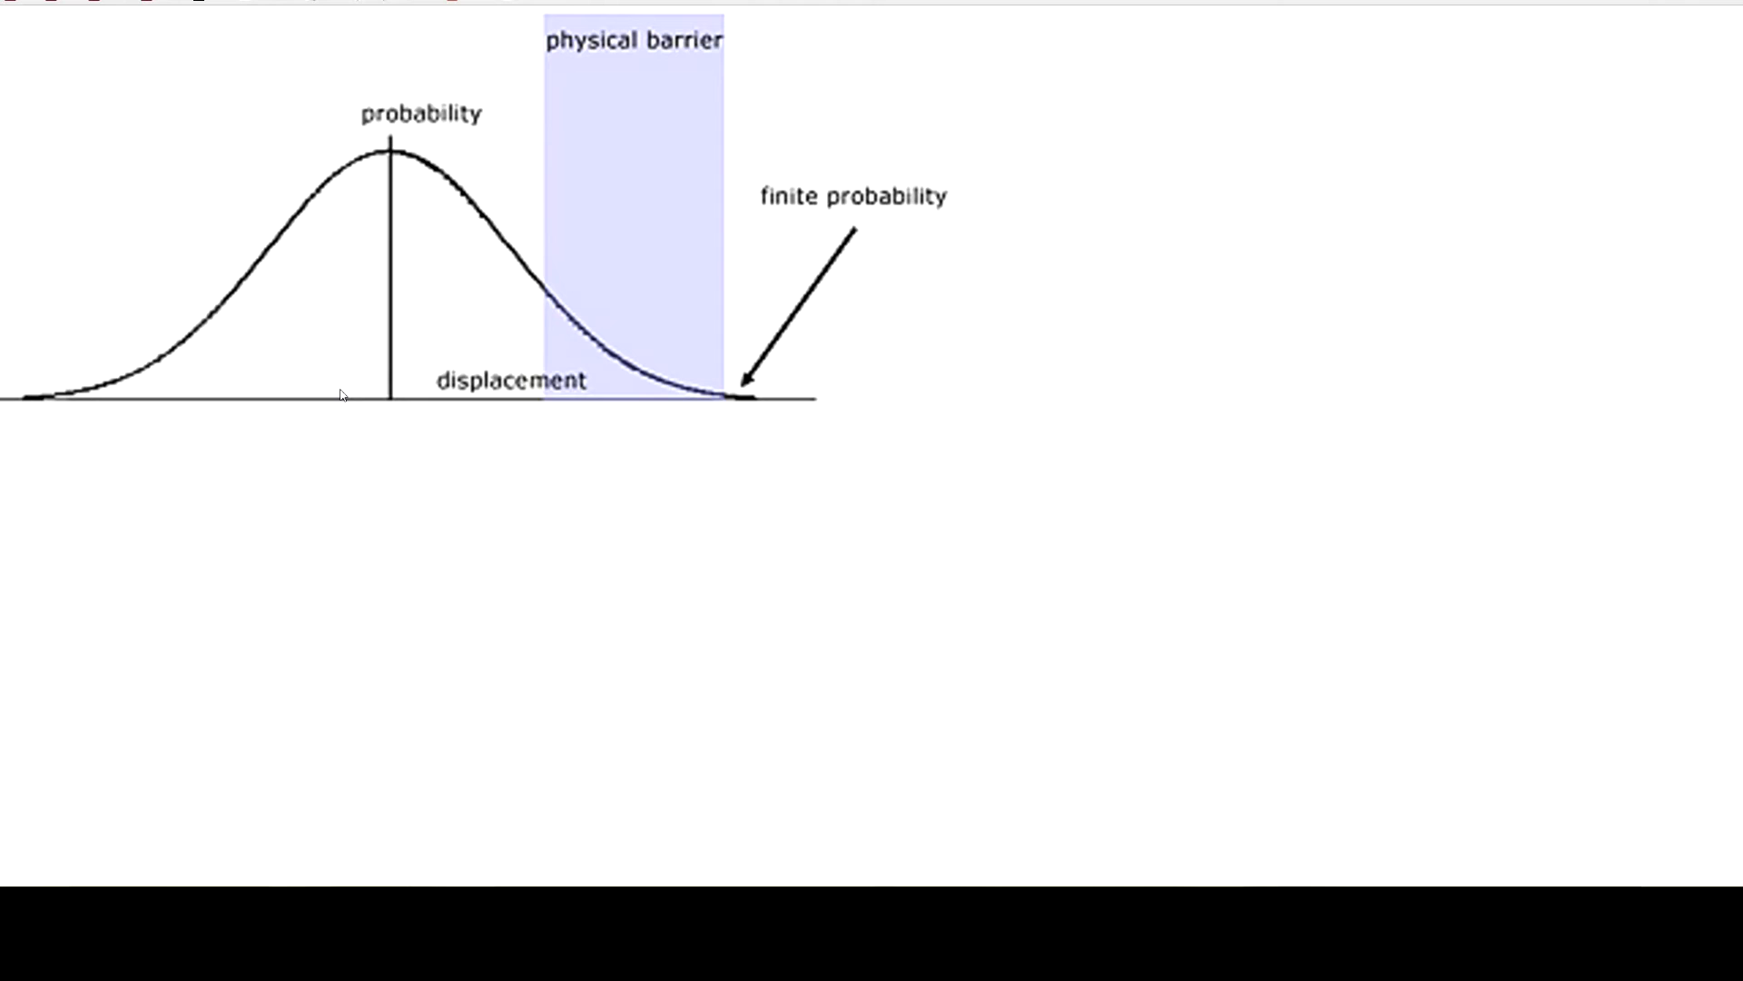
mouse_move(425, 185)
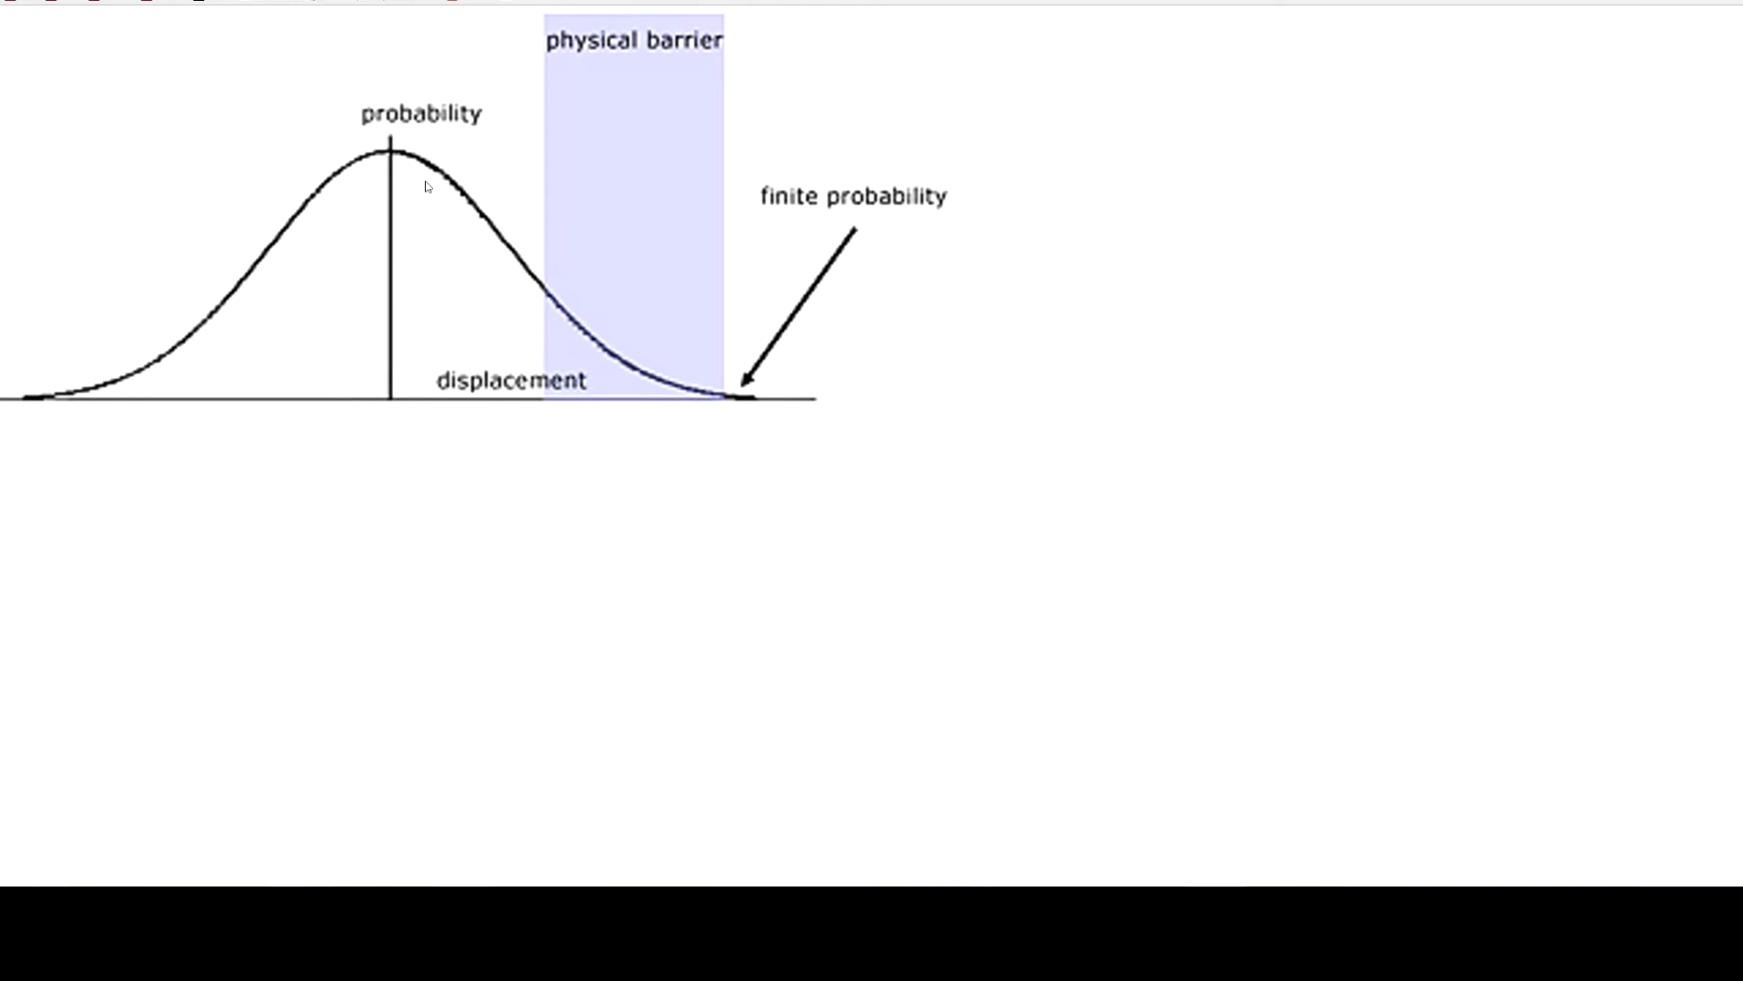
mouse_move(609, 212)
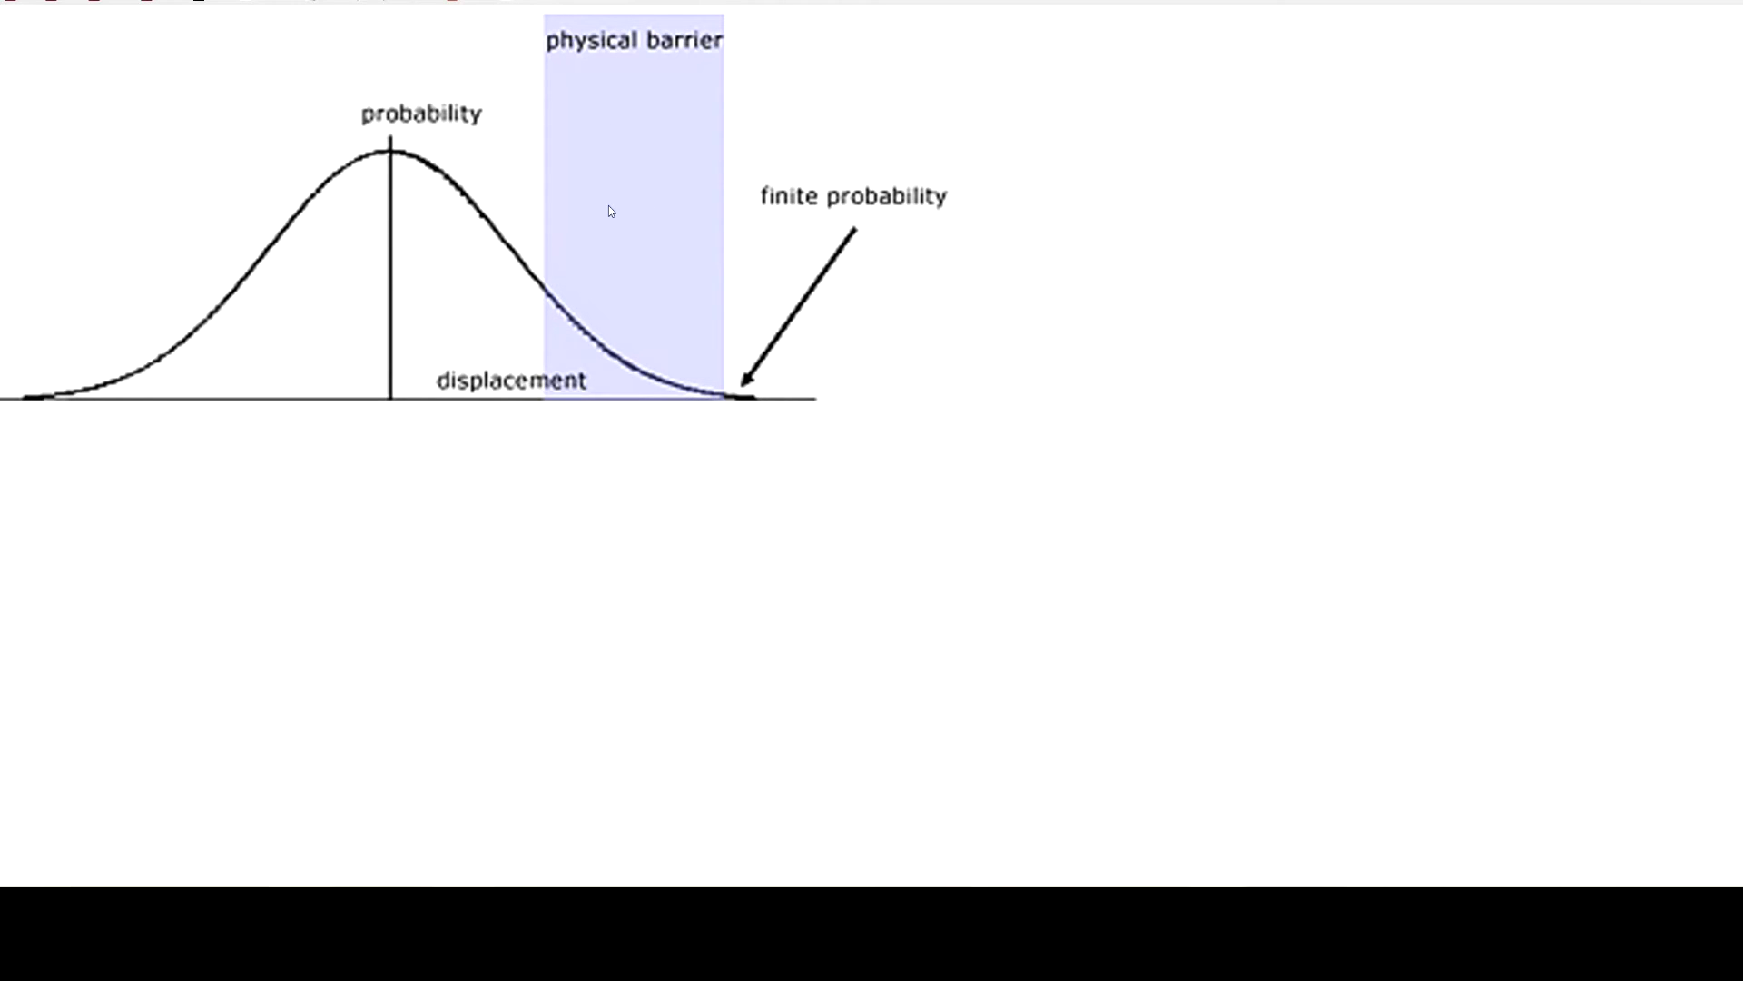
mouse_move(648, 250)
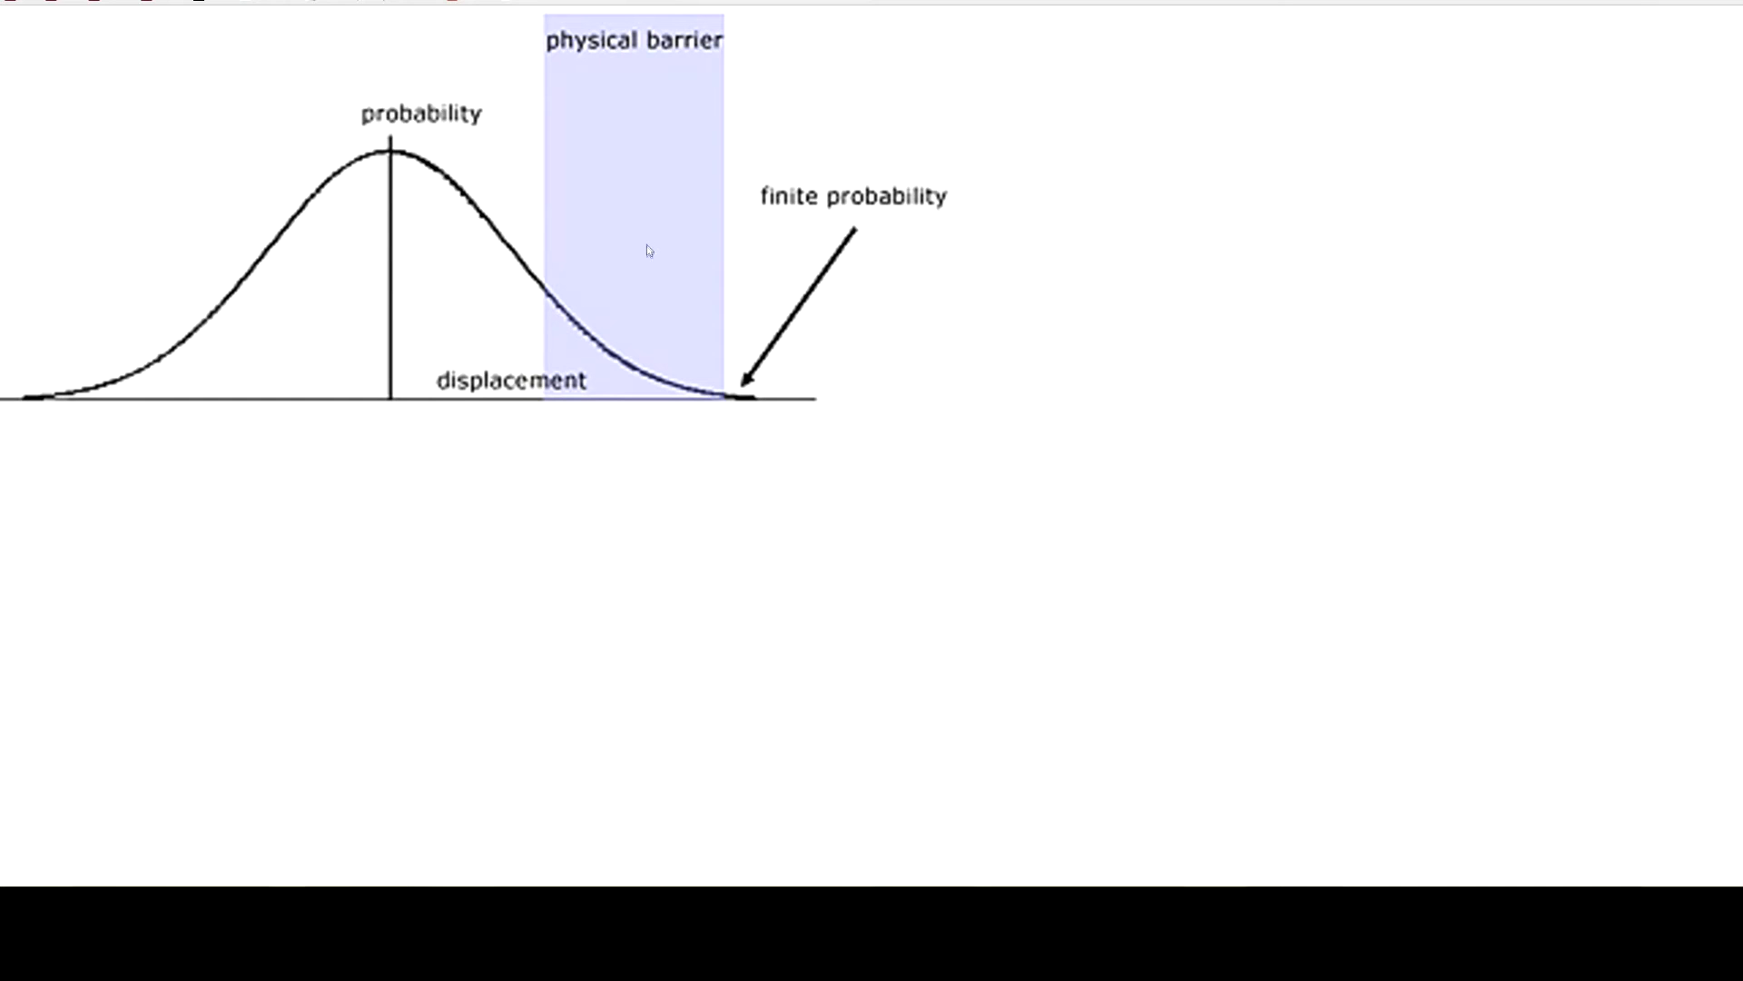
mouse_move(517, 256)
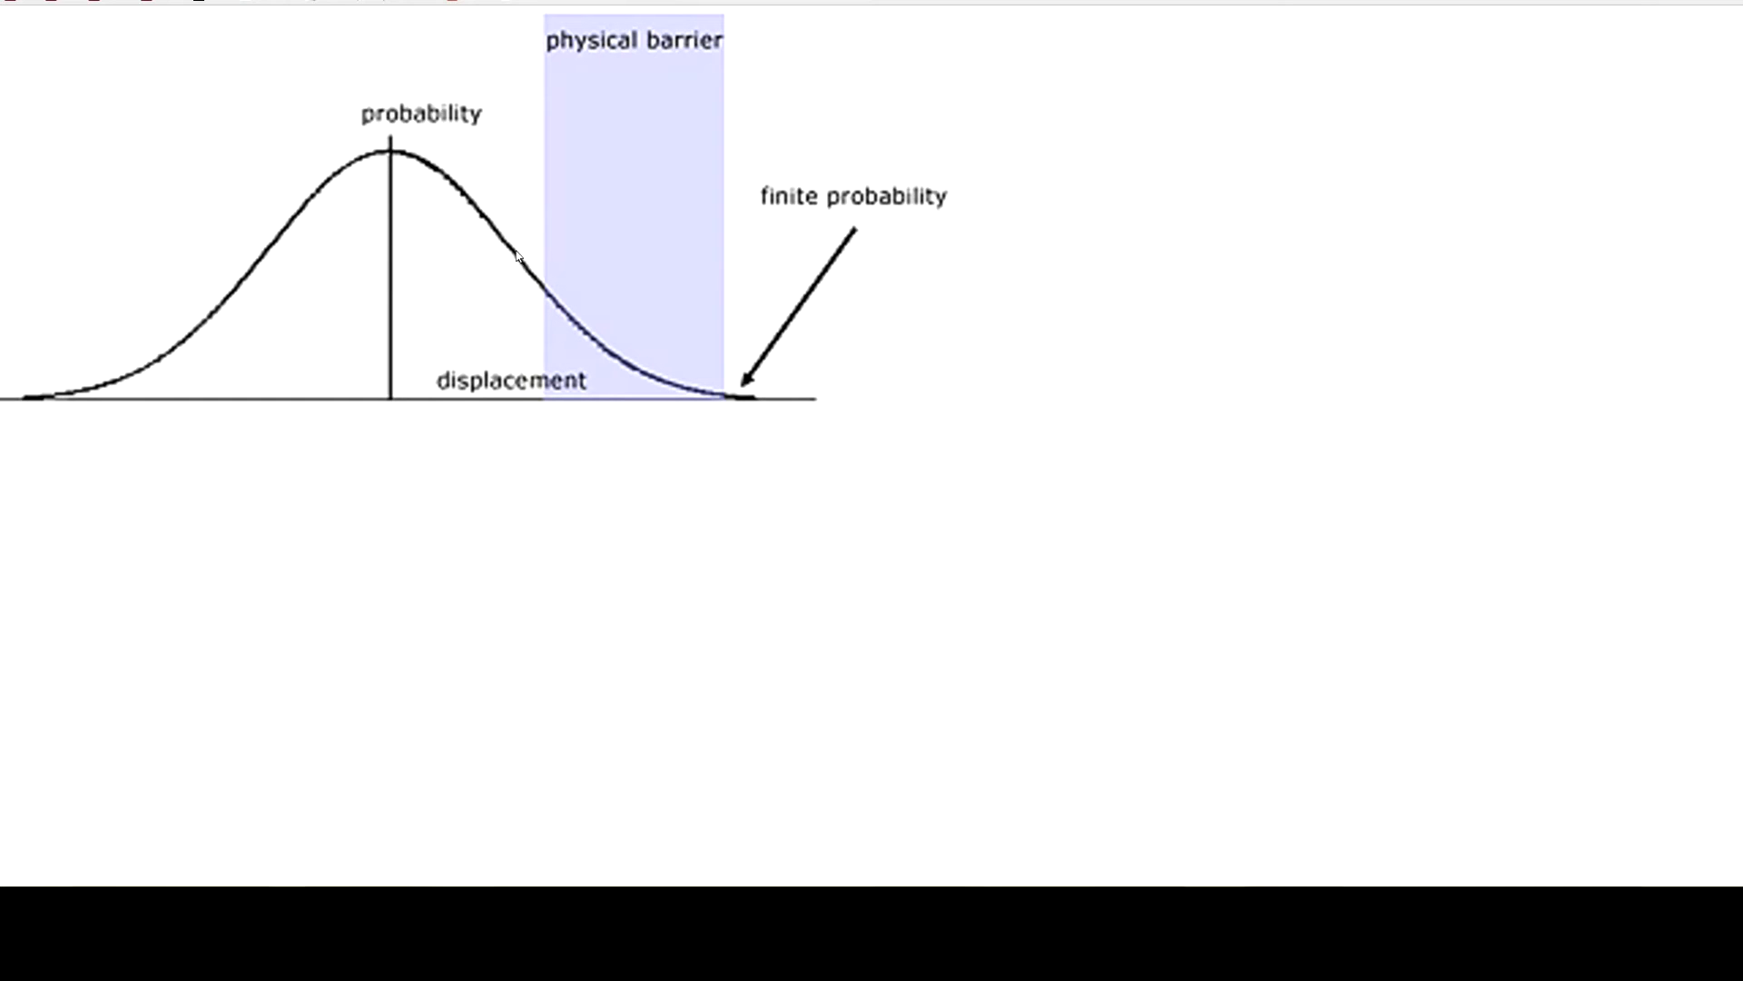
mouse_move(509, 256)
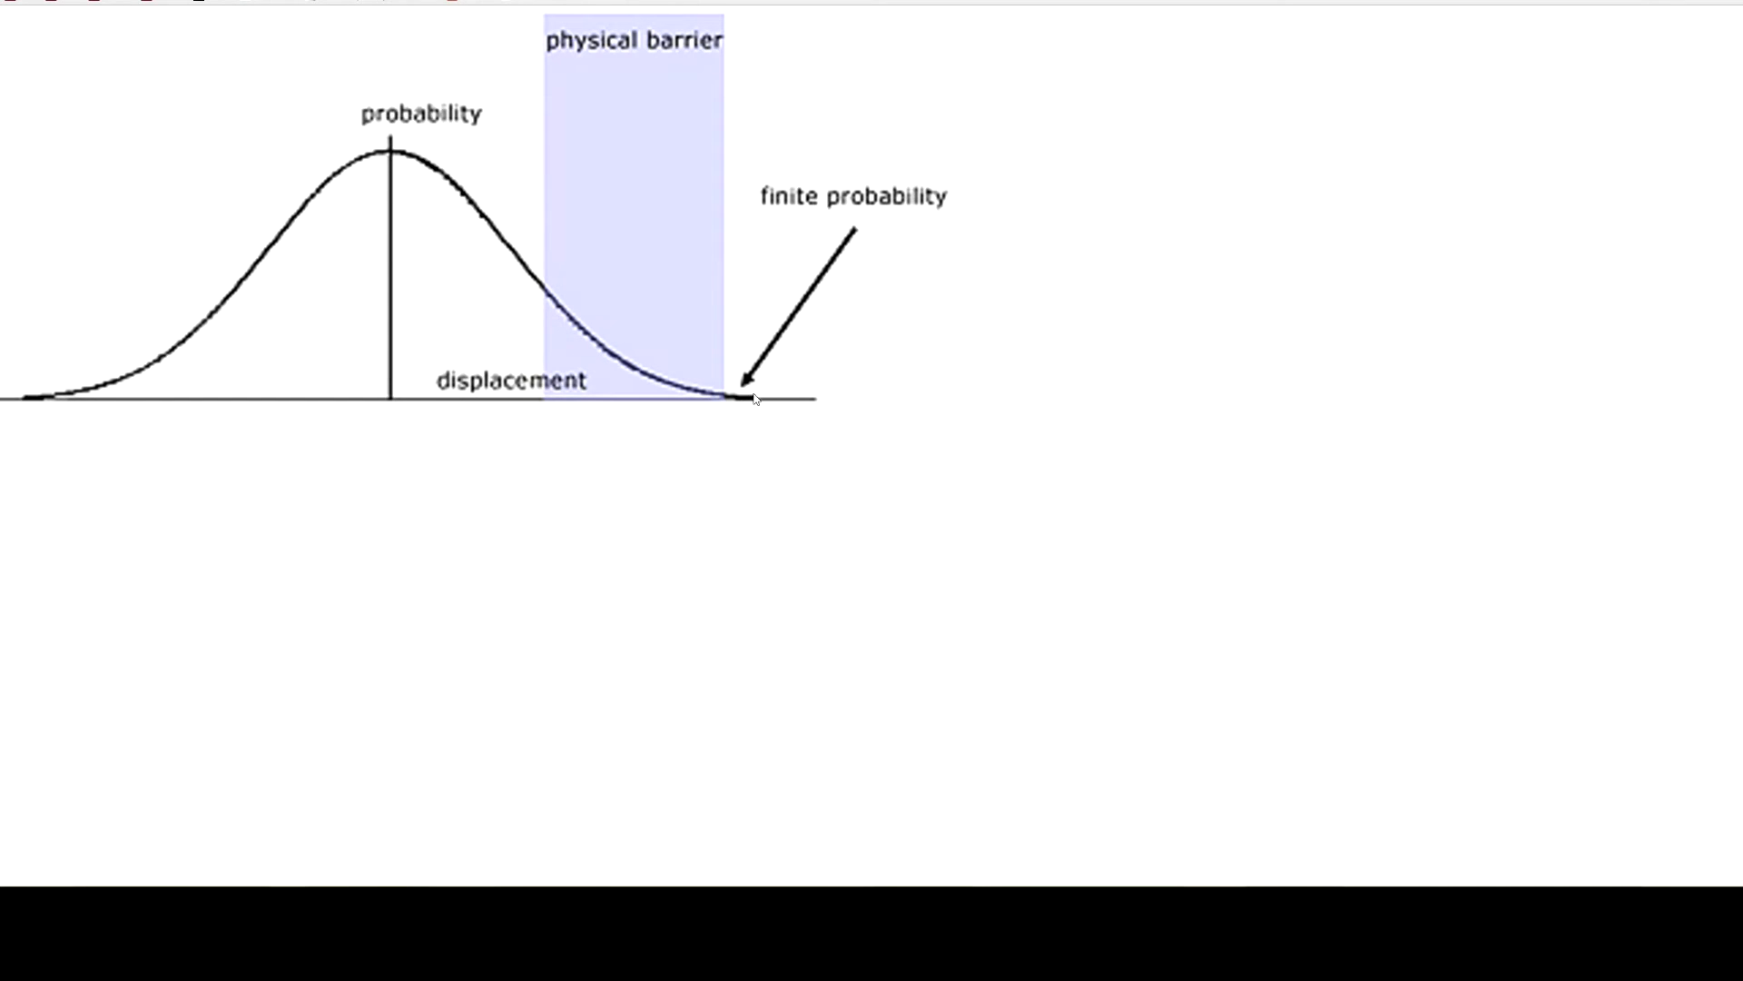
mouse_move(1108, 332)
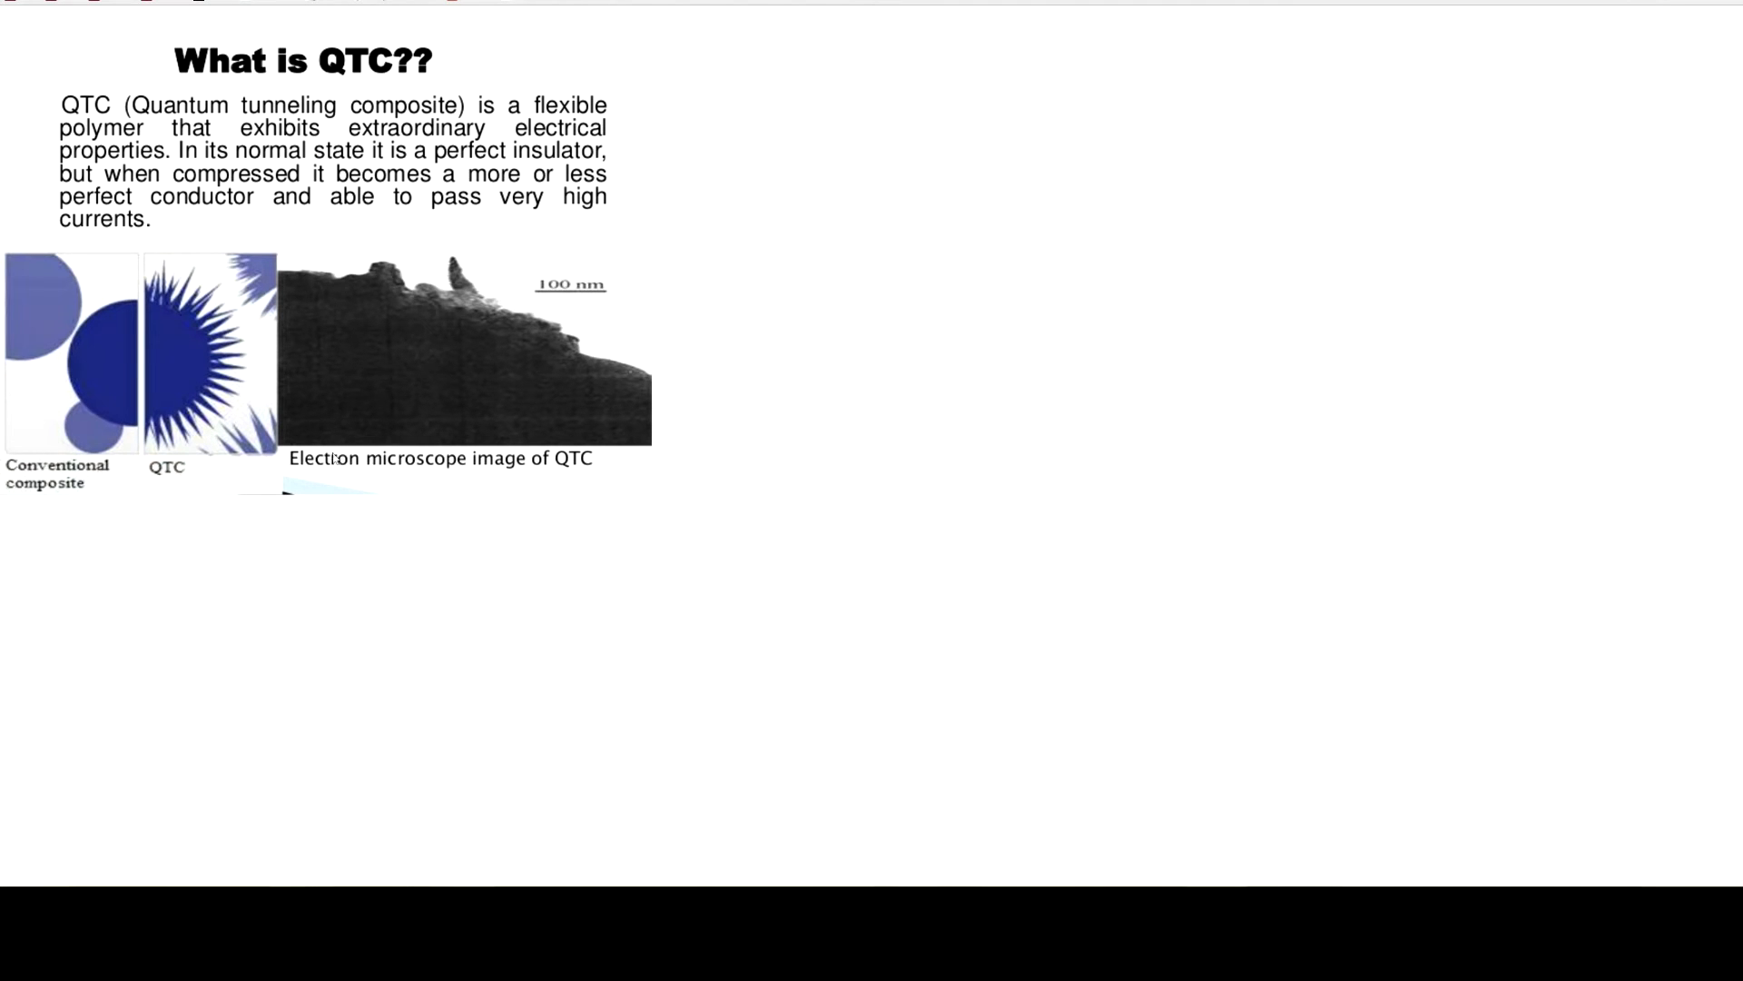
mouse_move(395, 279)
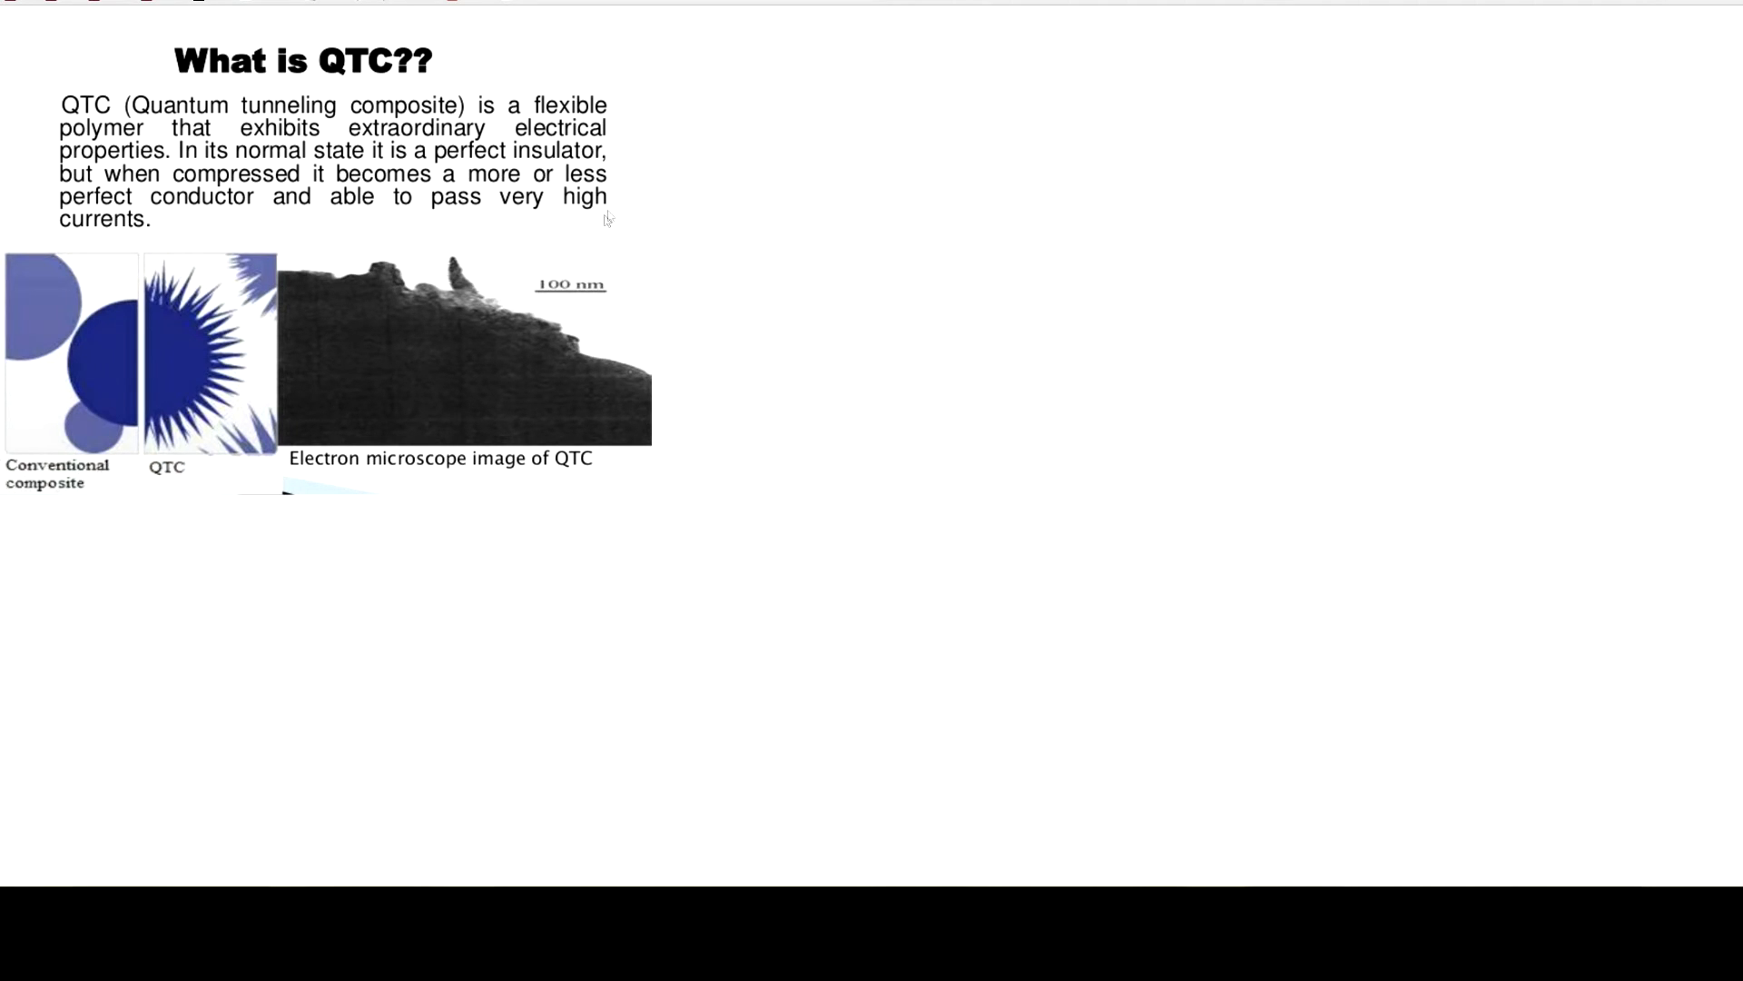
mouse_move(626, 378)
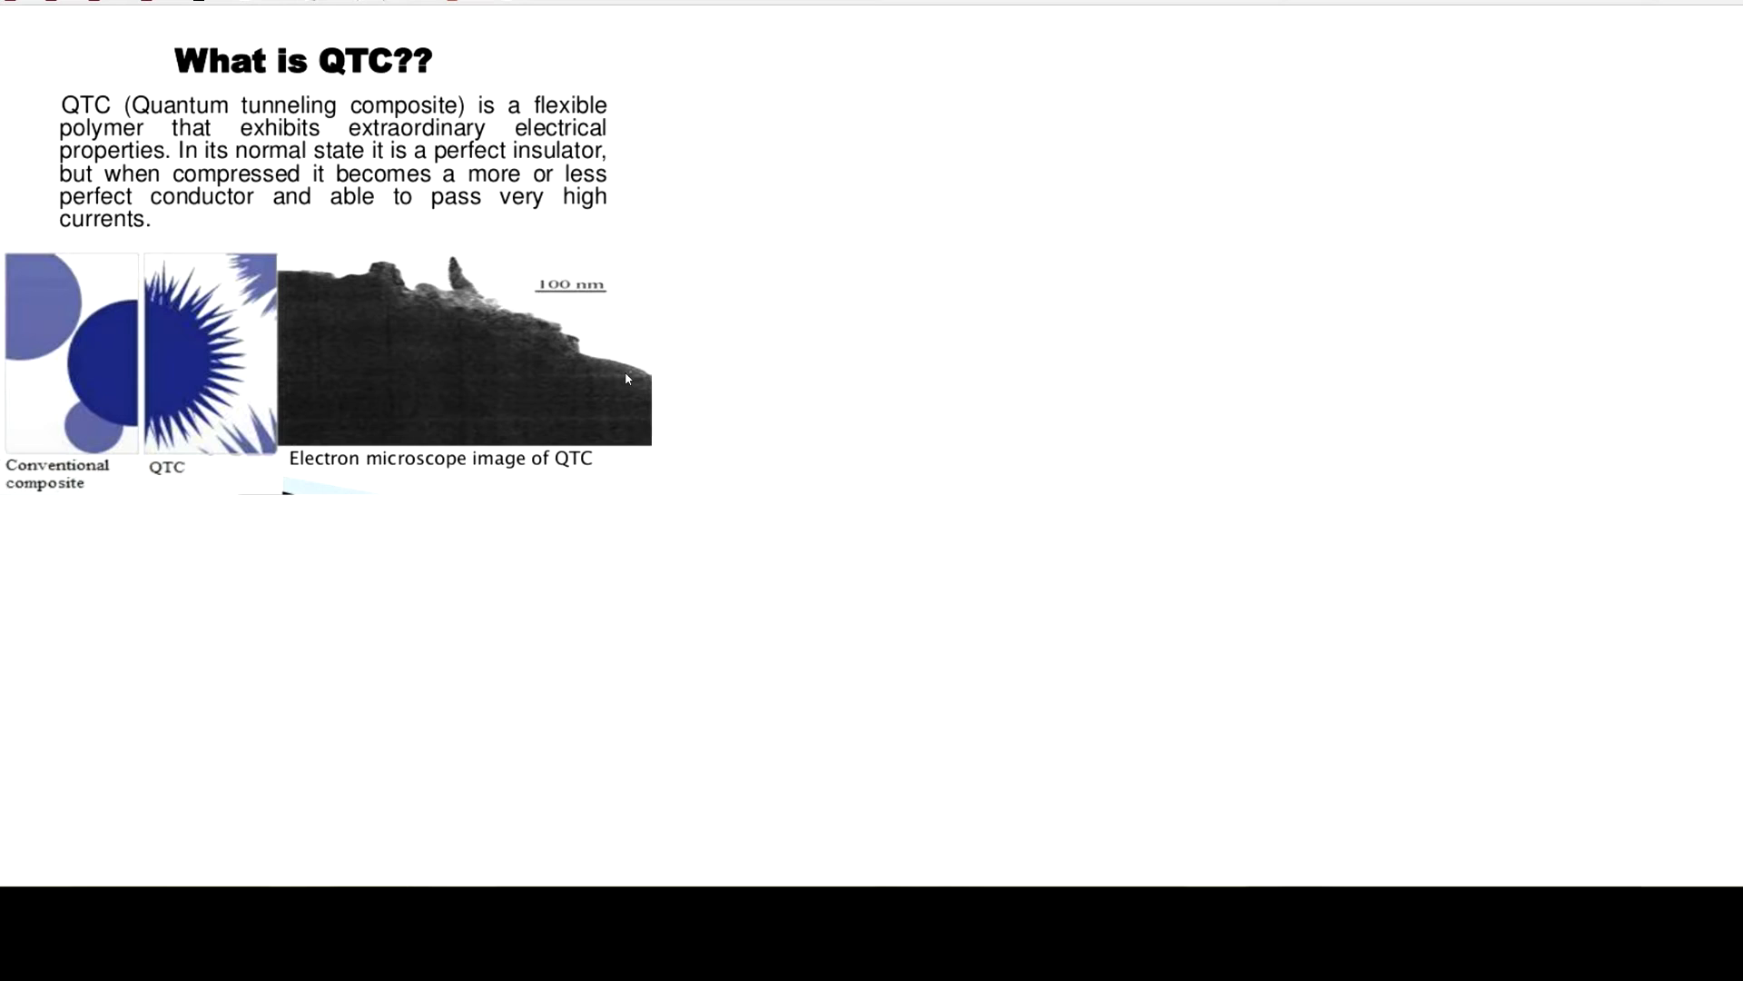
mouse_move(377, 338)
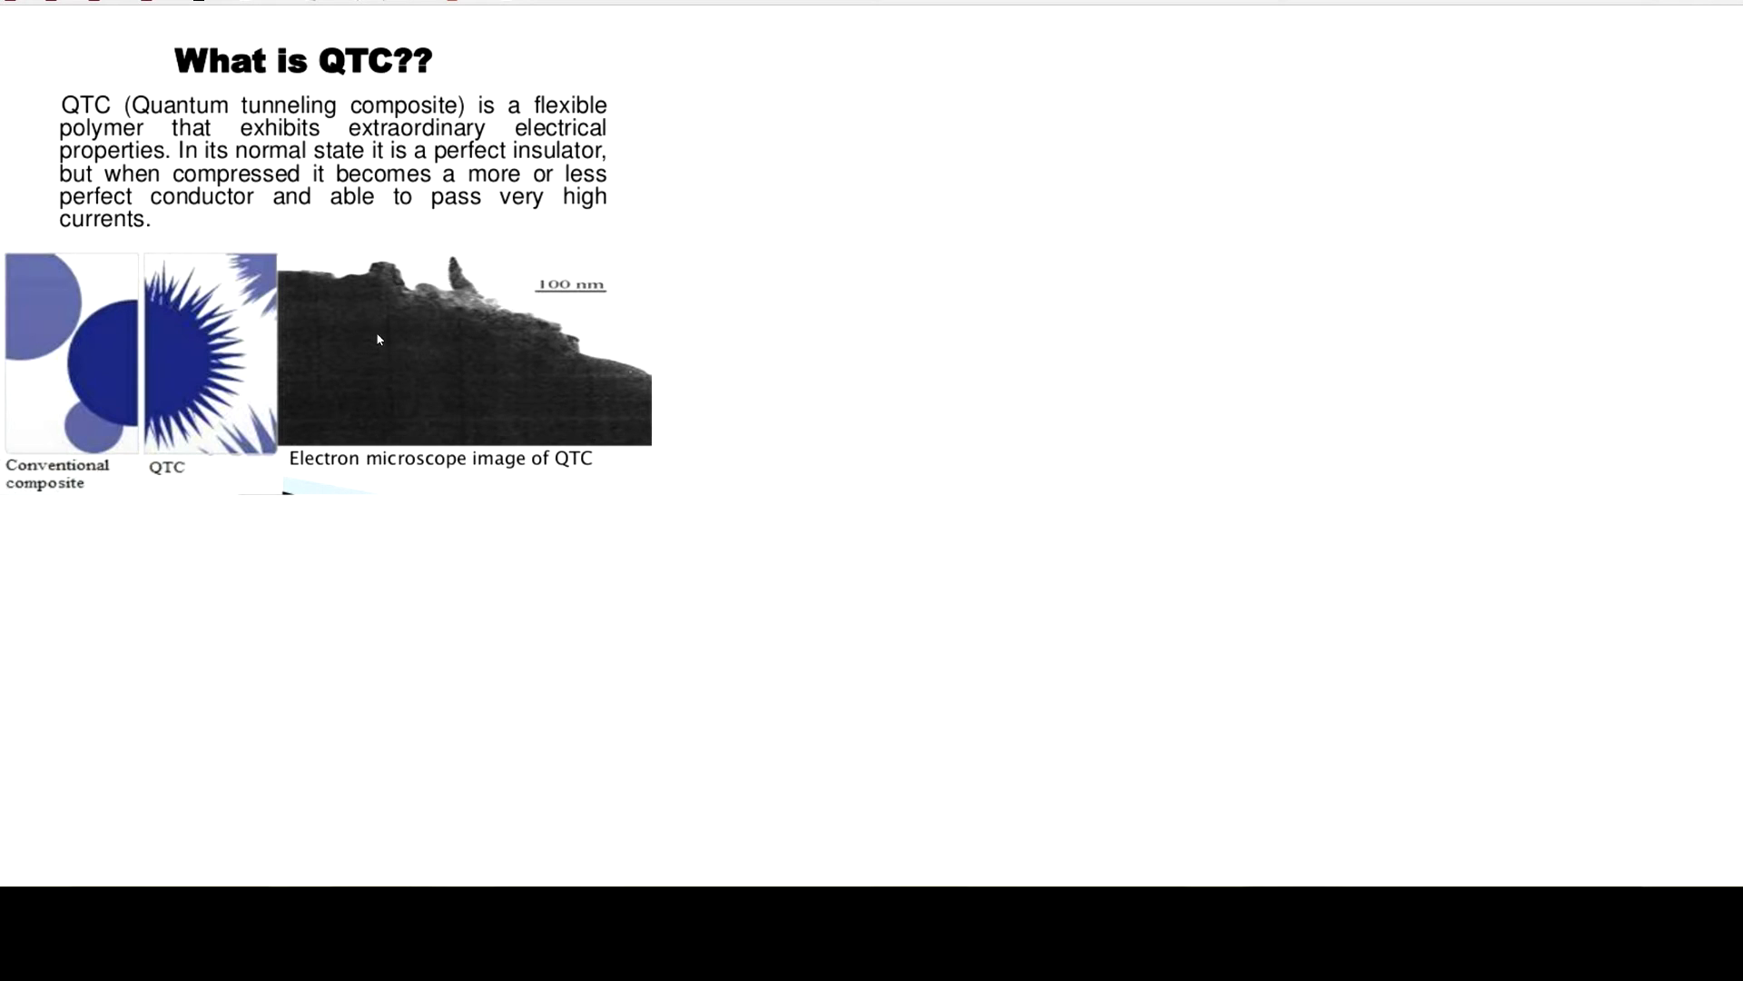
mouse_move(360, 410)
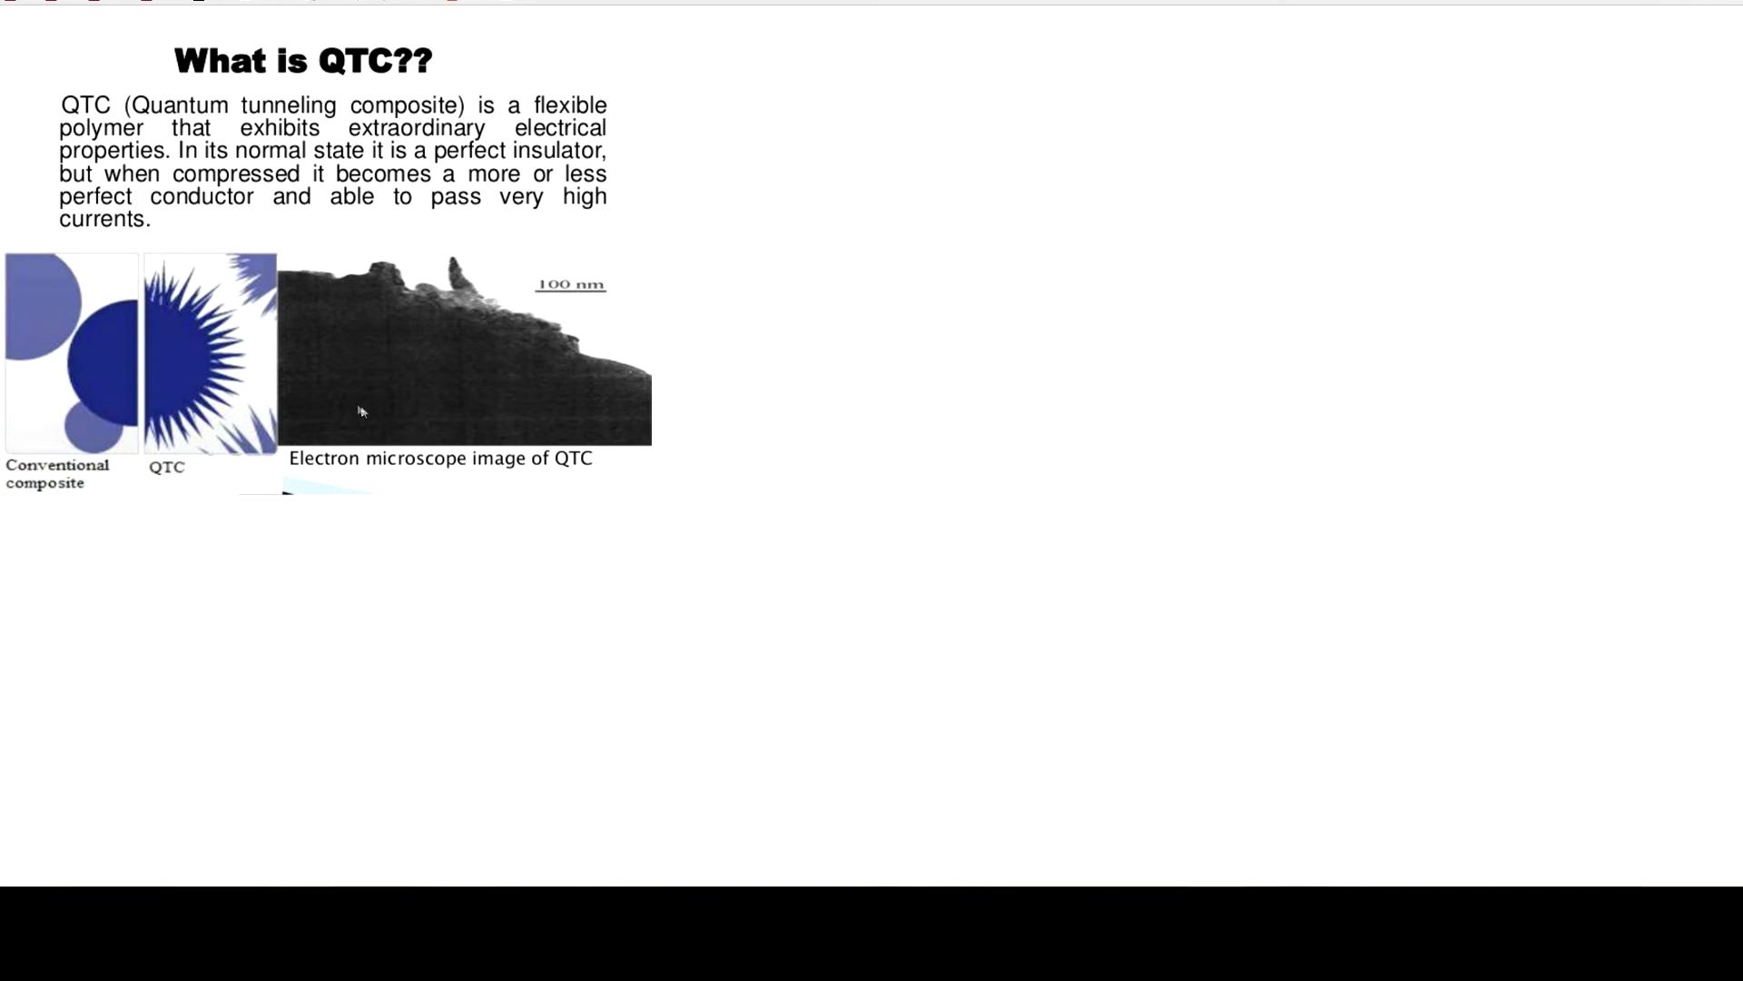
mouse_move(422, 330)
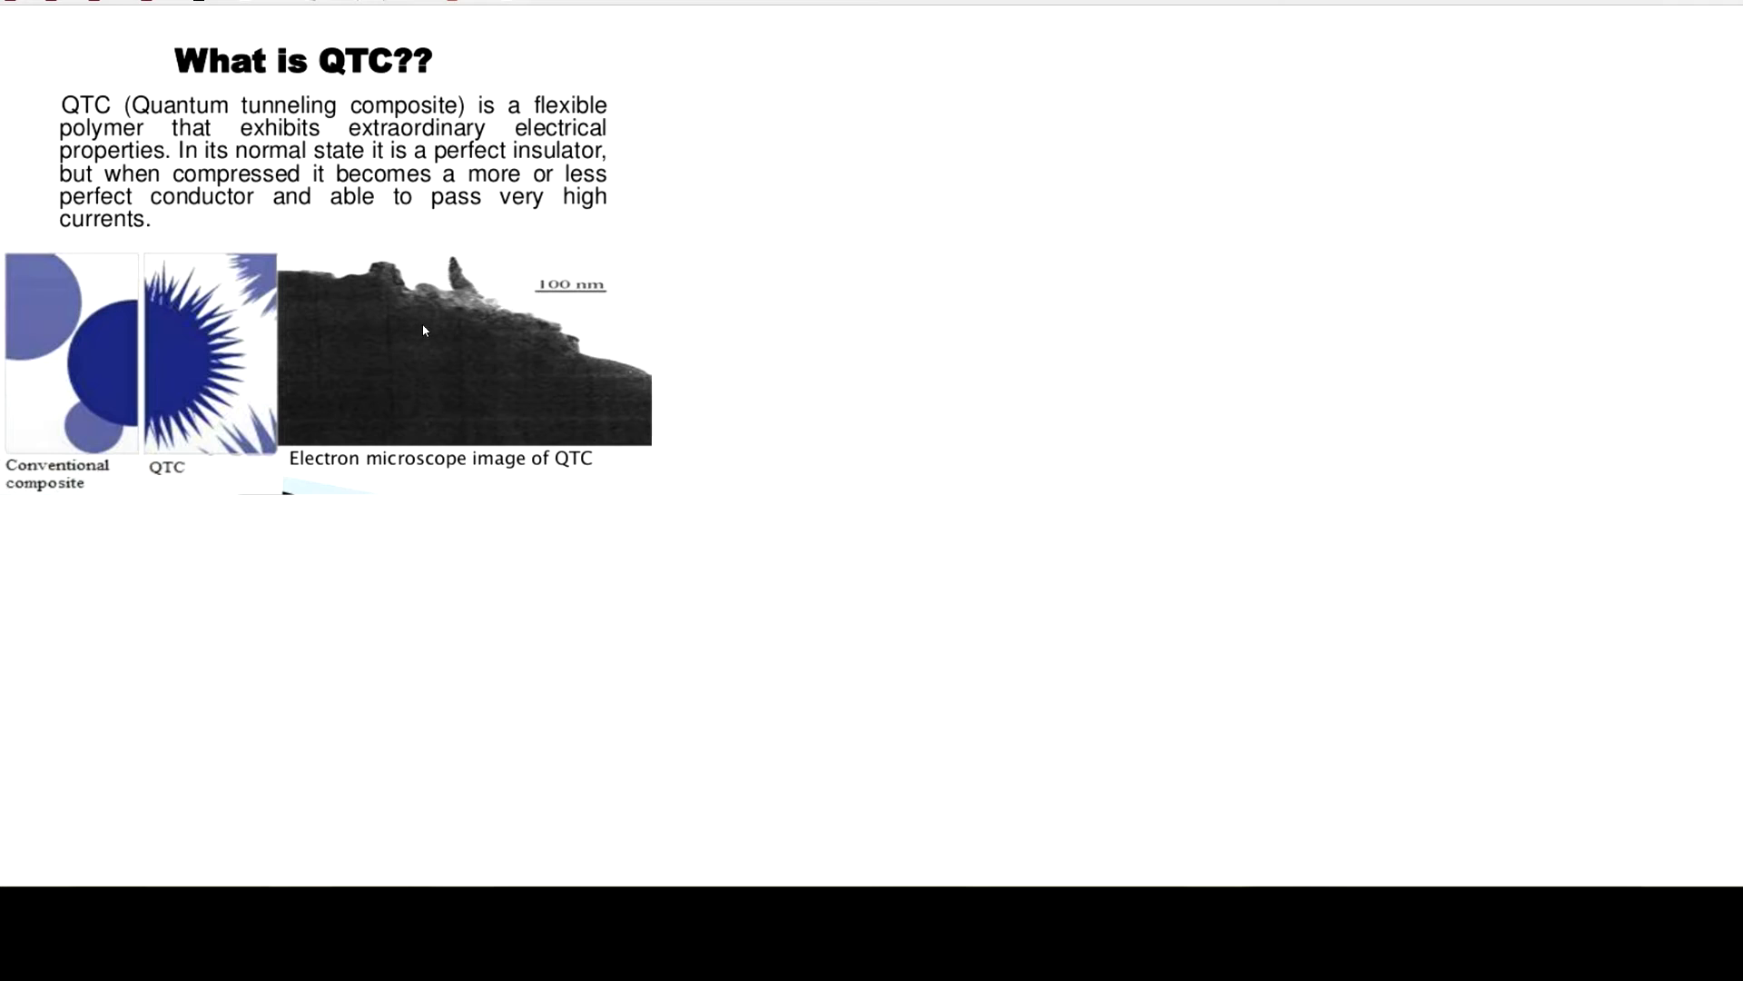
mouse_move(421, 353)
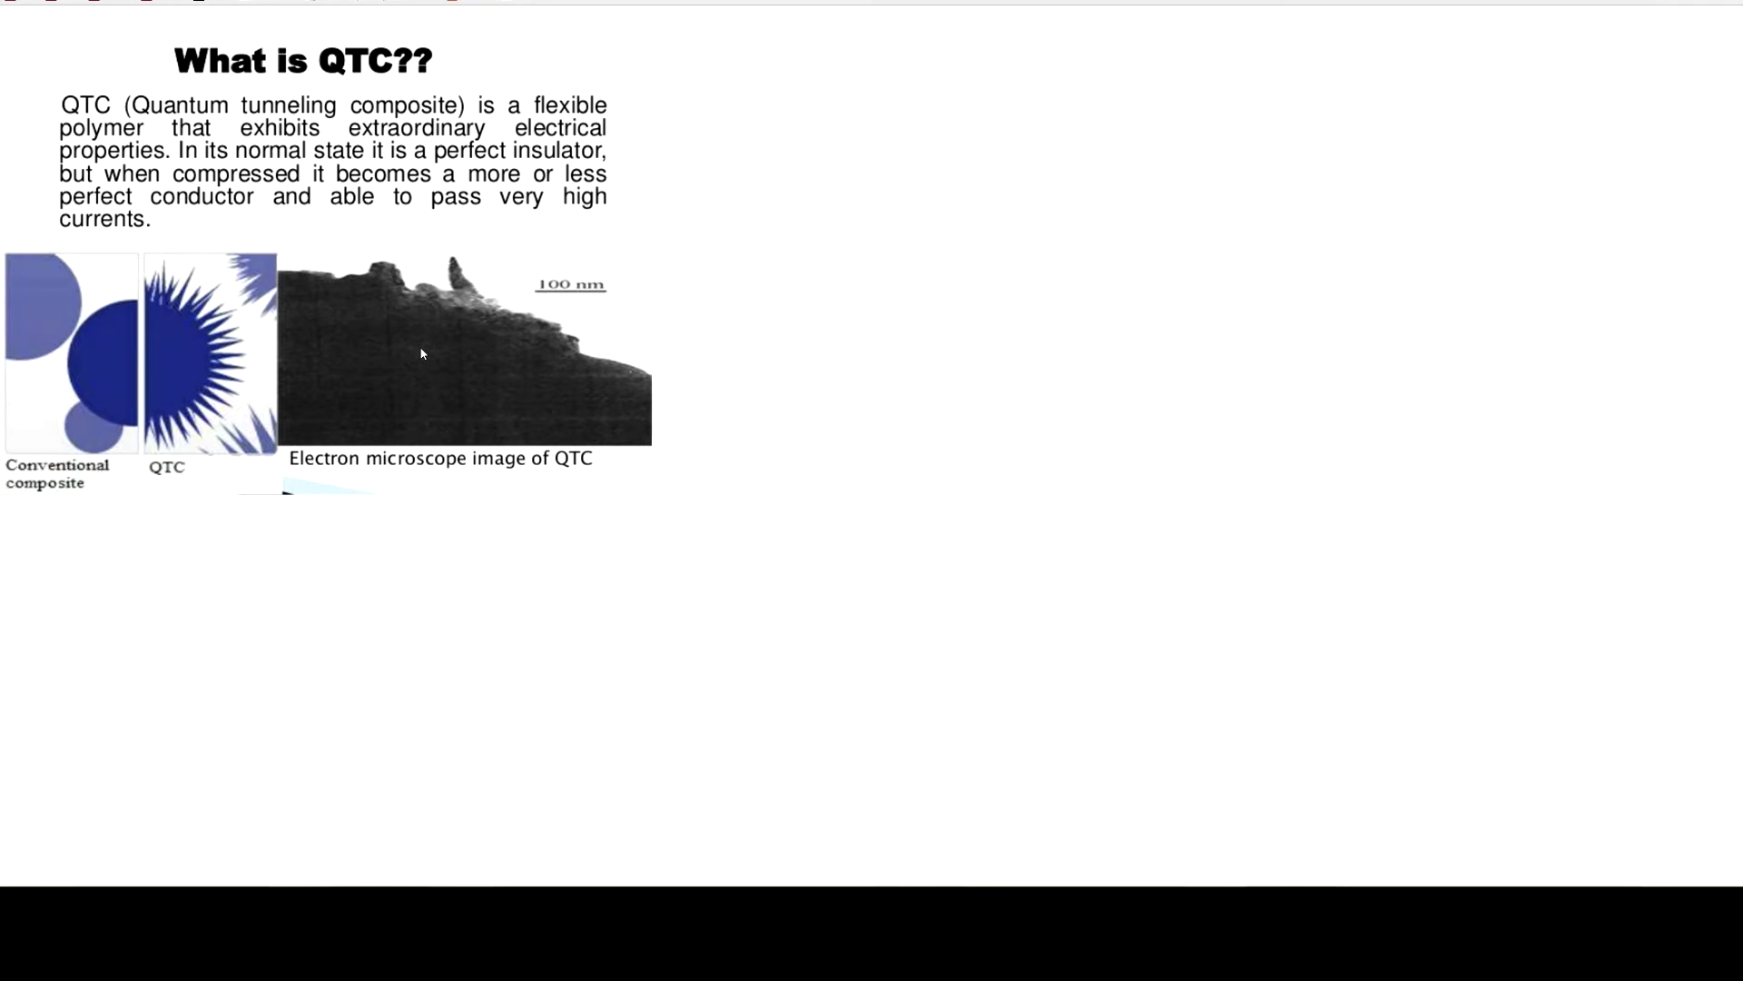
mouse_move(403, 357)
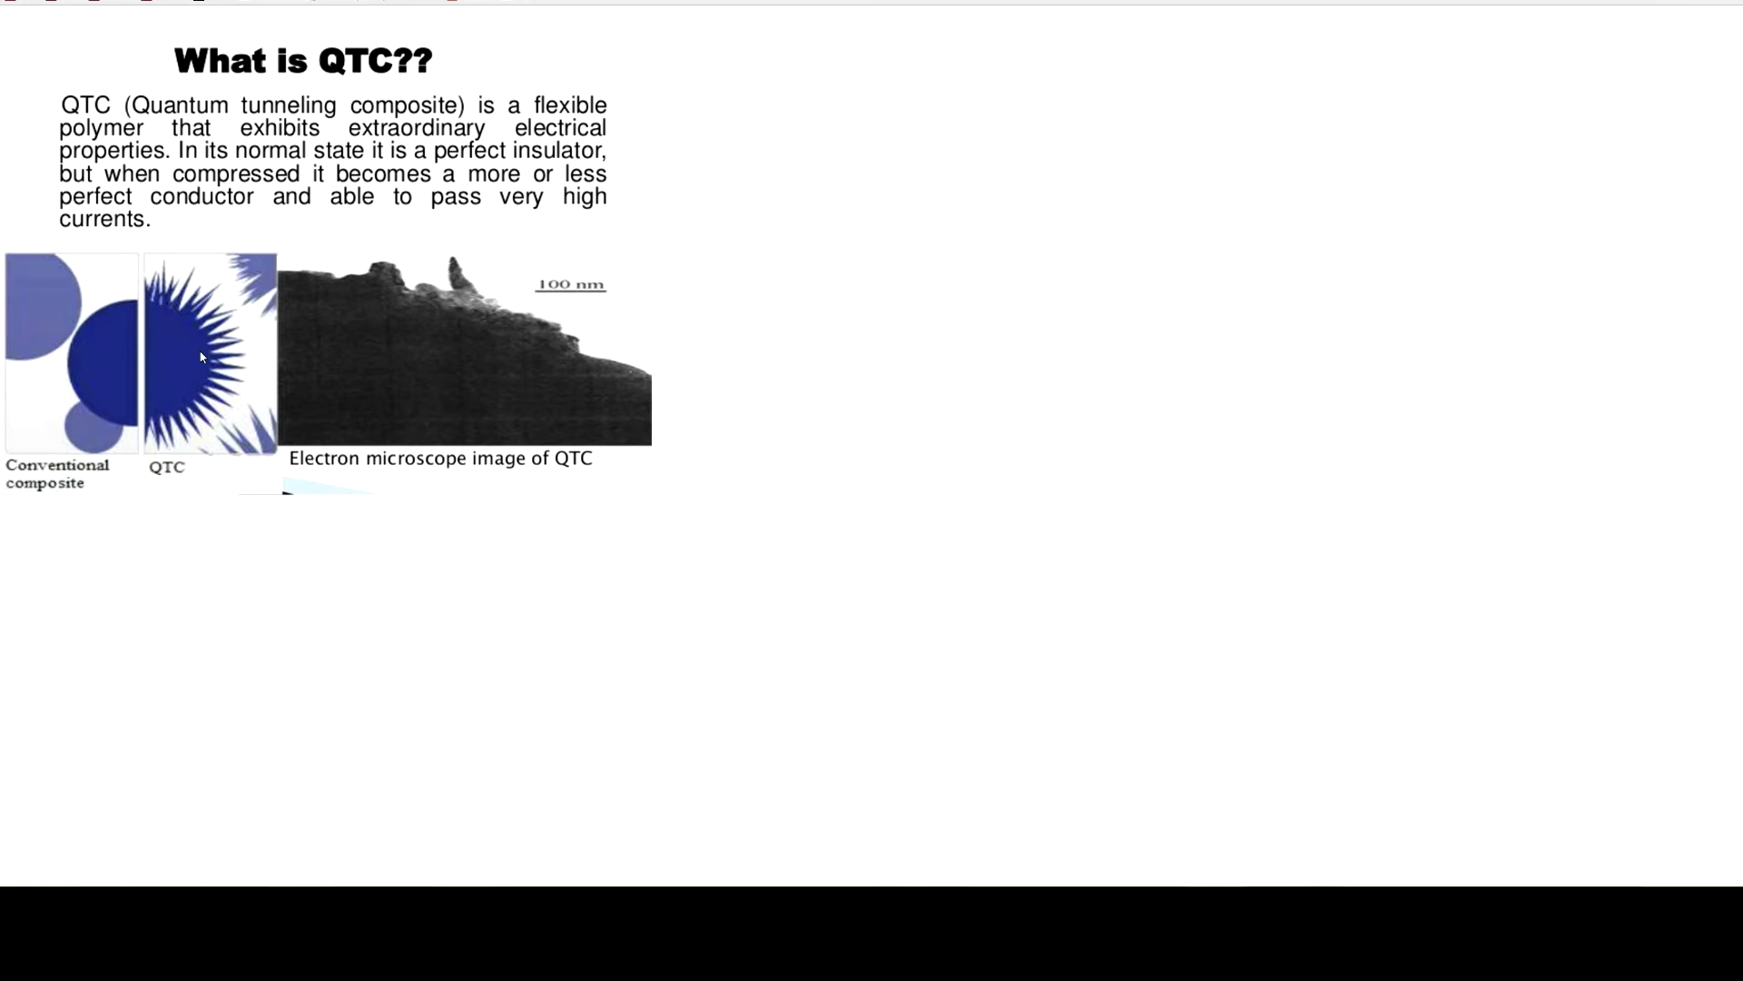
mouse_move(237, 339)
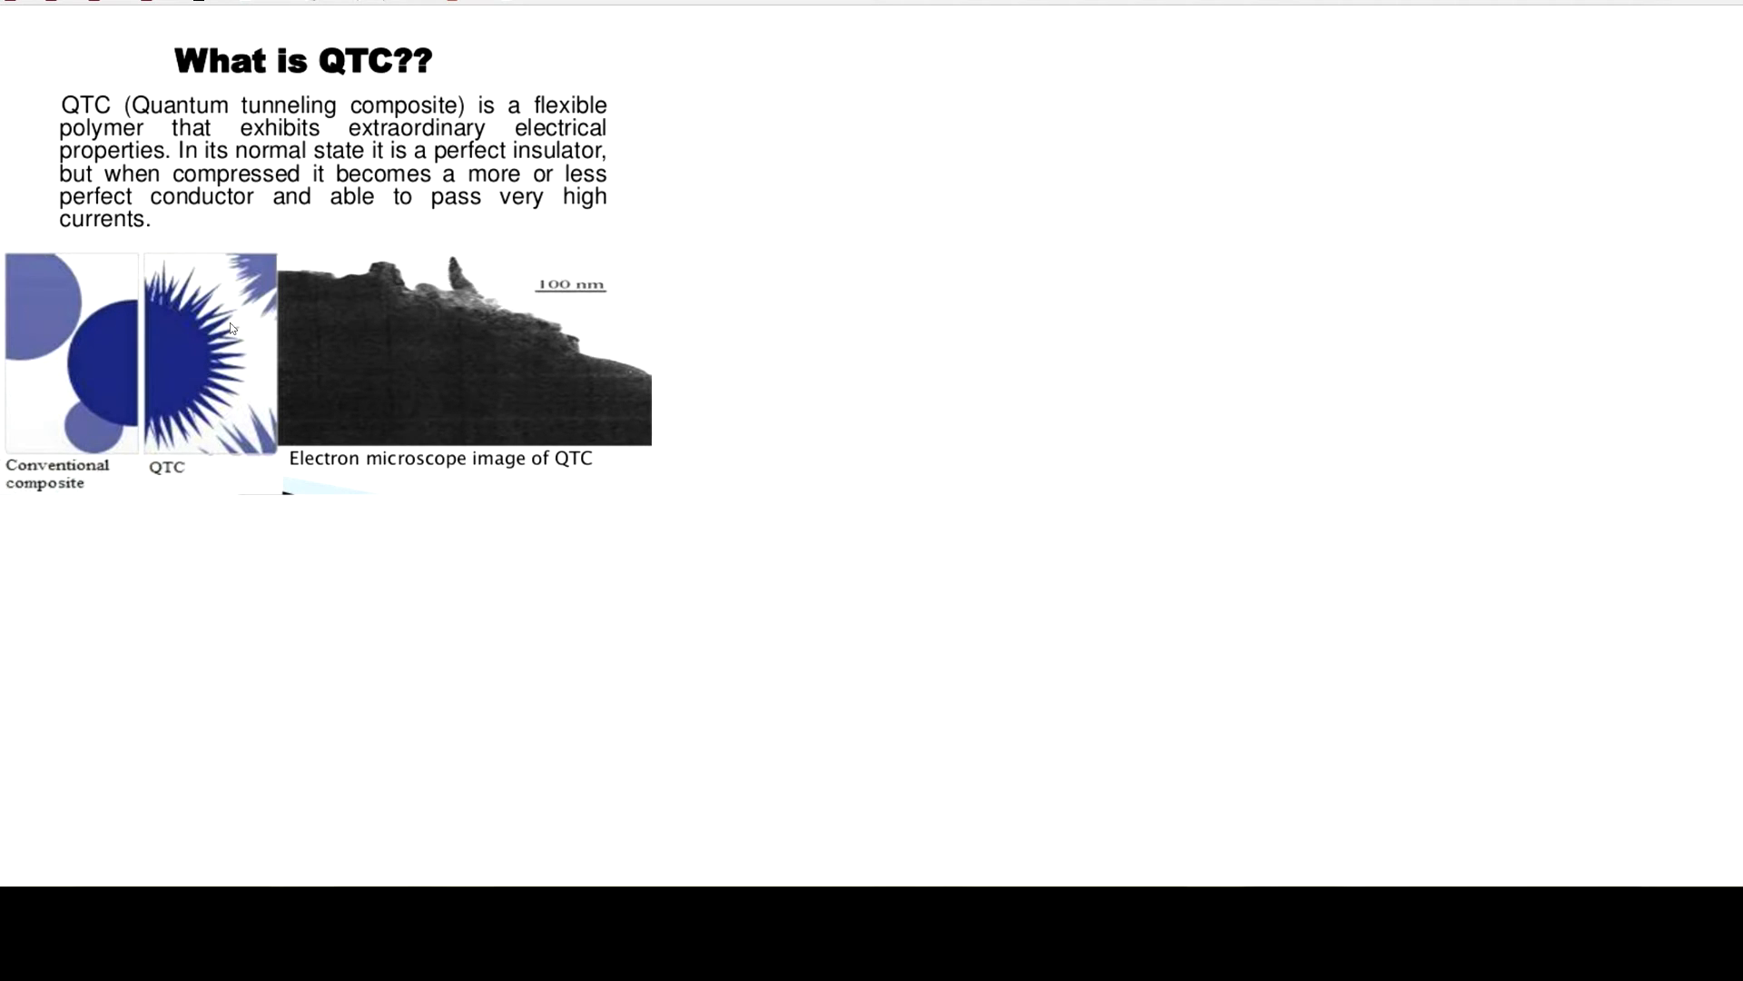
mouse_move(380, 361)
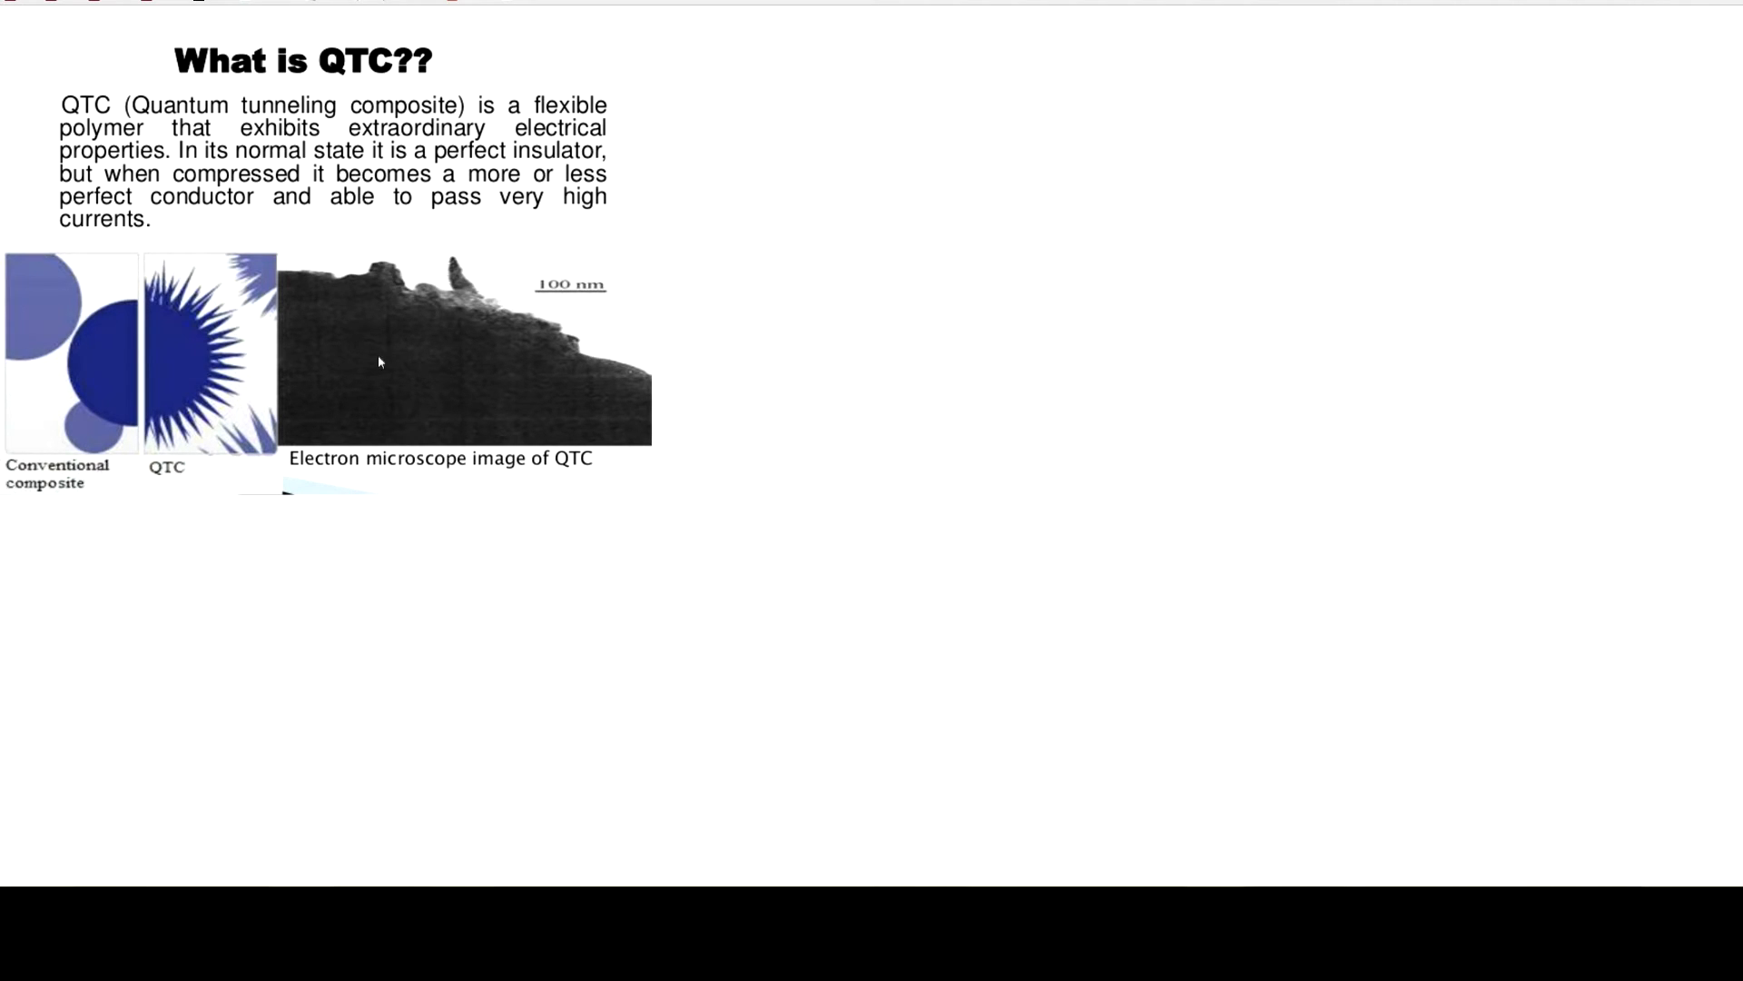
mouse_move(315, 365)
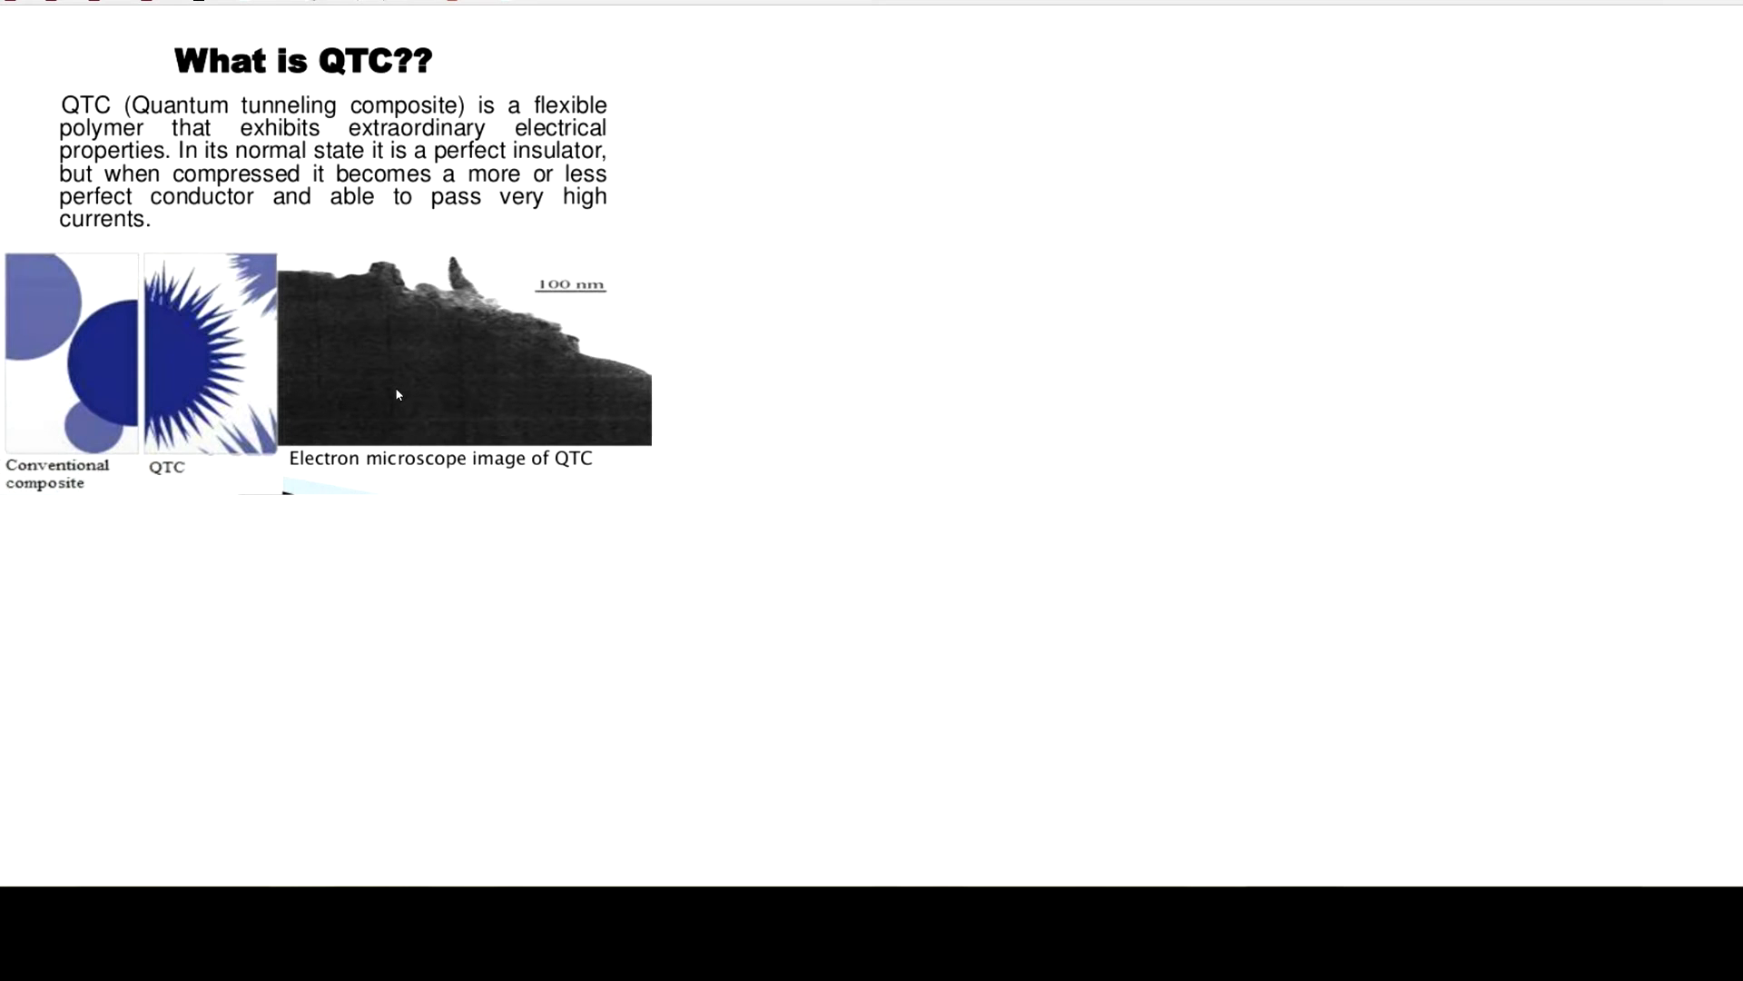
mouse_move(391, 404)
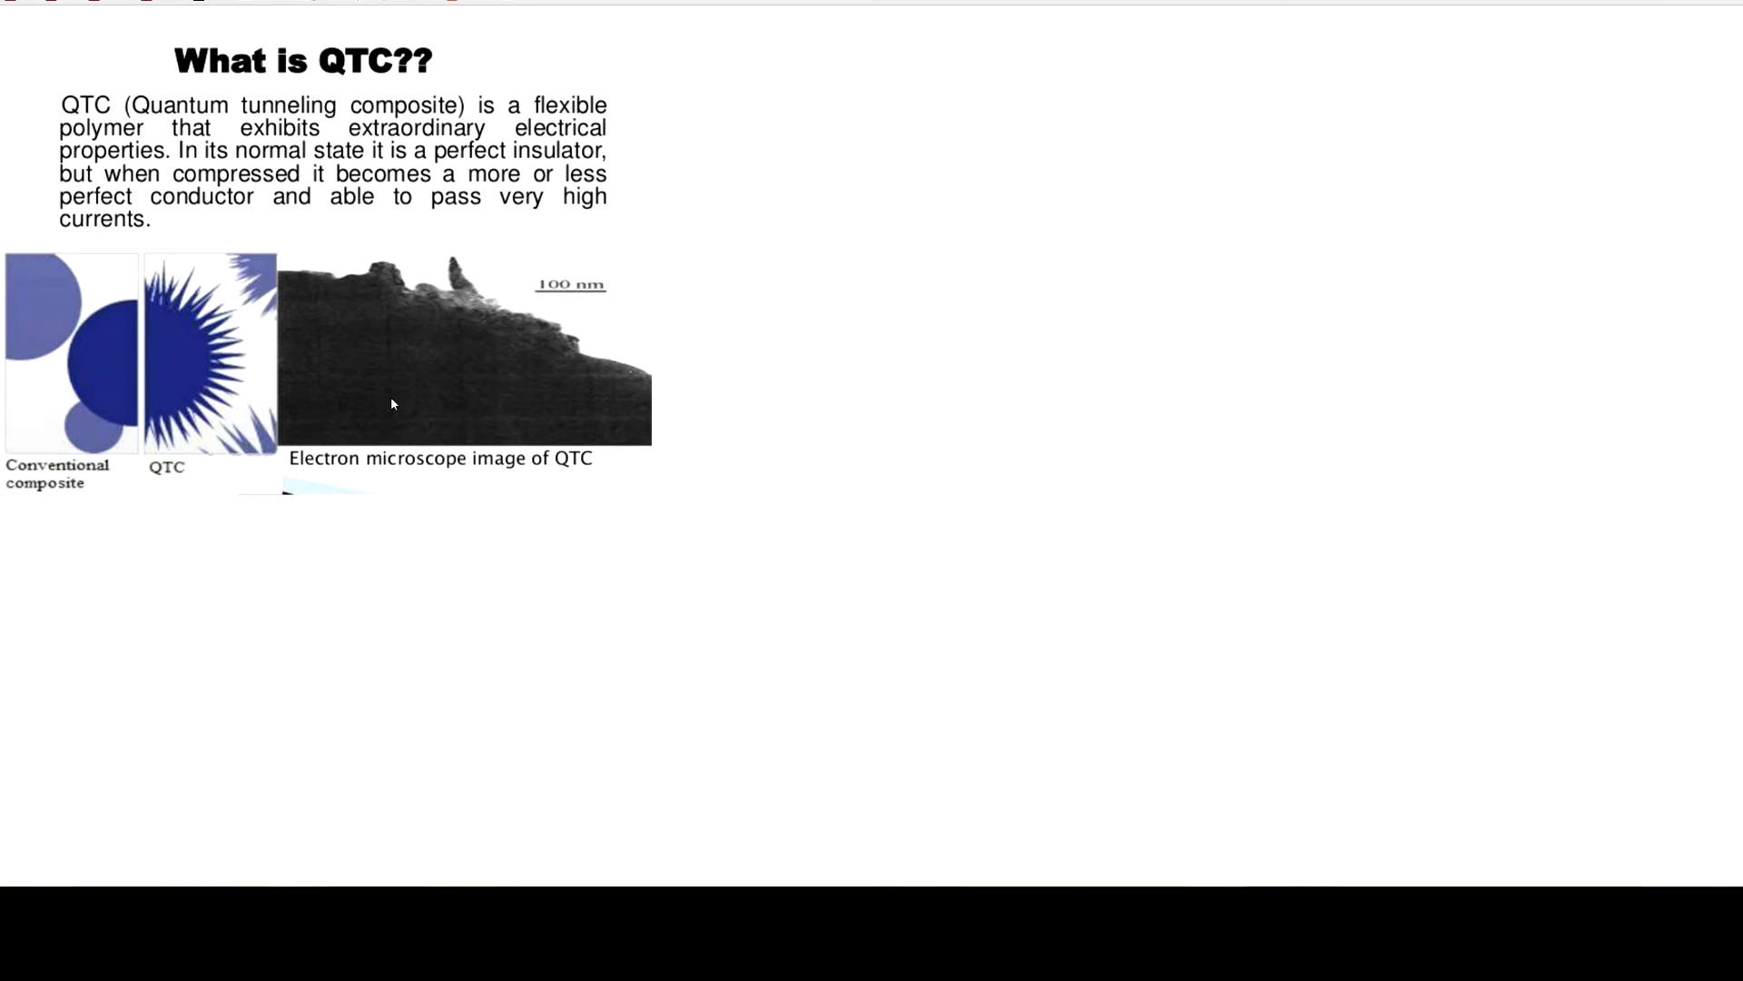
mouse_move(414, 376)
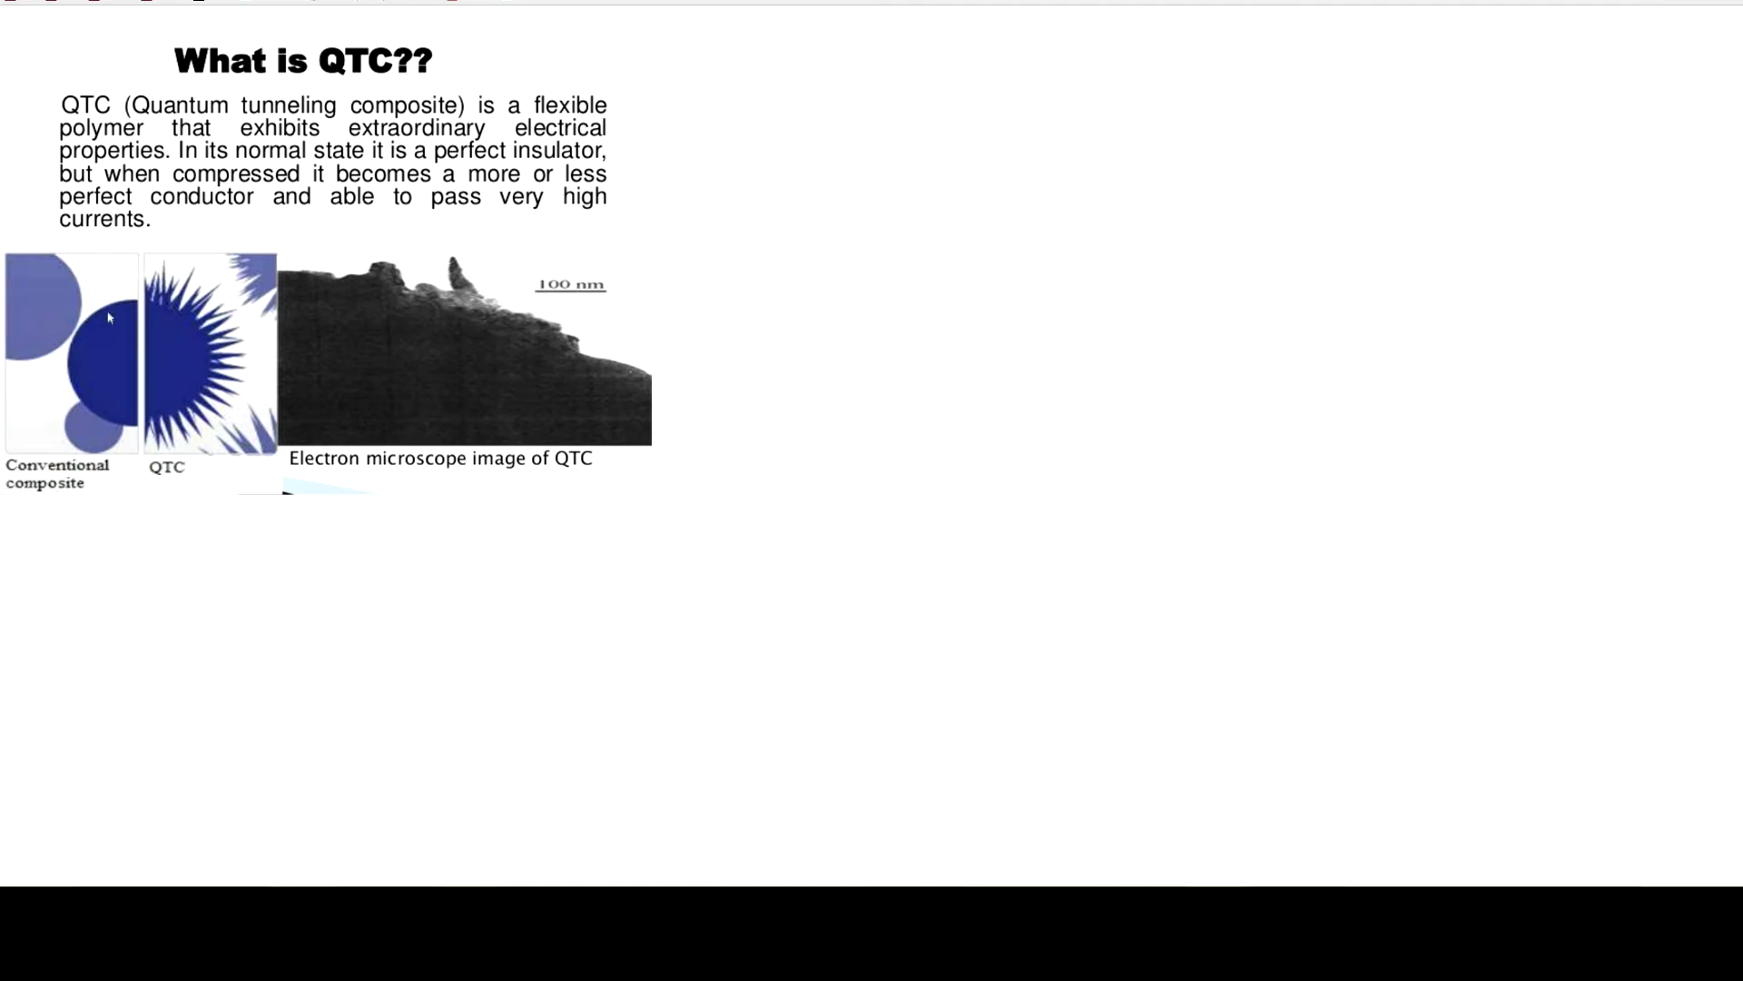
mouse_move(99, 354)
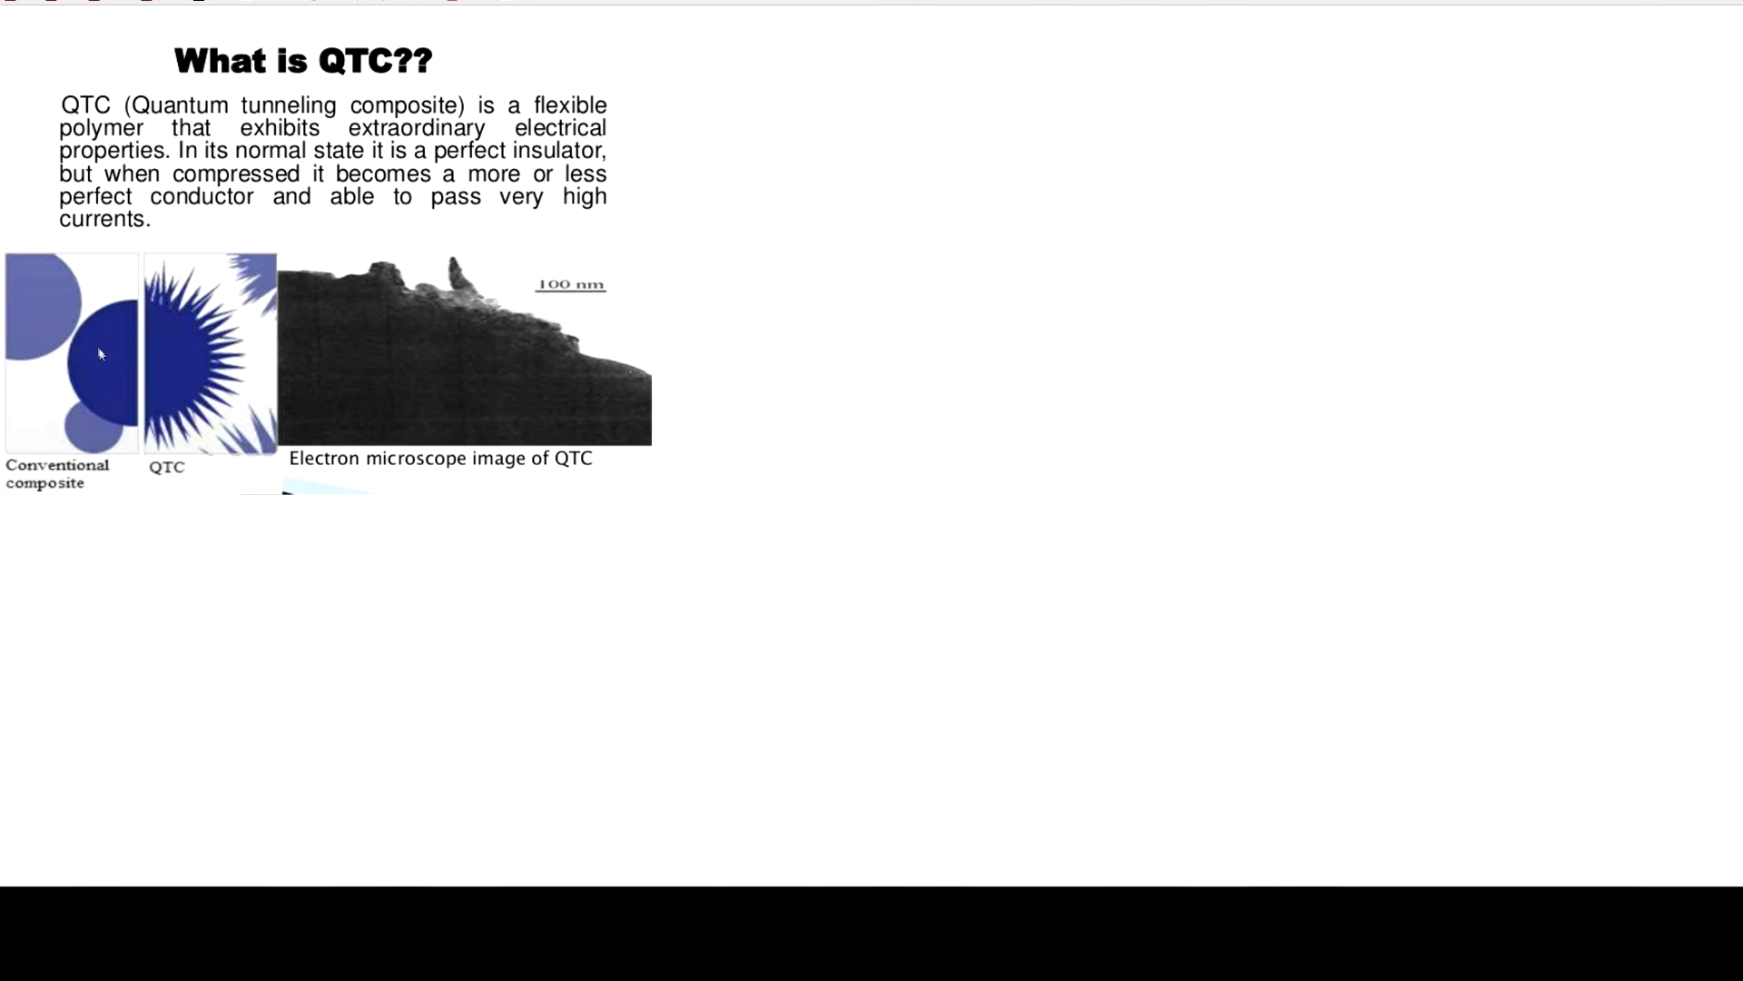
mouse_move(66, 333)
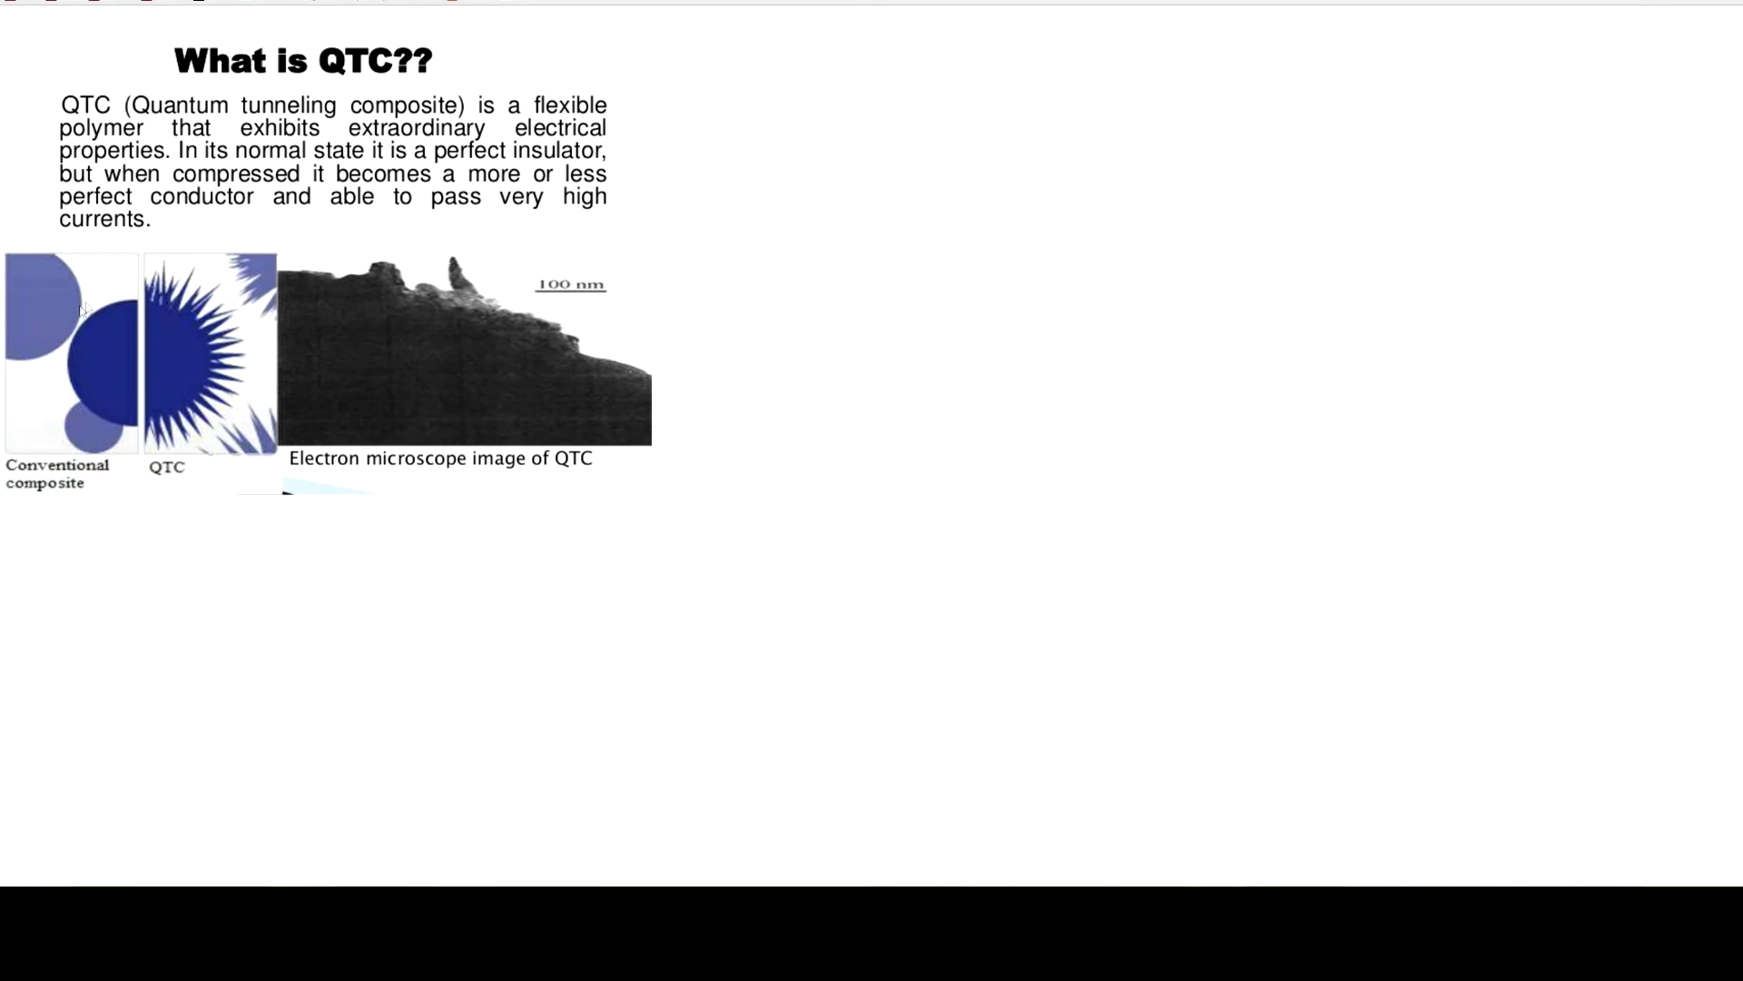
mouse_move(73, 340)
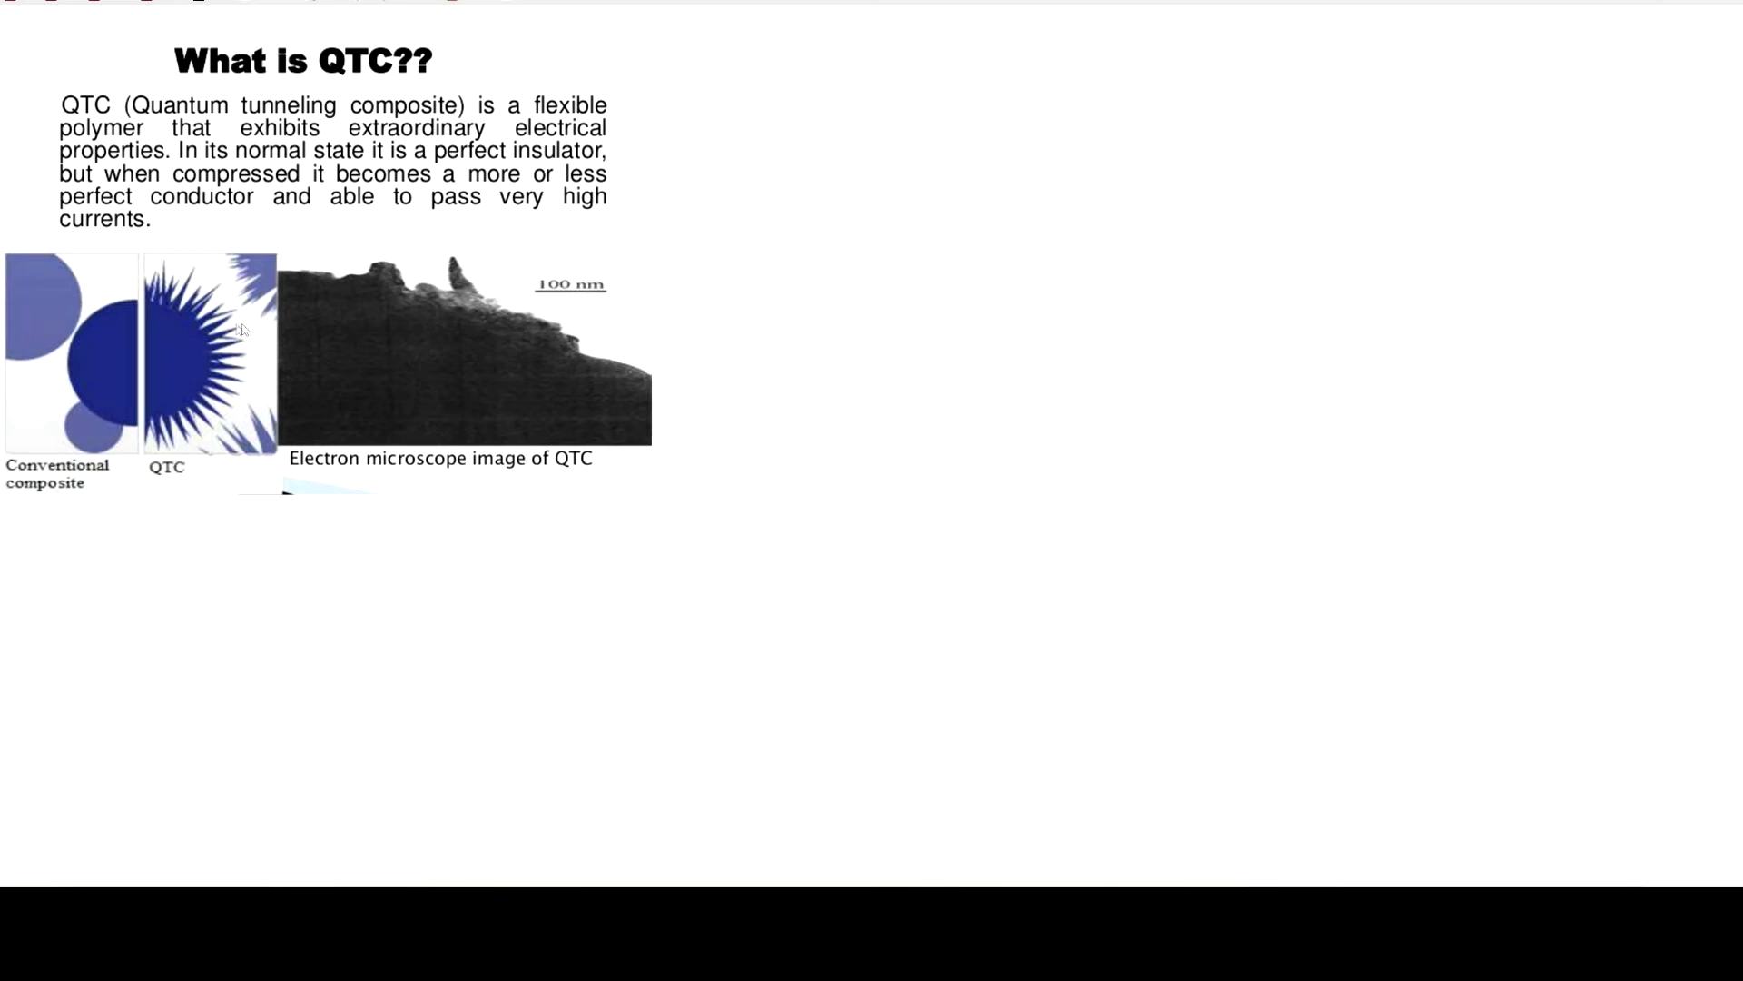
mouse_move(277, 283)
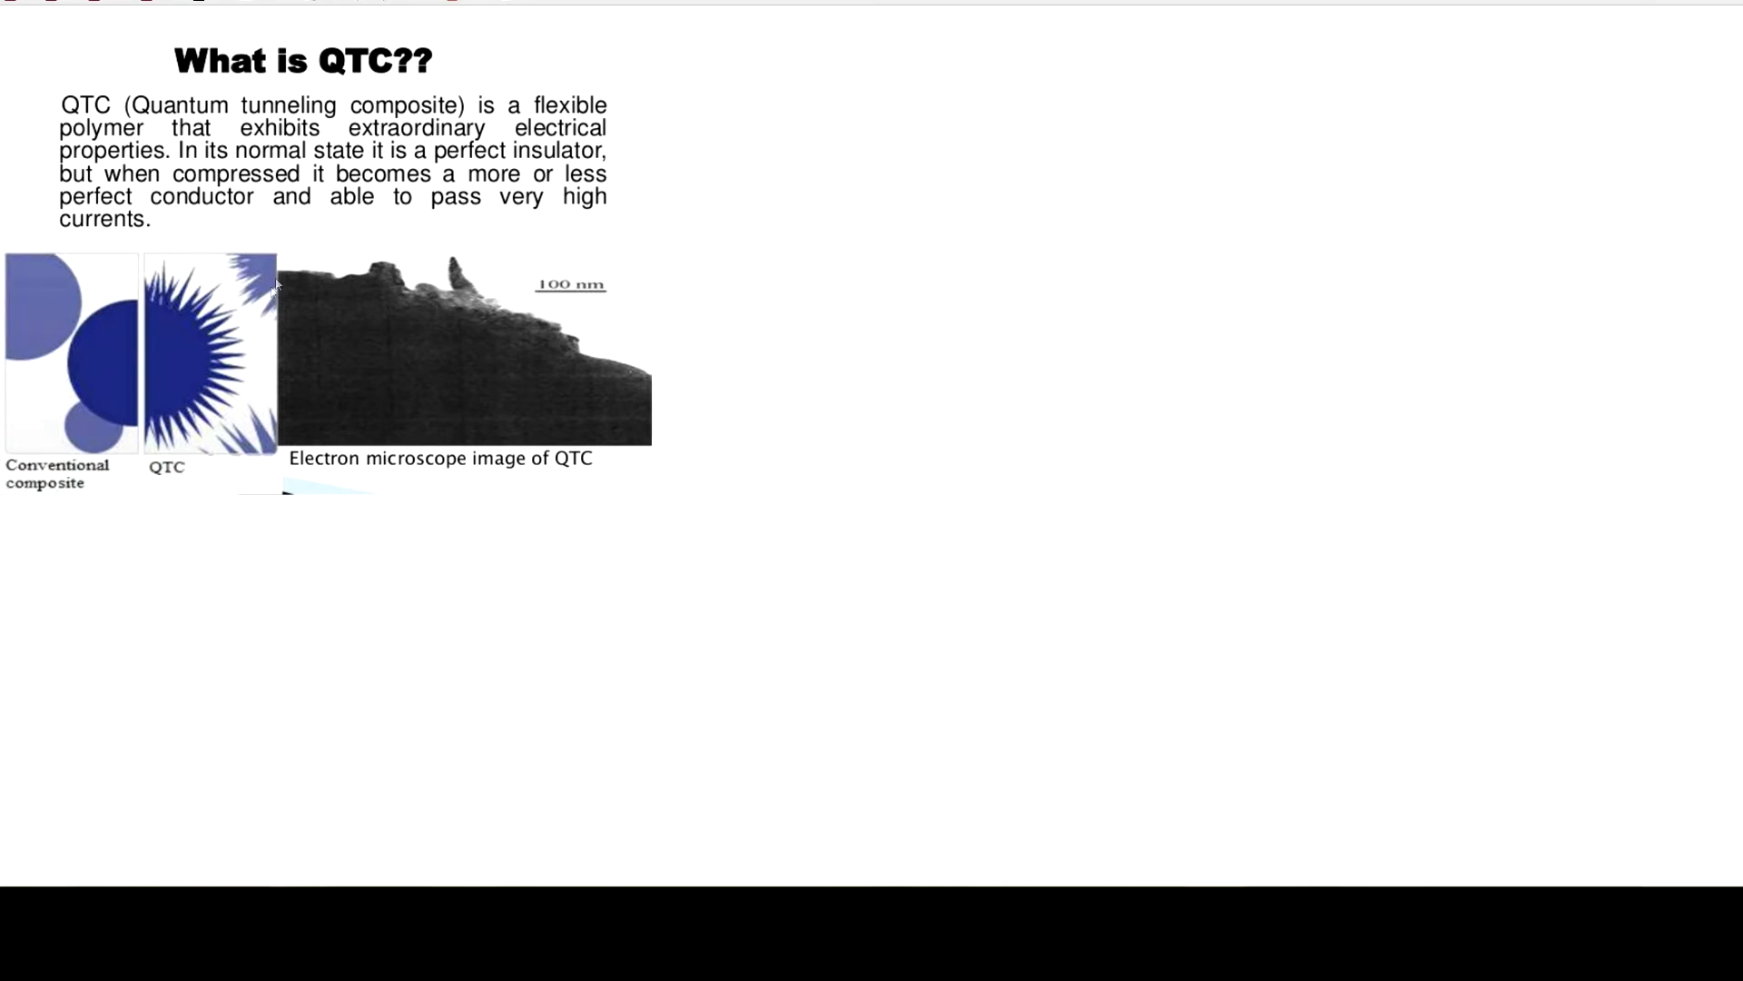
mouse_move(252, 398)
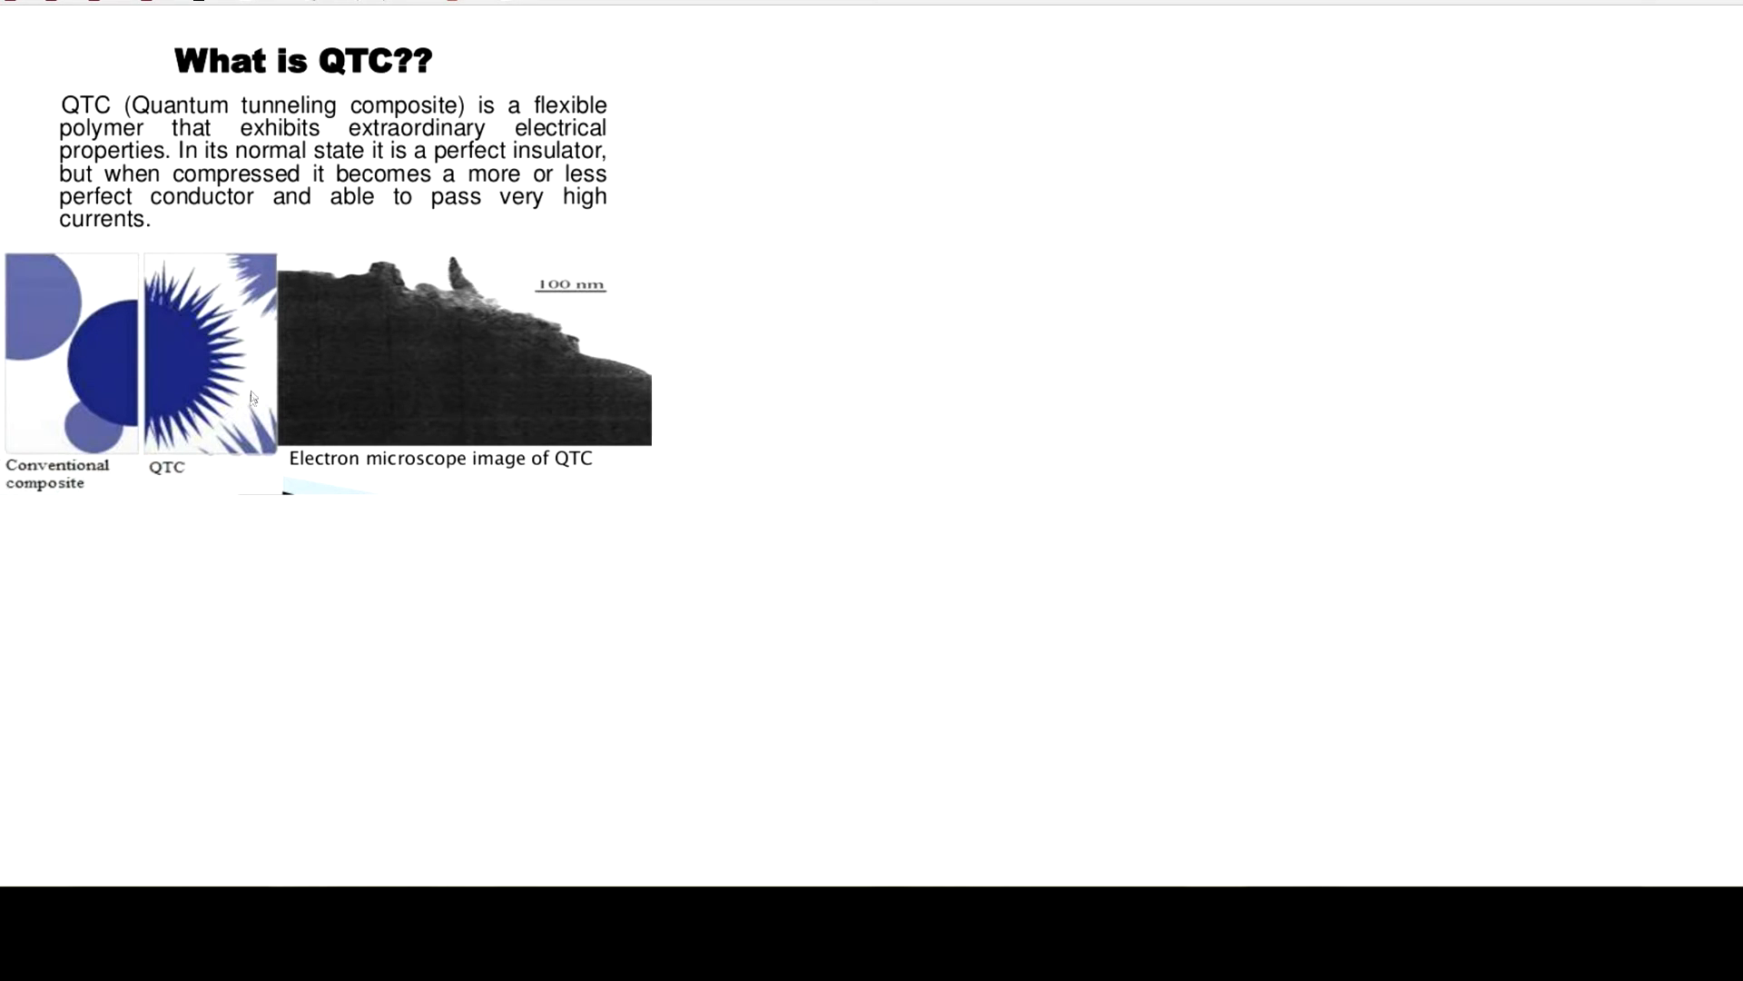
mouse_move(220, 306)
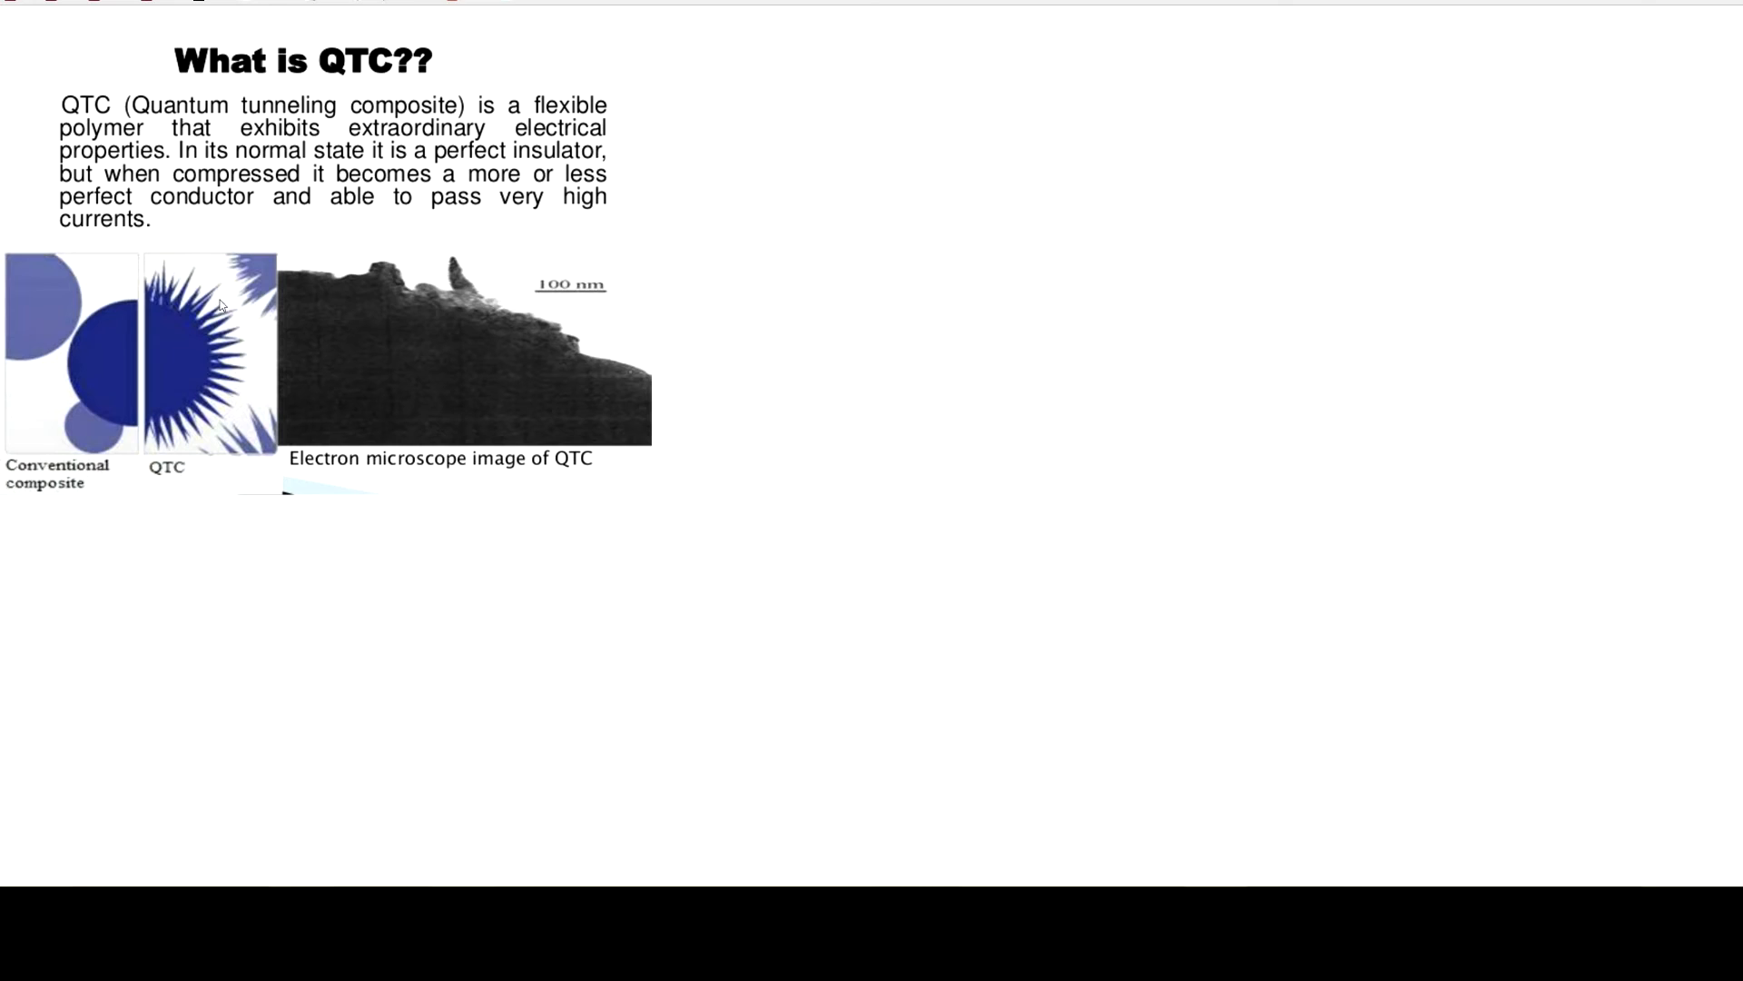
mouse_move(271, 309)
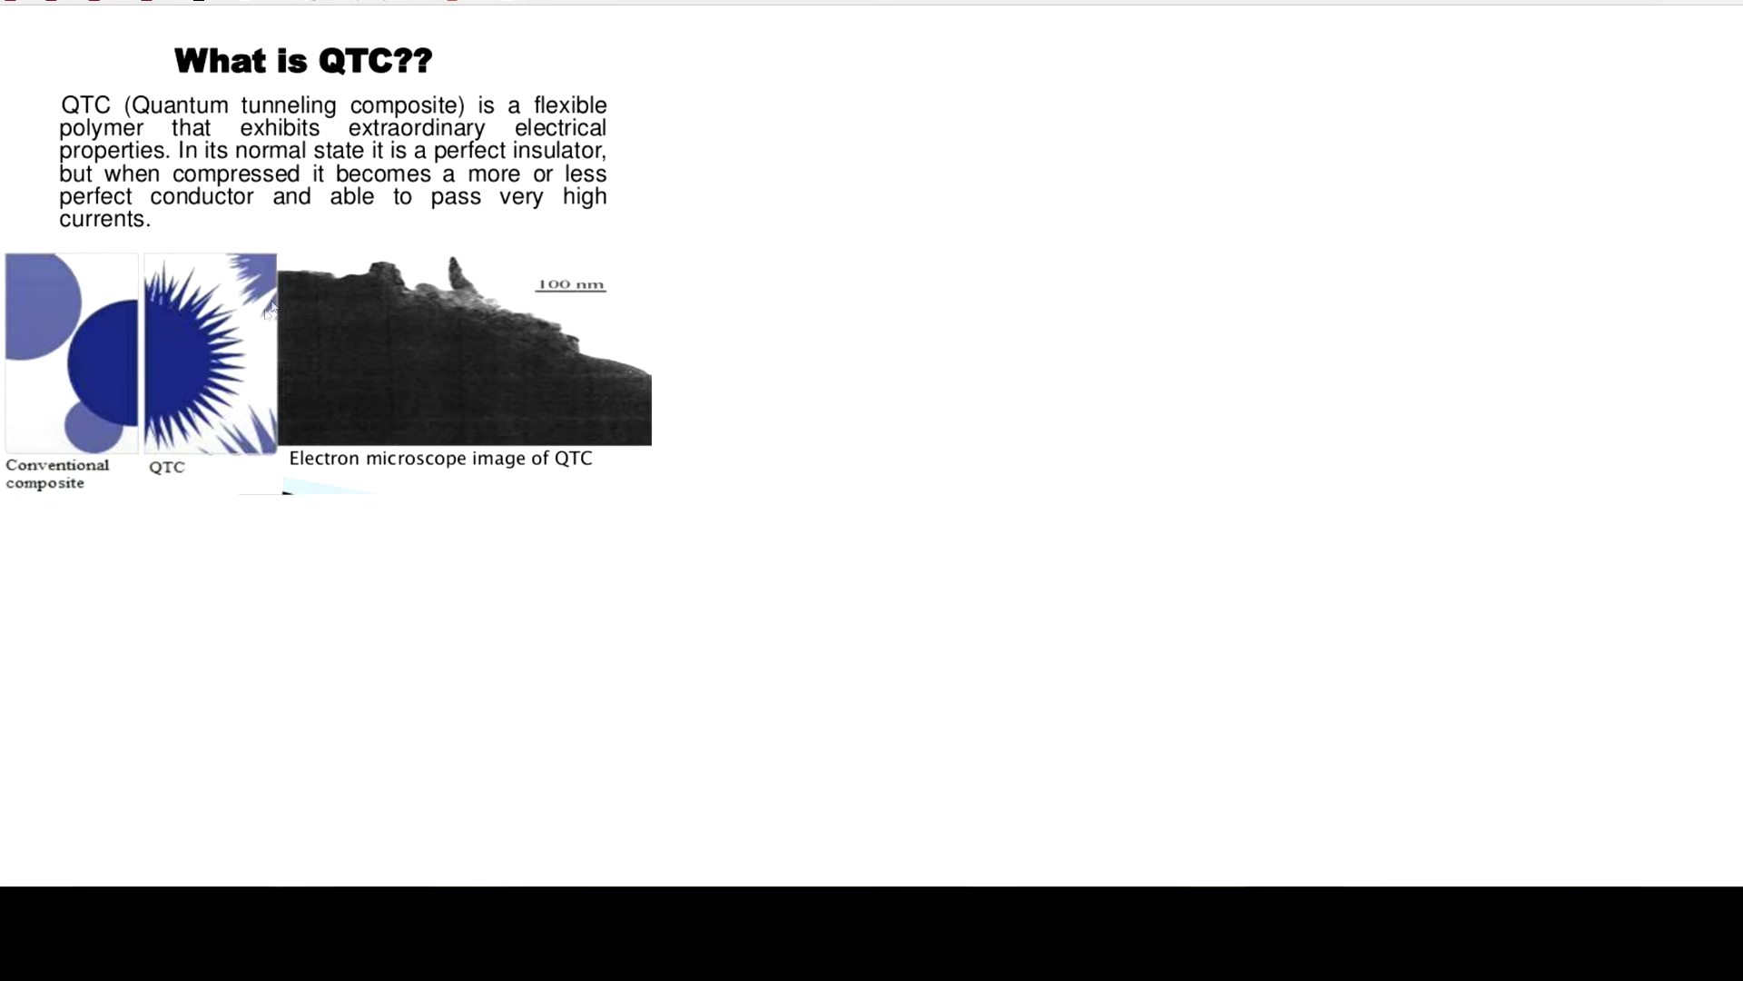
mouse_move(249, 333)
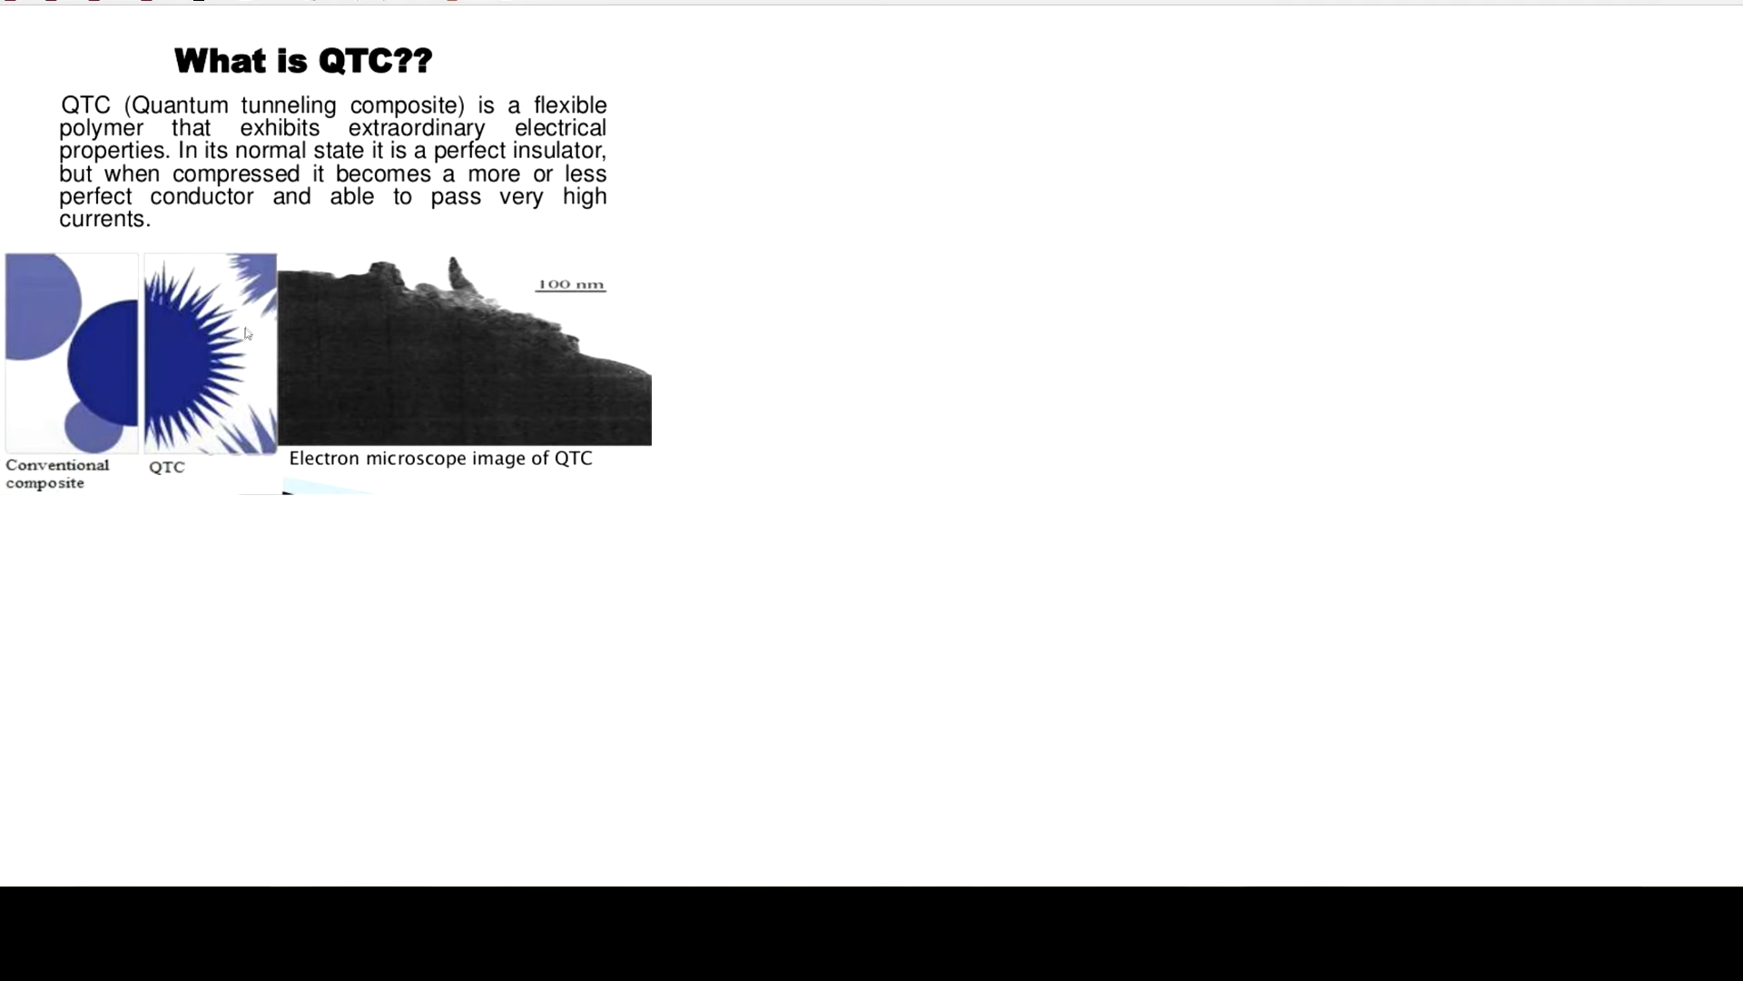
mouse_move(251, 289)
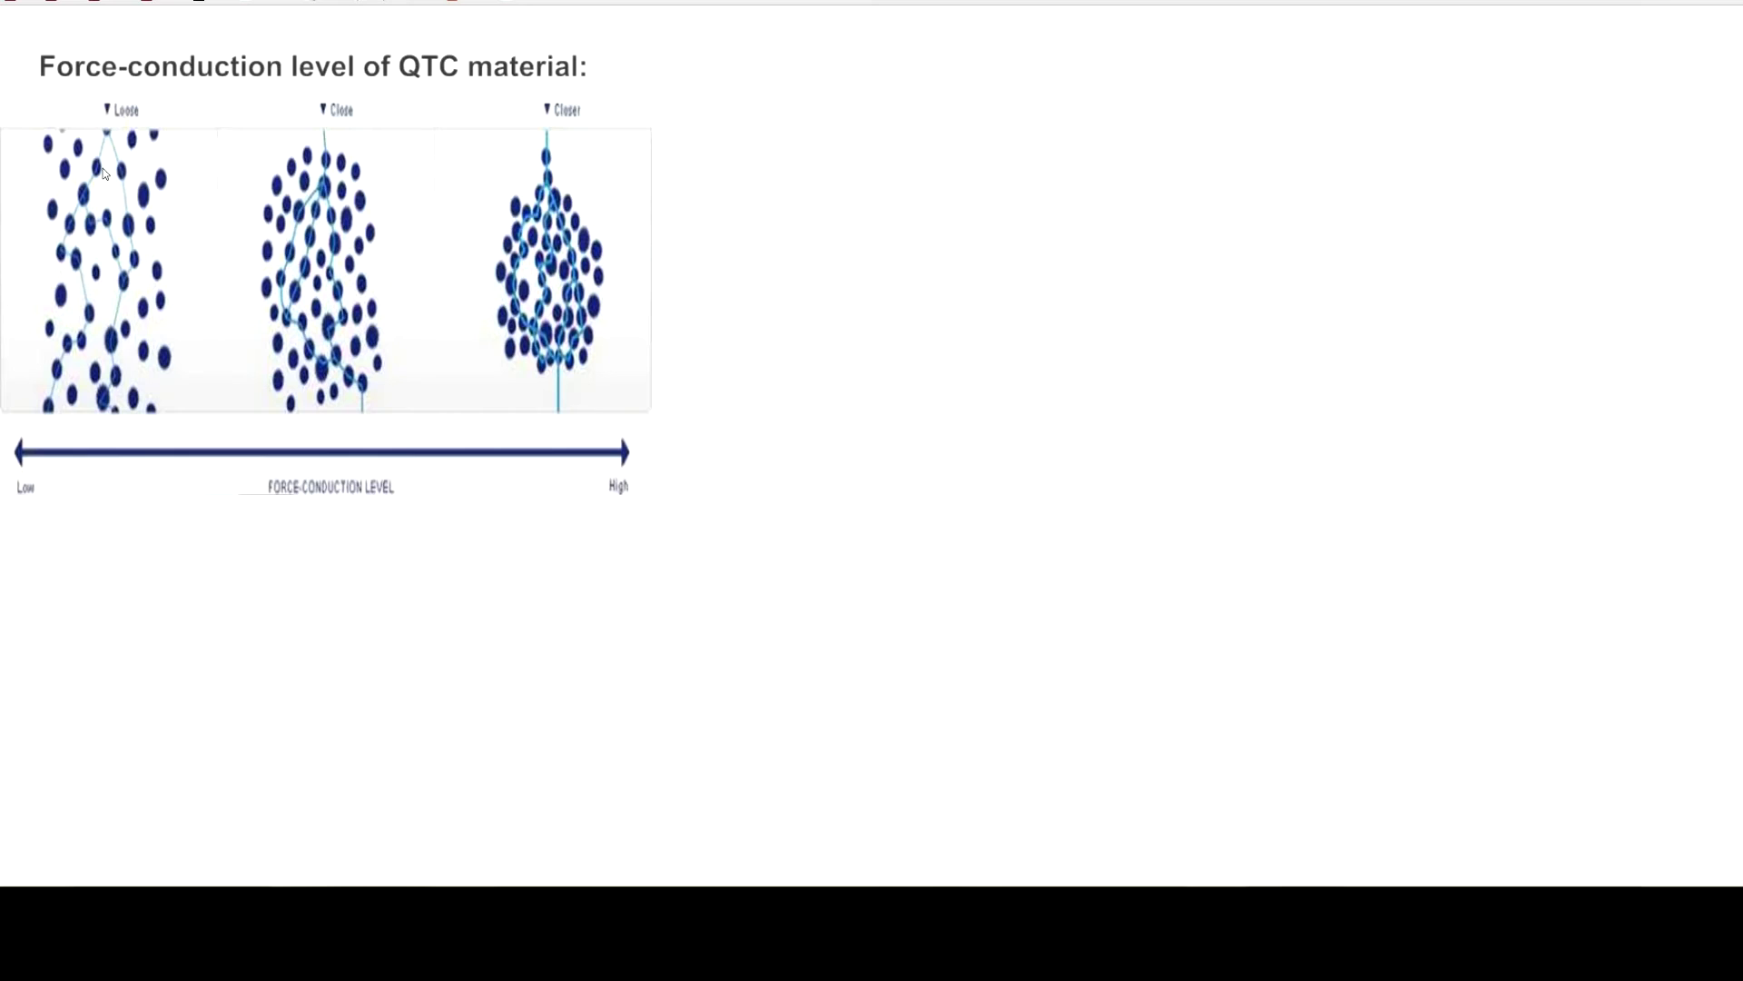
mouse_move(238, 178)
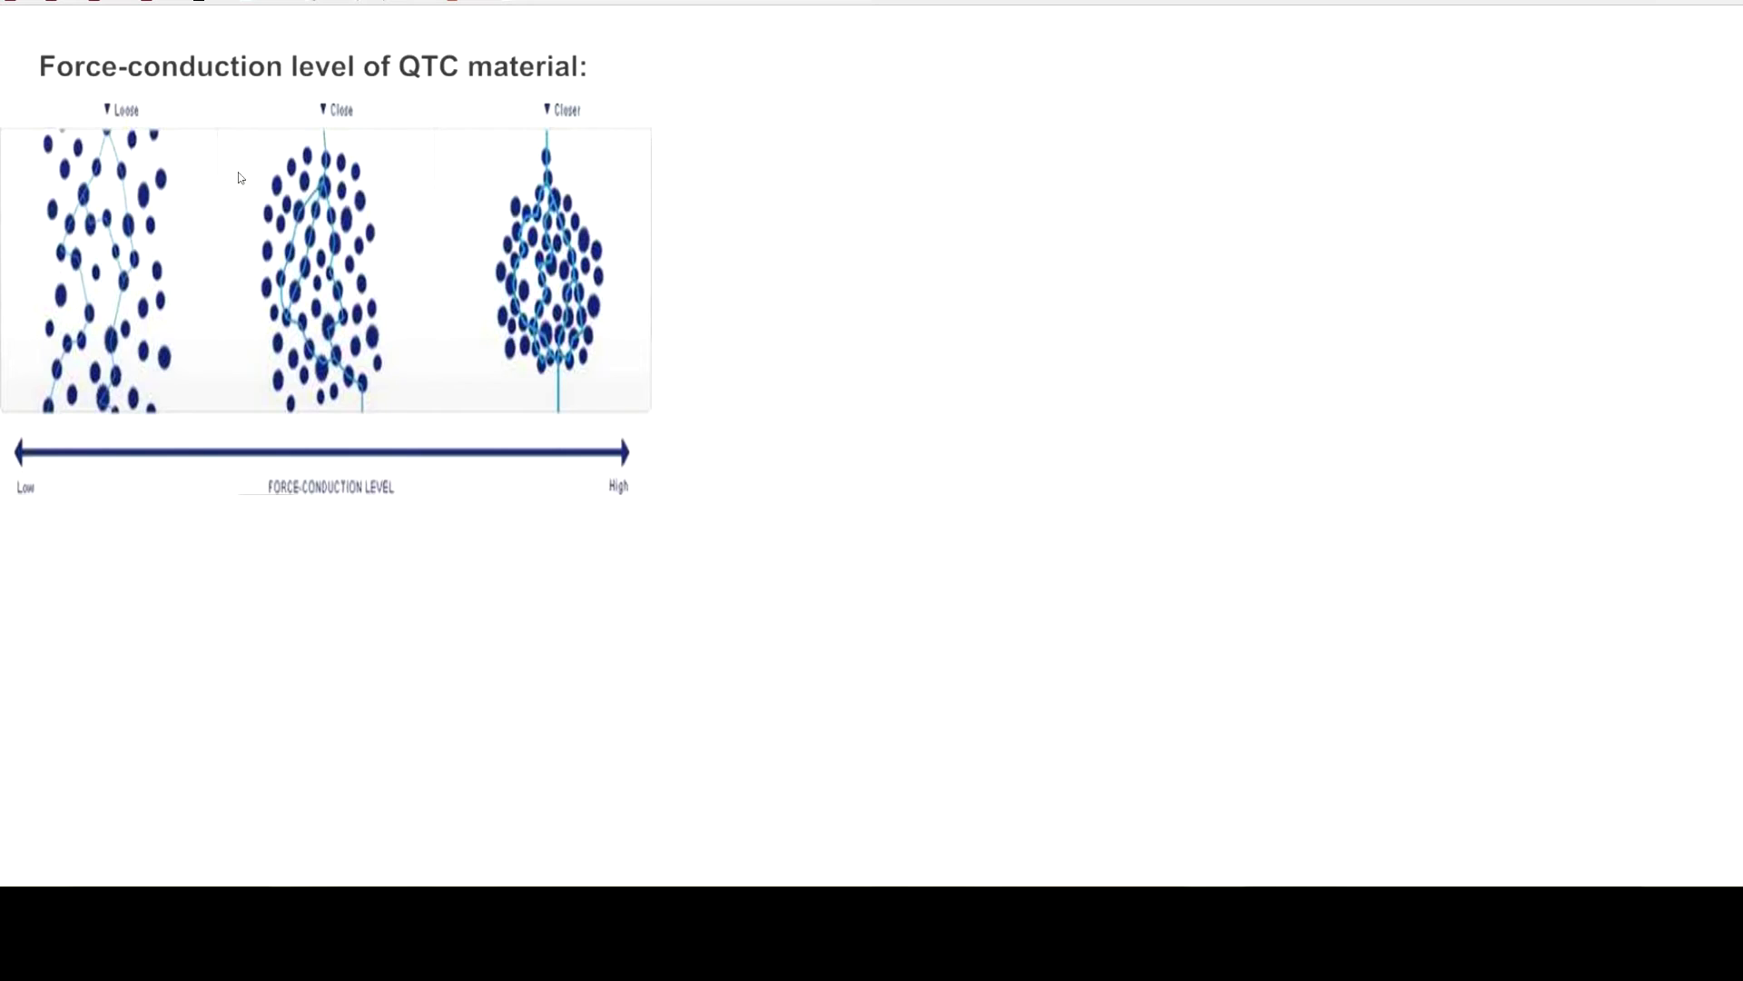
mouse_move(66, 302)
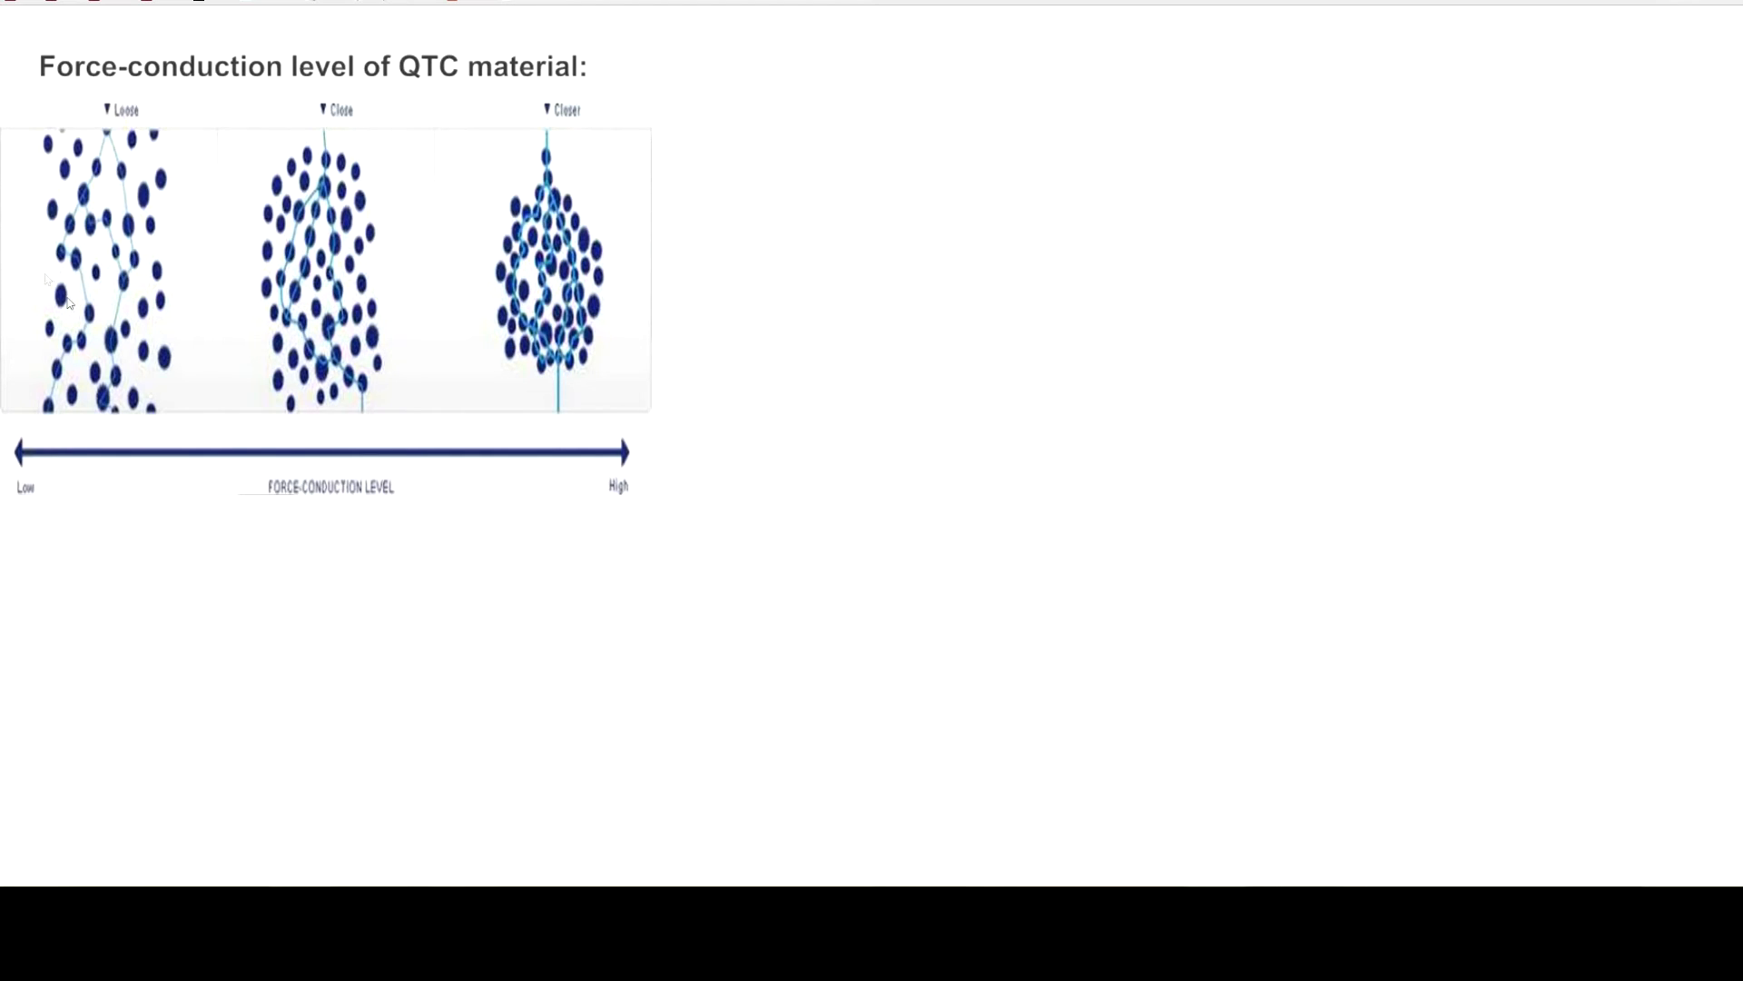
mouse_move(120, 209)
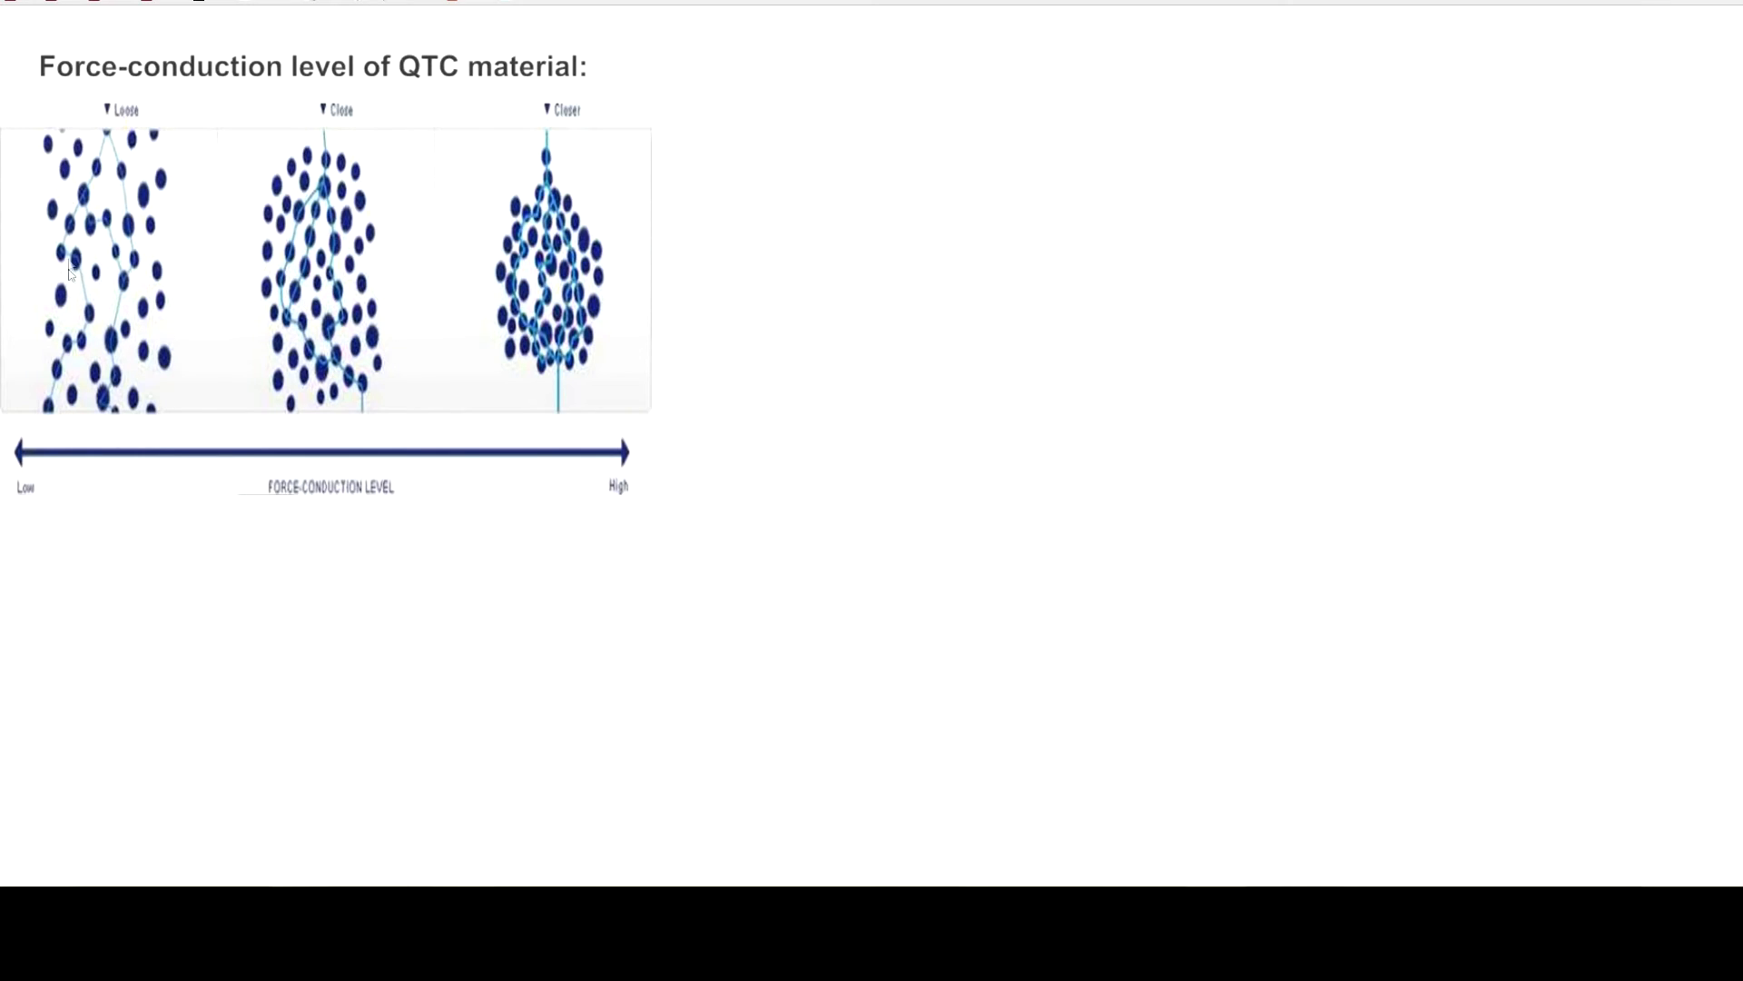
mouse_move(326, 126)
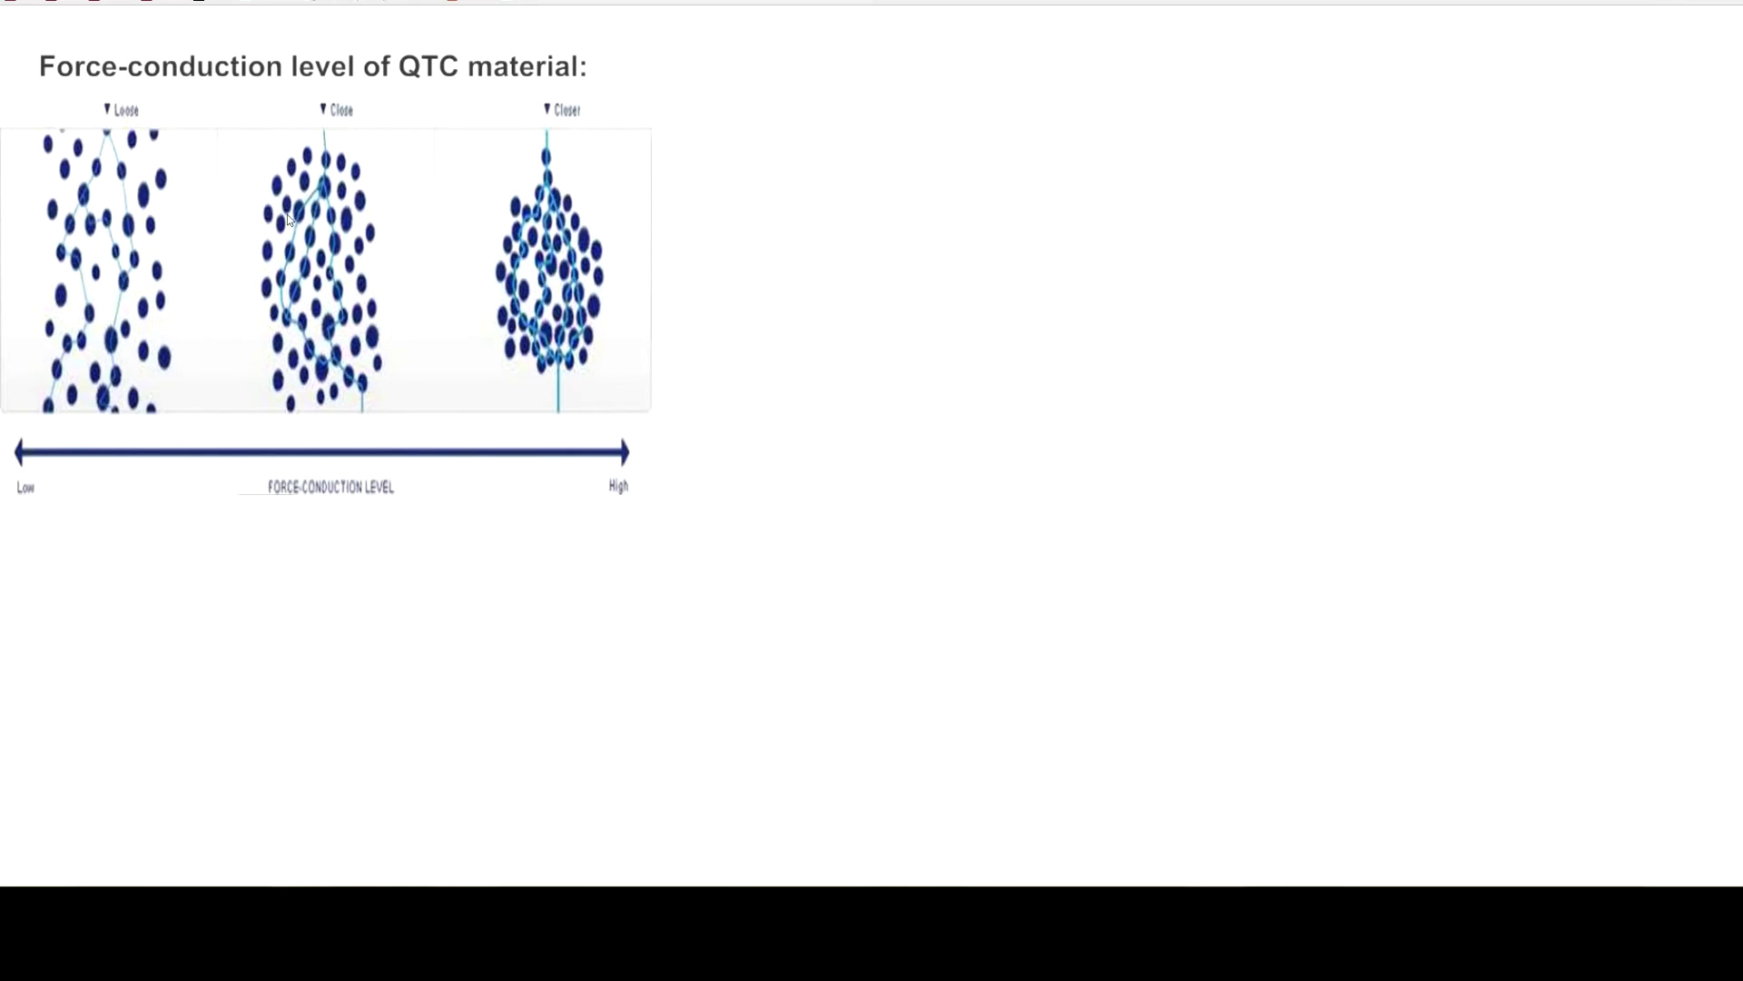
mouse_move(328, 175)
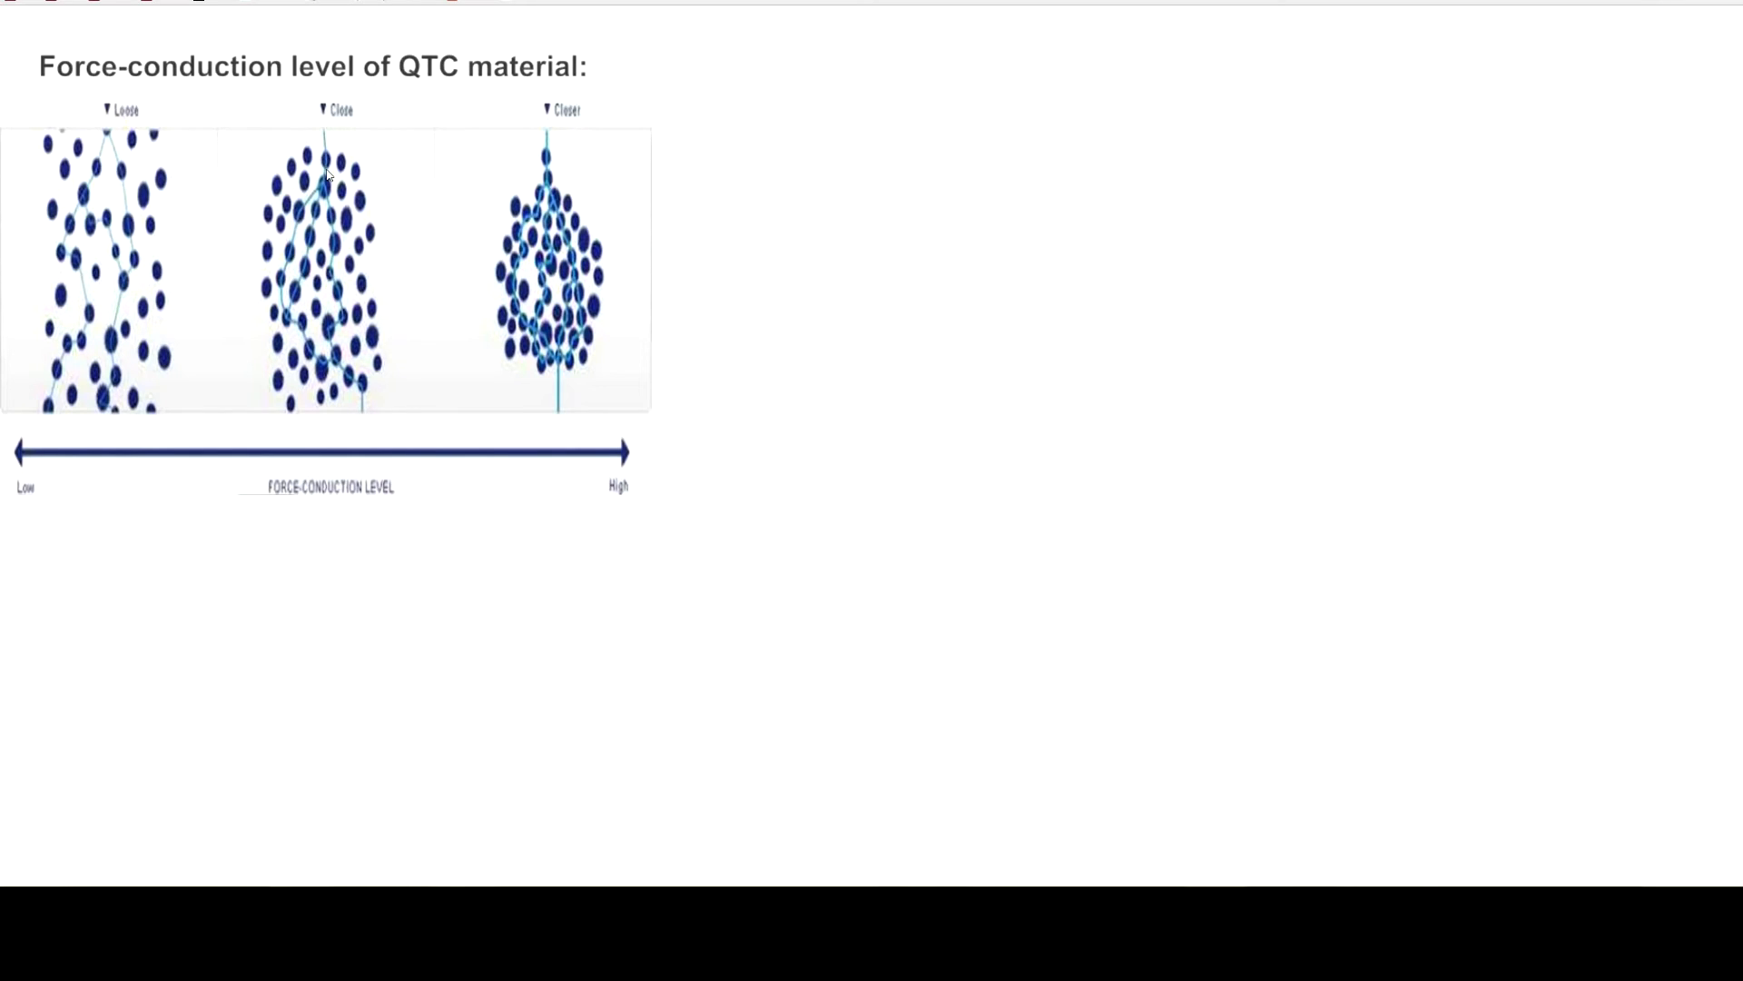
mouse_move(338, 187)
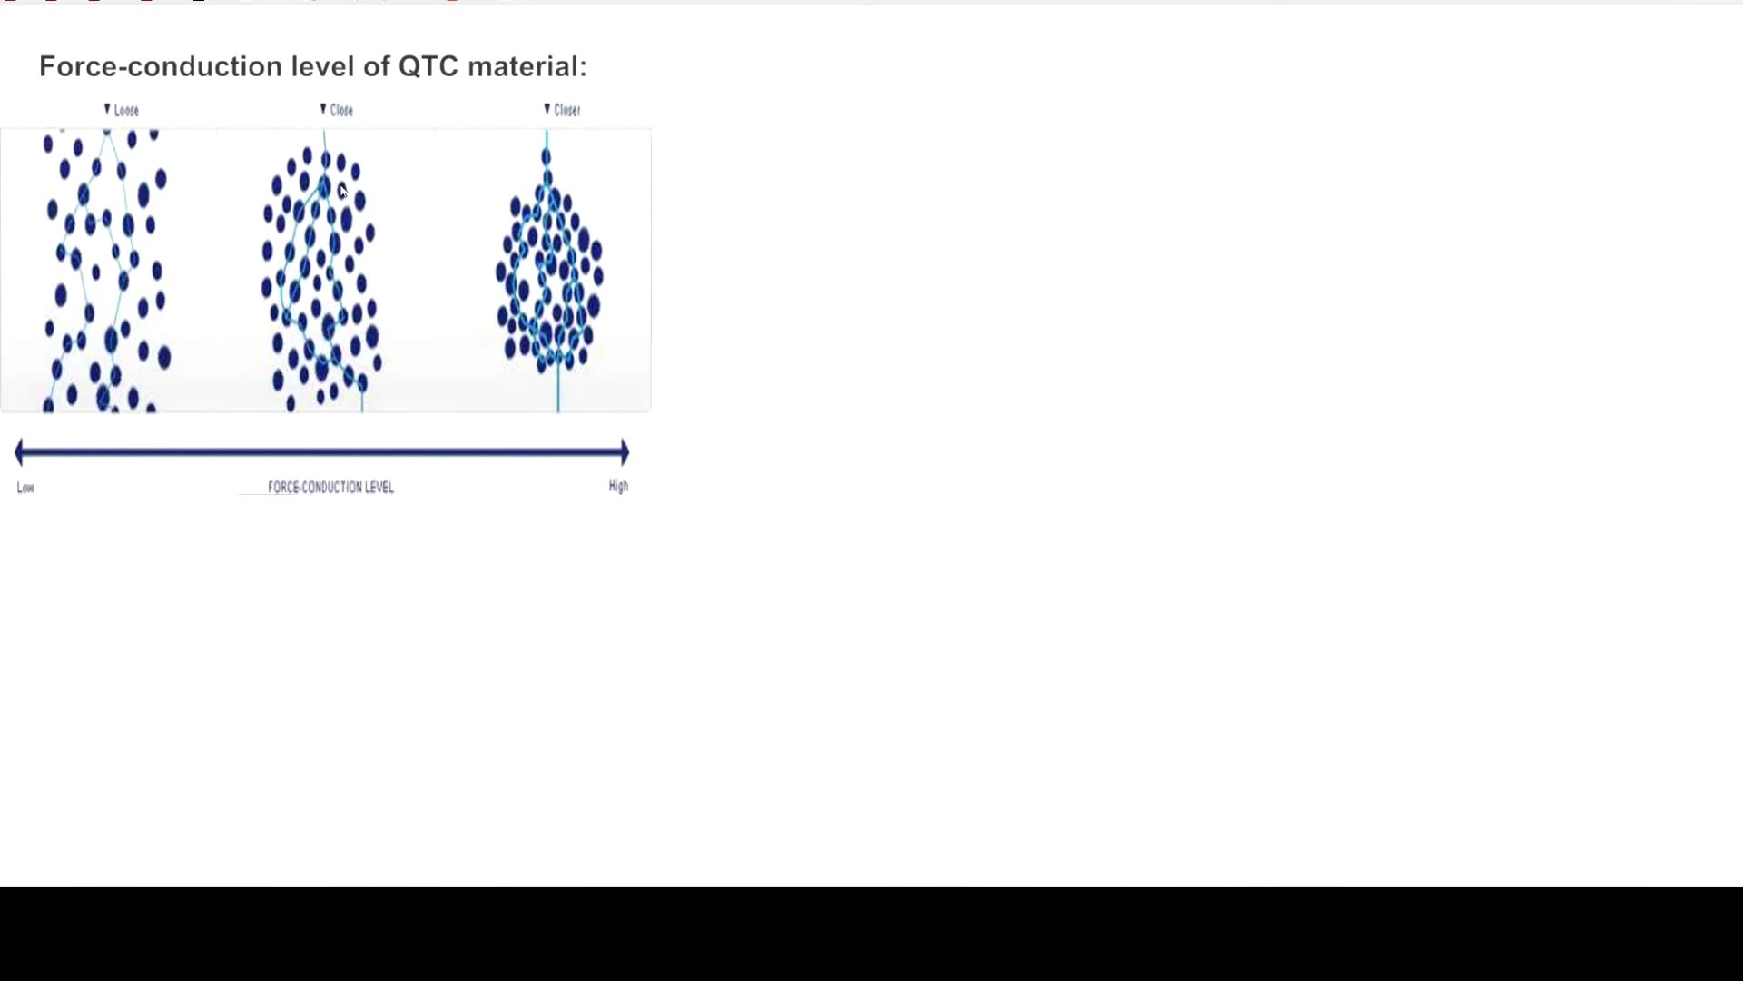
mouse_move(366, 206)
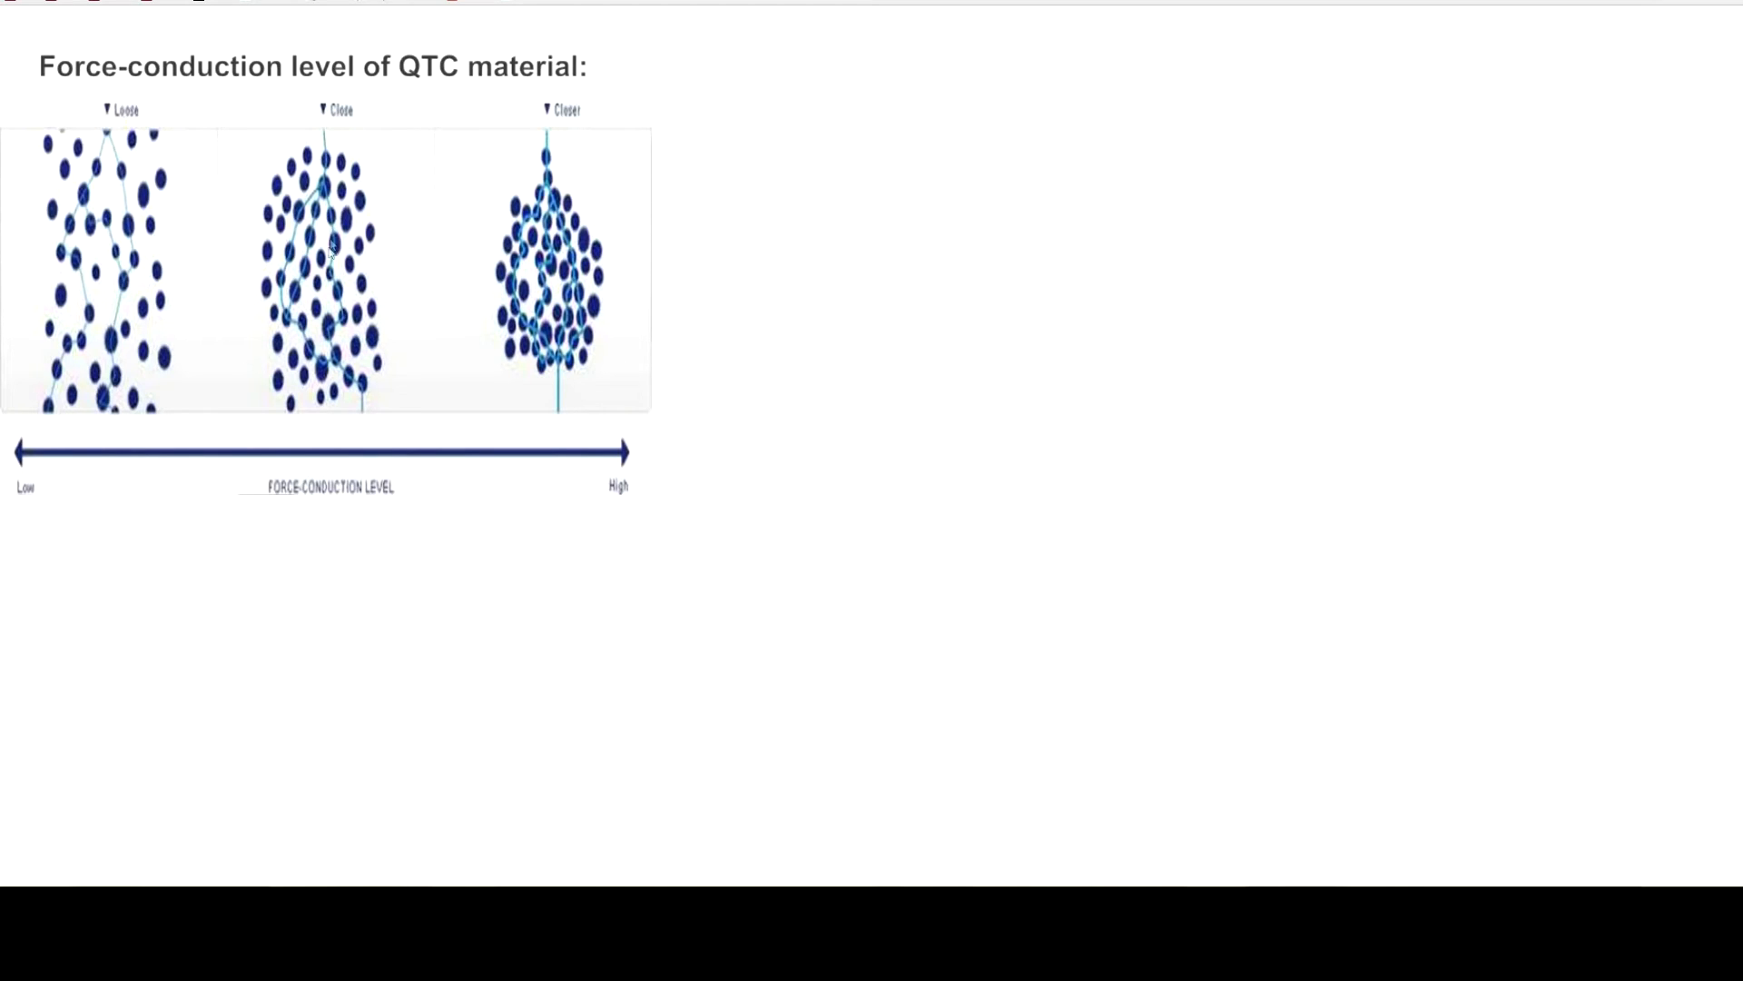
mouse_move(328, 167)
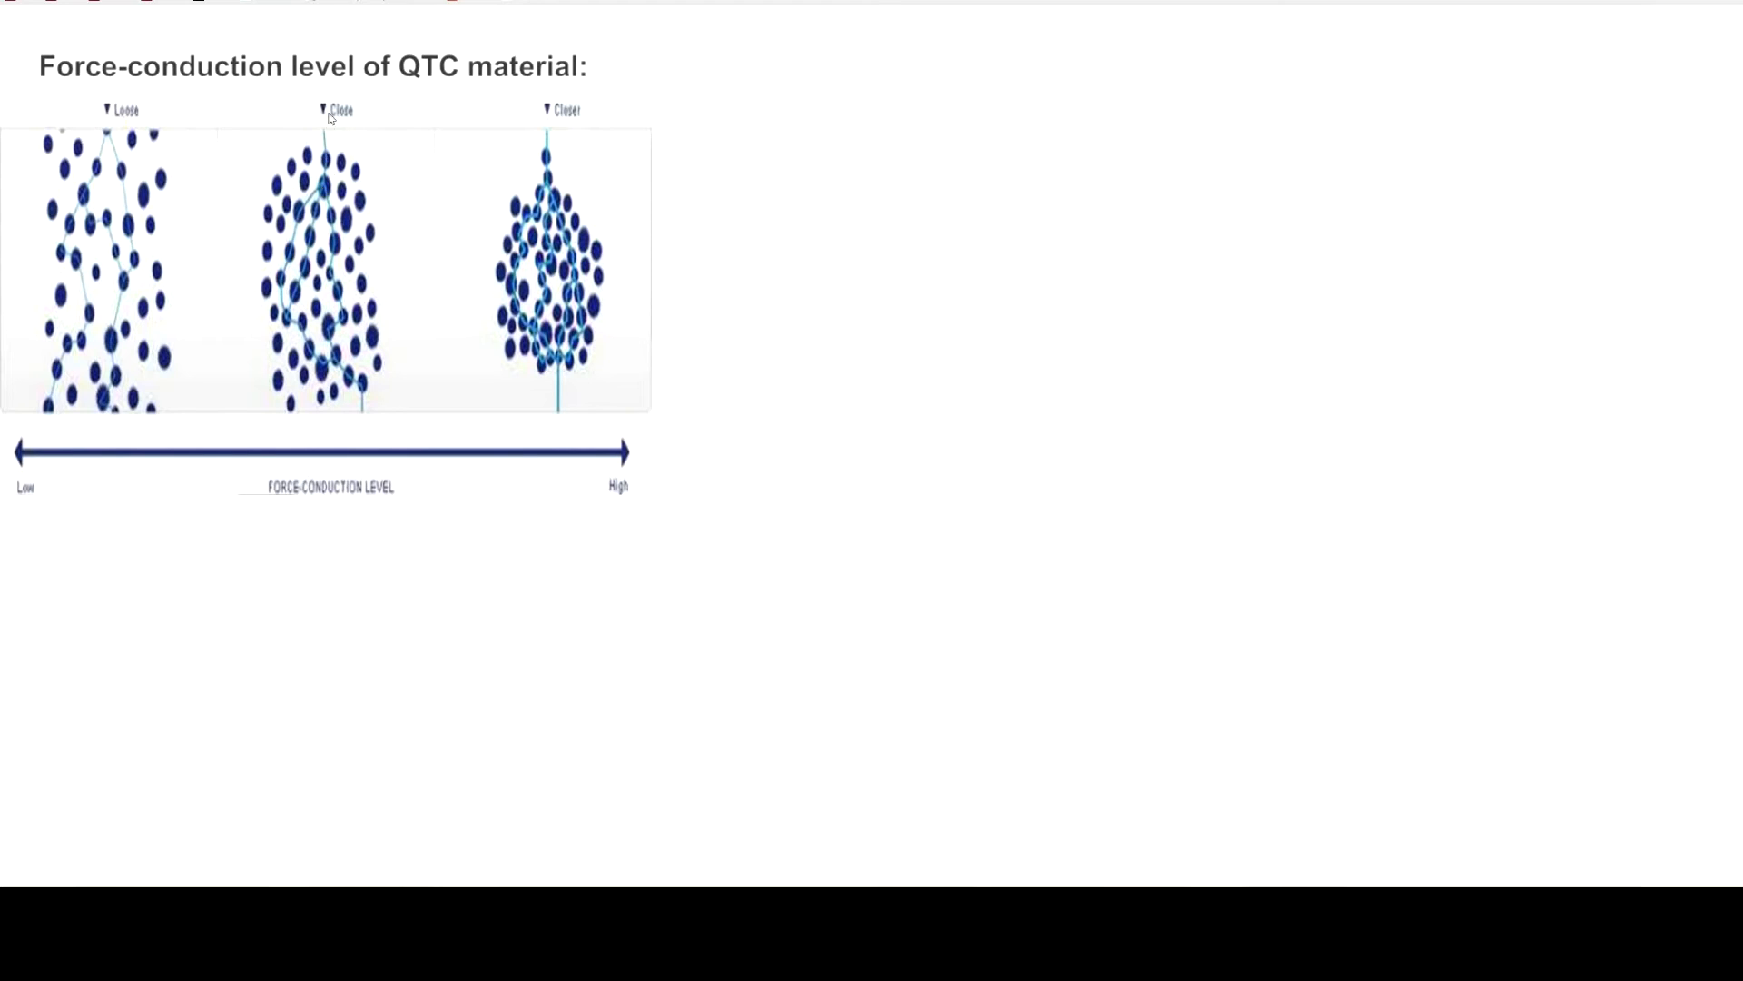
mouse_move(294, 244)
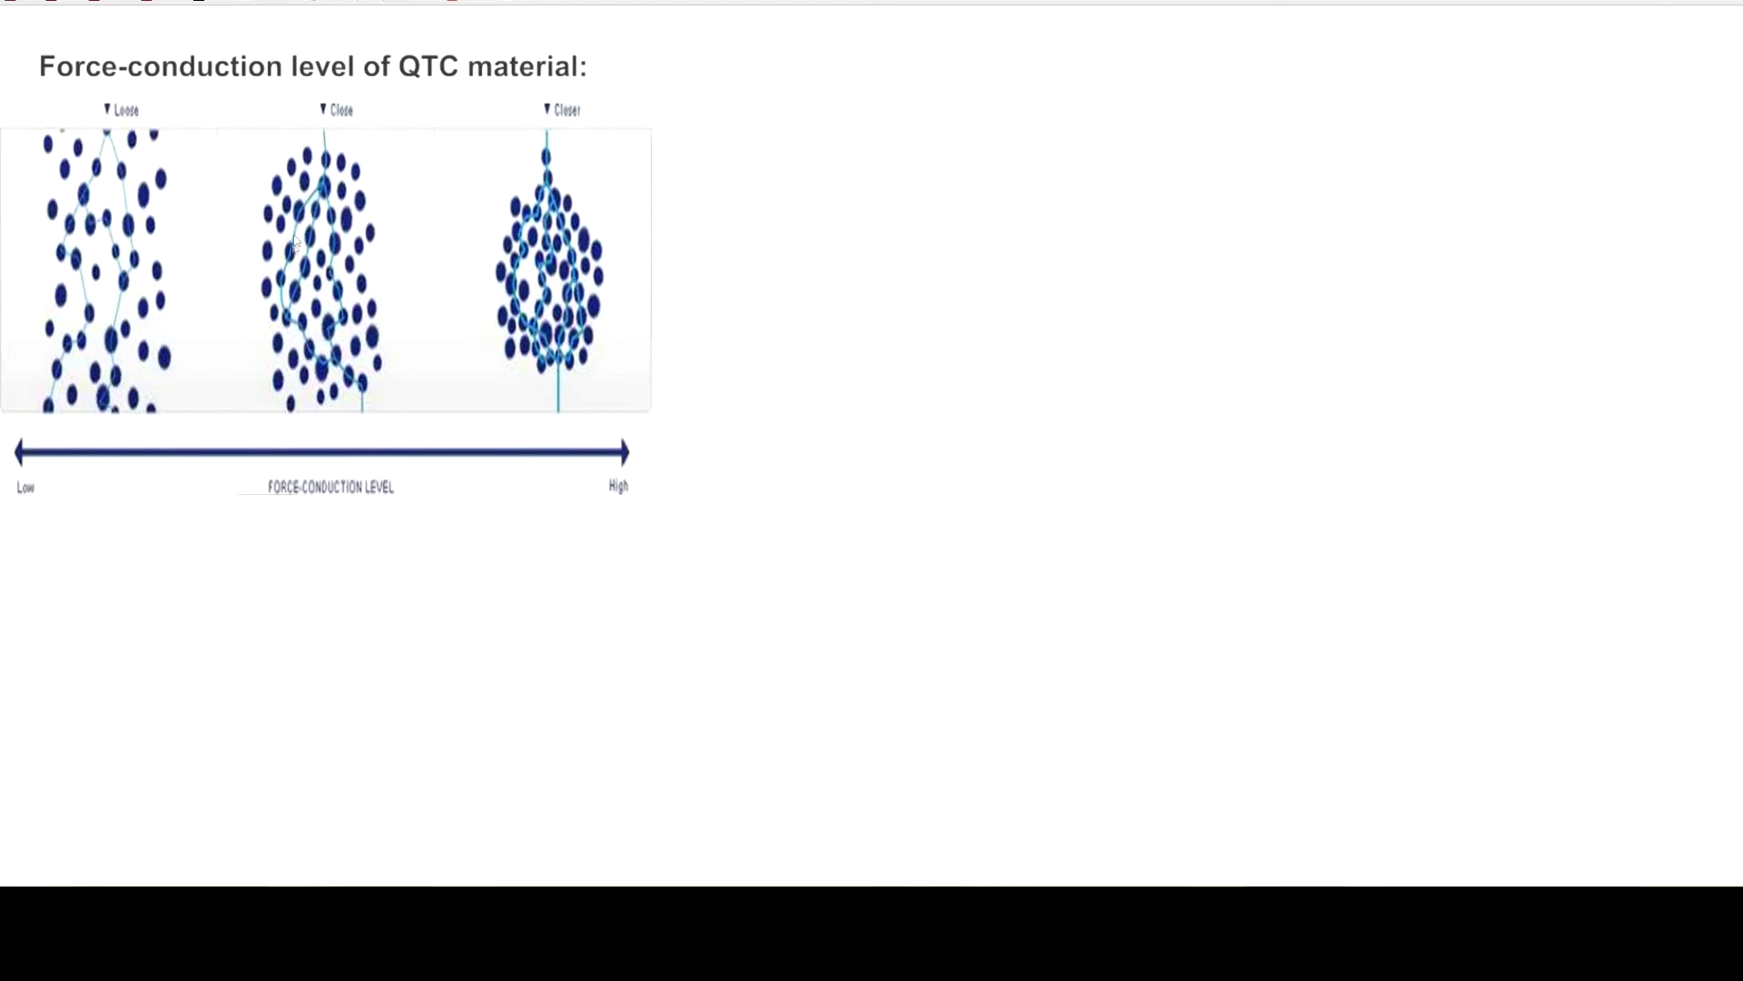
mouse_move(300, 209)
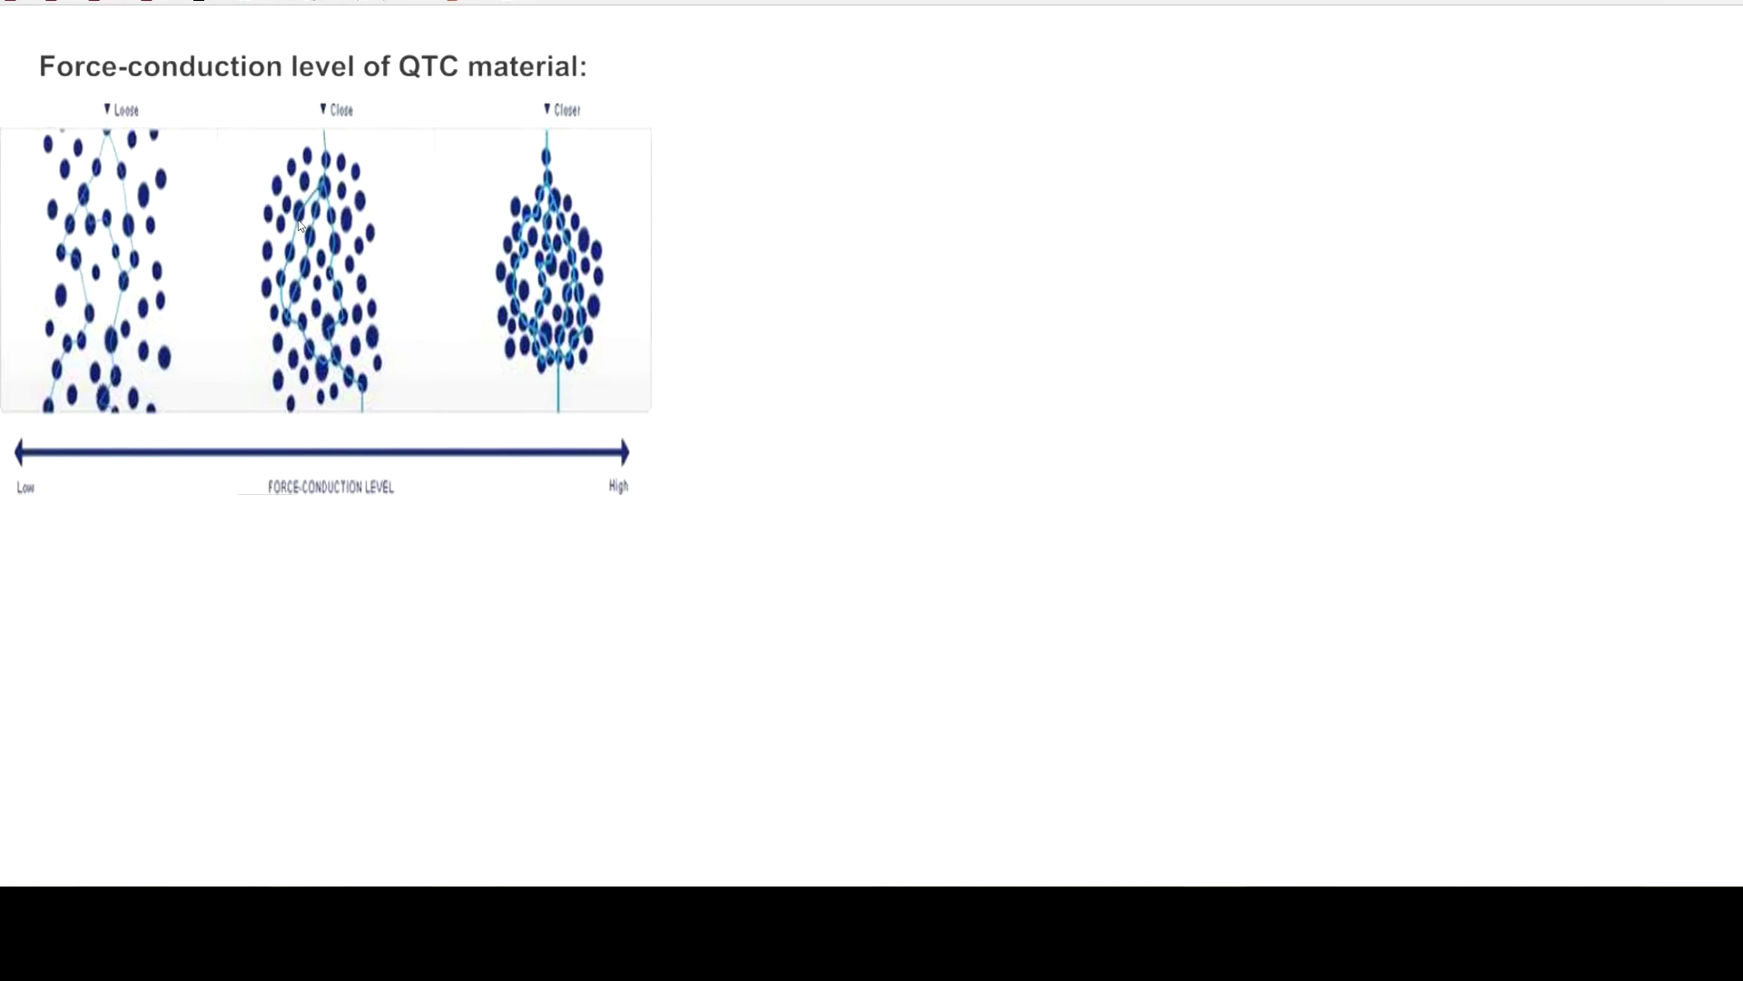
mouse_move(322, 201)
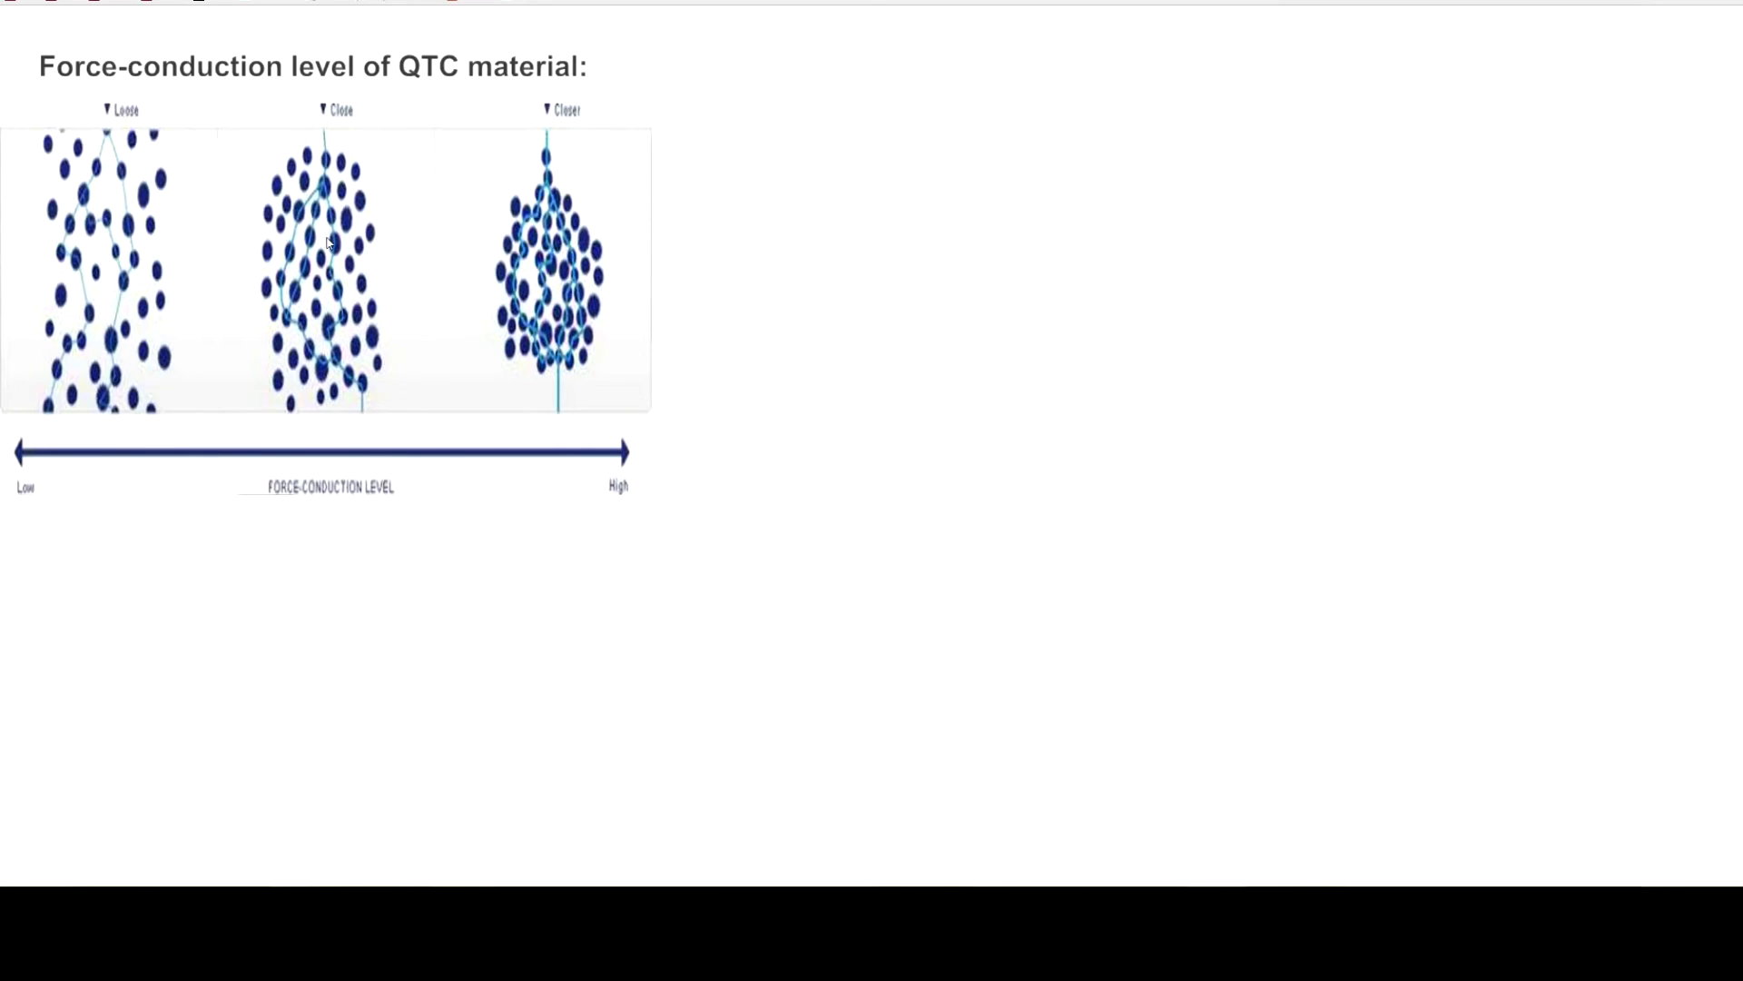
mouse_move(287, 230)
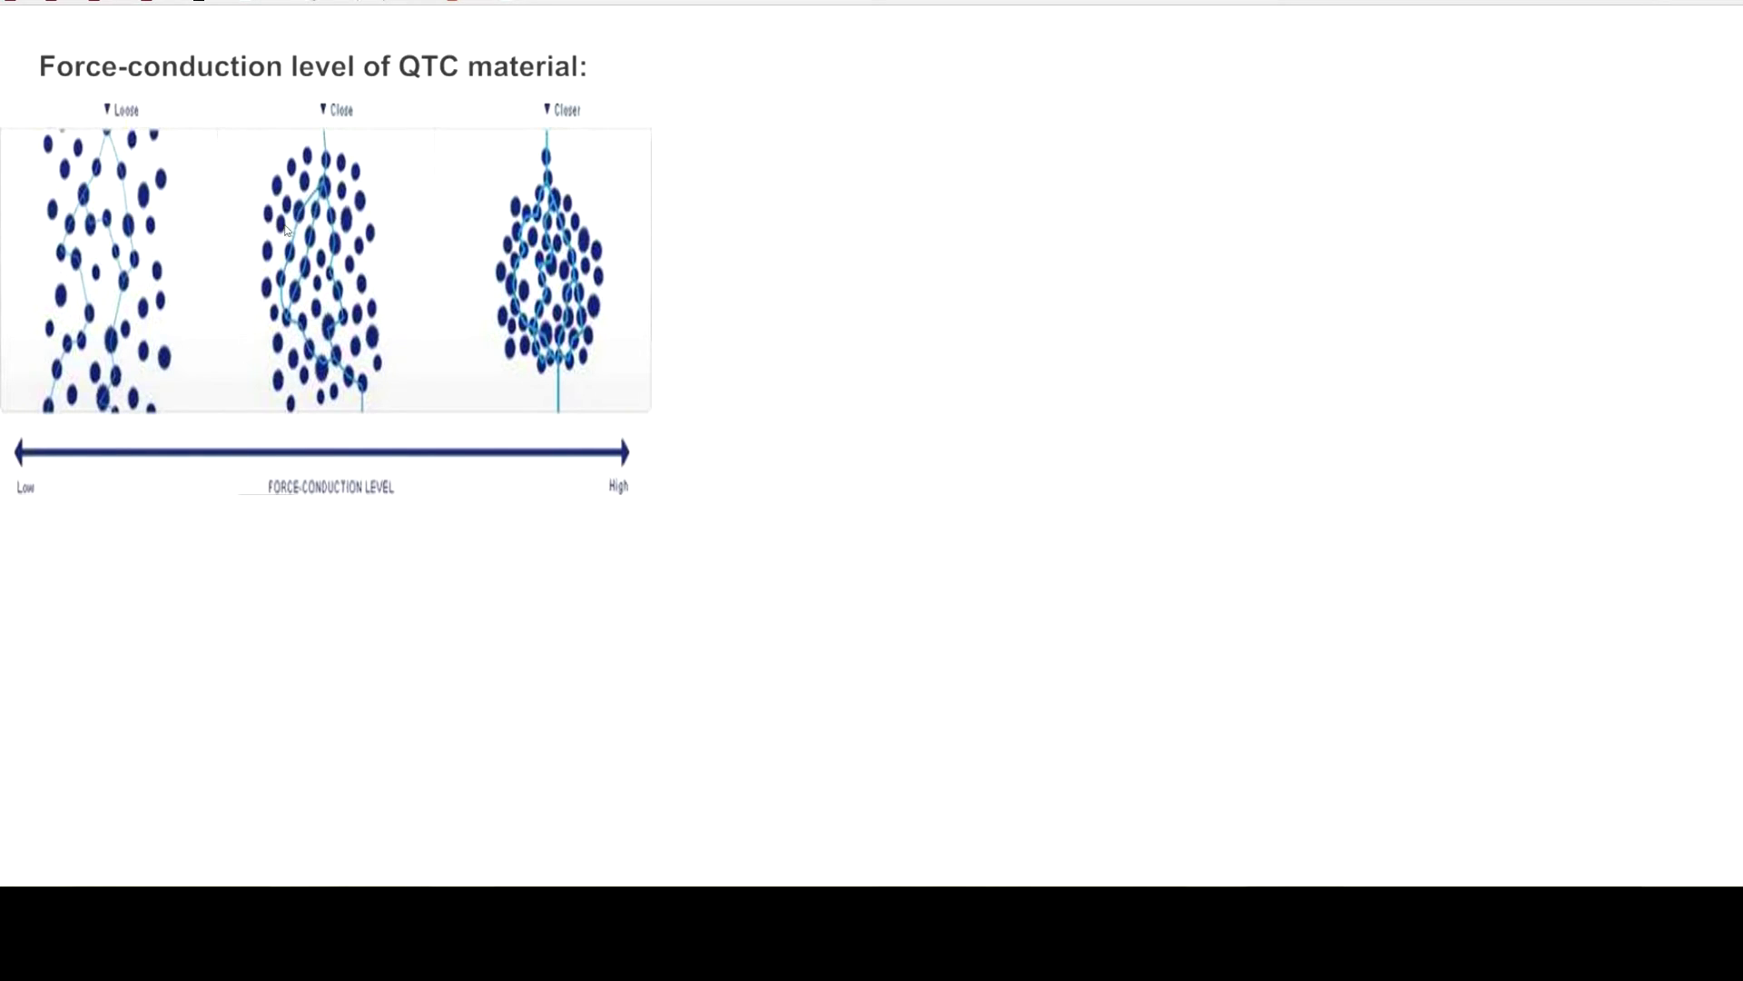
mouse_move(276, 225)
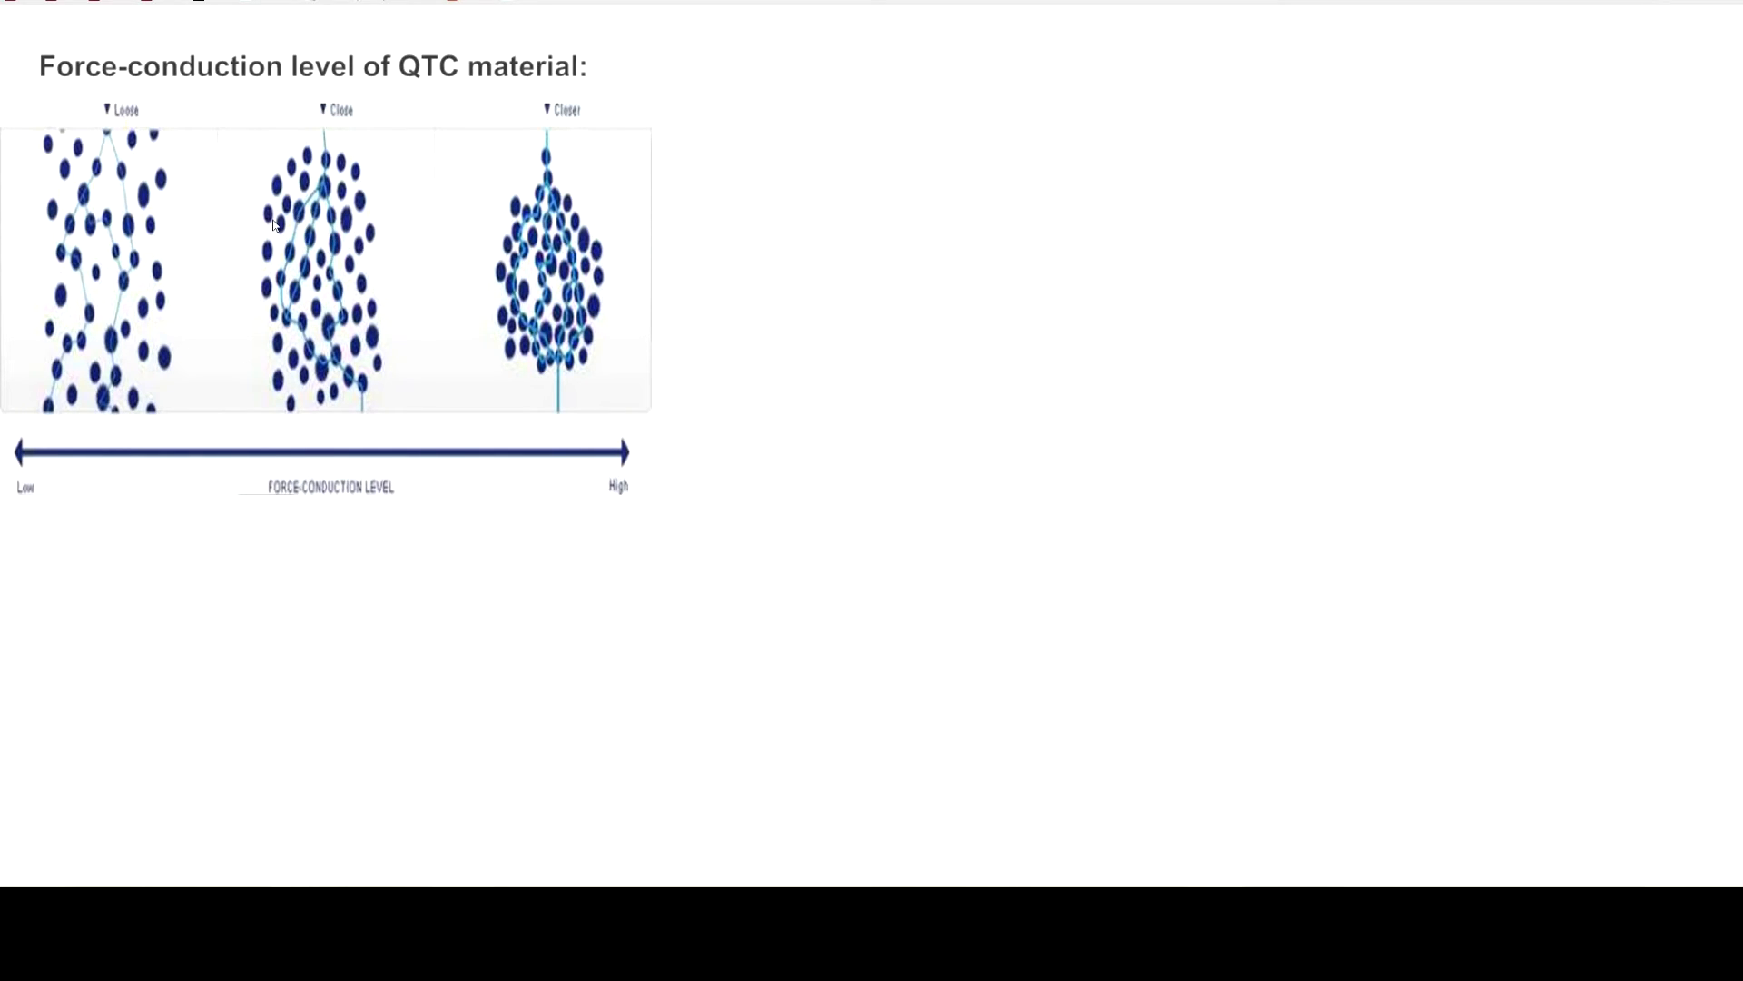
mouse_move(287, 231)
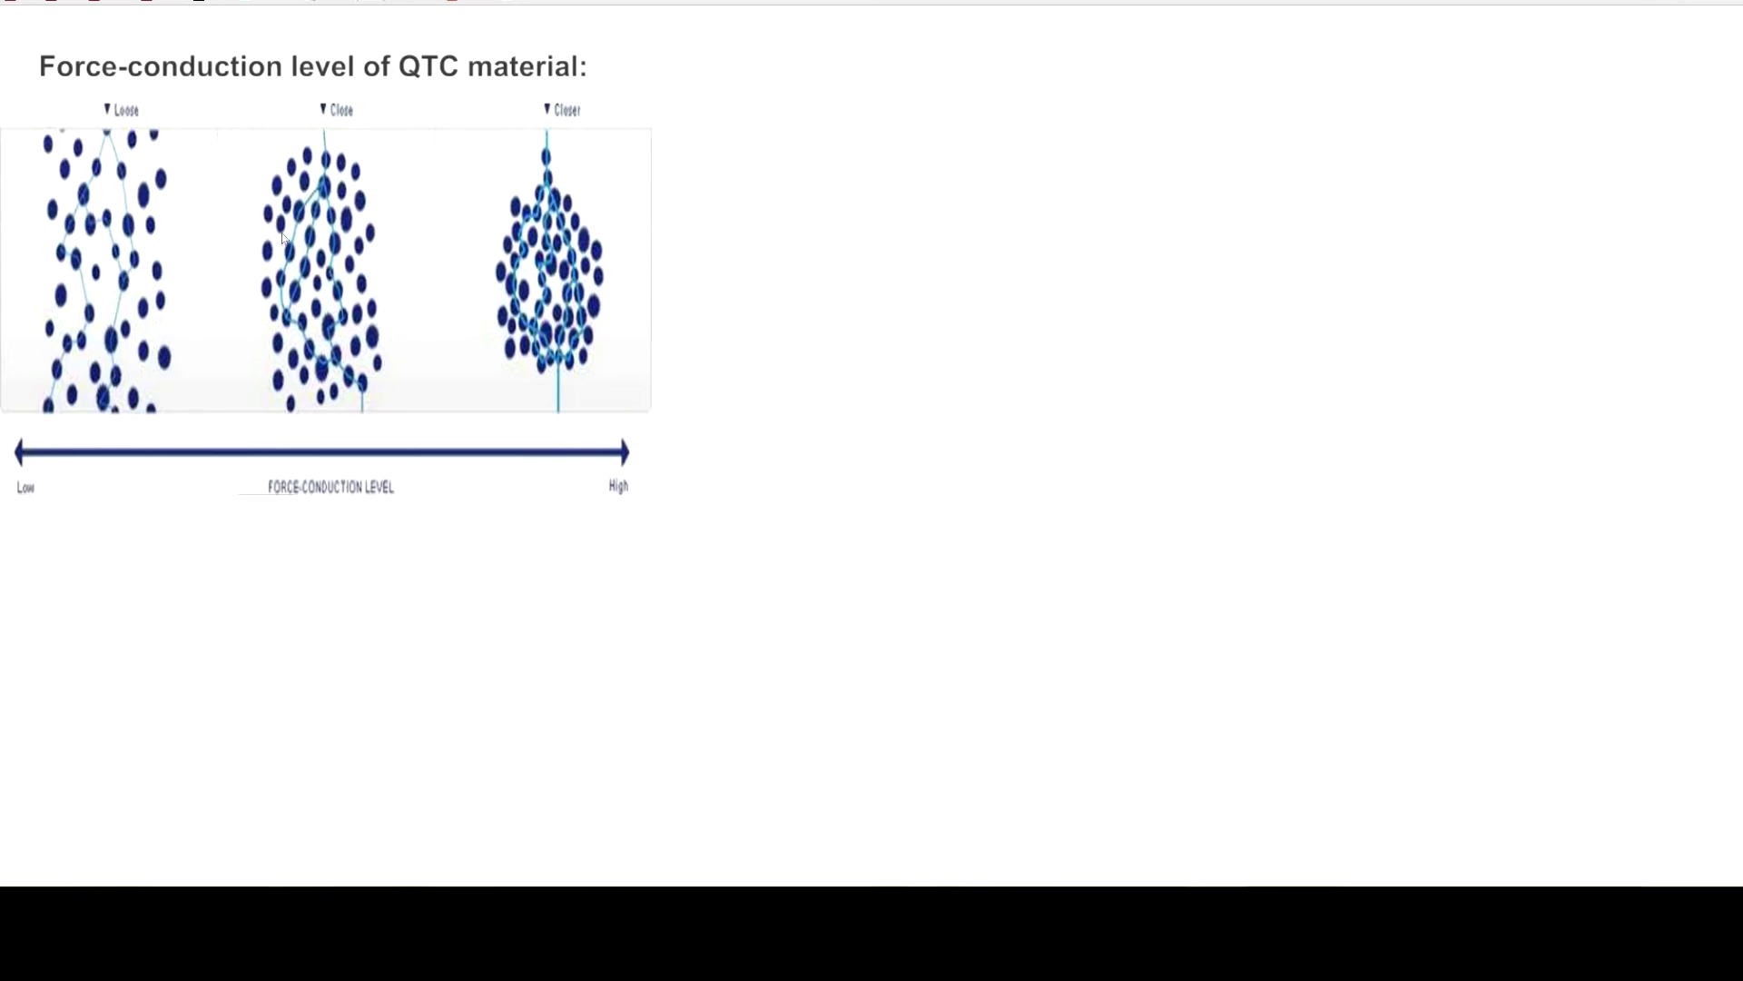
mouse_move(318, 228)
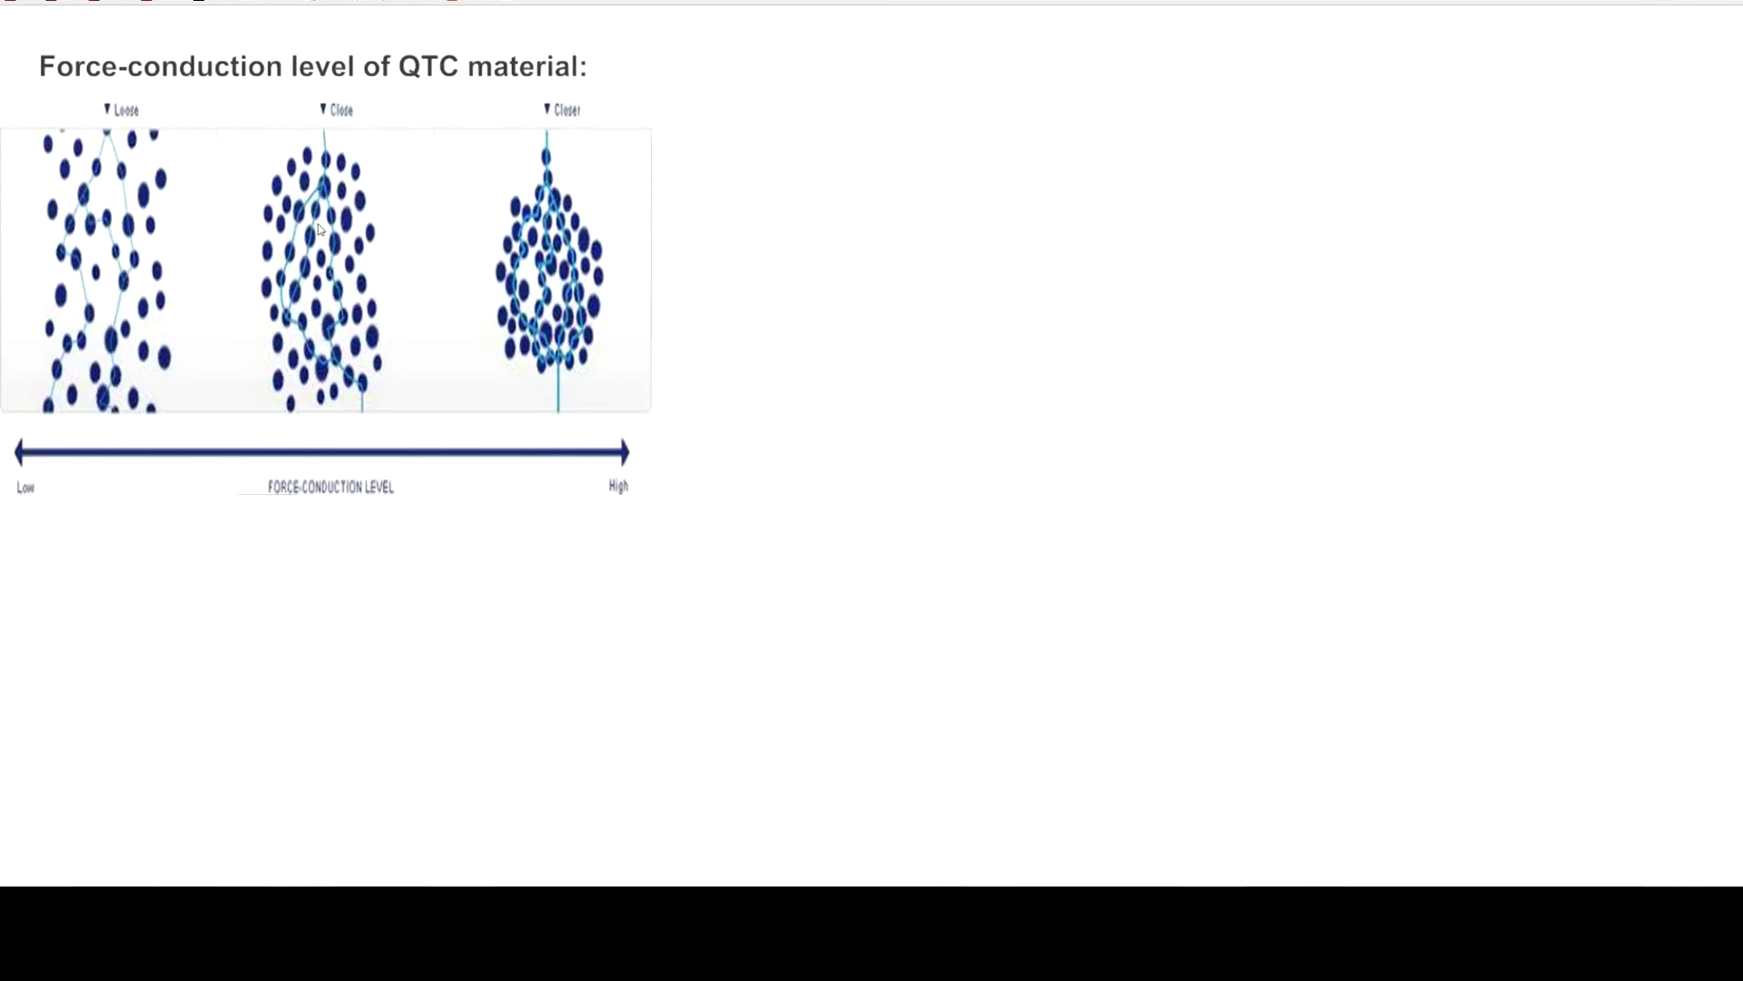
mouse_move(301, 262)
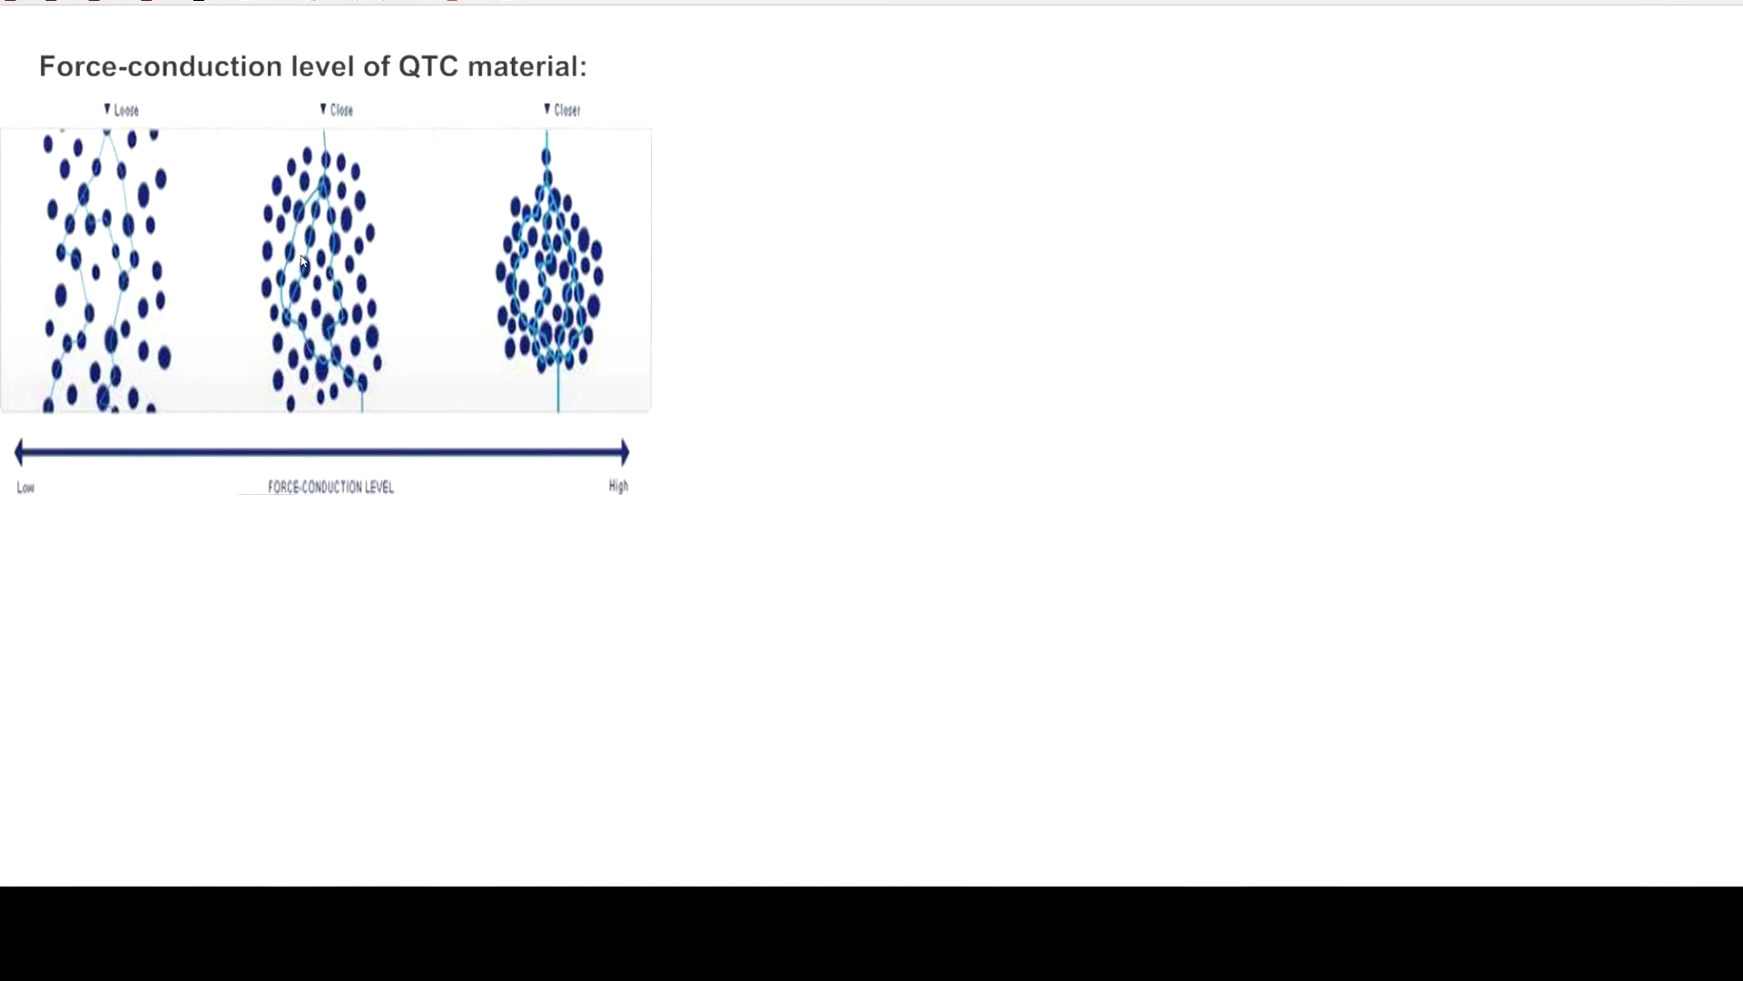
mouse_move(308, 217)
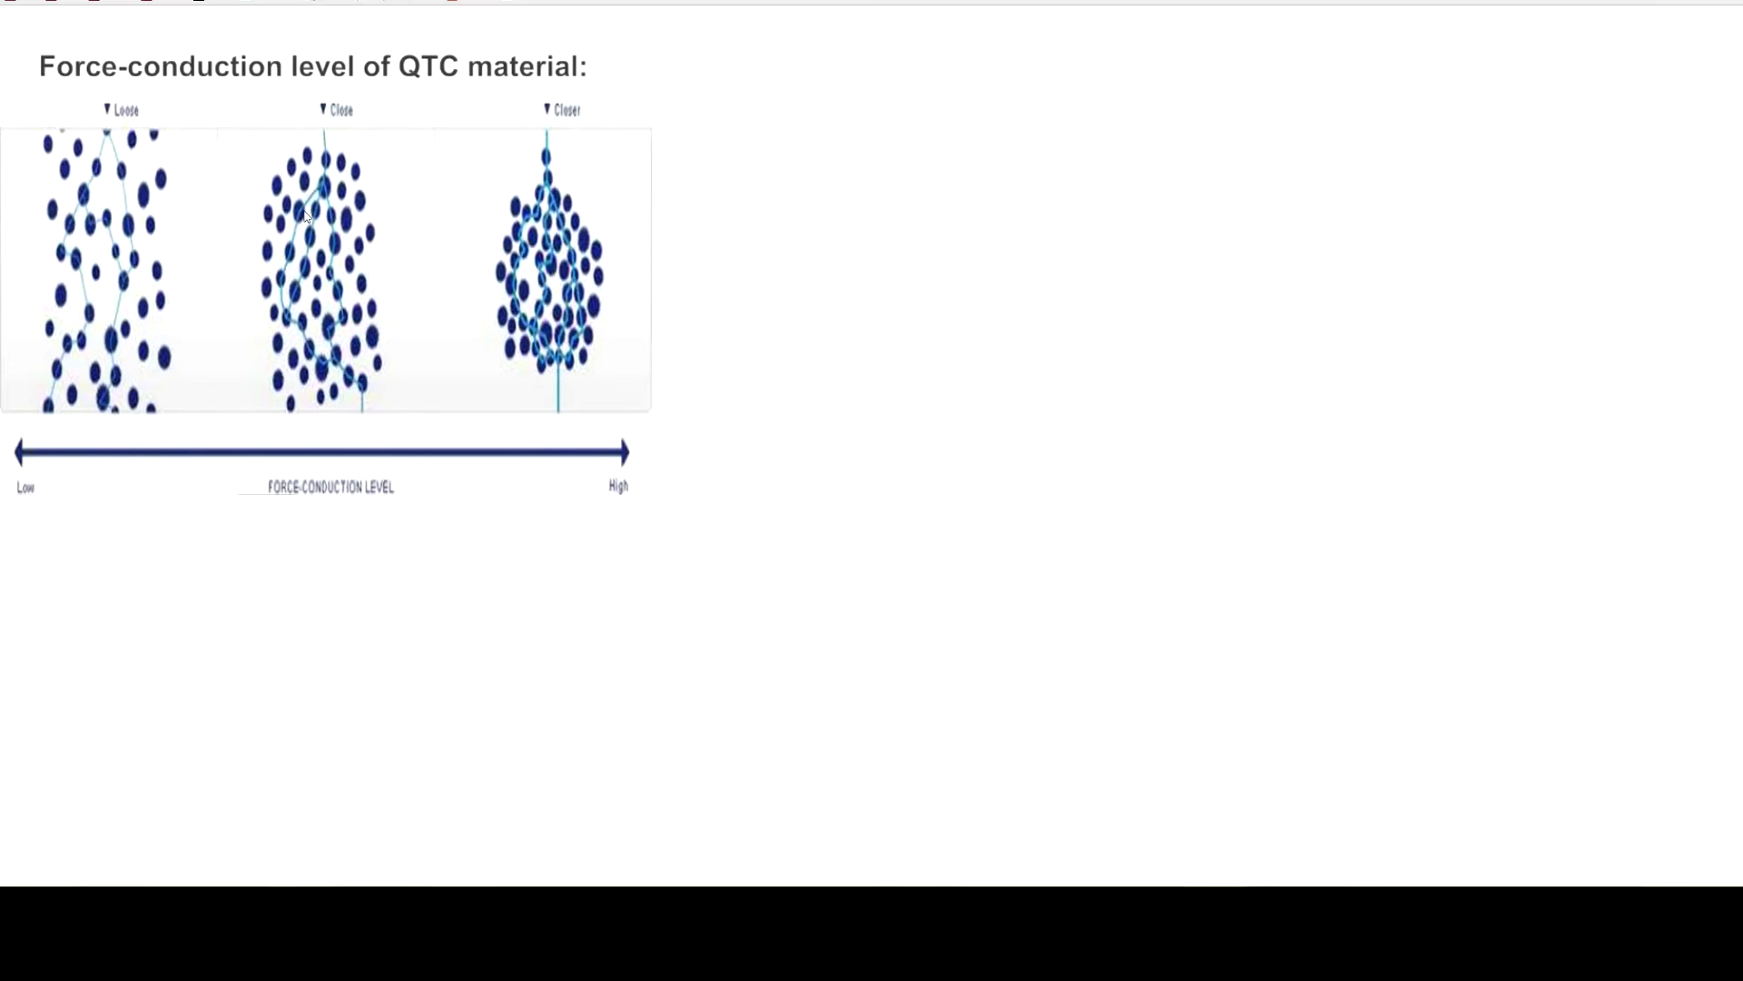
mouse_move(326, 222)
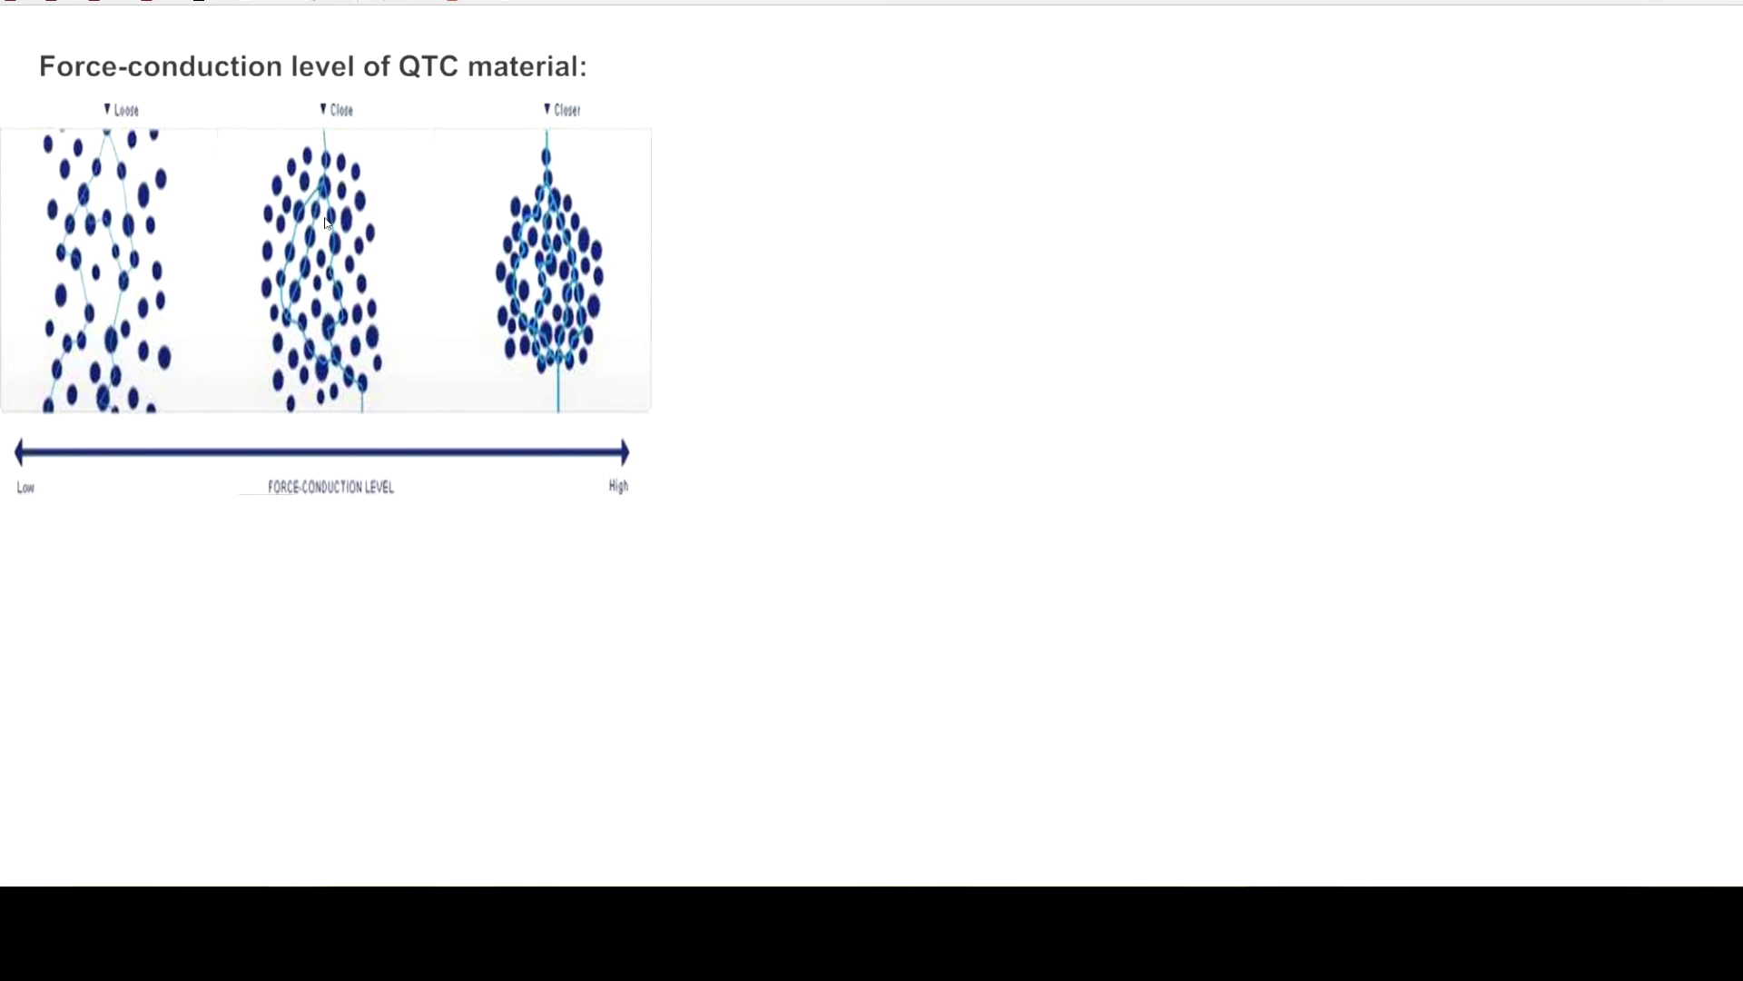